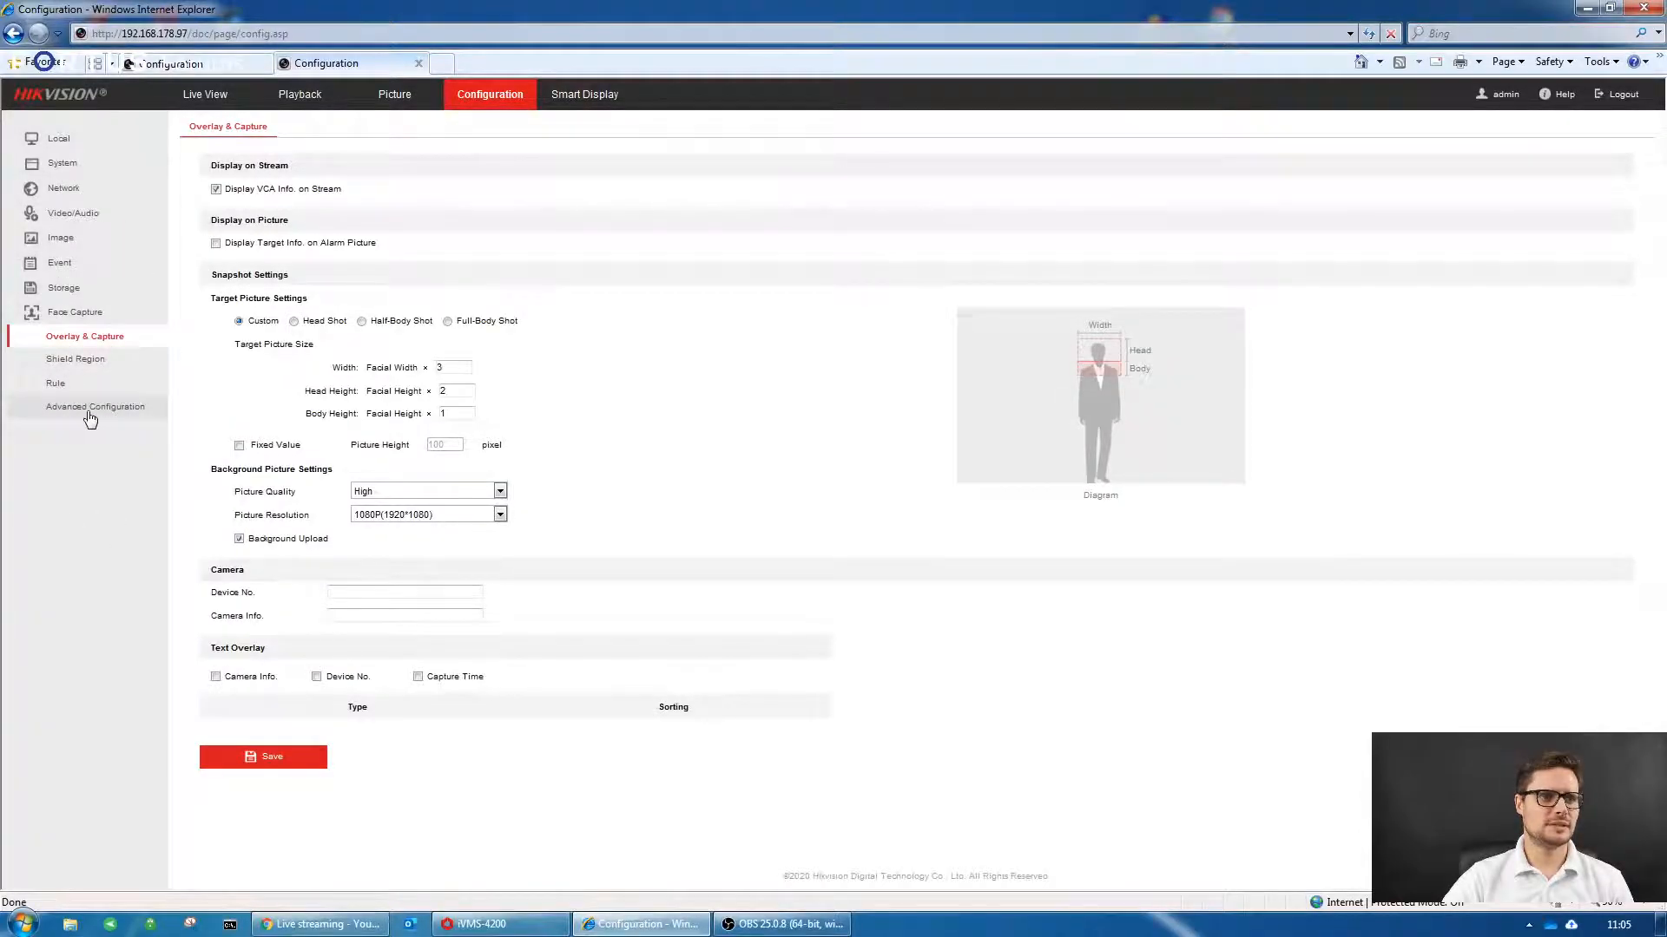
# - Review the face capture rule and advanced parameters, confirming Quick Shot mode and mask detection enabled
pyautogui.click(86, 407)
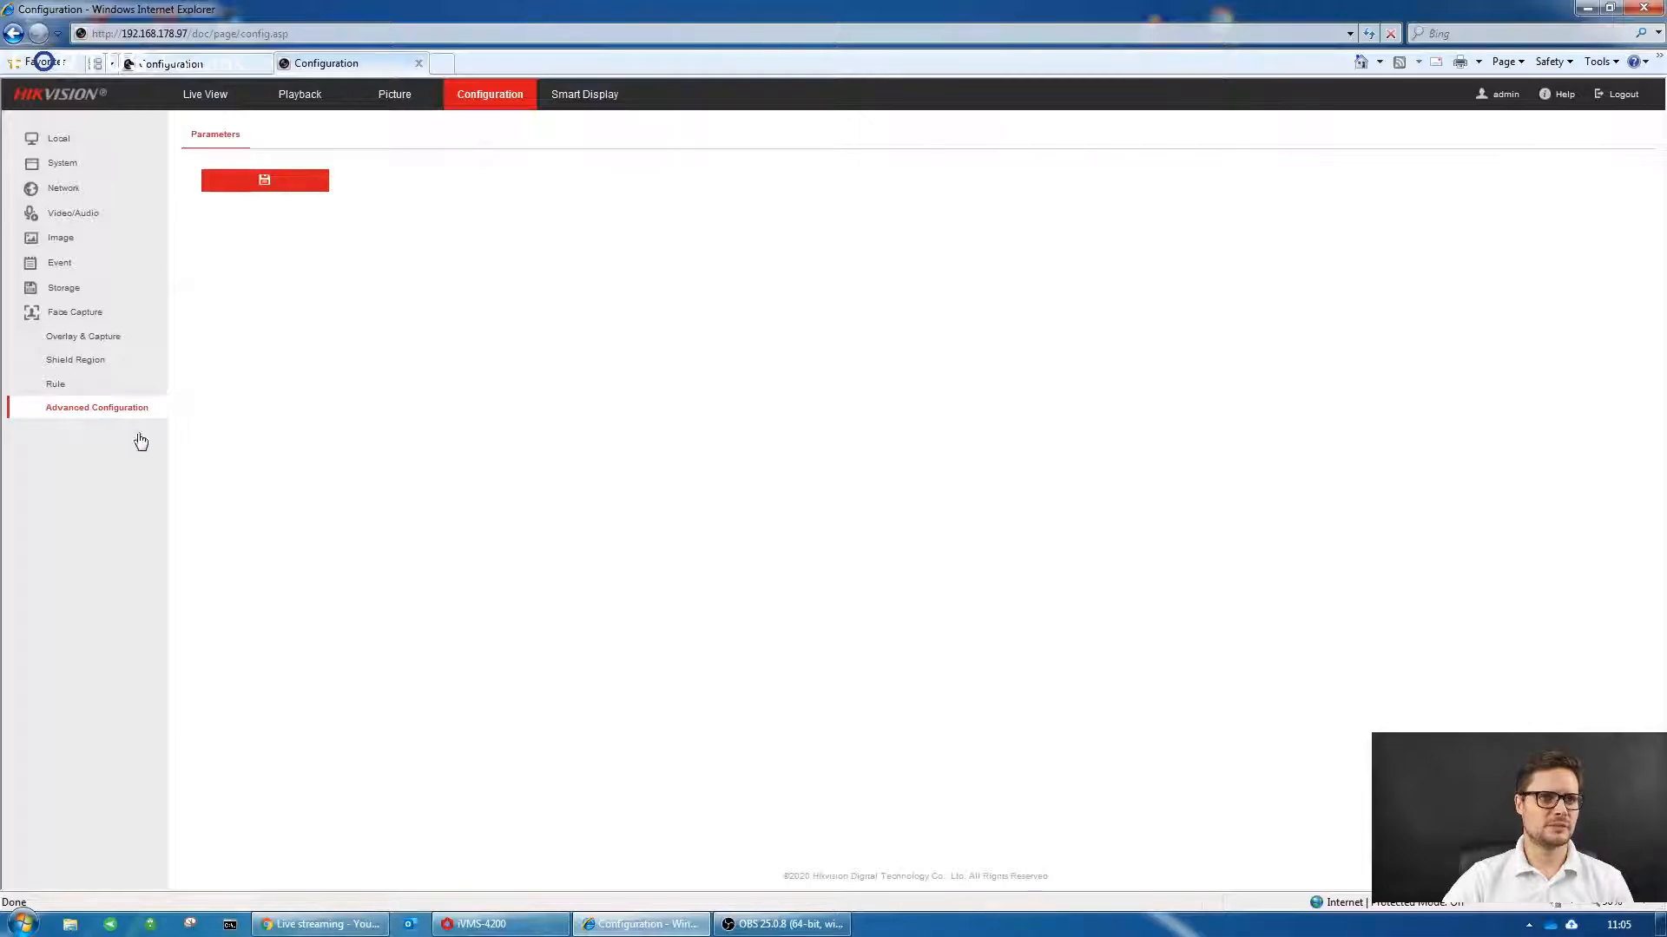
pyautogui.click(97, 407)
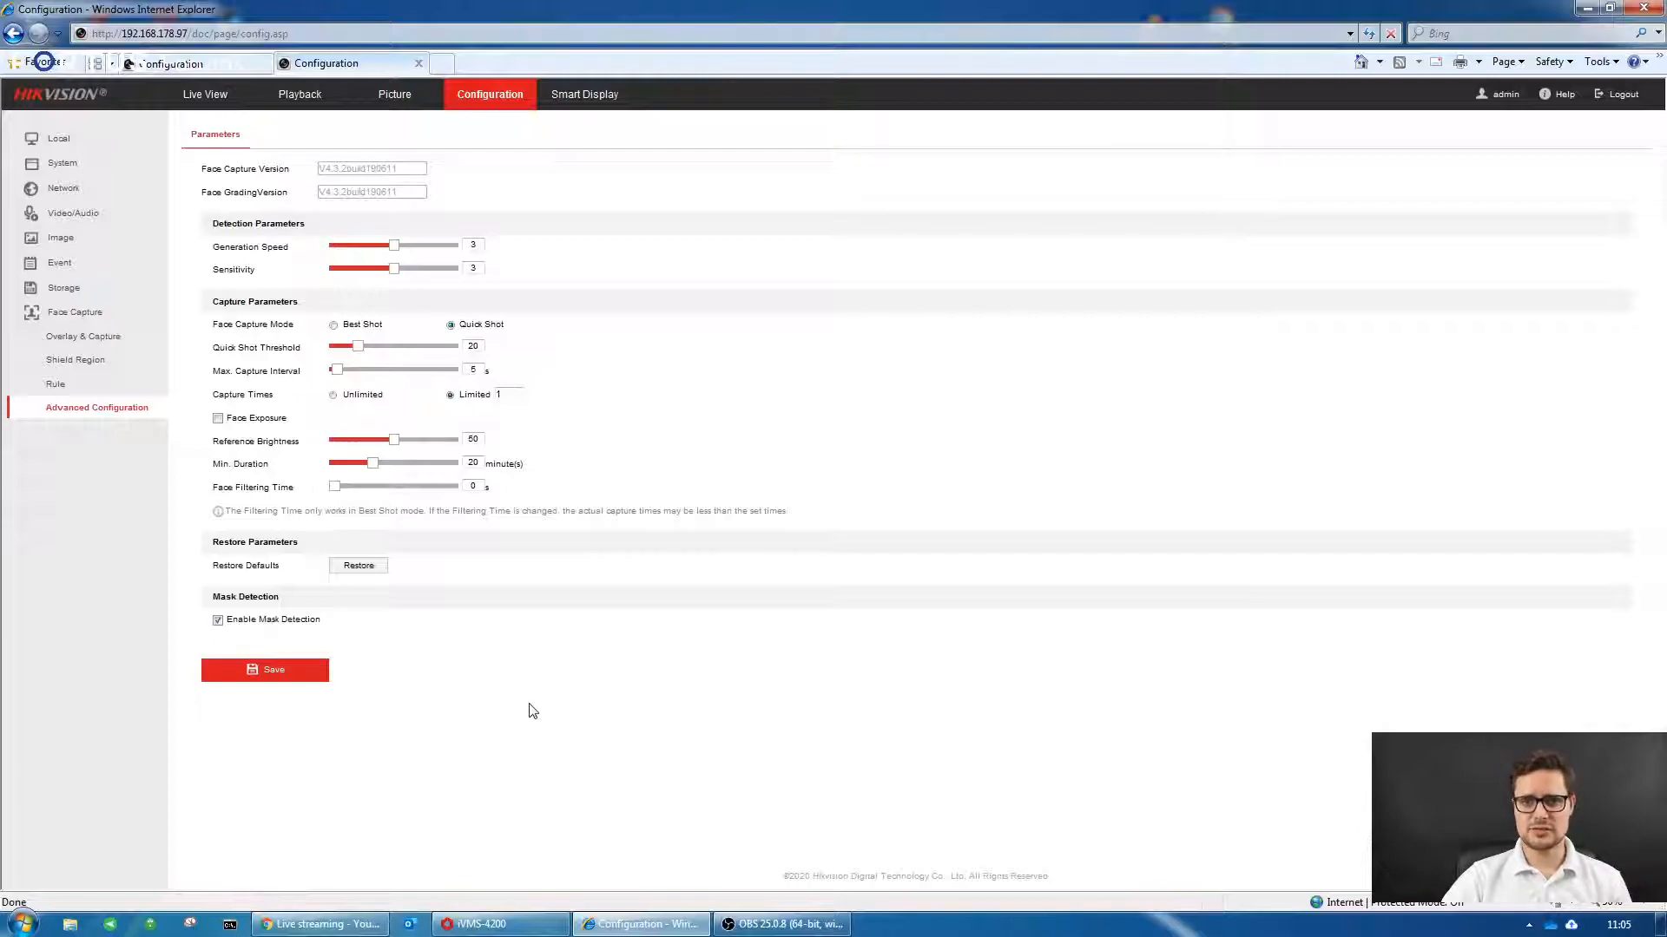
pyautogui.moveTo(82, 384)
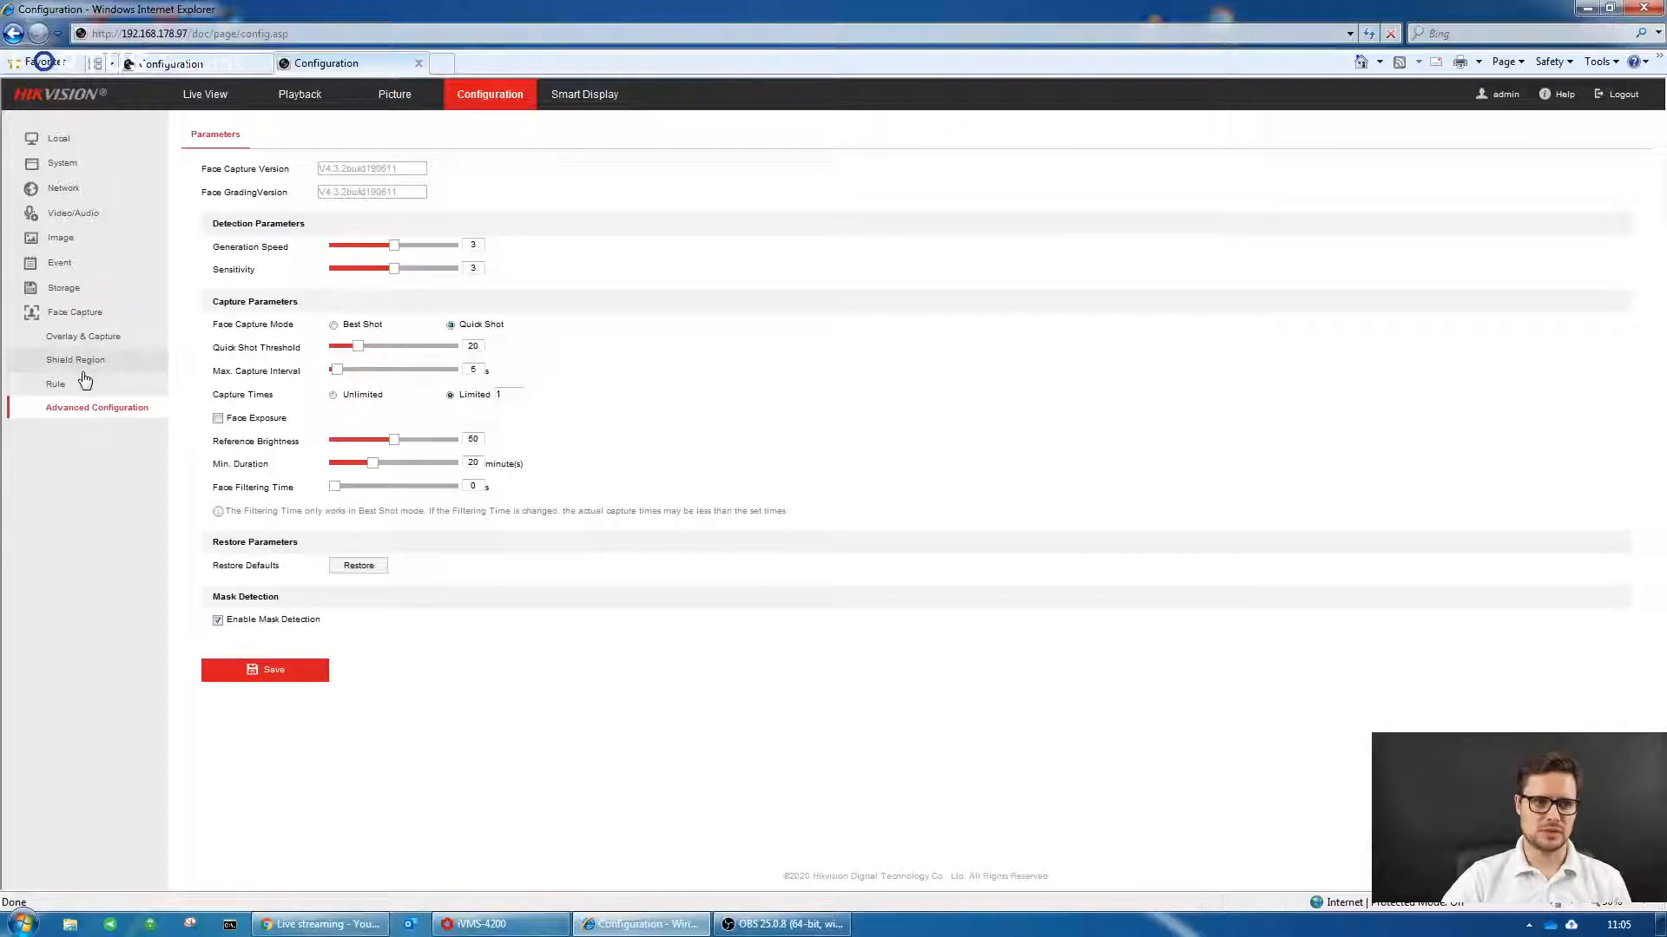
pyautogui.click(55, 383)
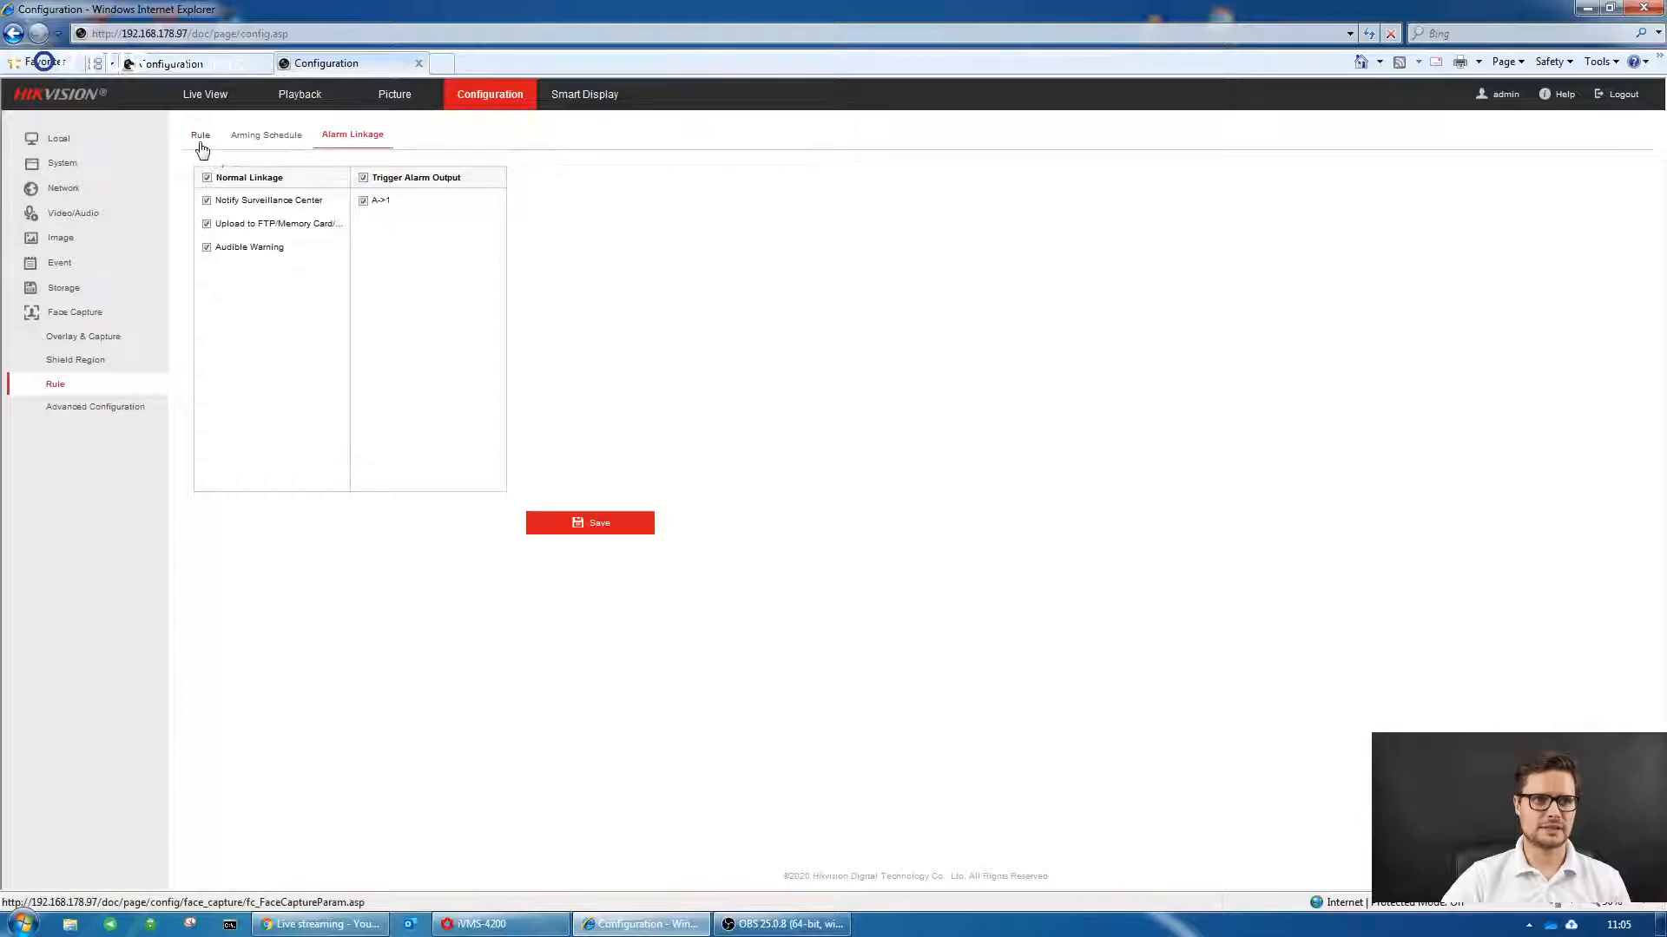
pyautogui.click(201, 134)
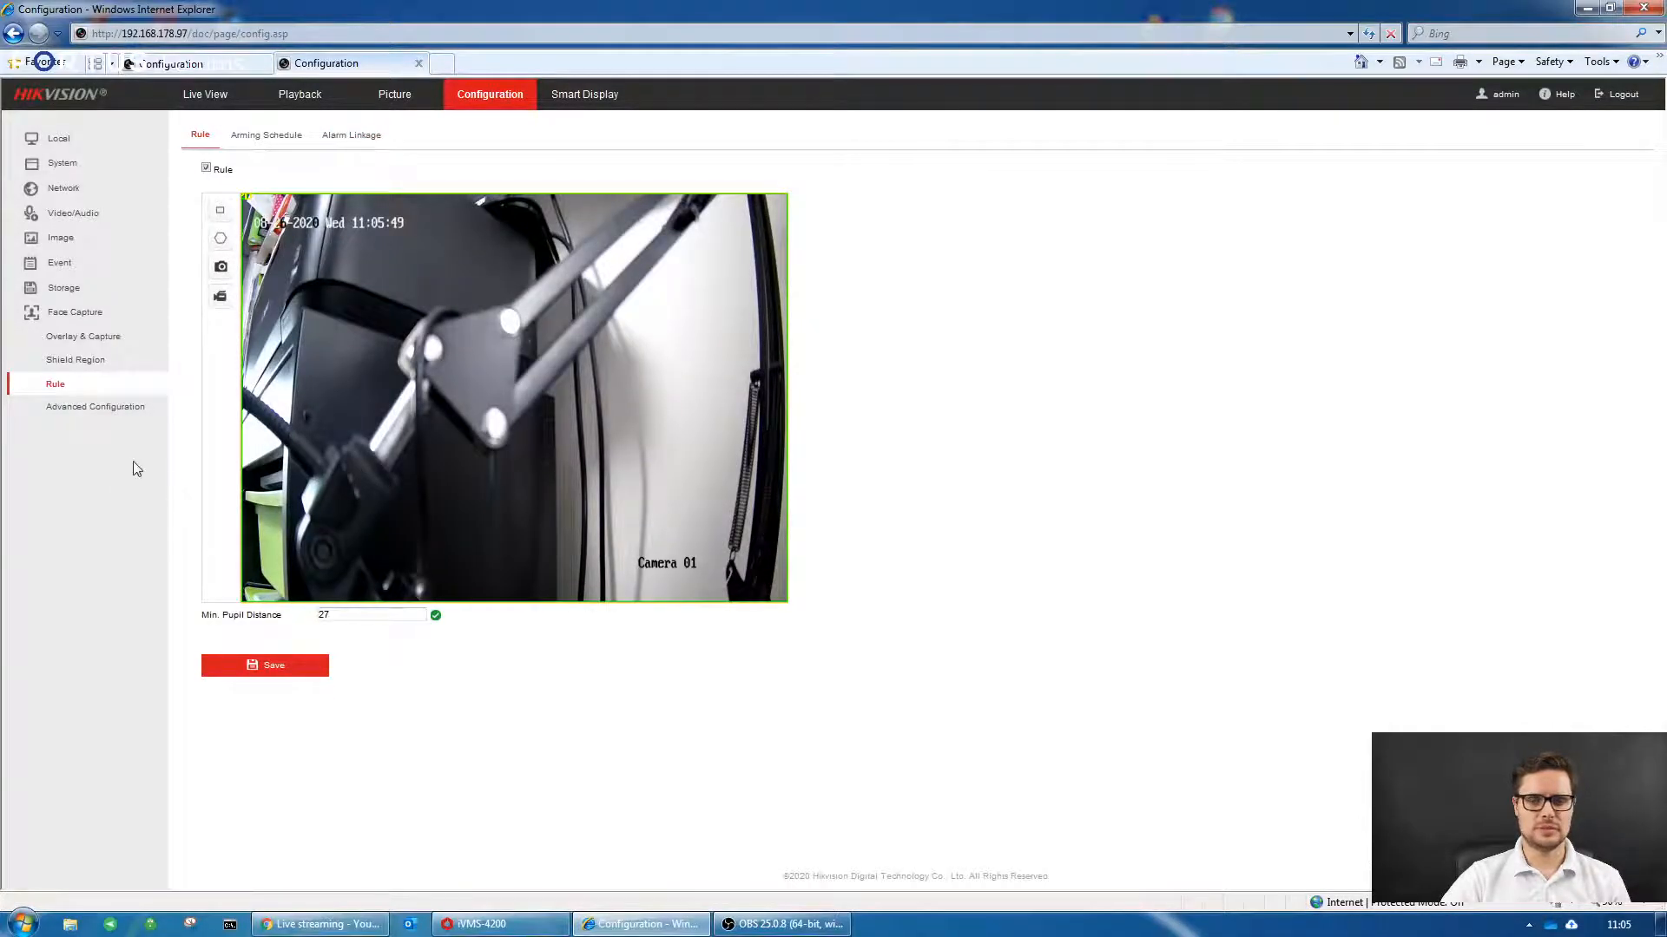
pyautogui.click(96, 407)
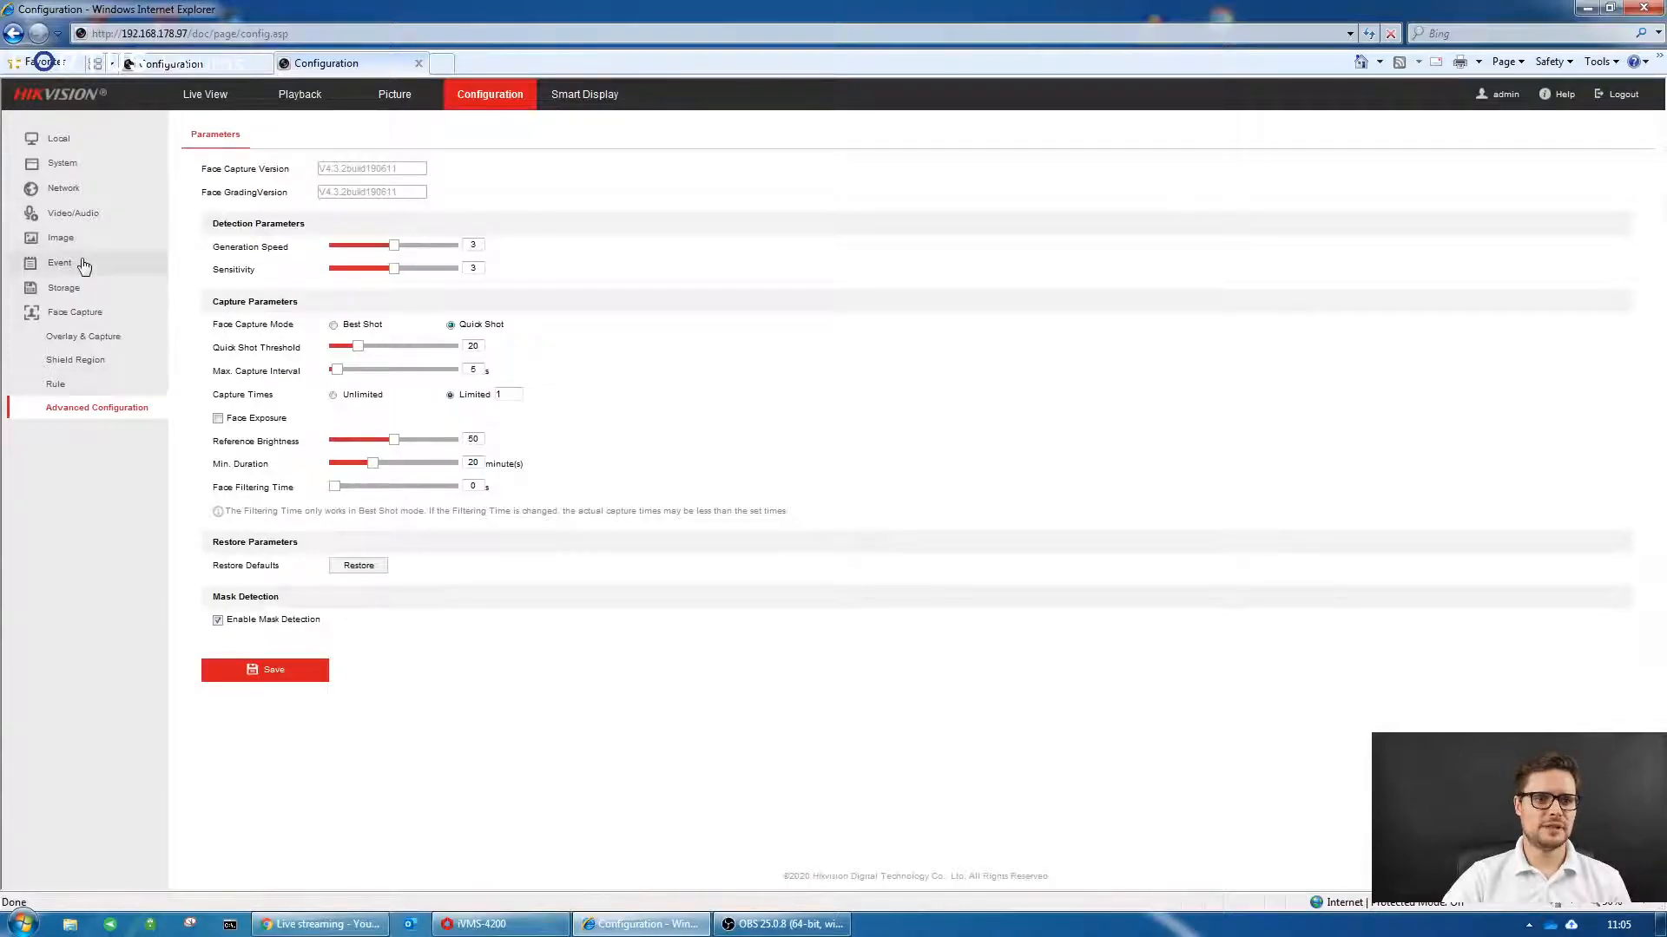
# - Show the flashing alarm light output: 15 seconds, medium frequency, full weekly schedule
pyautogui.click(60, 262)
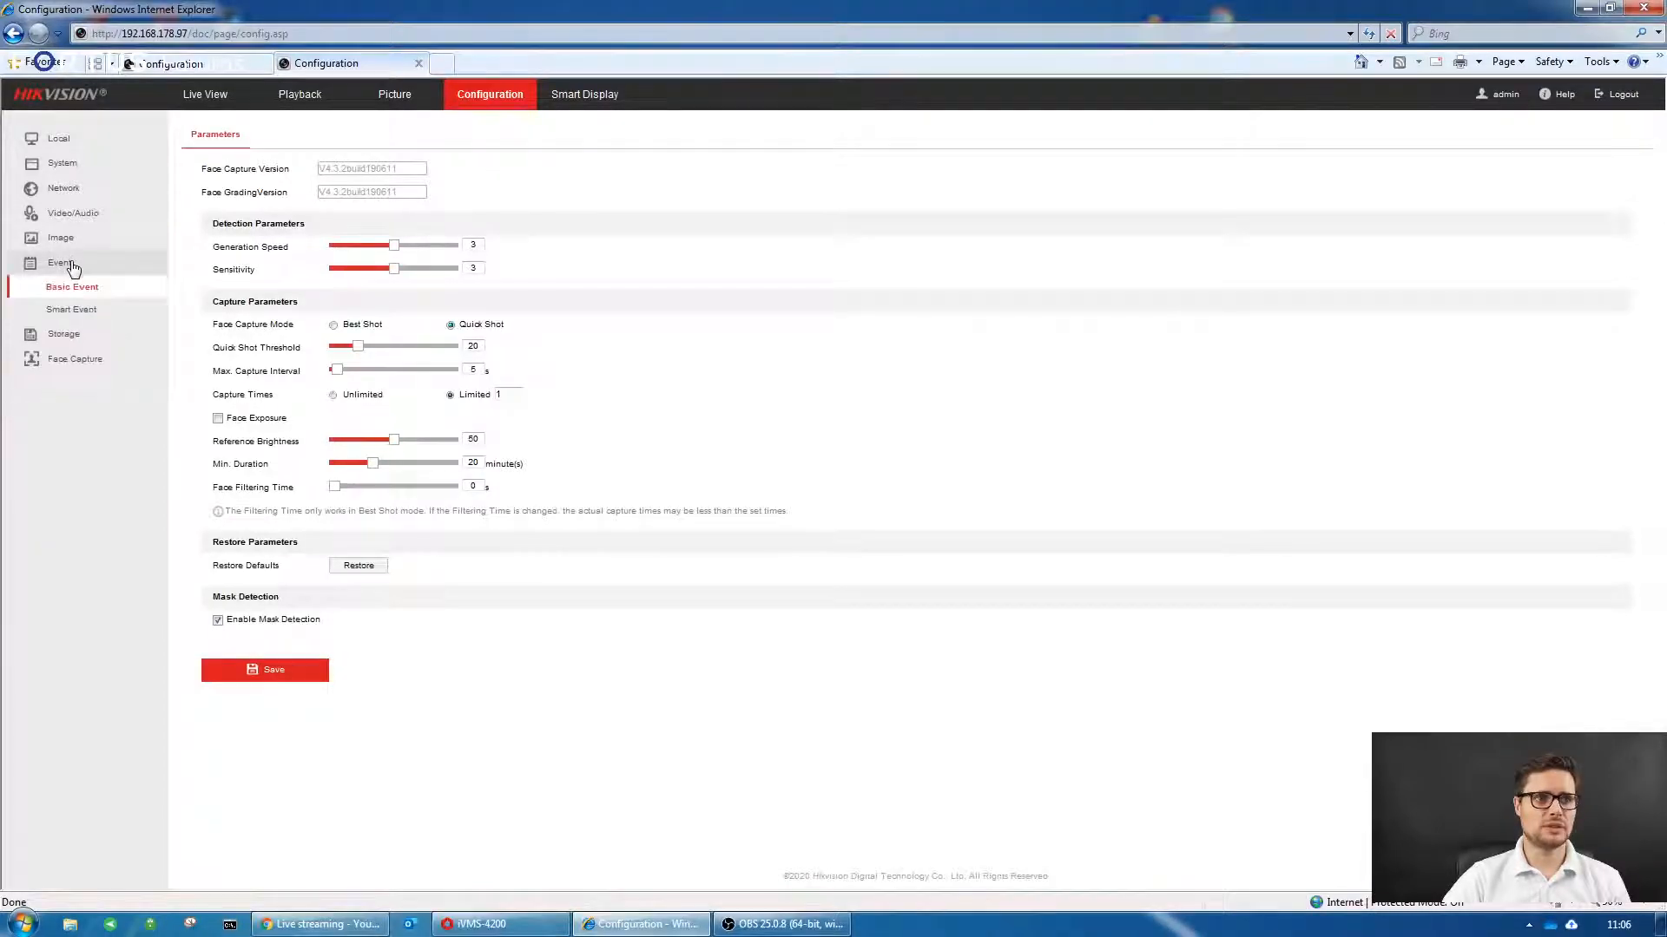
pyautogui.click(71, 286)
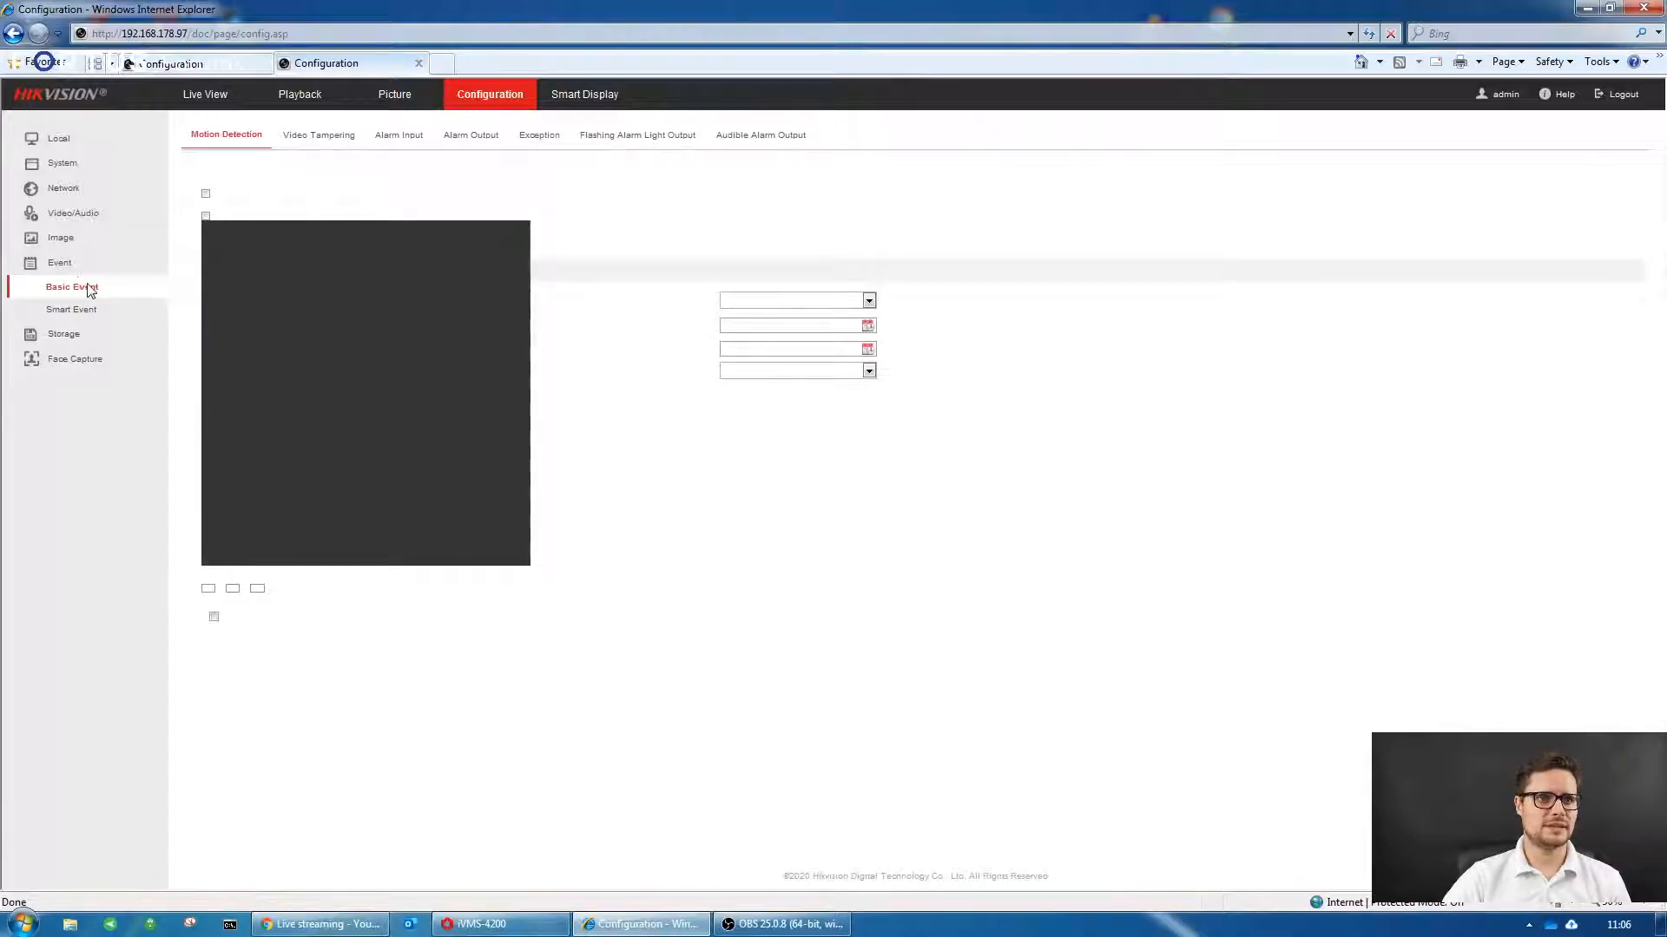
pyautogui.click(70, 287)
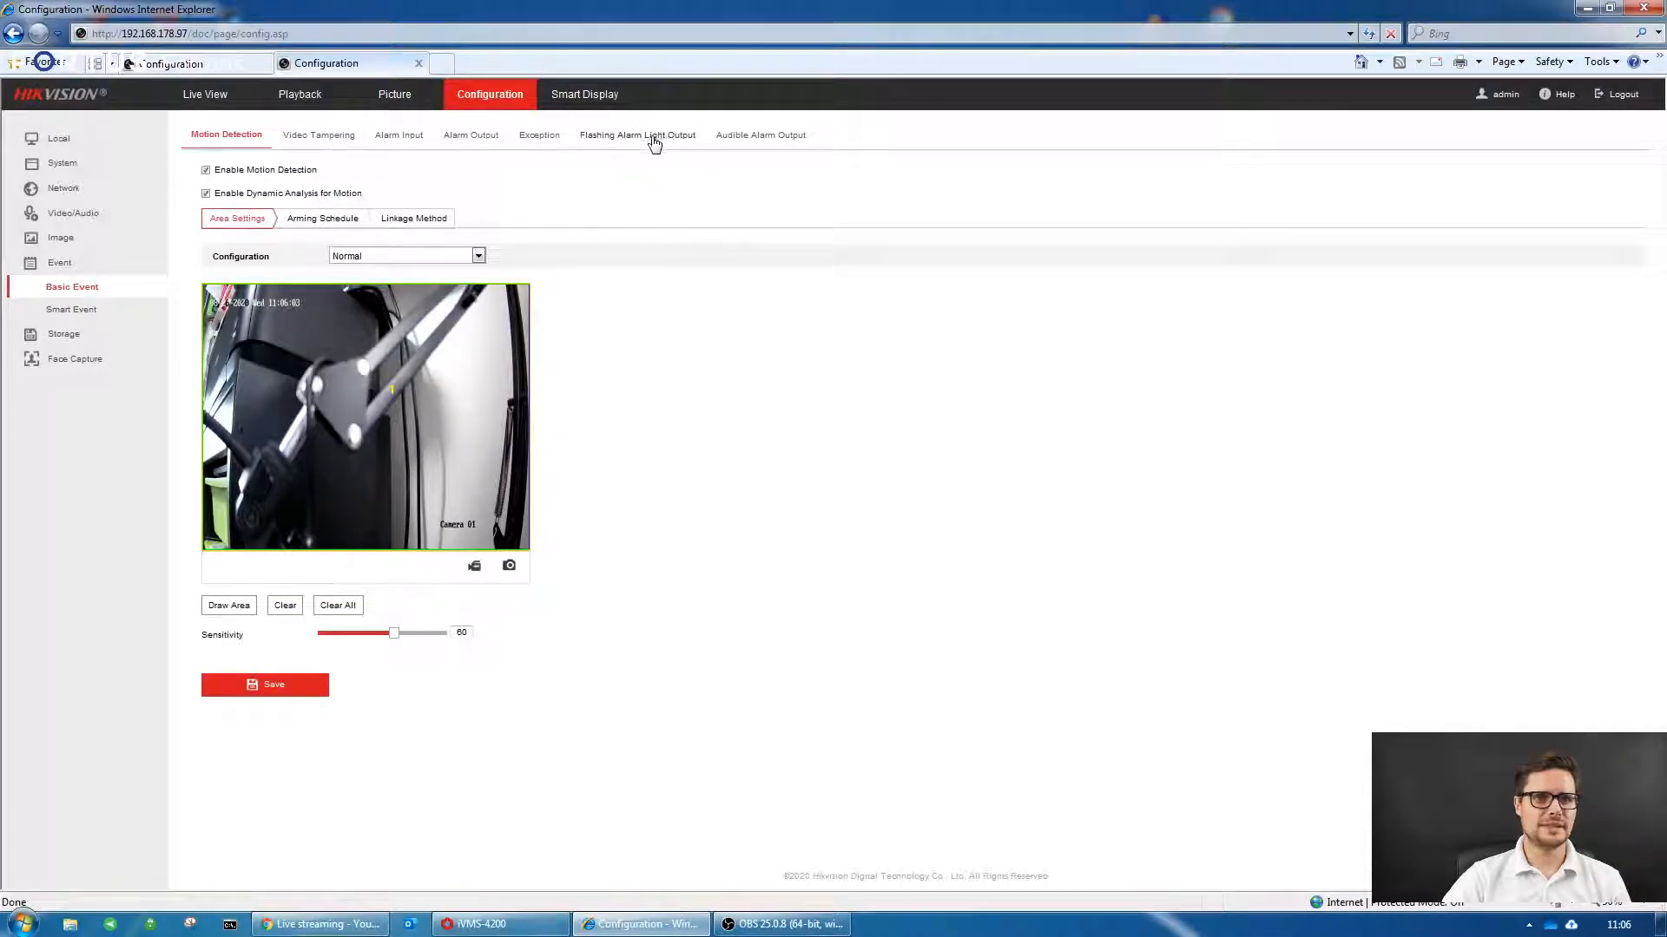
pyautogui.click(637, 134)
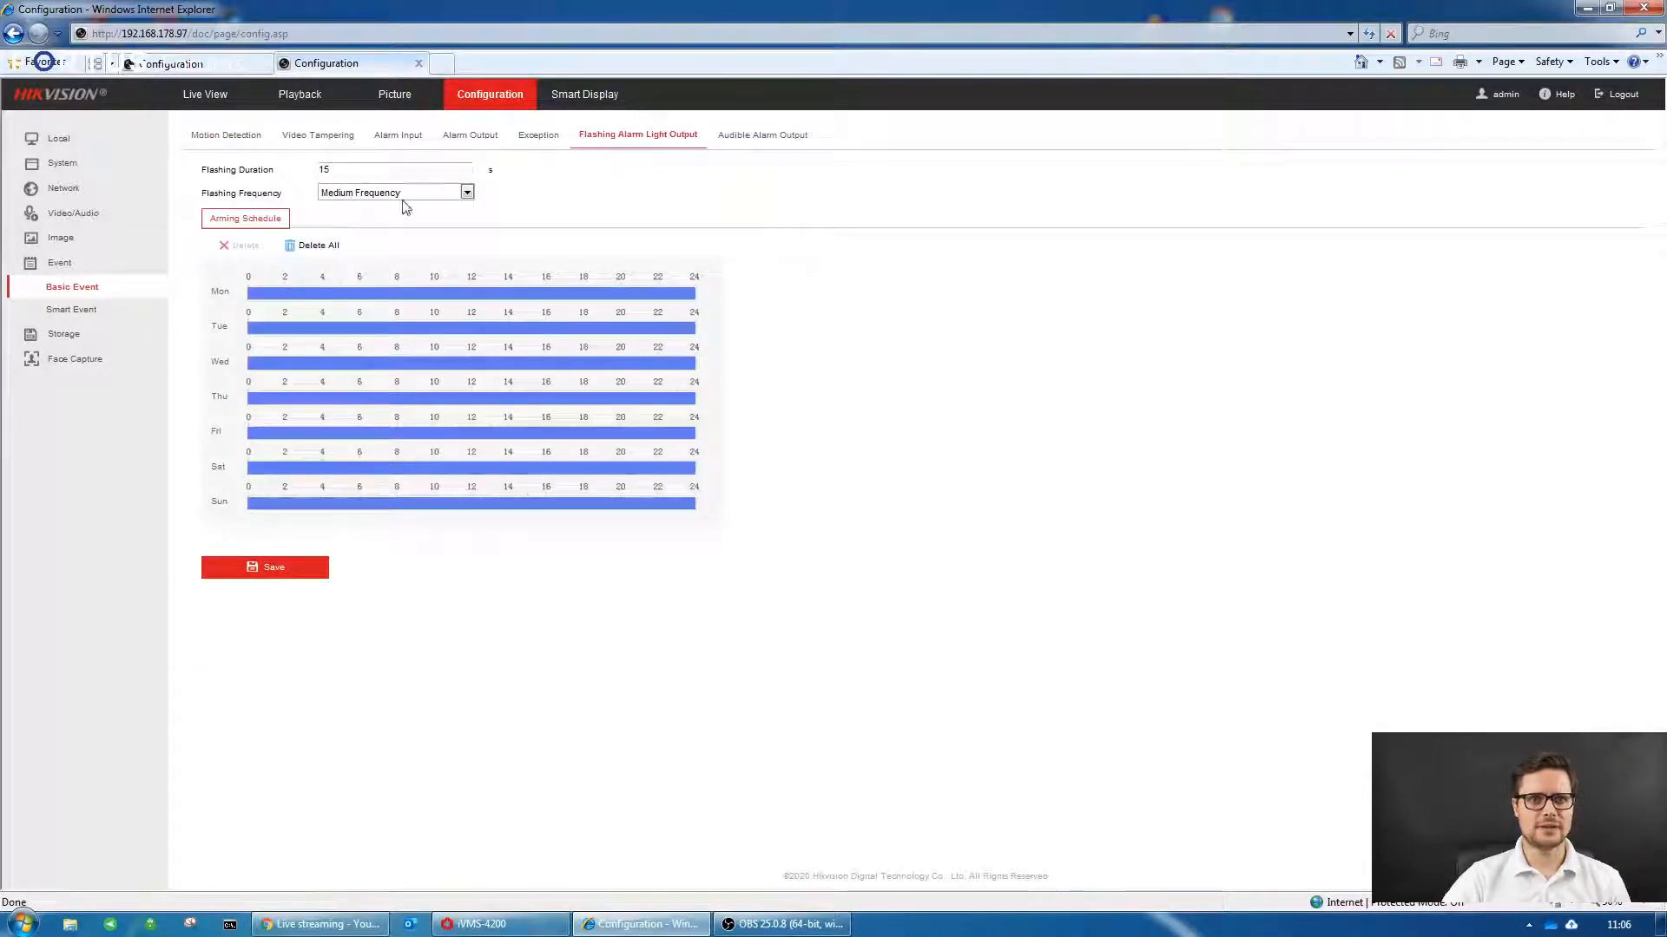
pyautogui.moveTo(760, 186)
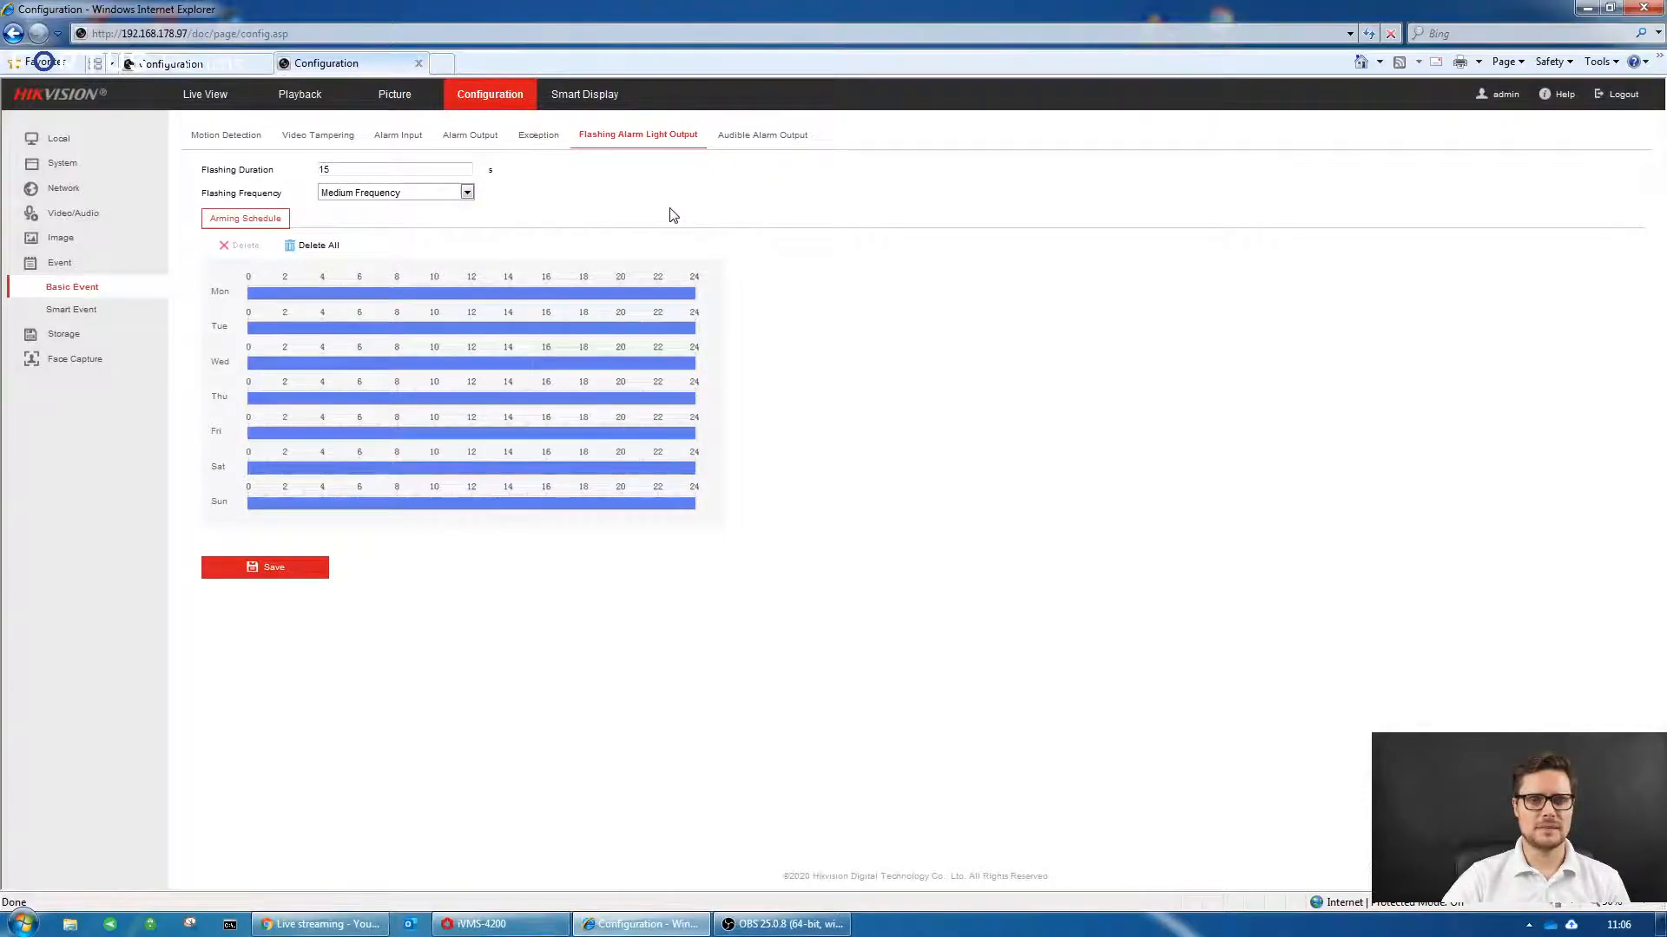
pyautogui.moveTo(774, 139)
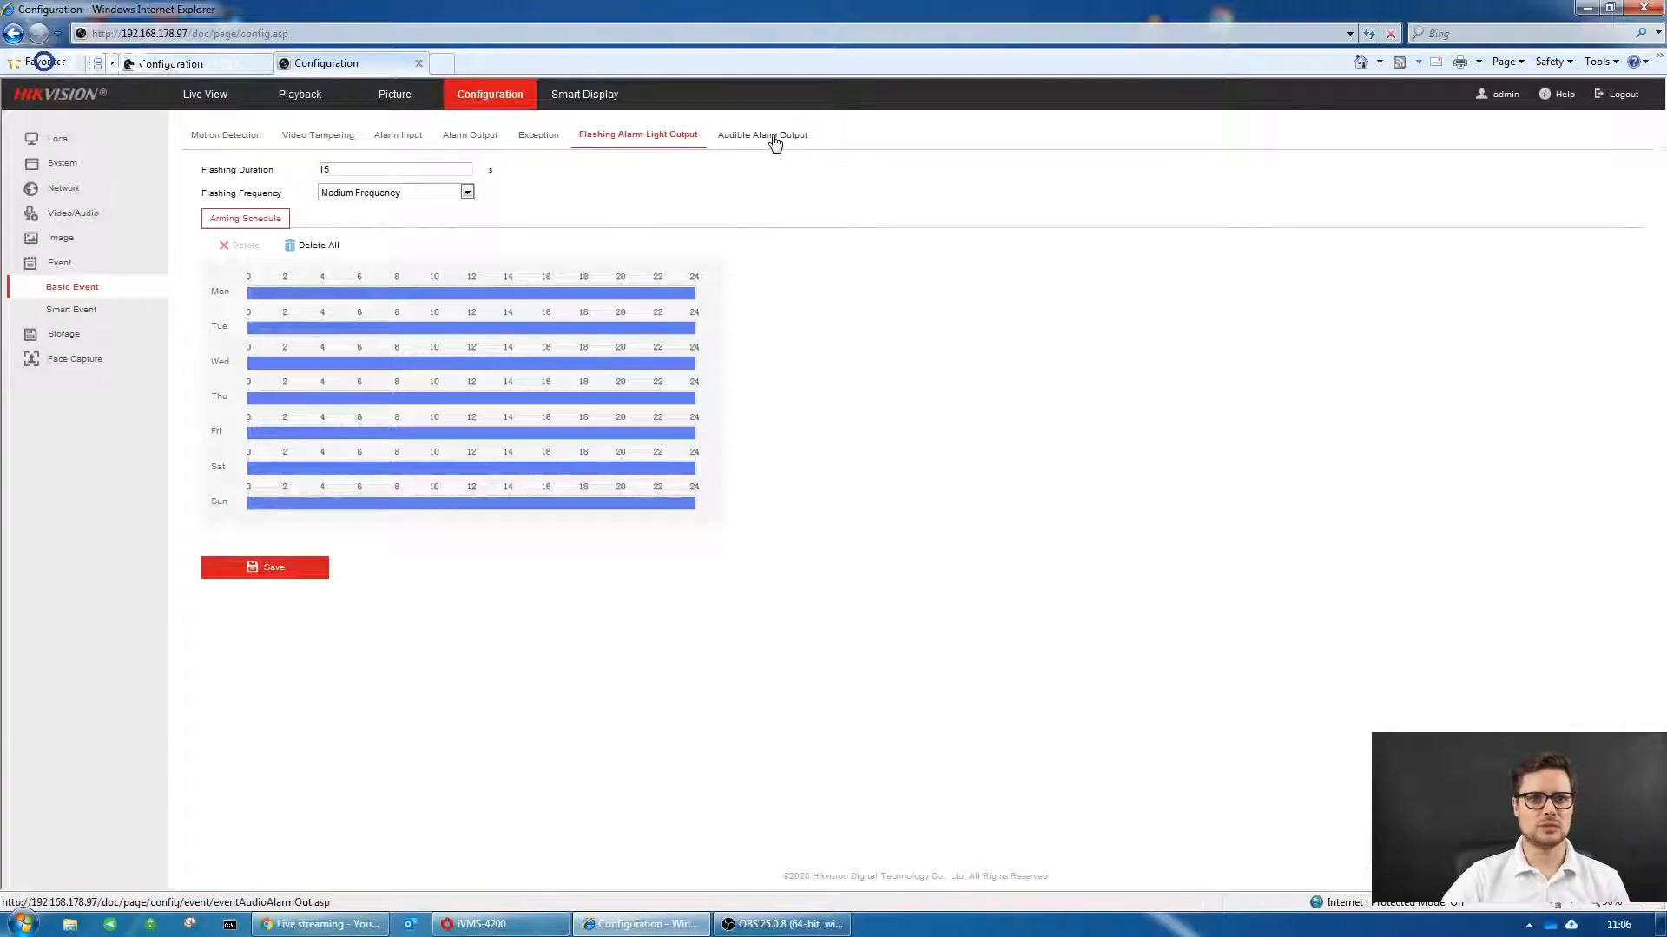
# - Set the audible alarm sound type to Warning with the No Mask Warning sound
pyautogui.click(763, 134)
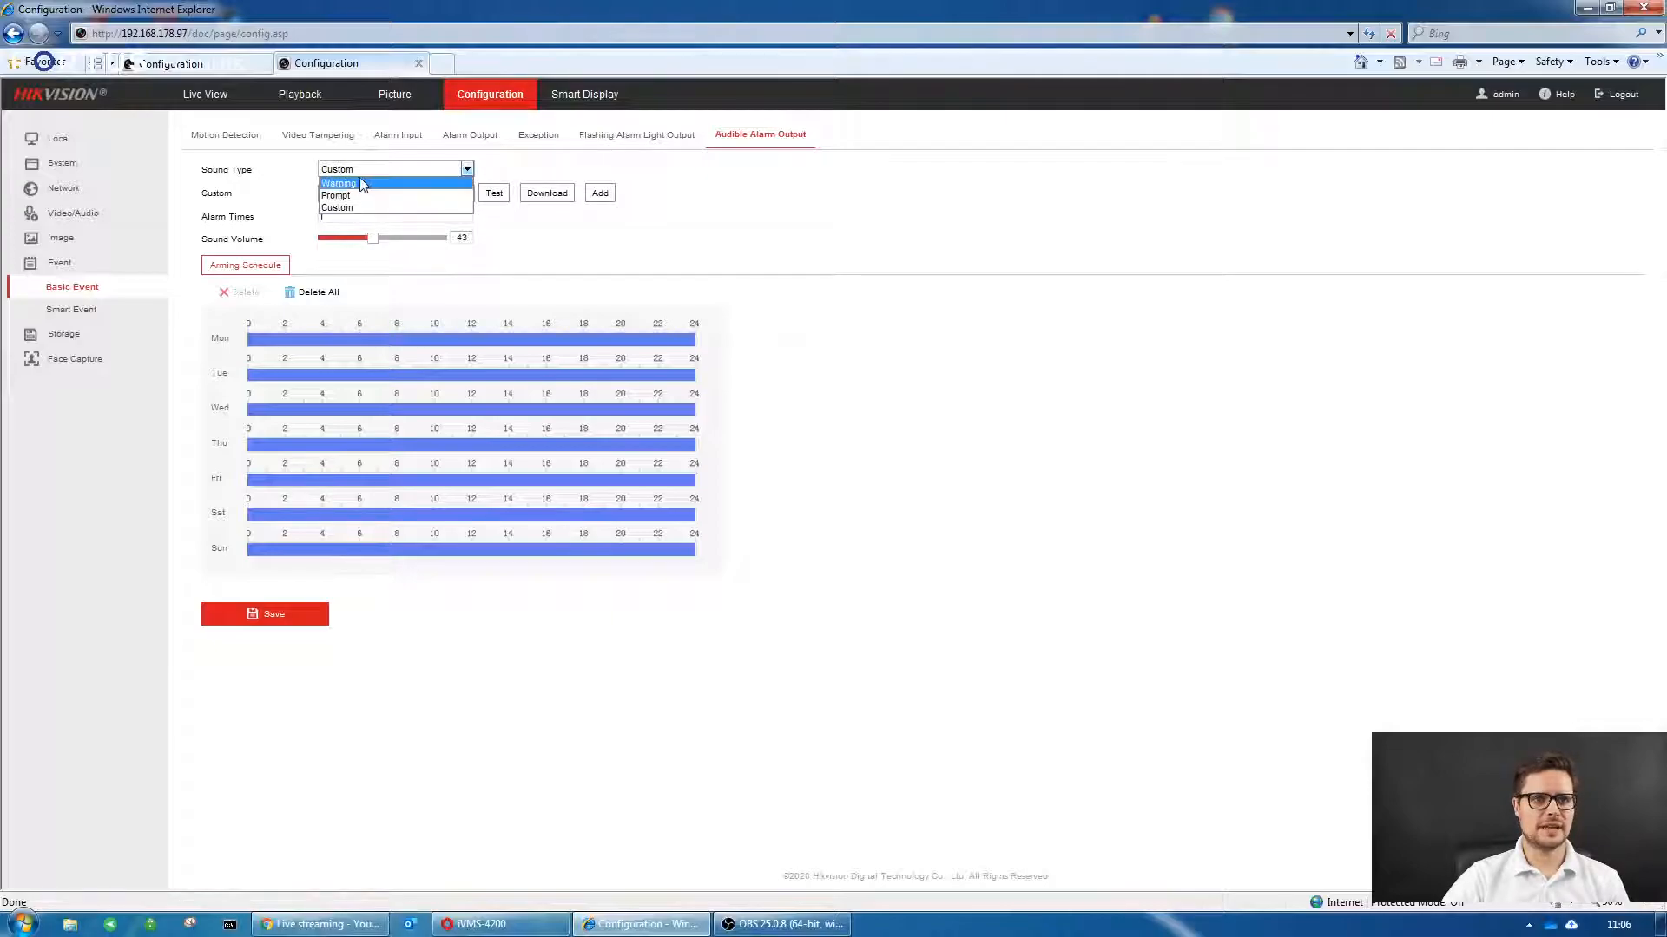
pyautogui.click(339, 183)
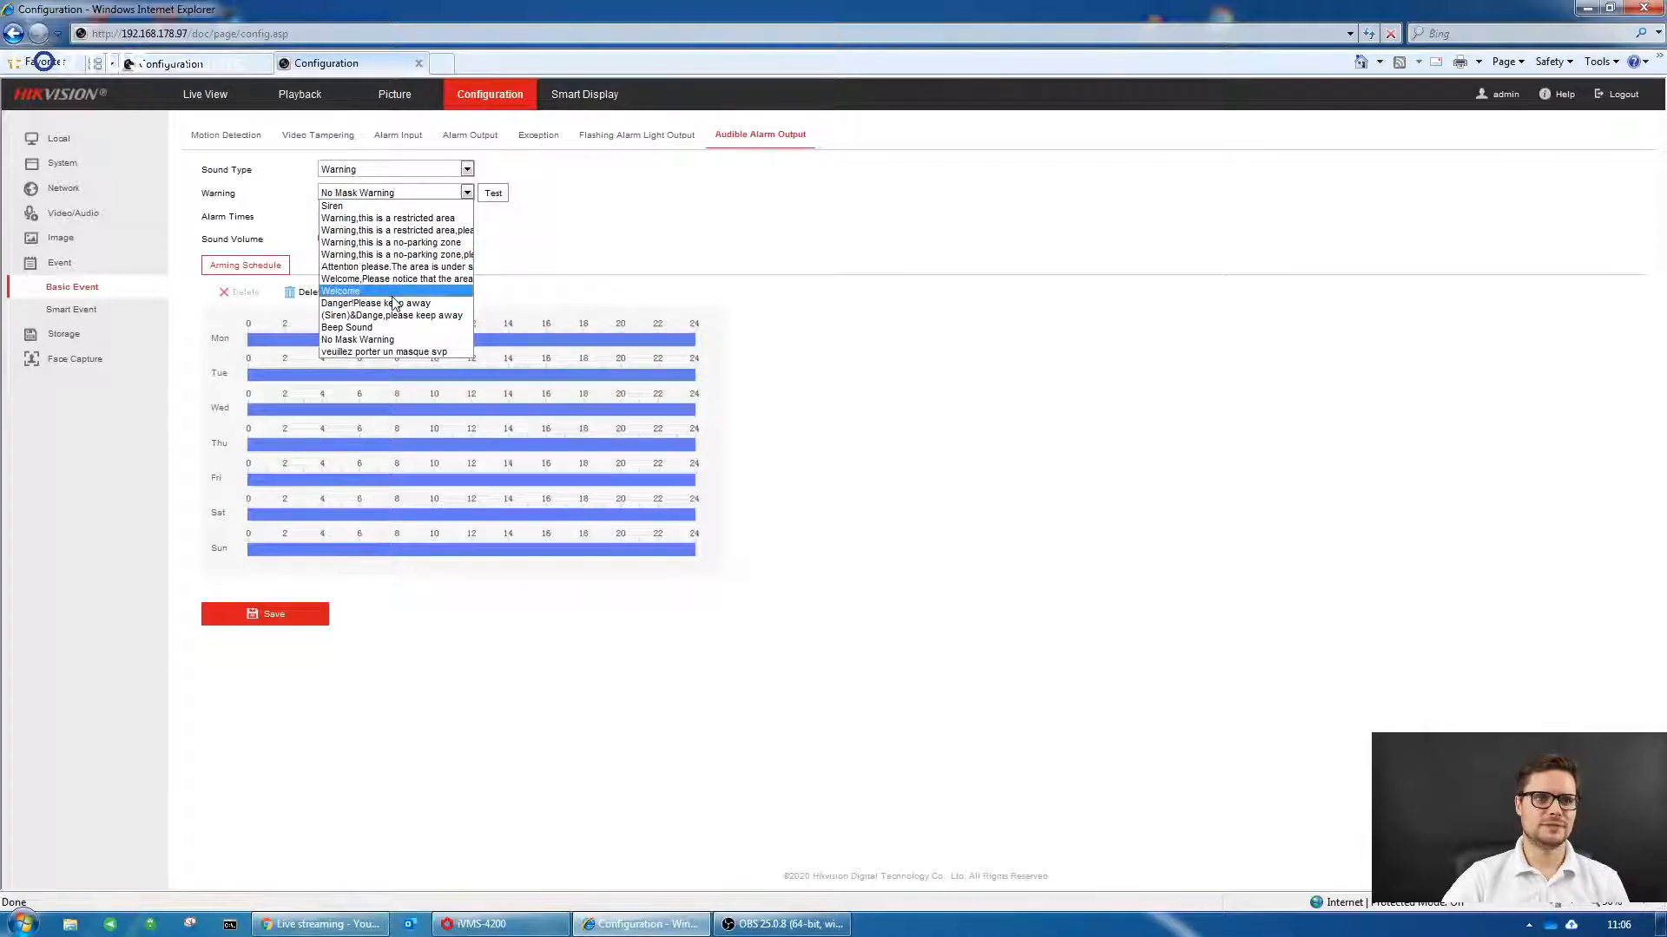
pyautogui.click(341, 291)
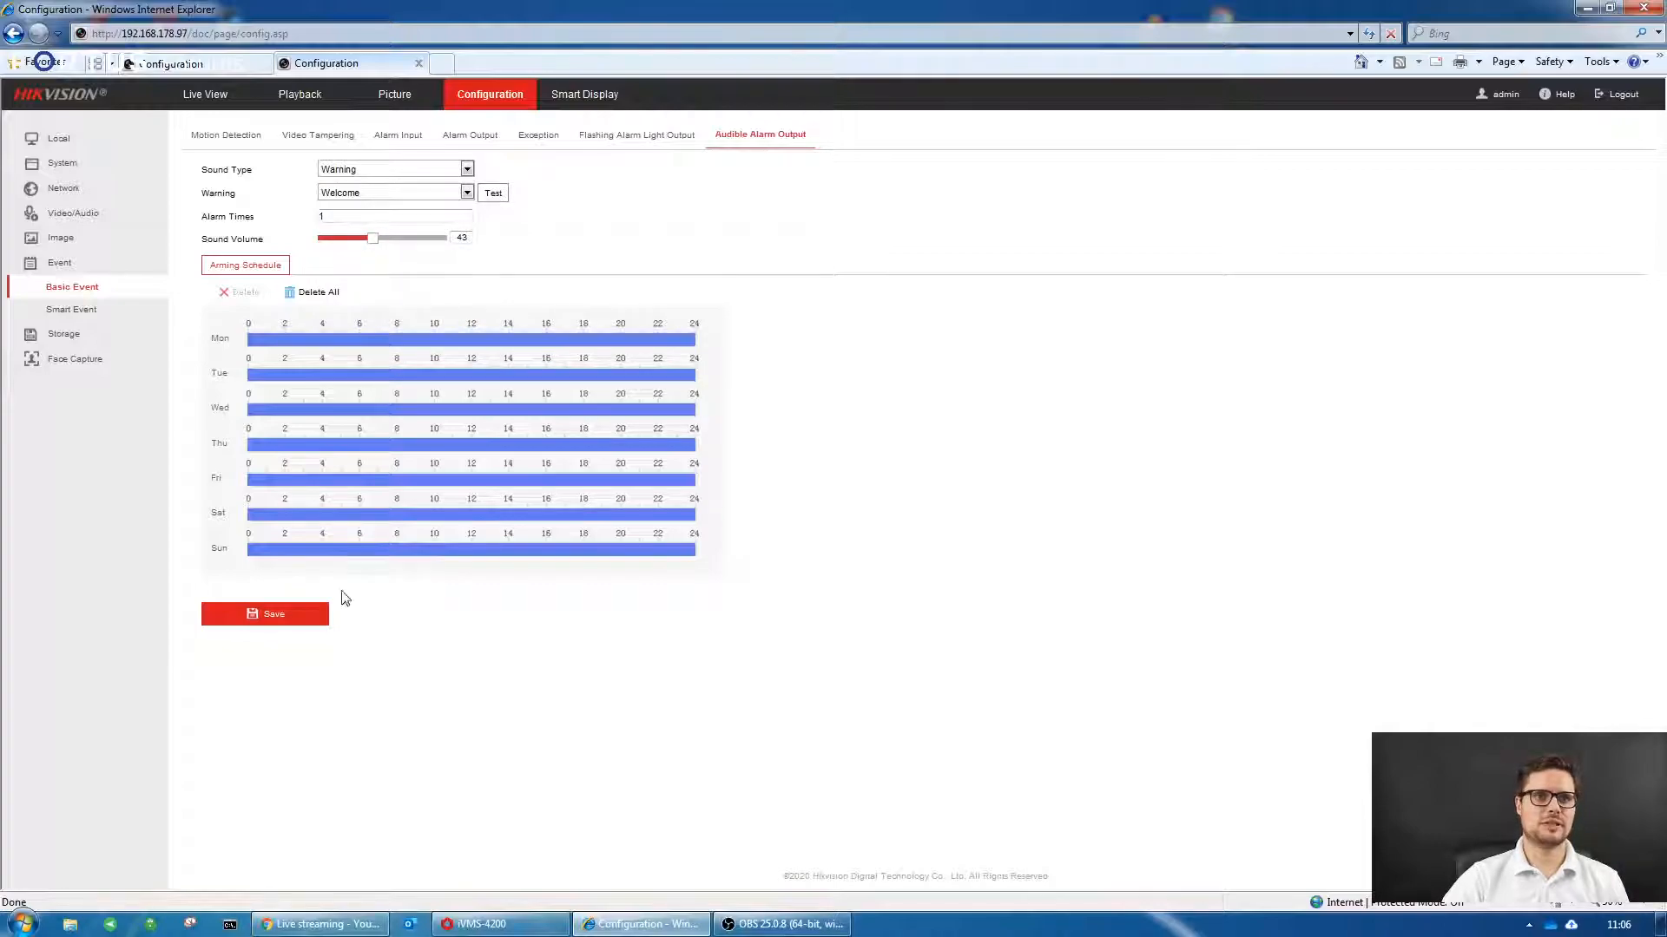
pyautogui.click(493, 192)
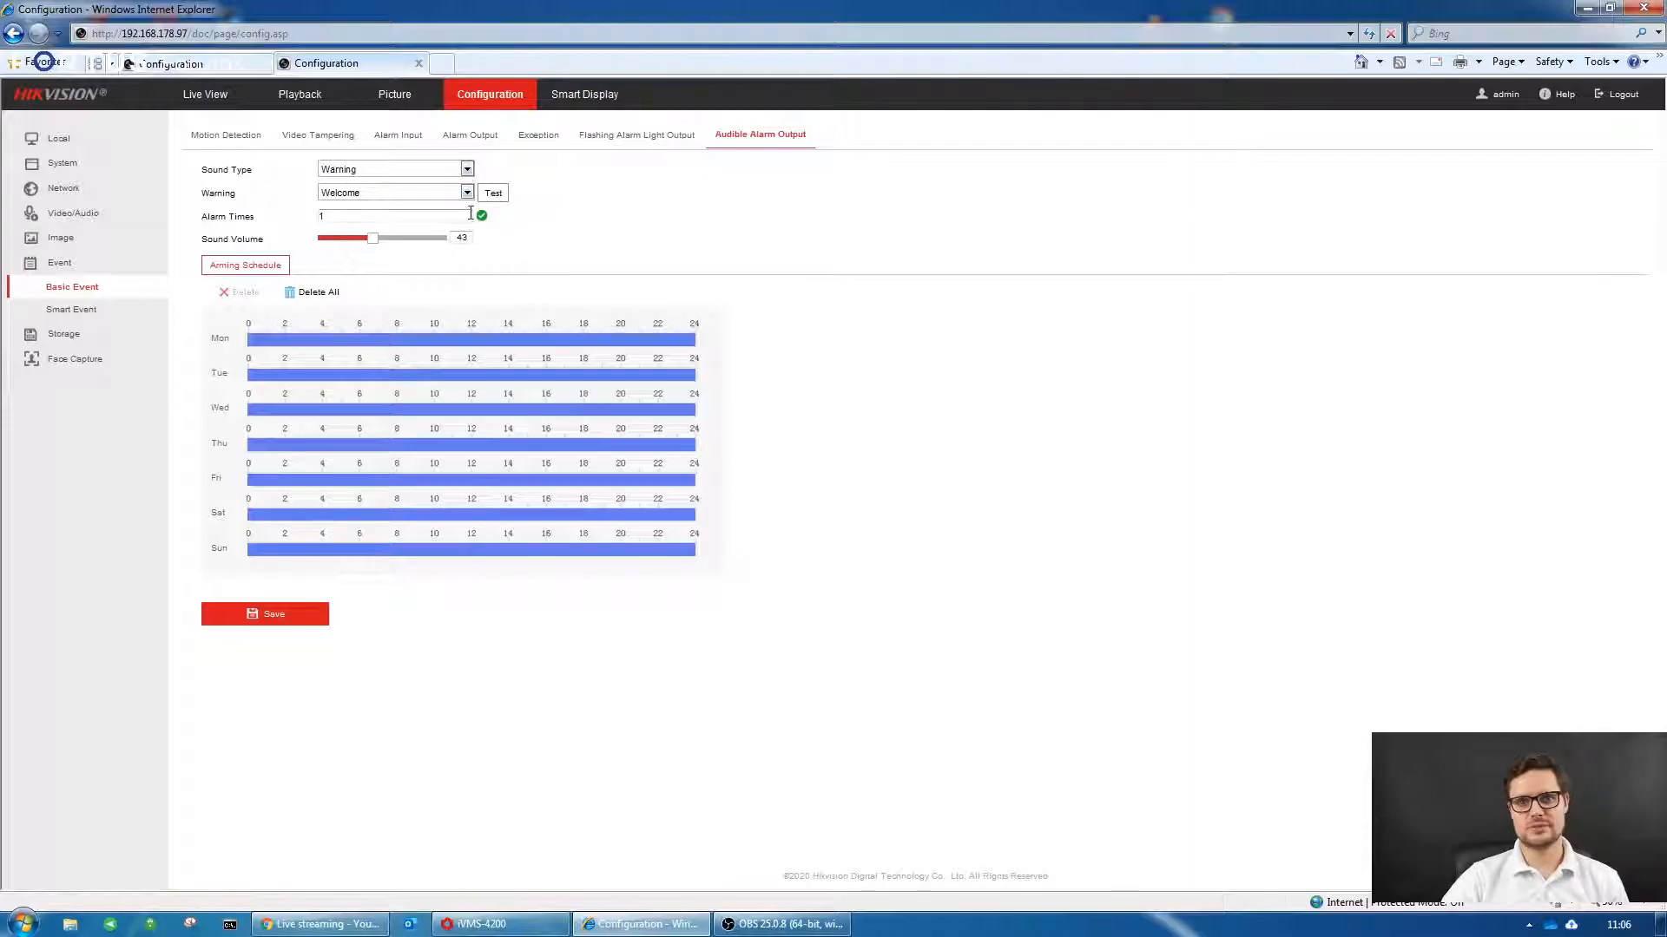
pyautogui.click(466, 192)
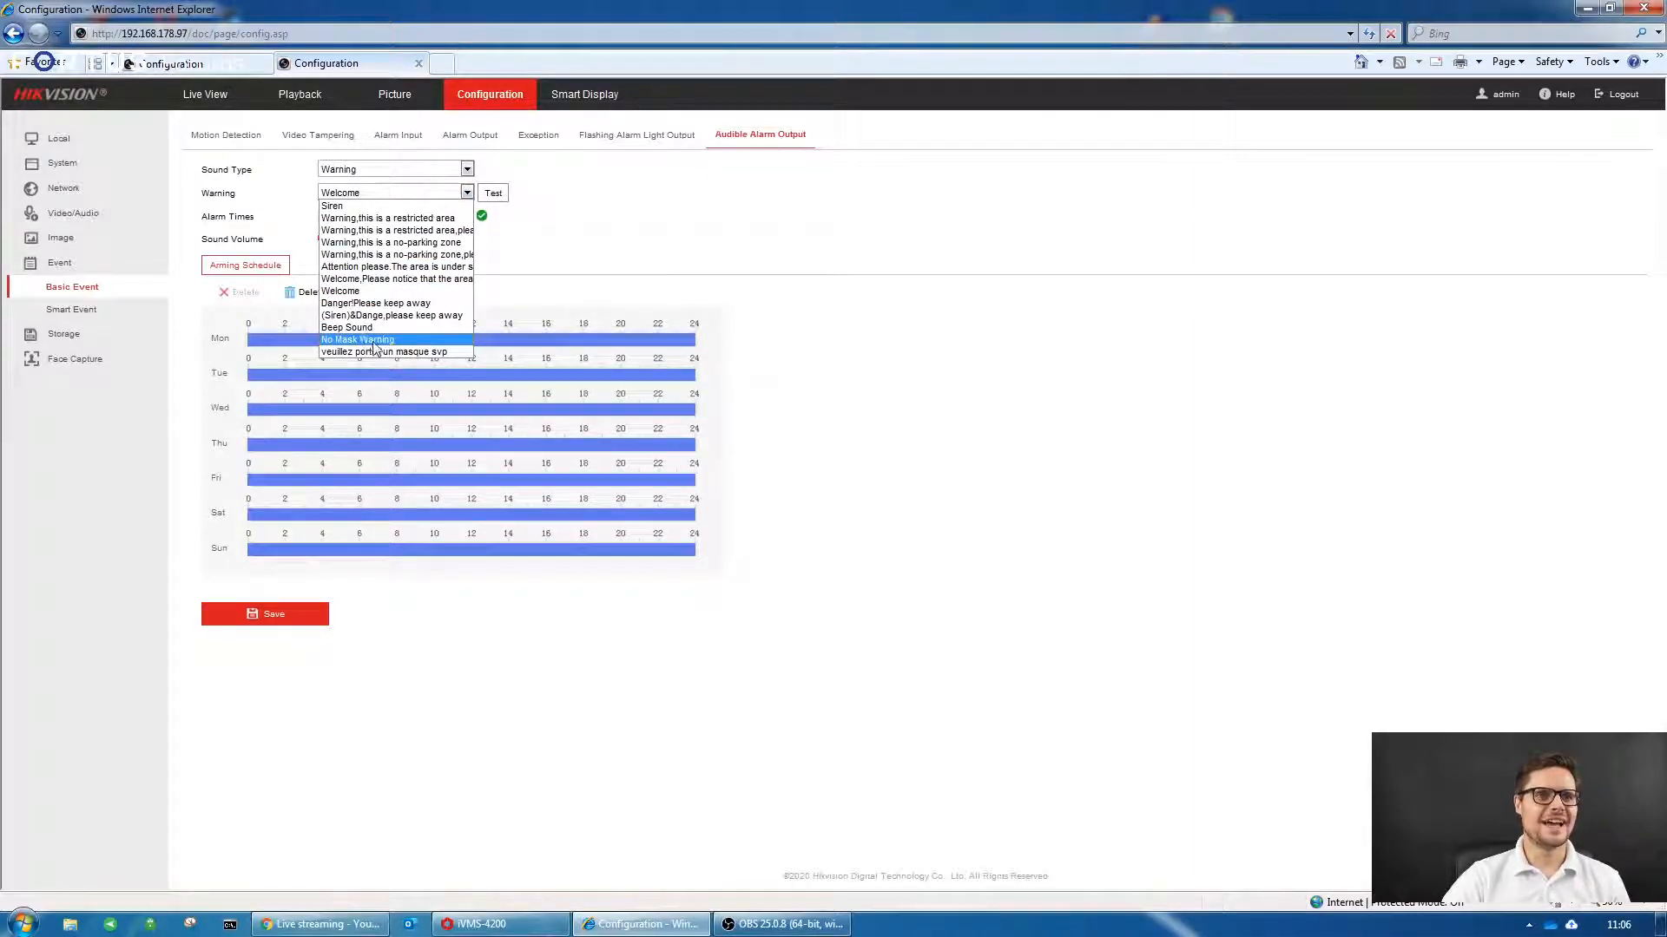
pyautogui.click(356, 340)
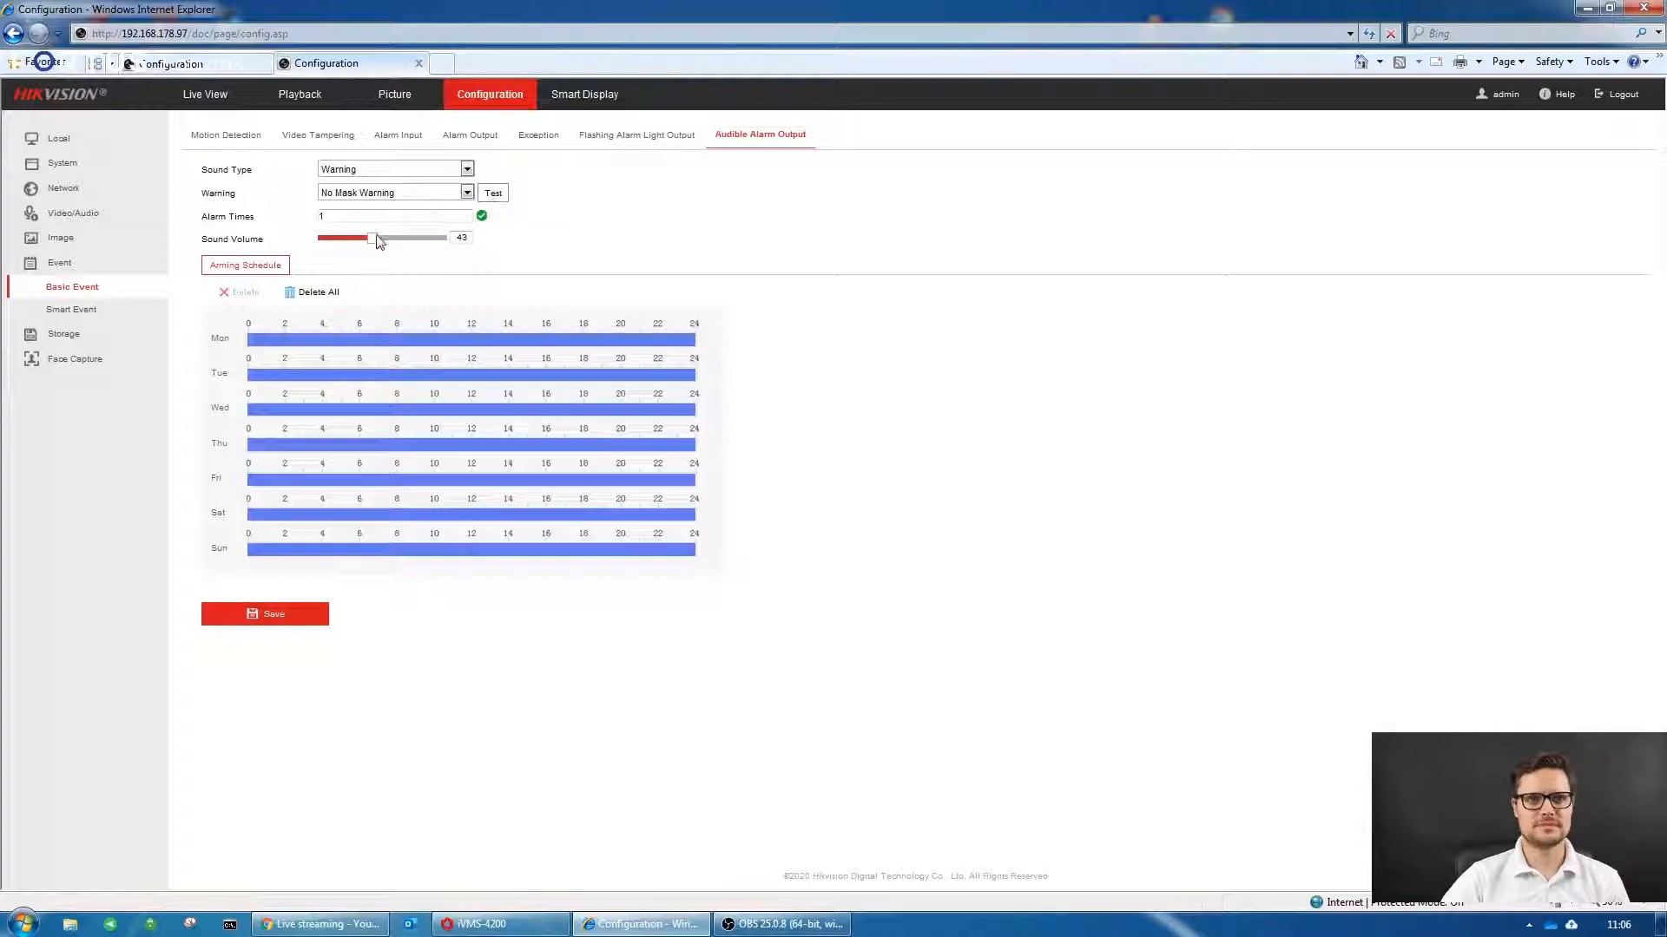
# - Adjust the alarm sound volume to about 45
pyautogui.moveTo(372, 237); pyautogui.dragTo(383, 237)
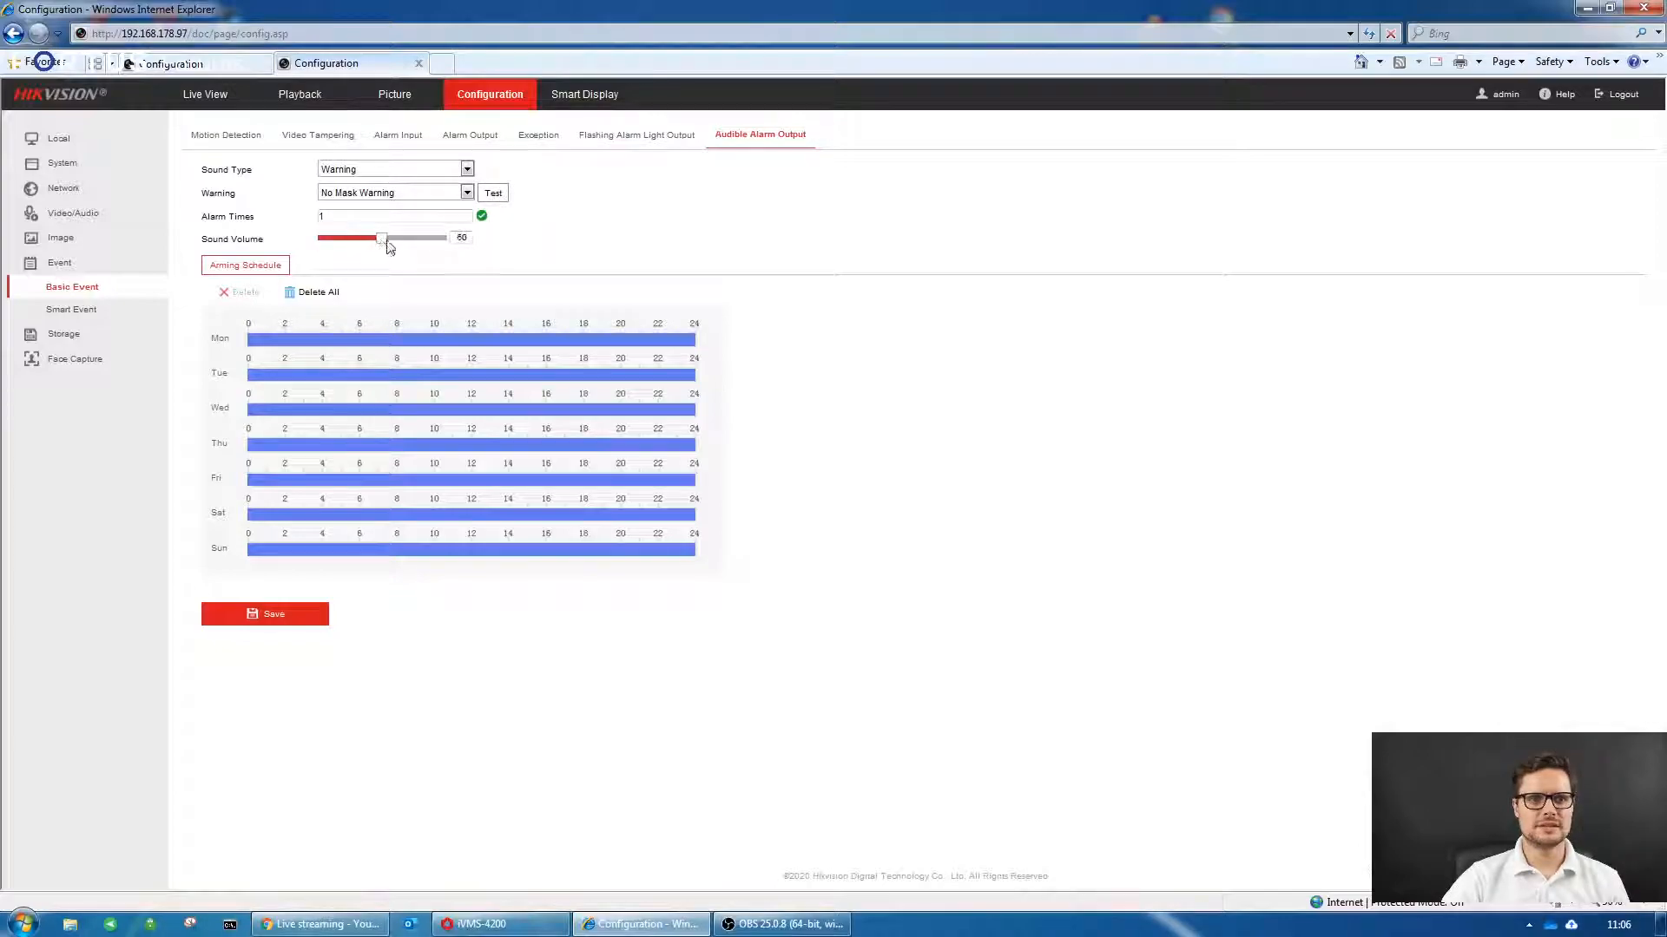
pyautogui.moveTo(383, 237); pyautogui.dragTo(442, 237)
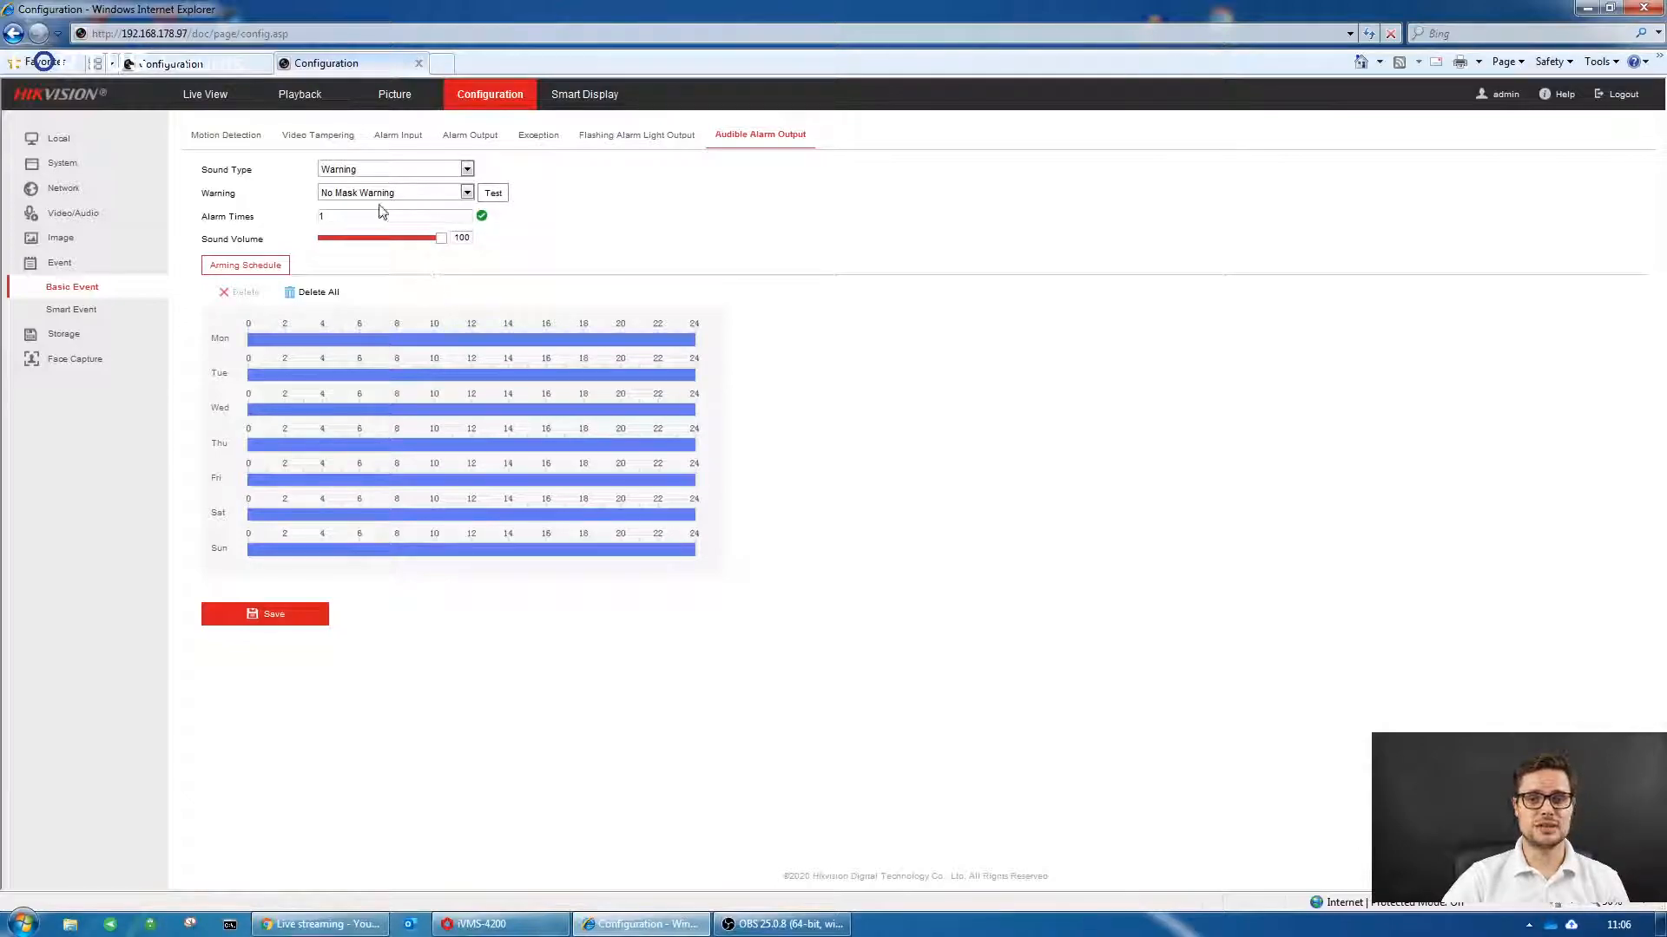
pyautogui.moveTo(441, 237); pyautogui.dragTo(375, 237)
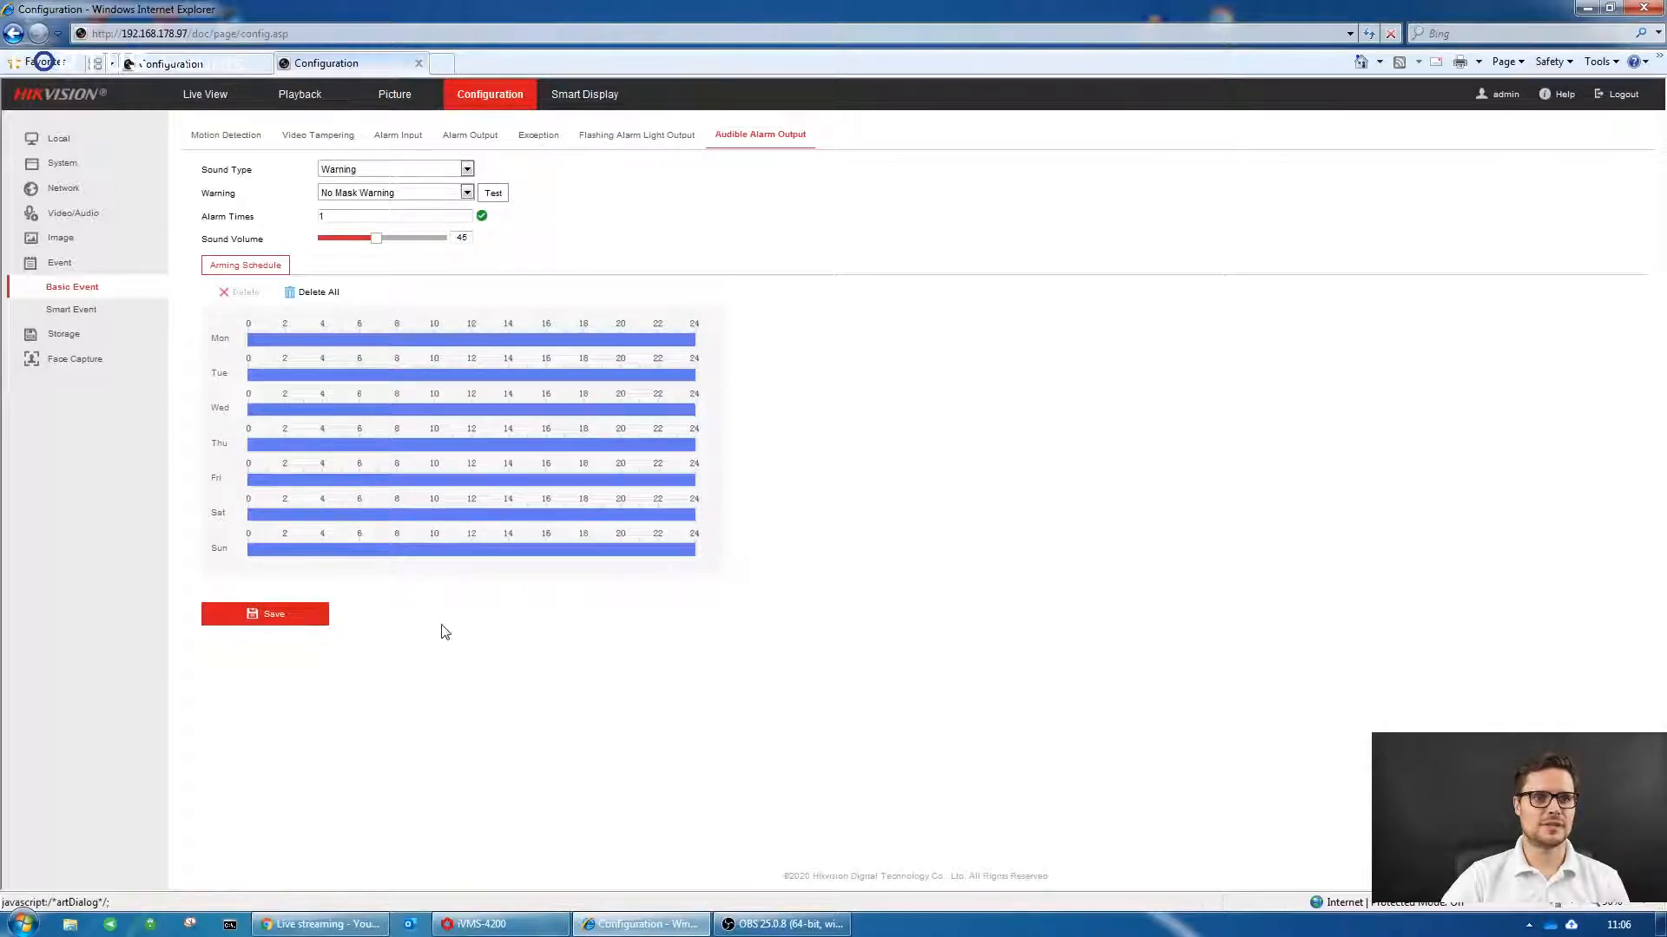
pyautogui.moveTo(518, 334)
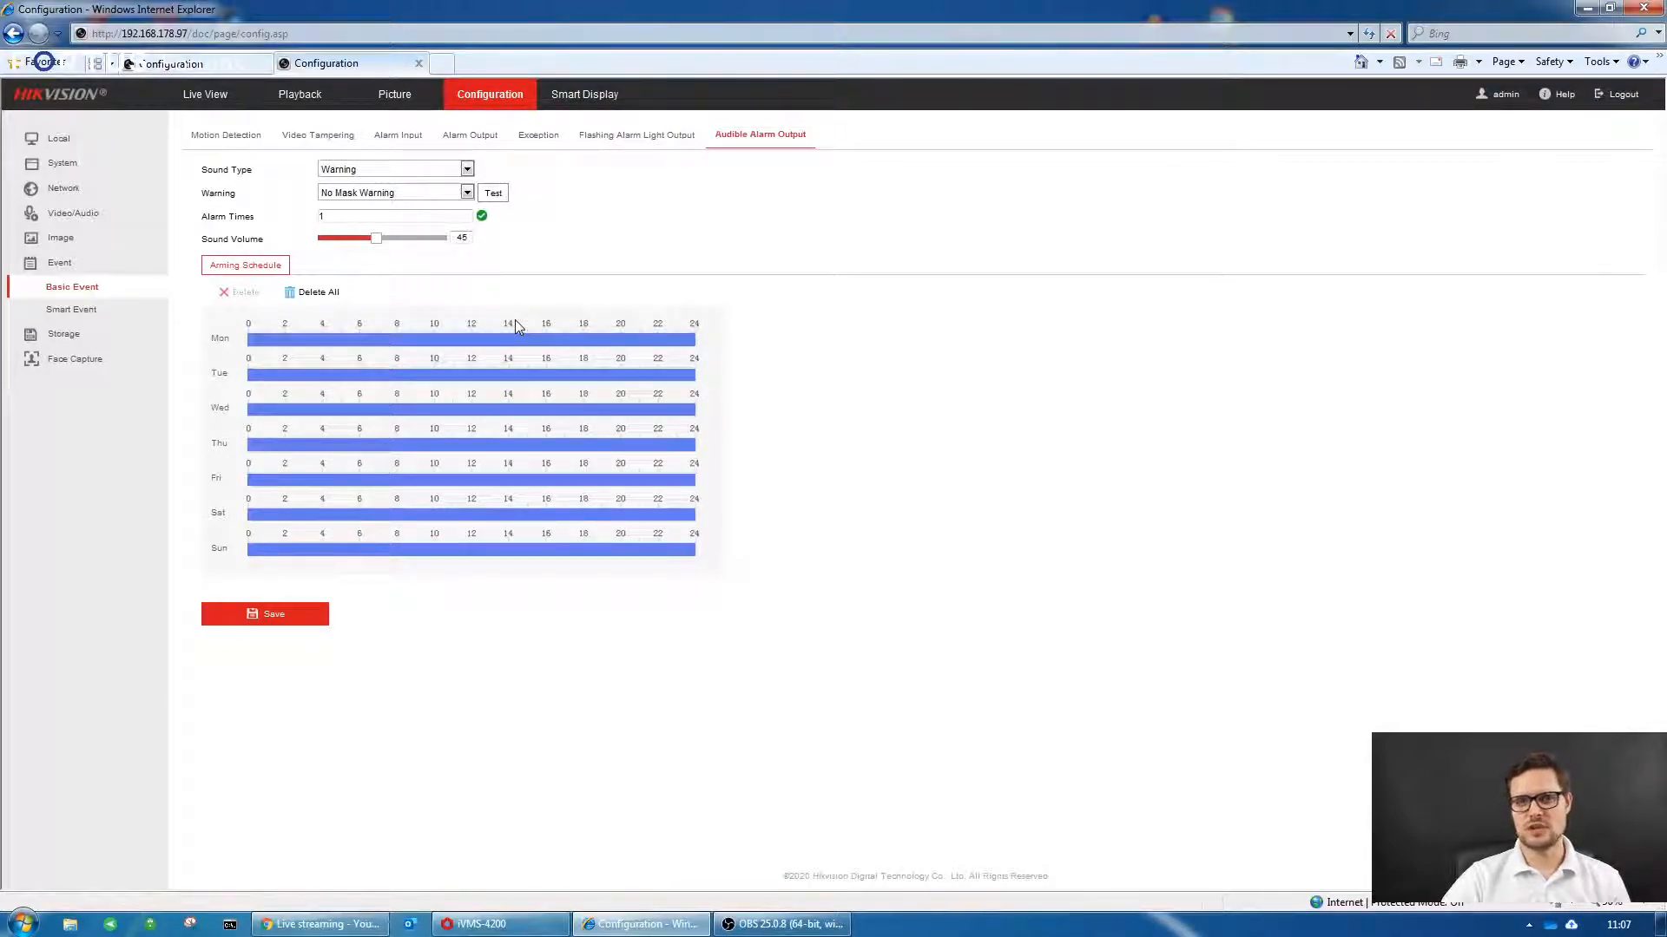
pyautogui.moveTo(579, 308)
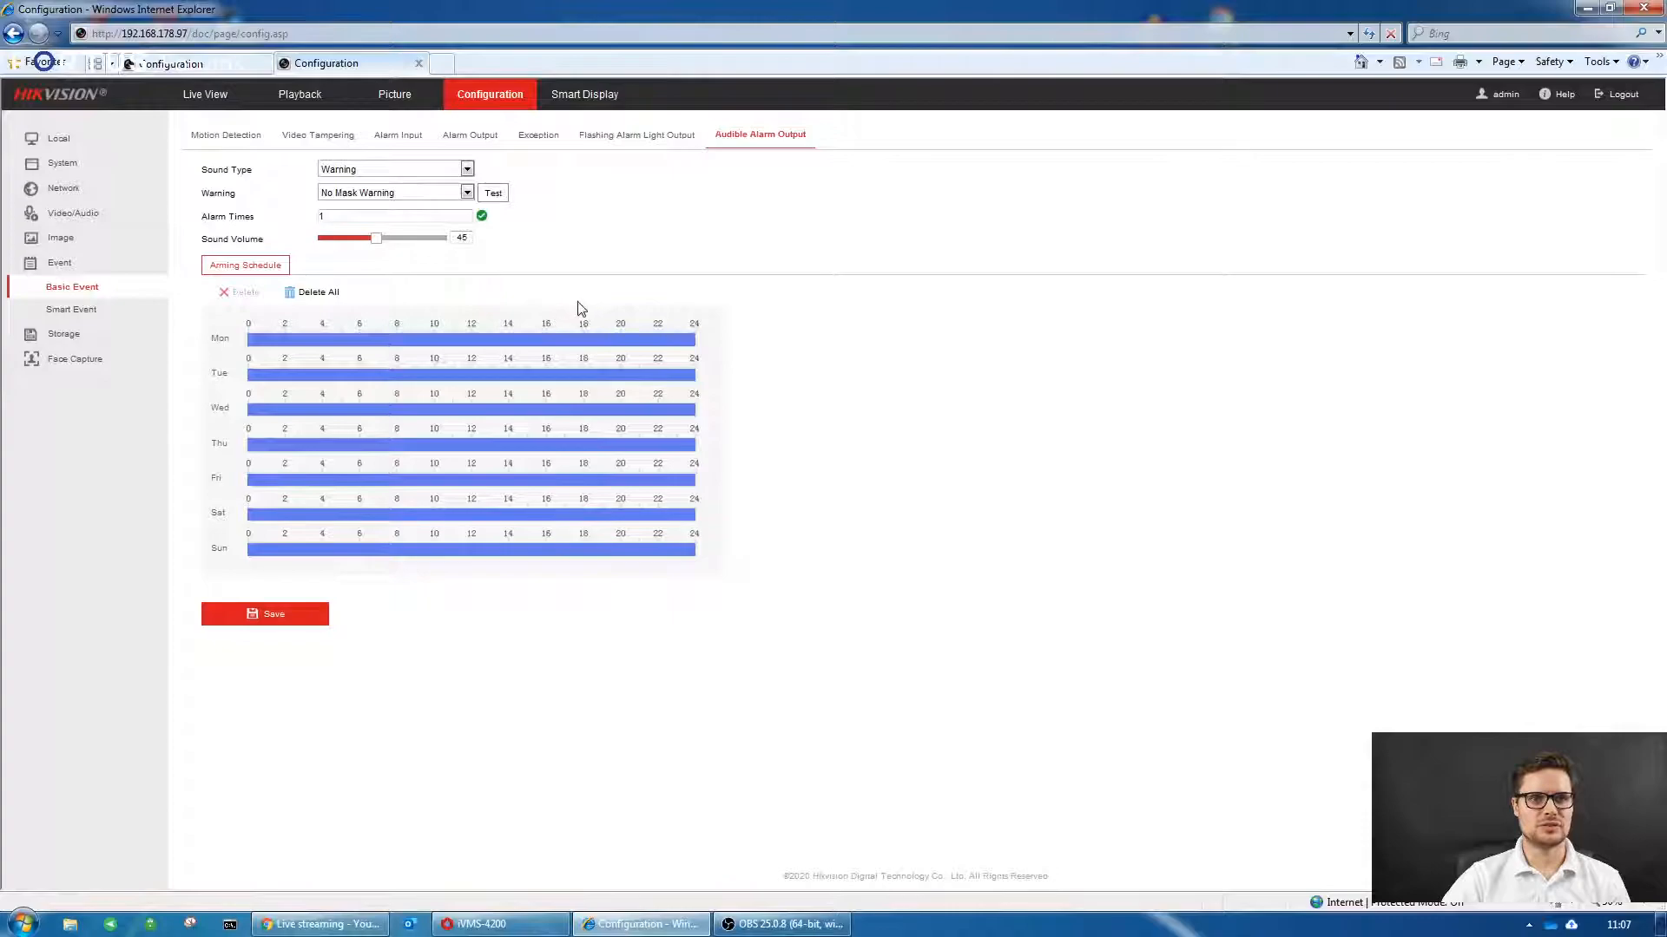
pyautogui.moveTo(430, 201)
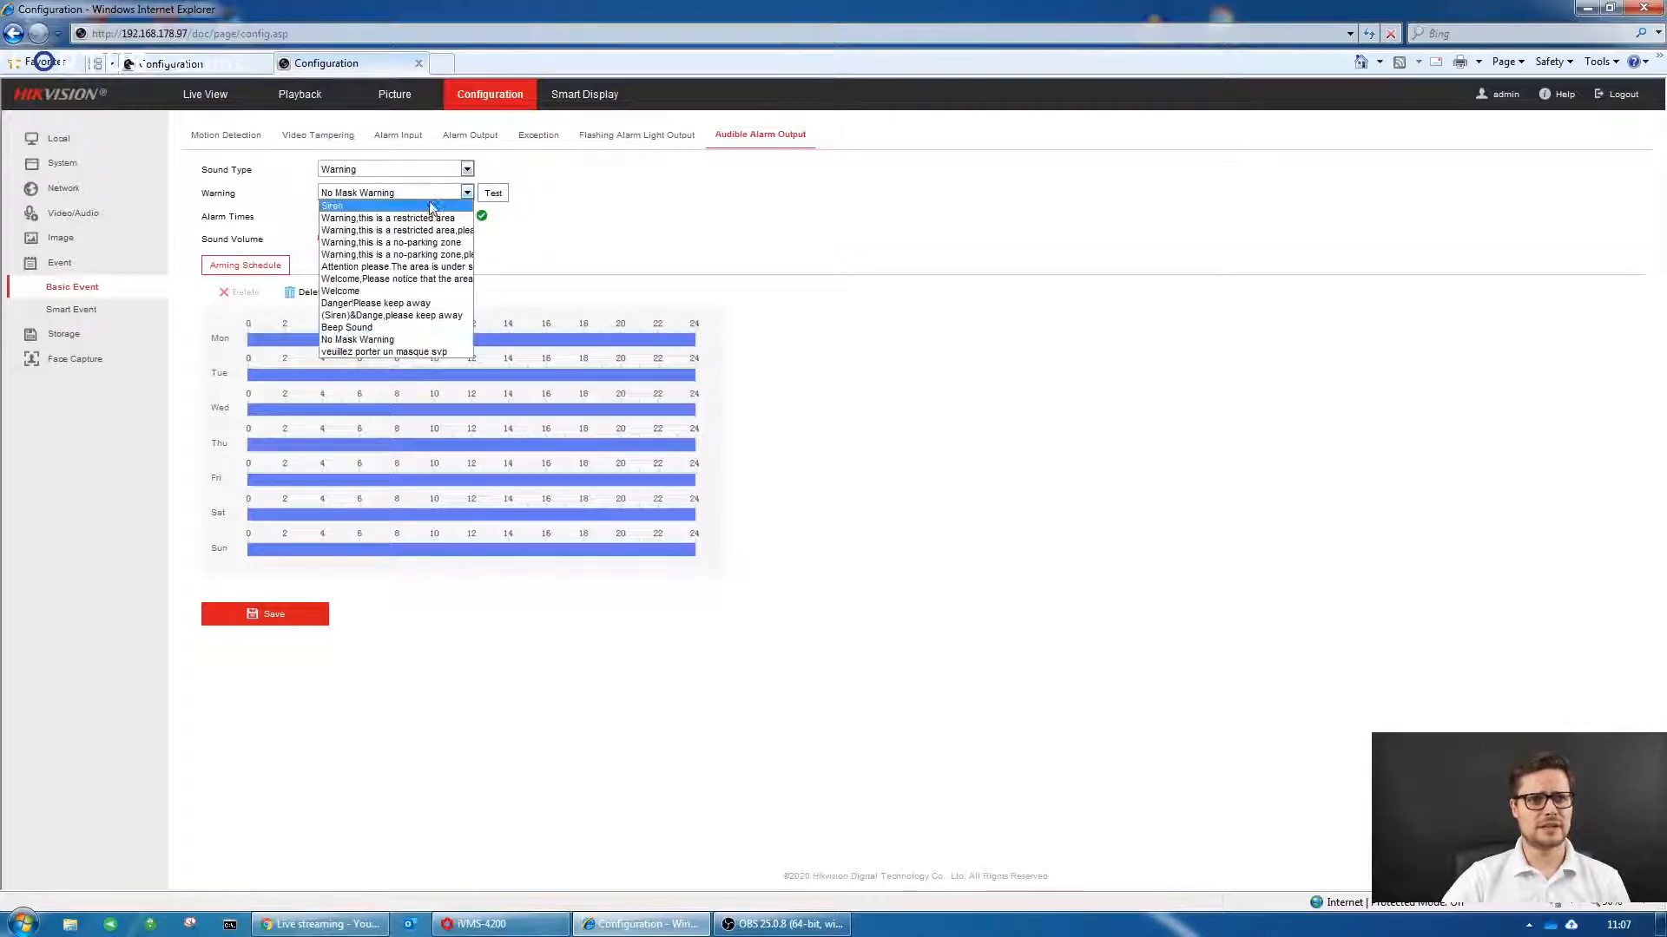
# - Switch the audible alarm sound type from Prompt to Custom
pyautogui.click(466, 168)
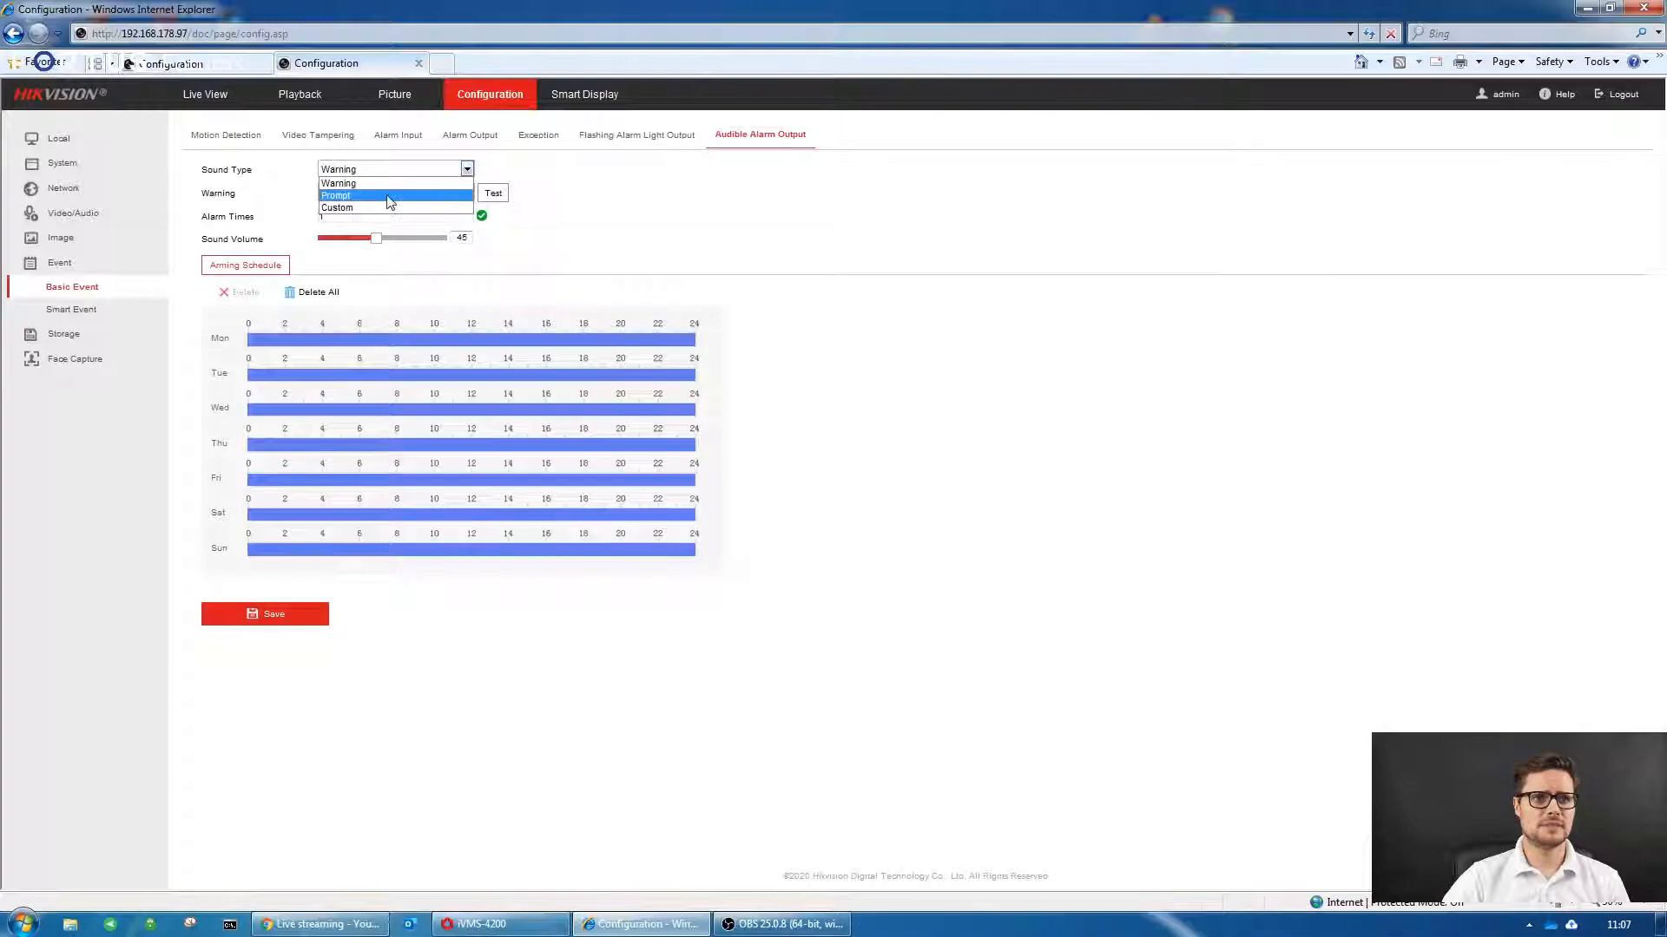
pyautogui.click(353, 194)
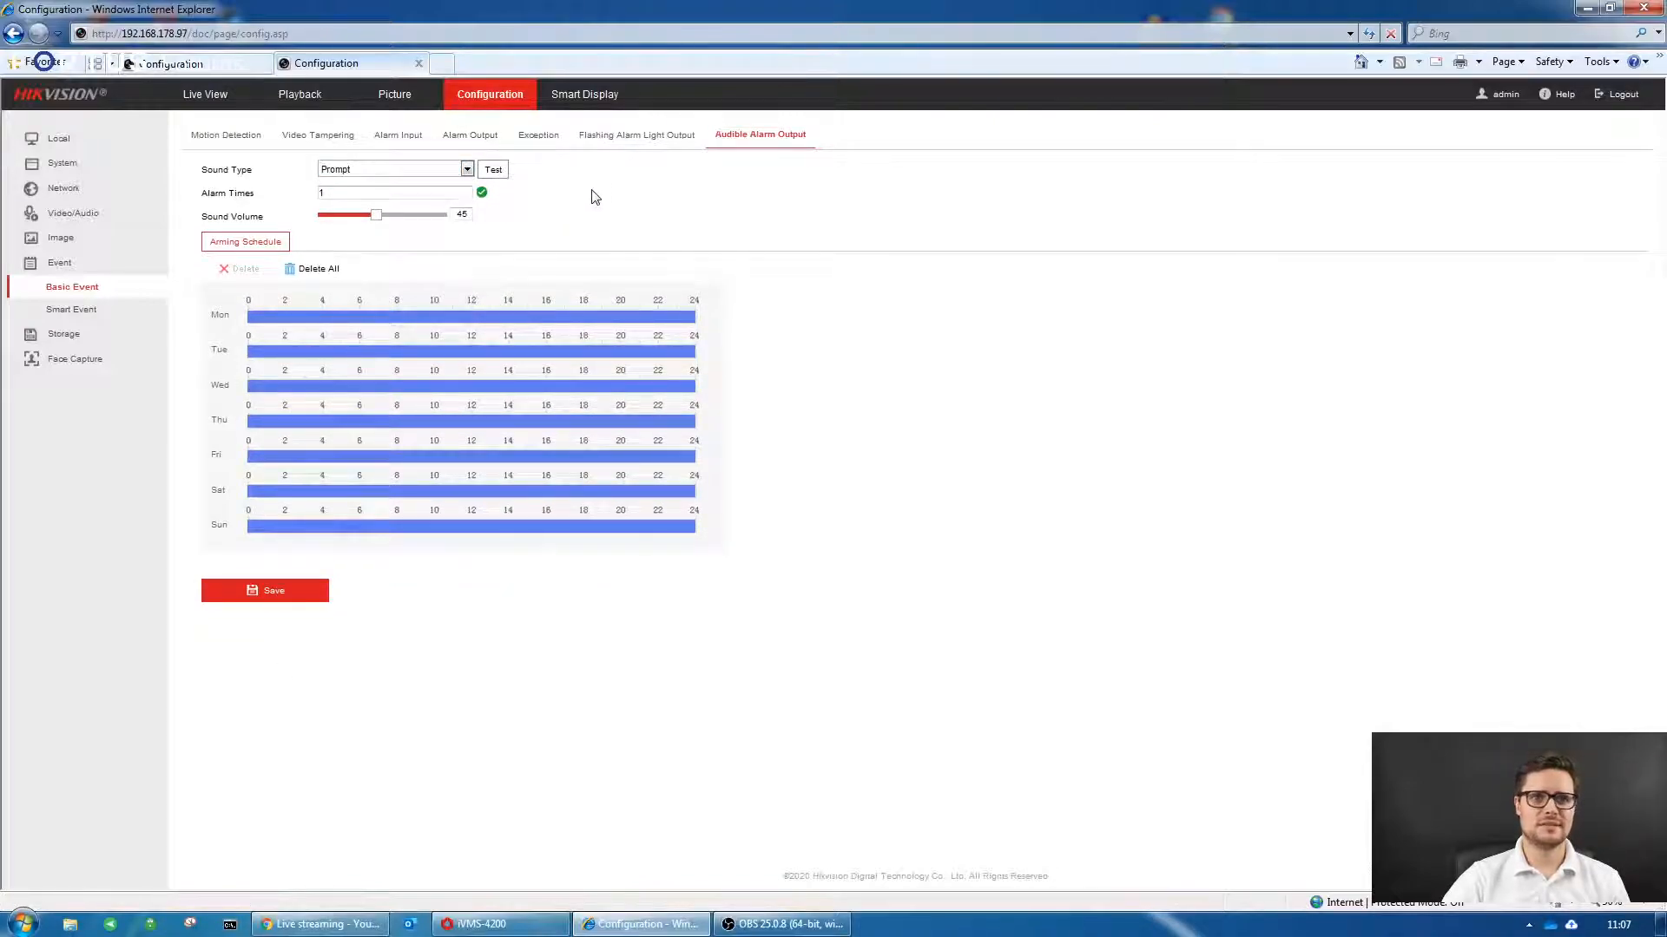
pyautogui.click(466, 168)
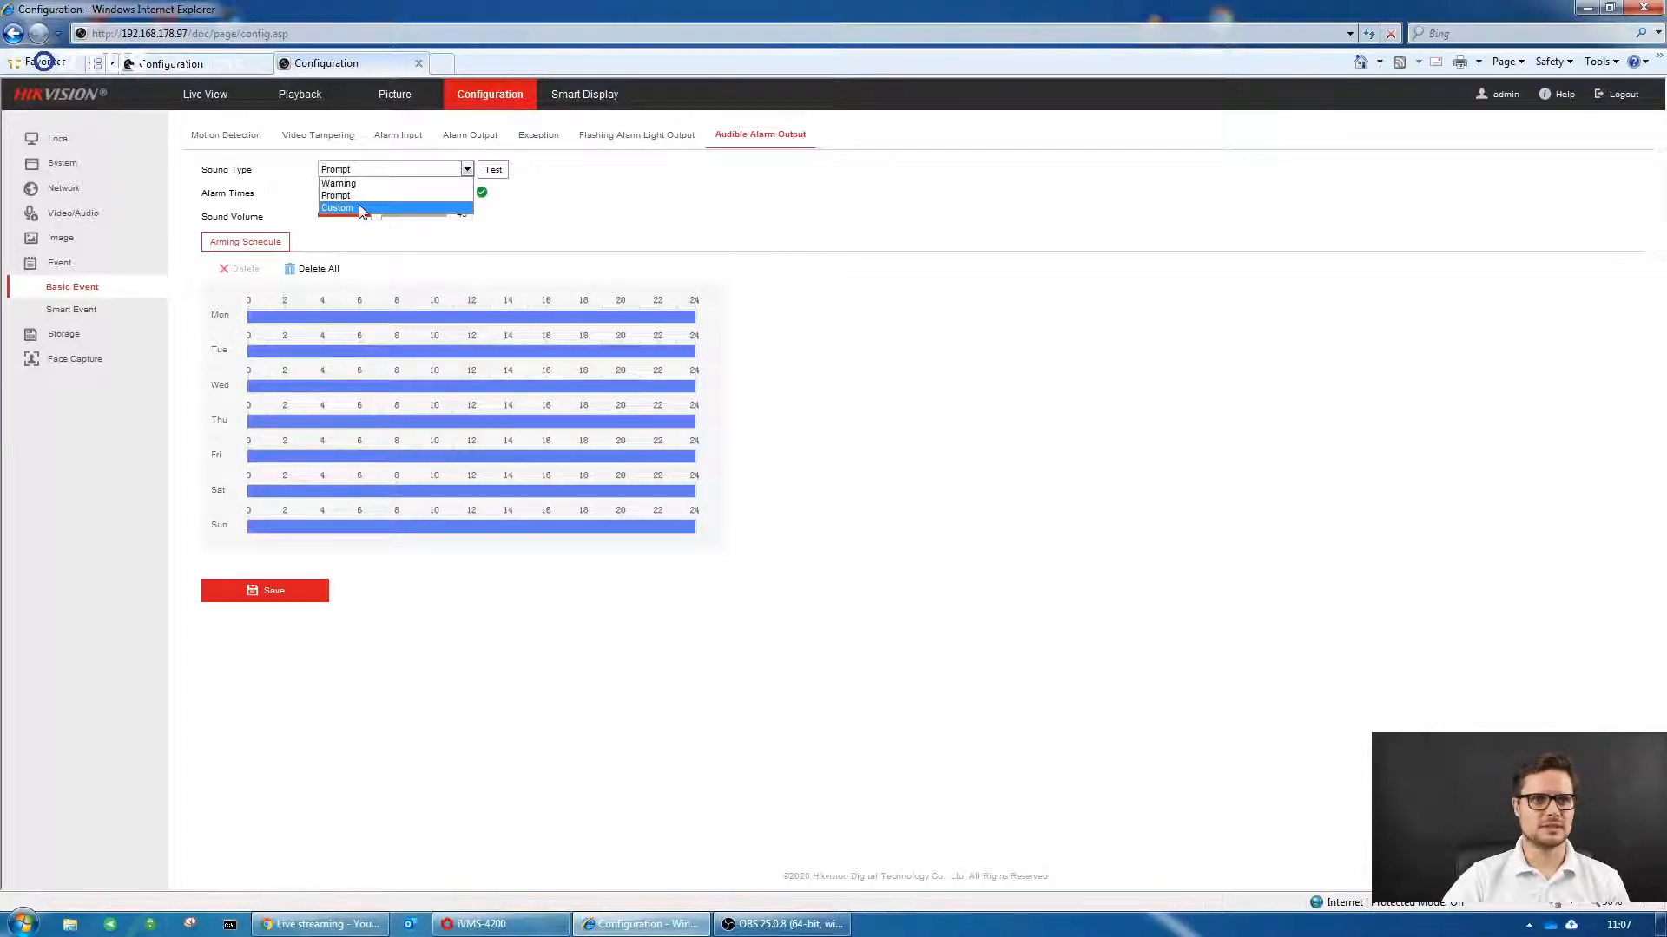
pyautogui.click(337, 207)
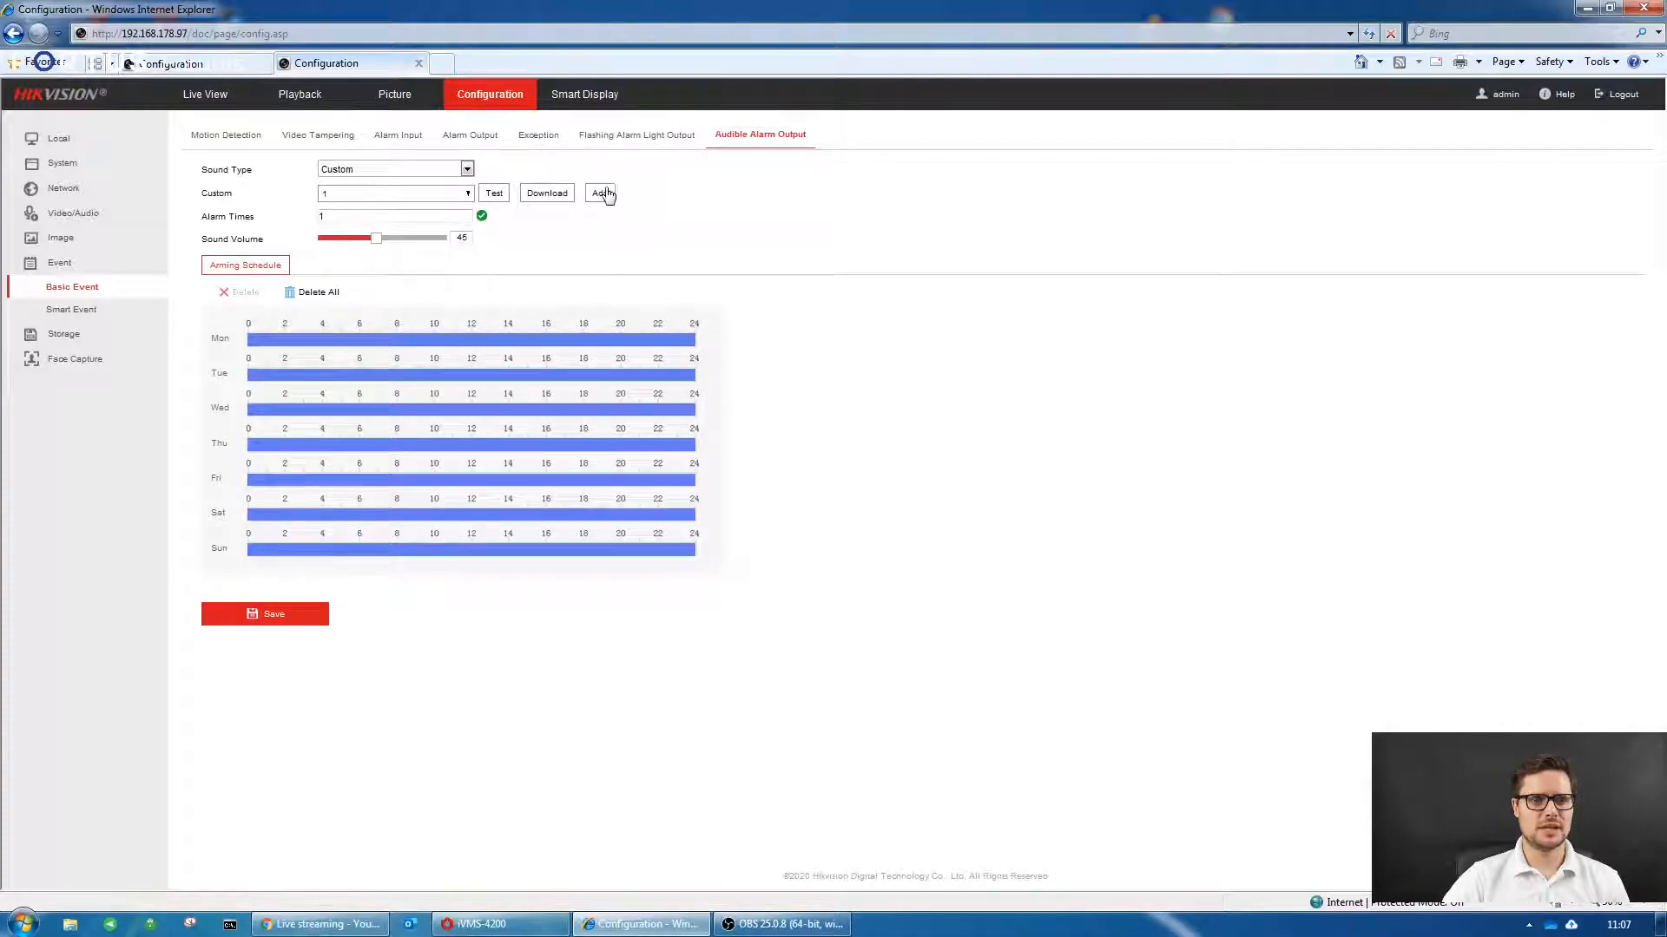
# - Upload mask 2.wav as custom alarm sound '2222', then cancel a second upload
pyautogui.click(600, 193)
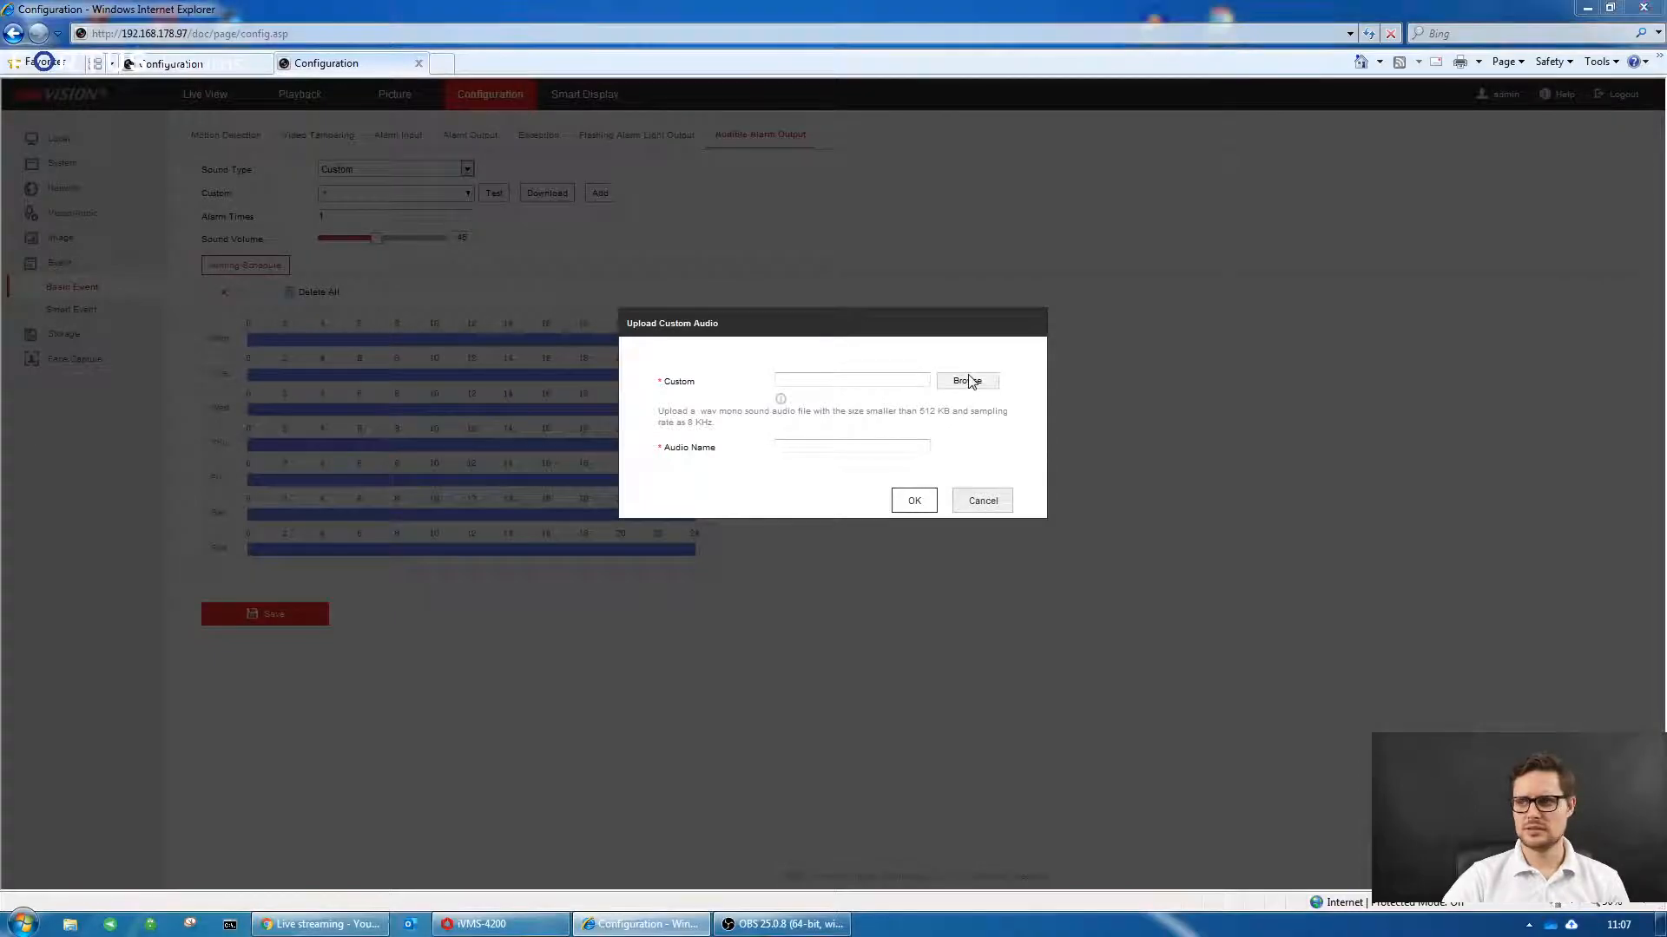
pyautogui.click(967, 381)
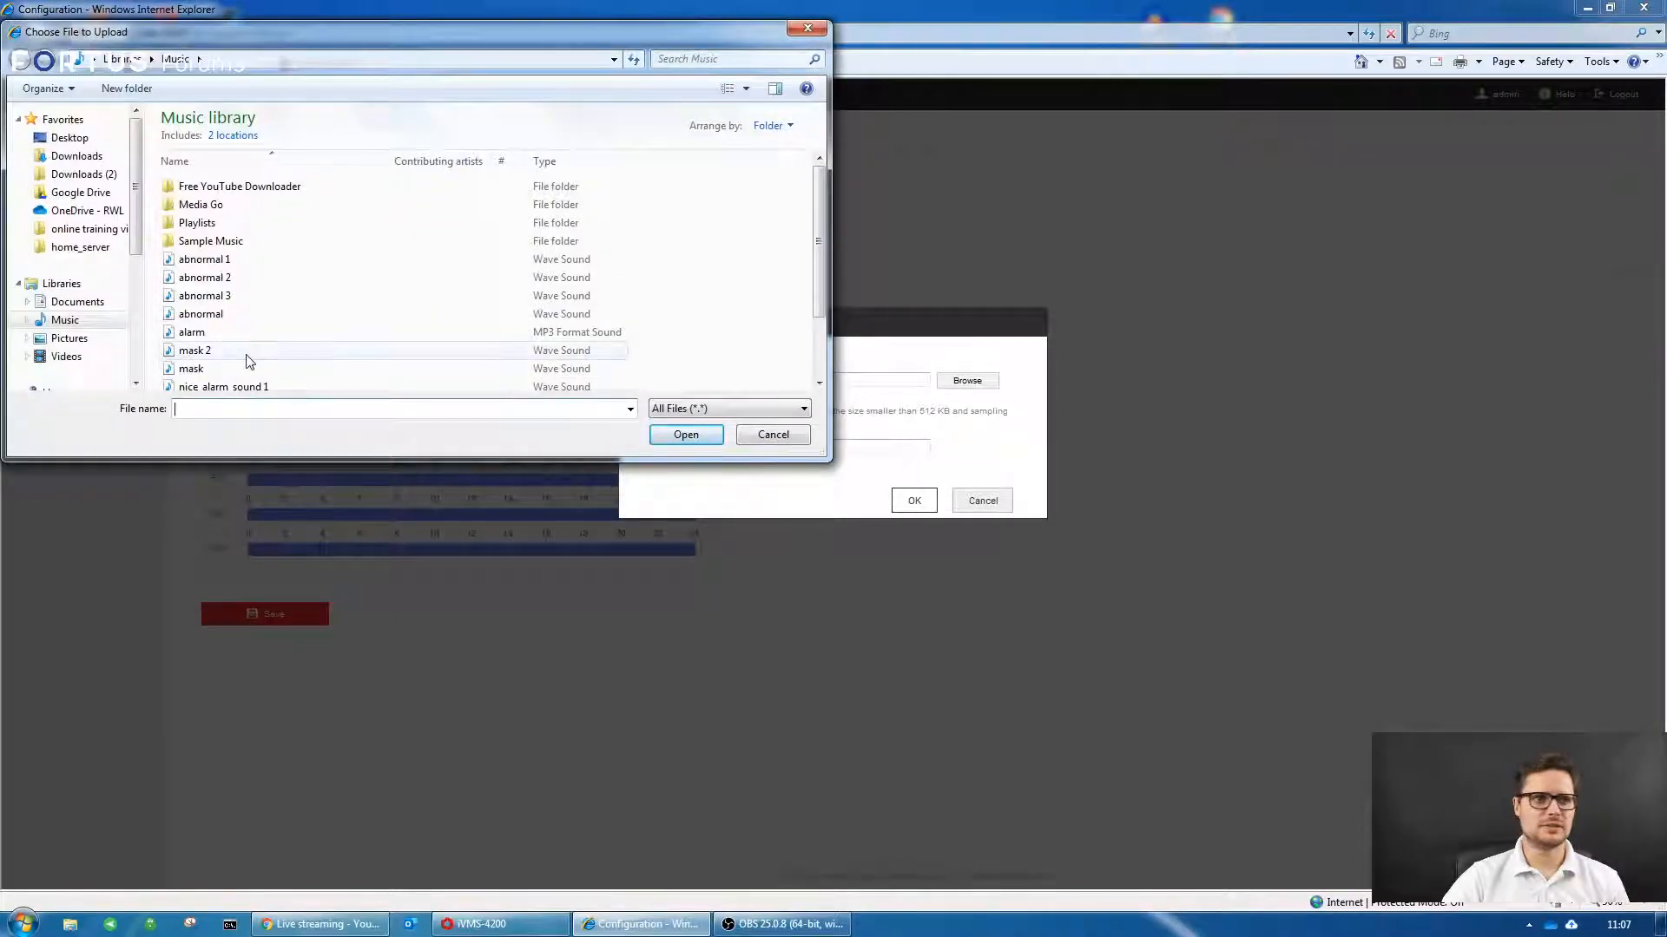
pyautogui.click(195, 350)
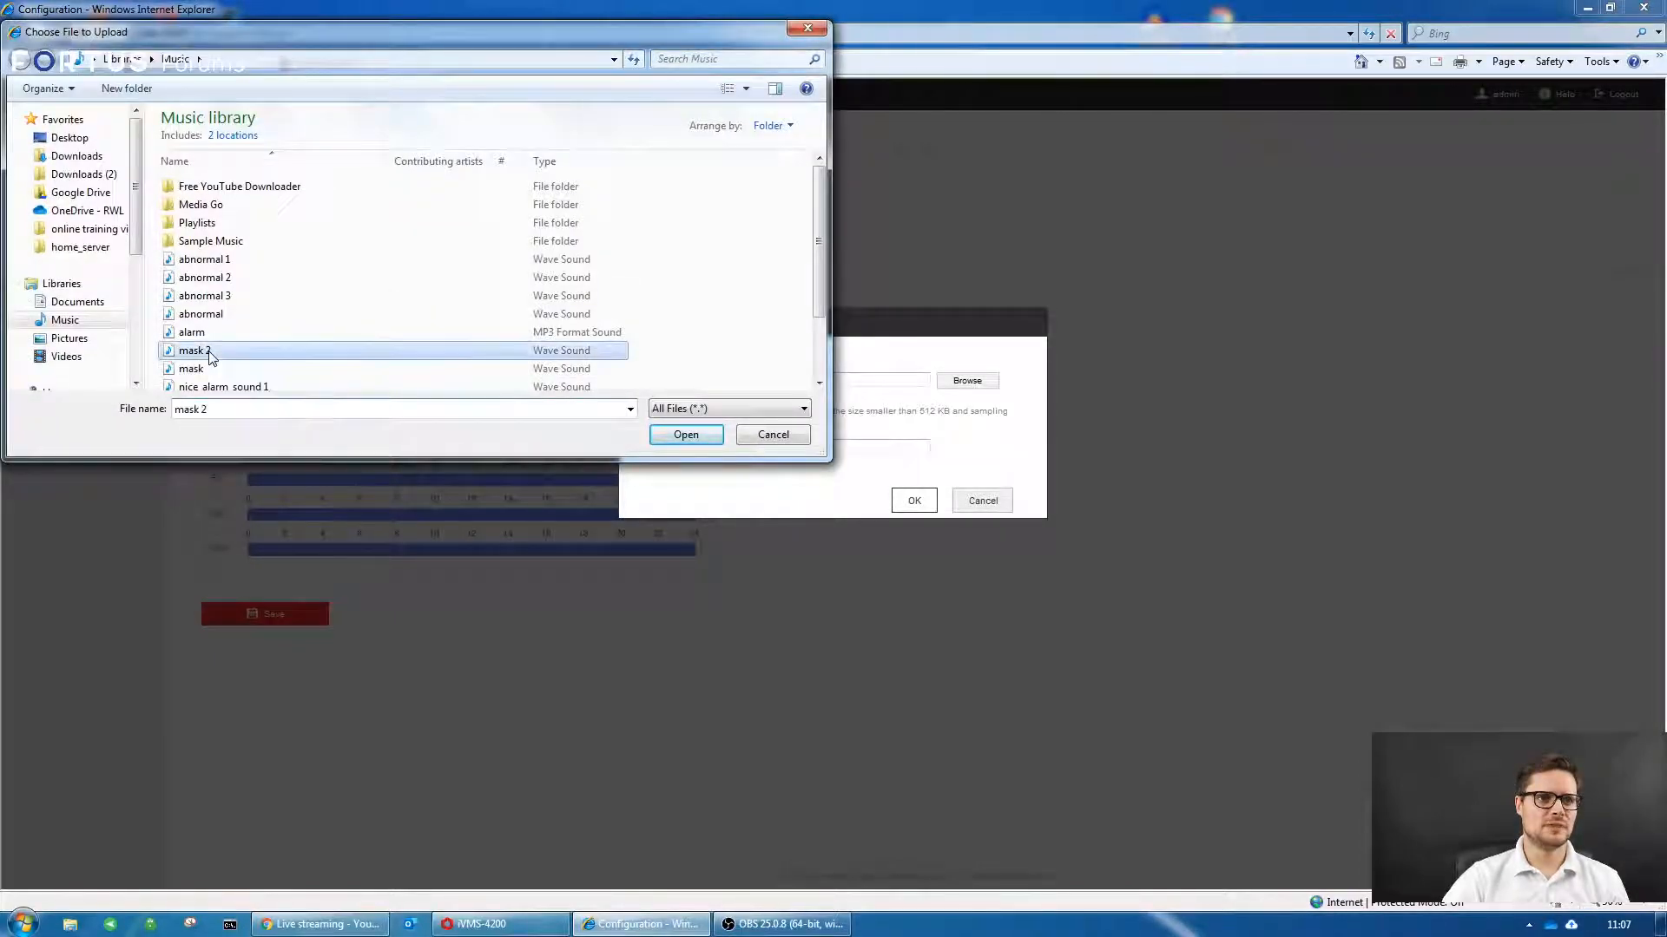
pyautogui.click(686, 435)
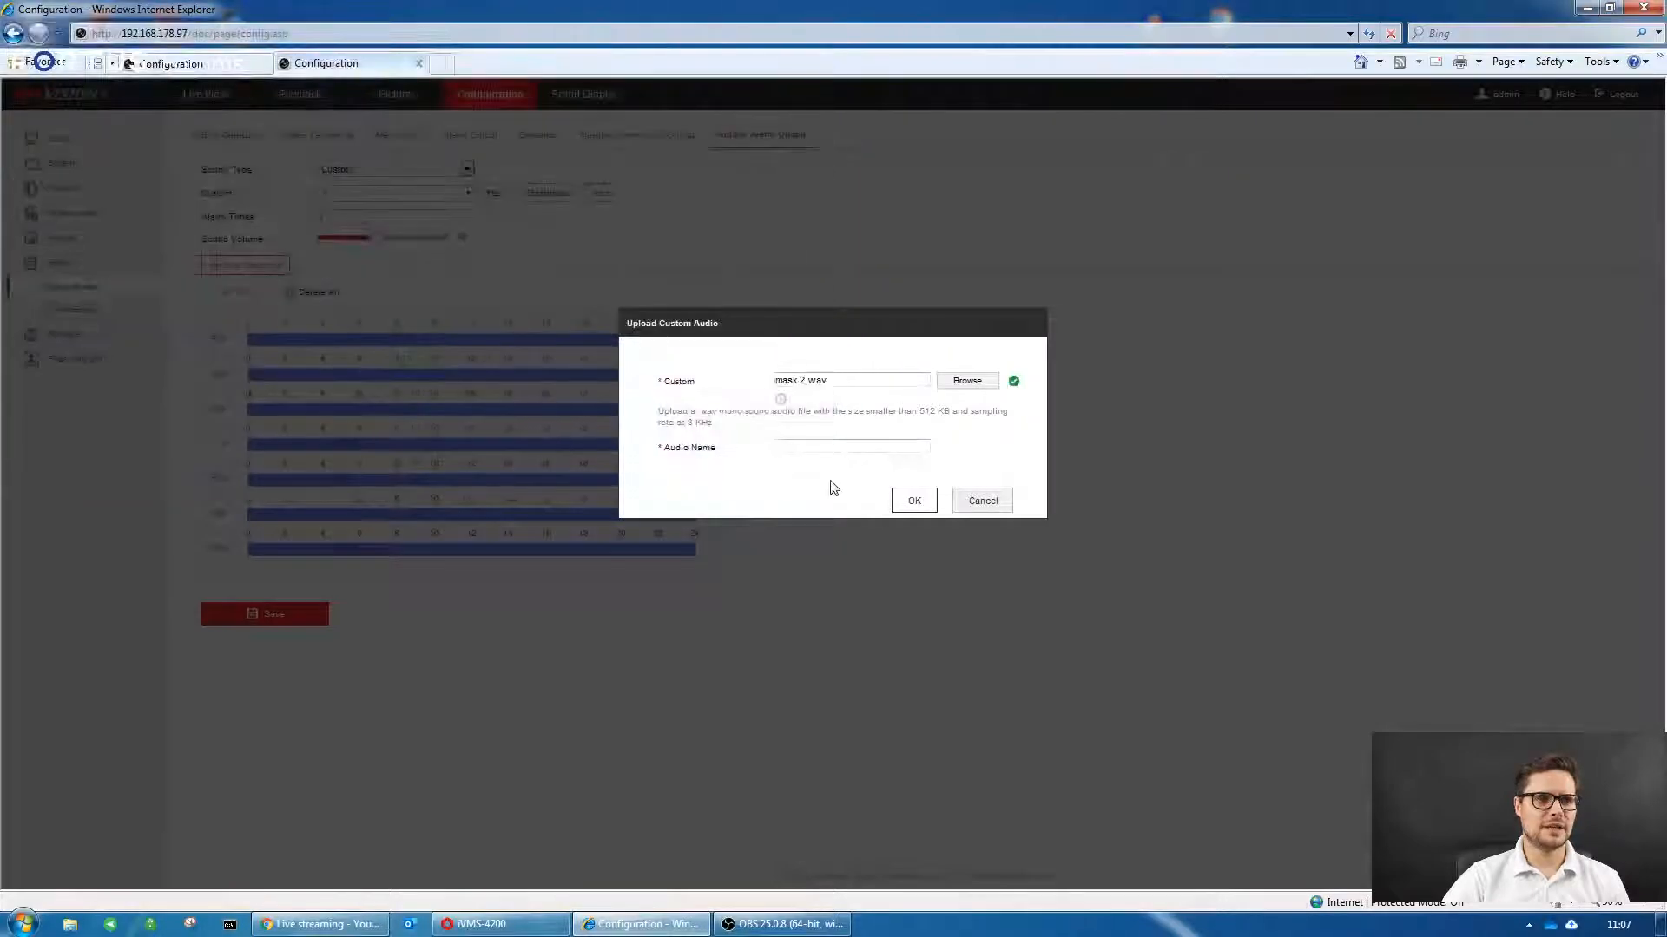
pyautogui.click(852, 447)
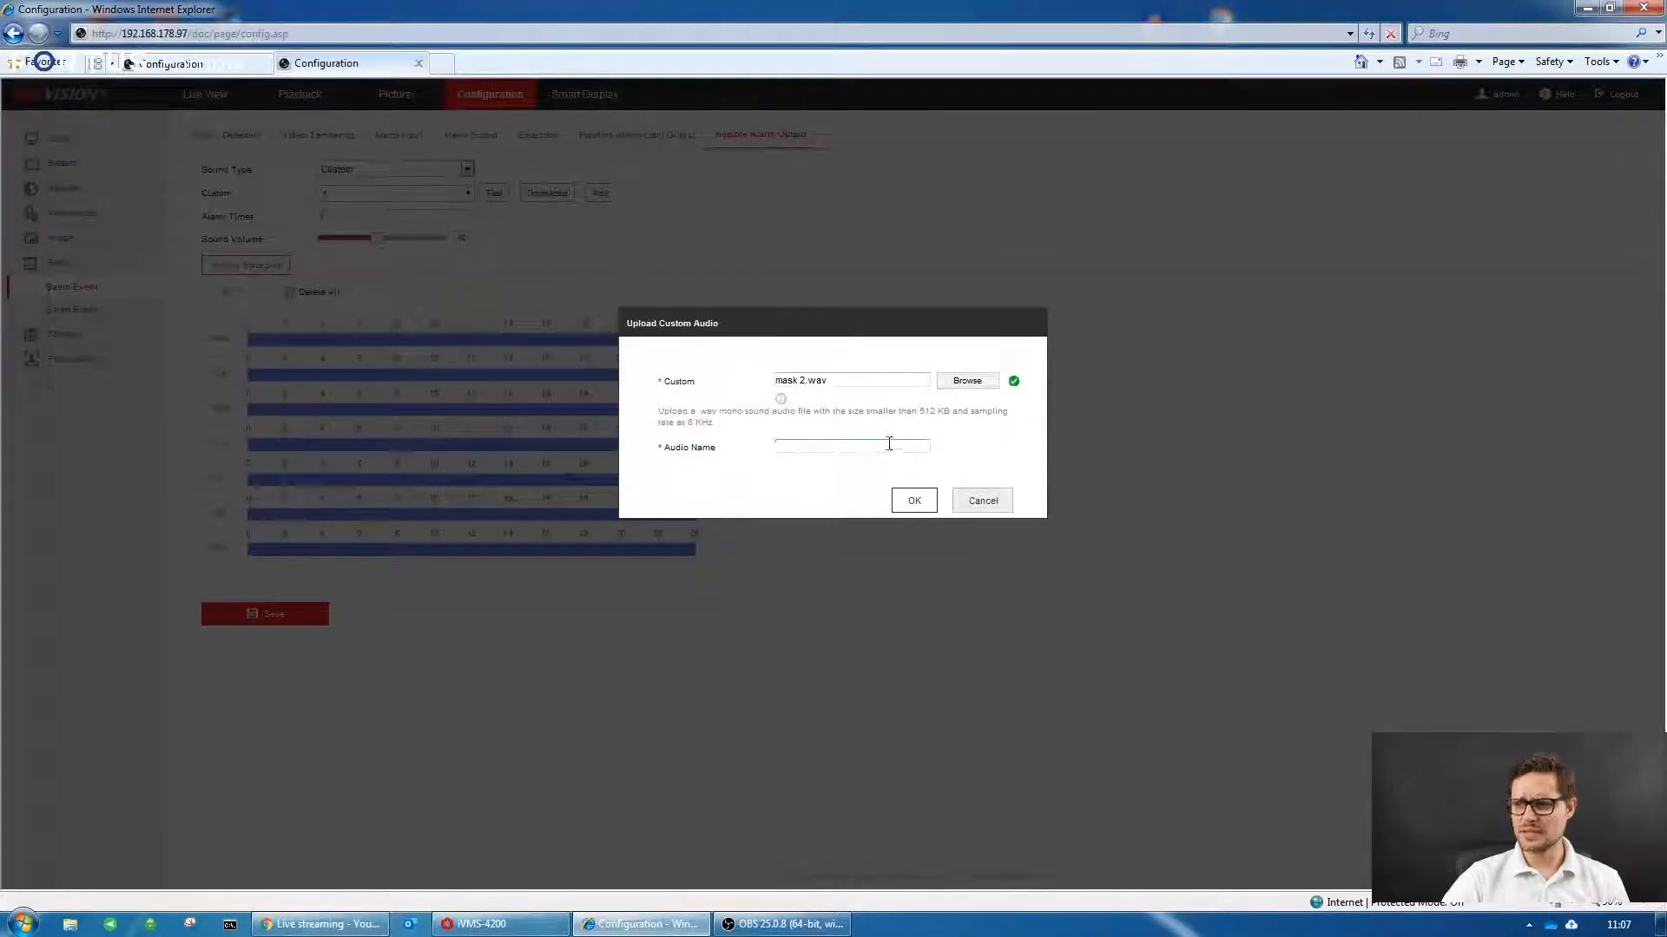
pyautogui.write('2222')
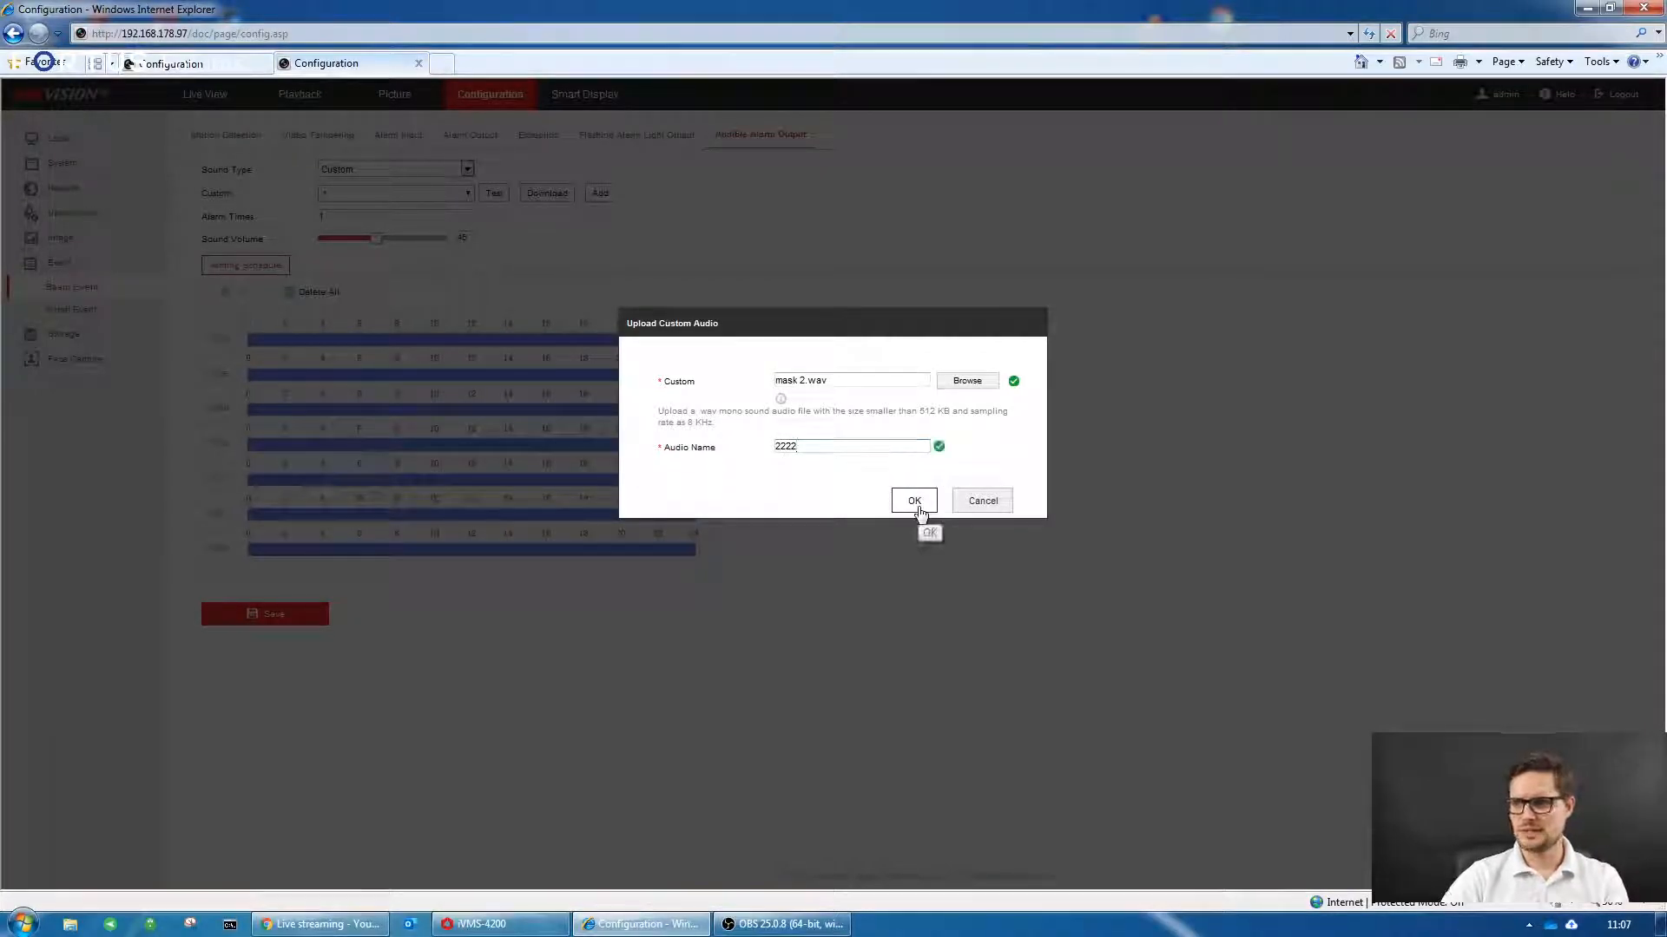
pyautogui.click(914, 501)
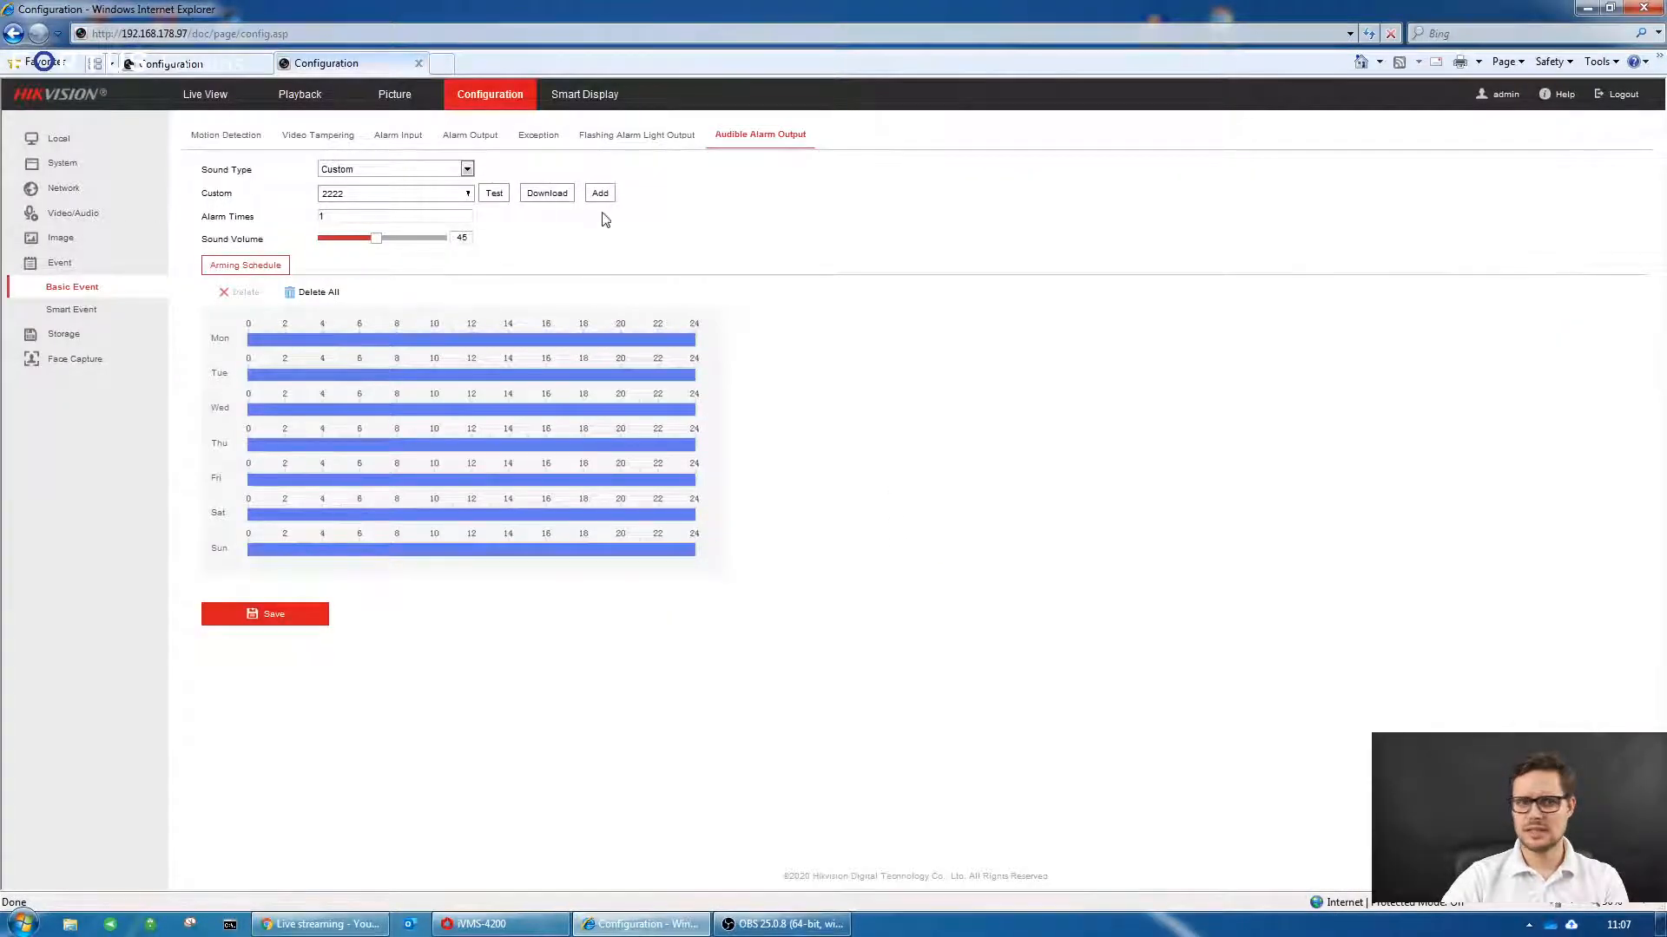
pyautogui.click(600, 193)
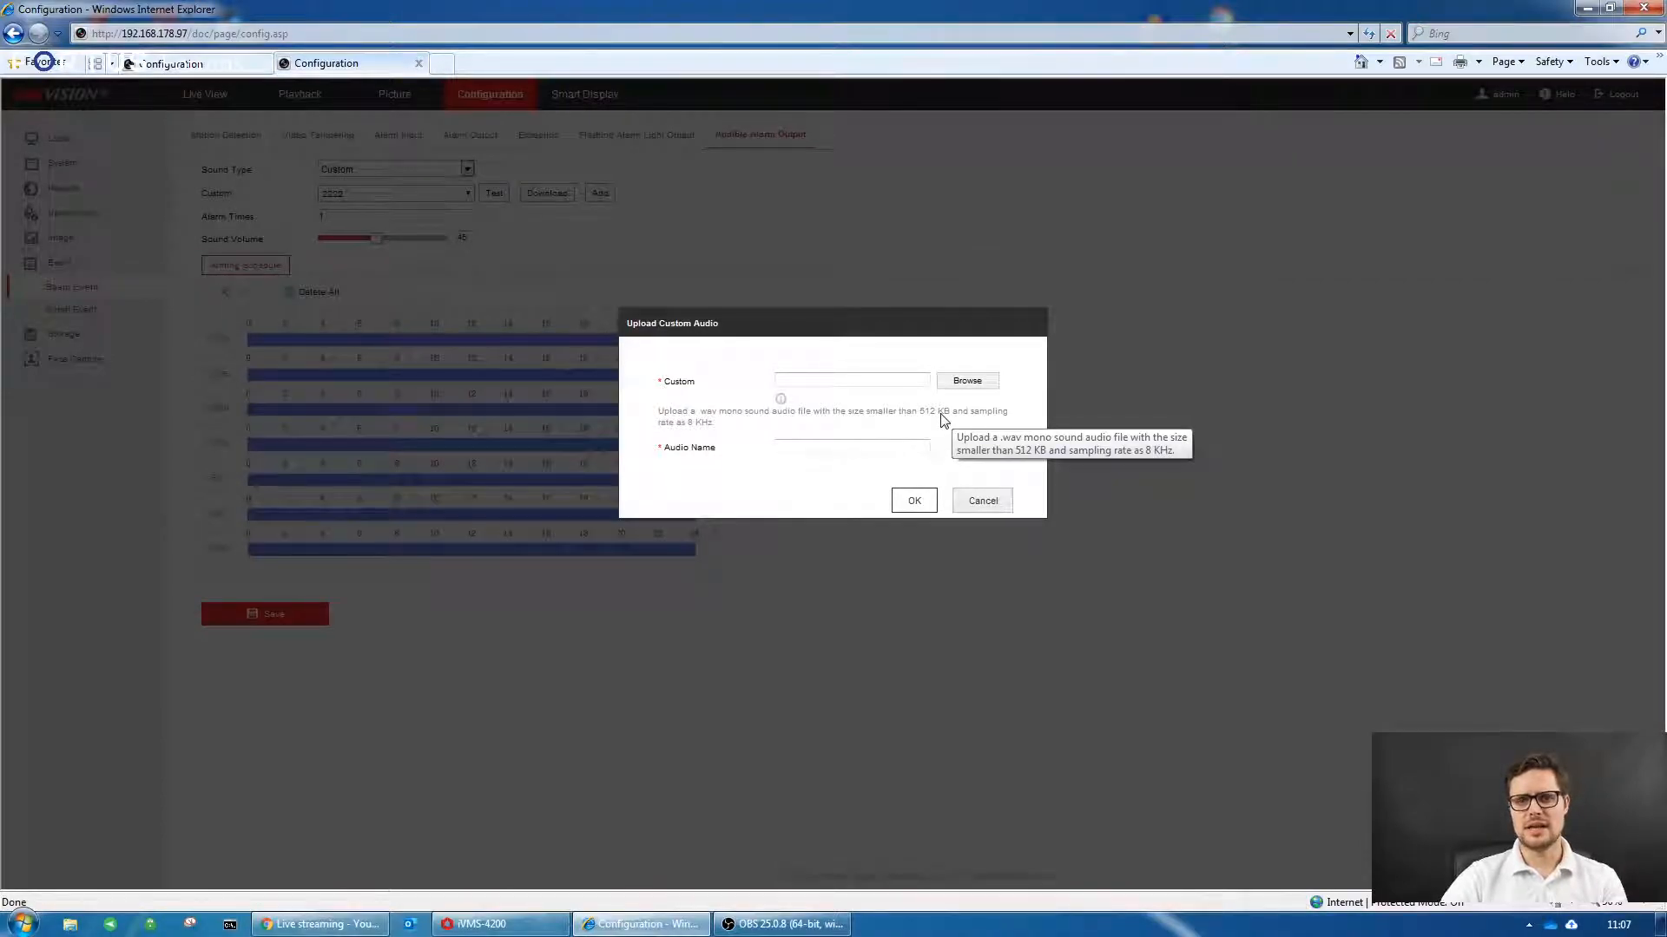
pyautogui.moveTo(1013, 514)
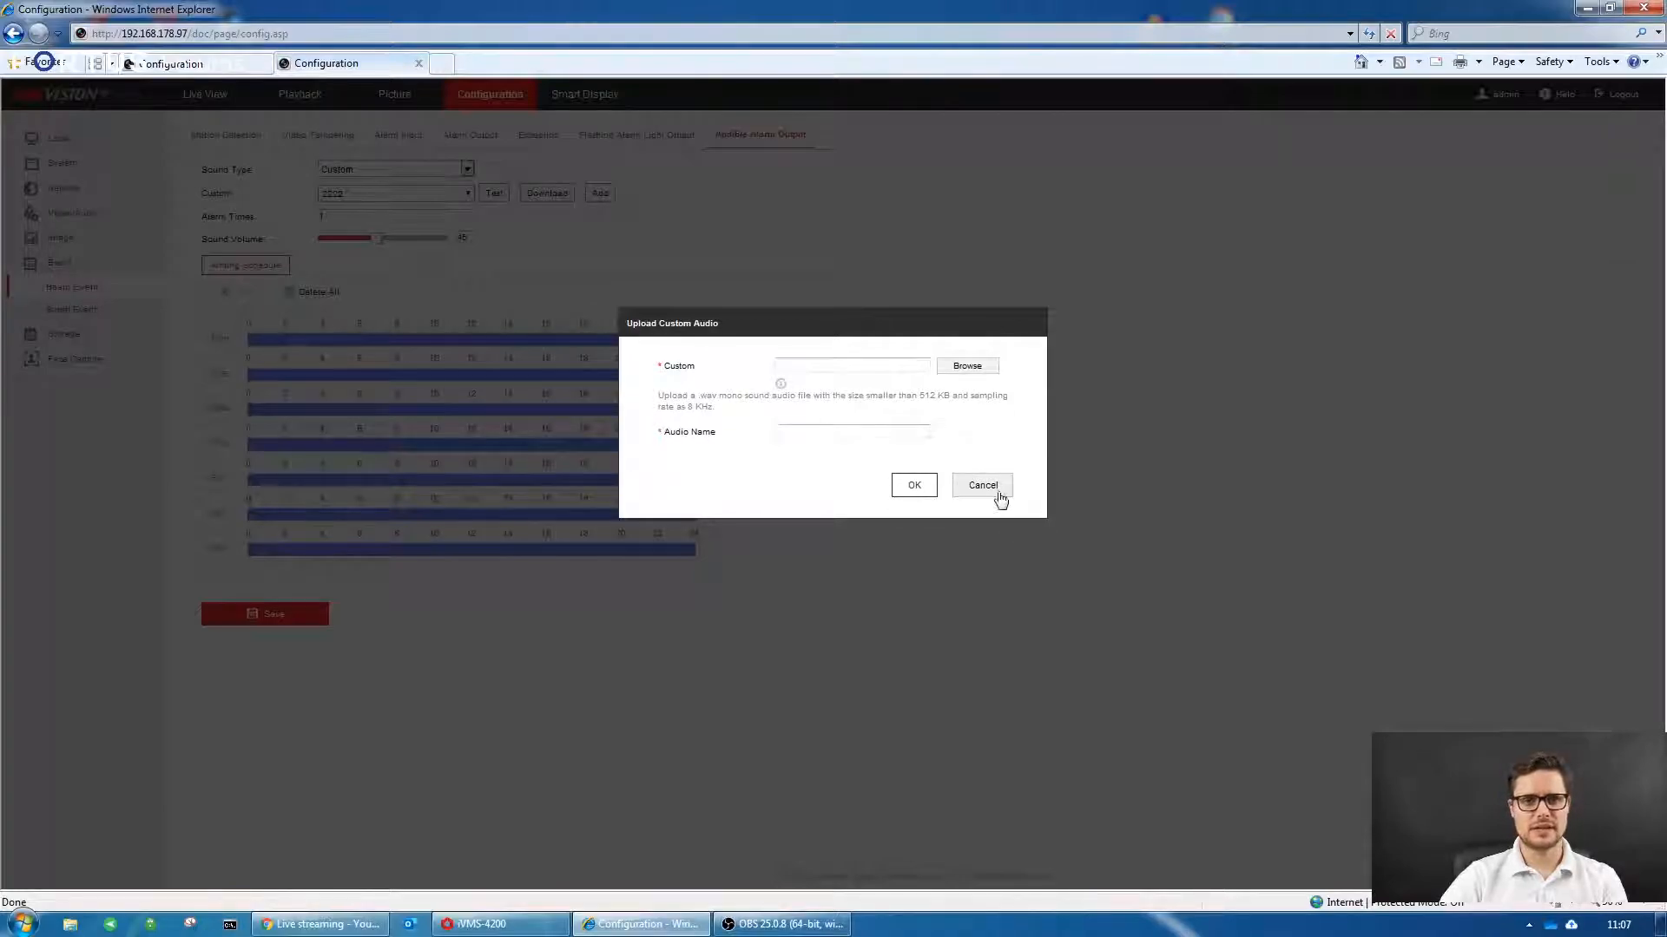
pyautogui.click(983, 486)
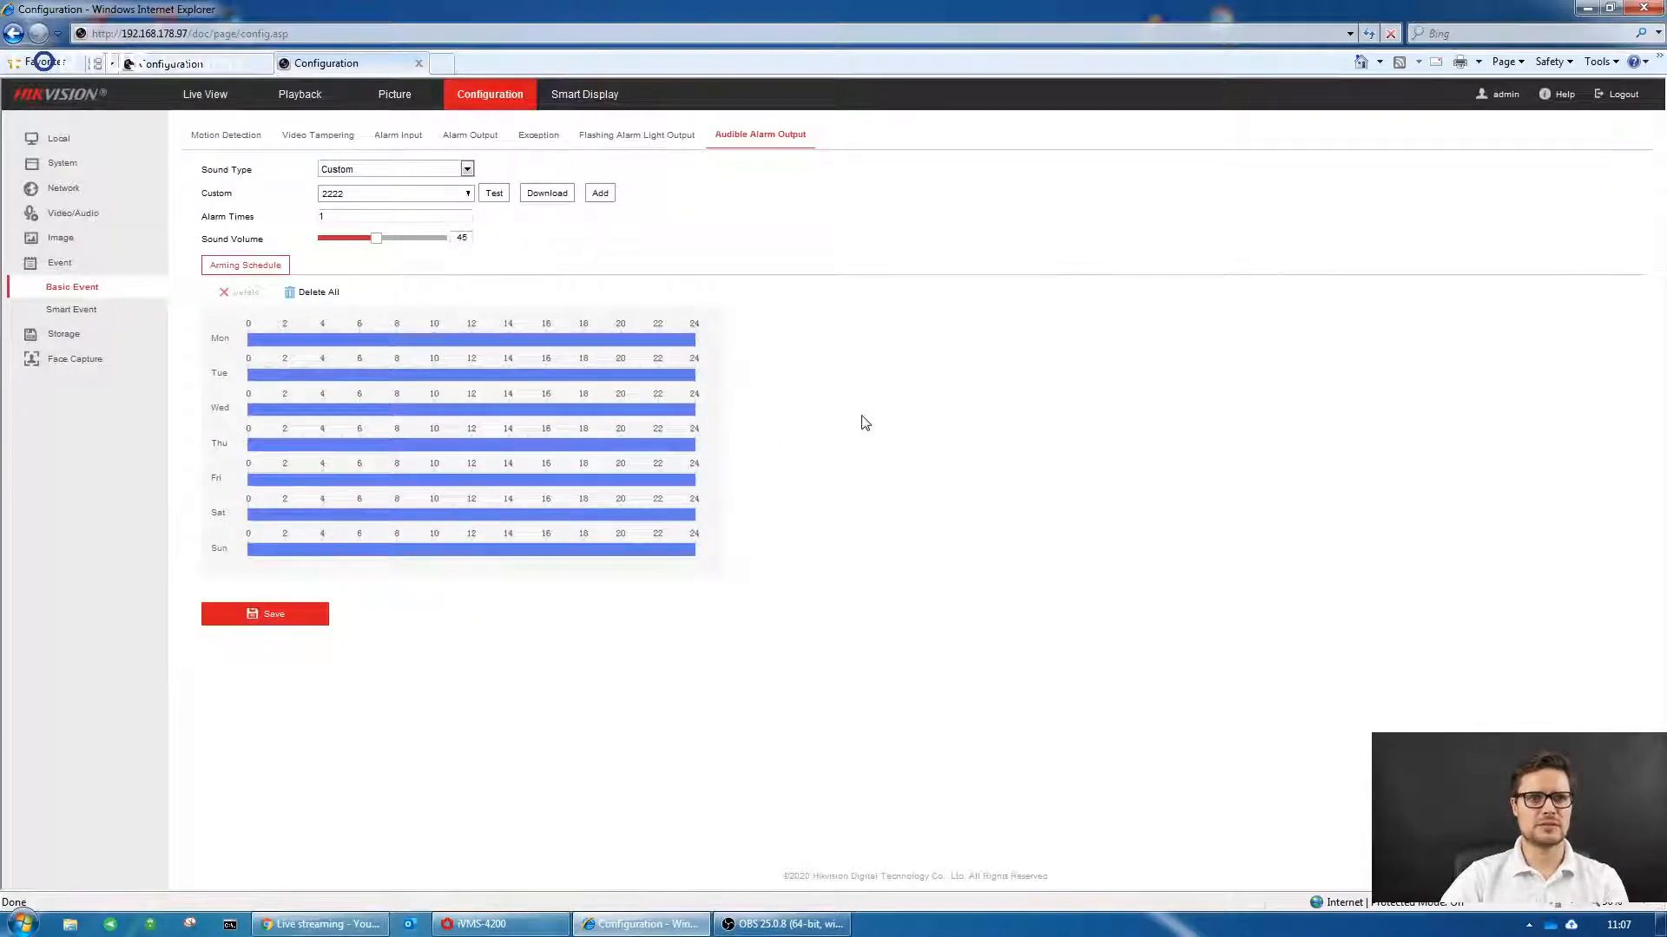
# - Select custom sound 1, raise the alarm volume to 91, and review sound types
pyautogui.click(466, 193)
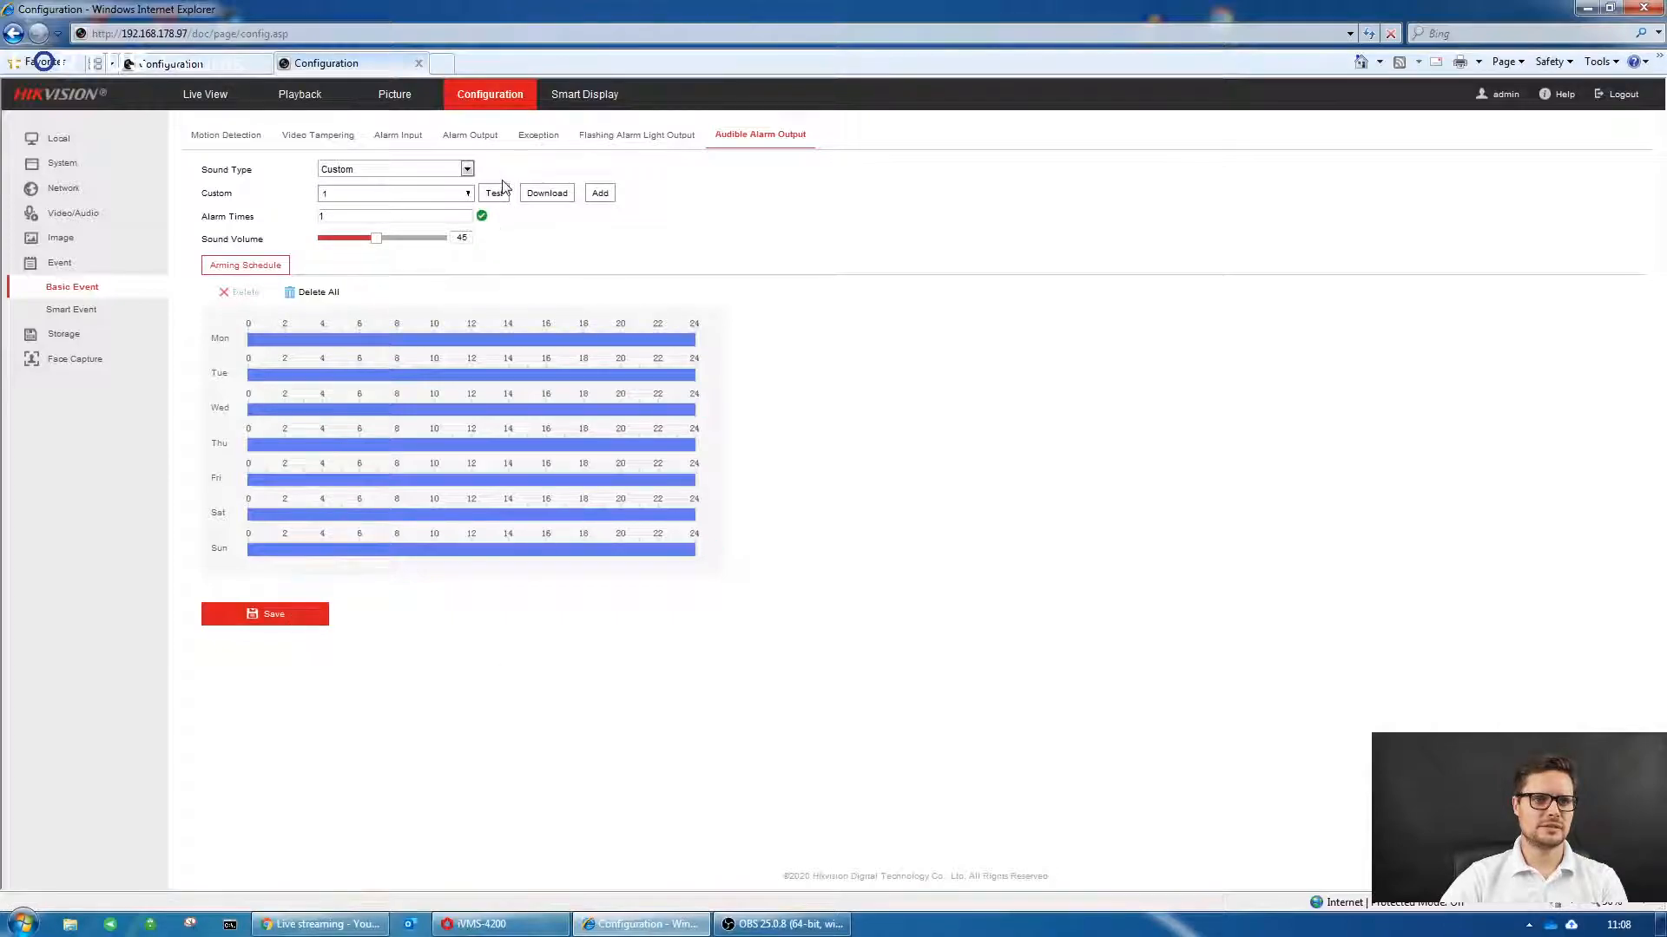
pyautogui.moveTo(376, 238); pyautogui.dragTo(434, 238)
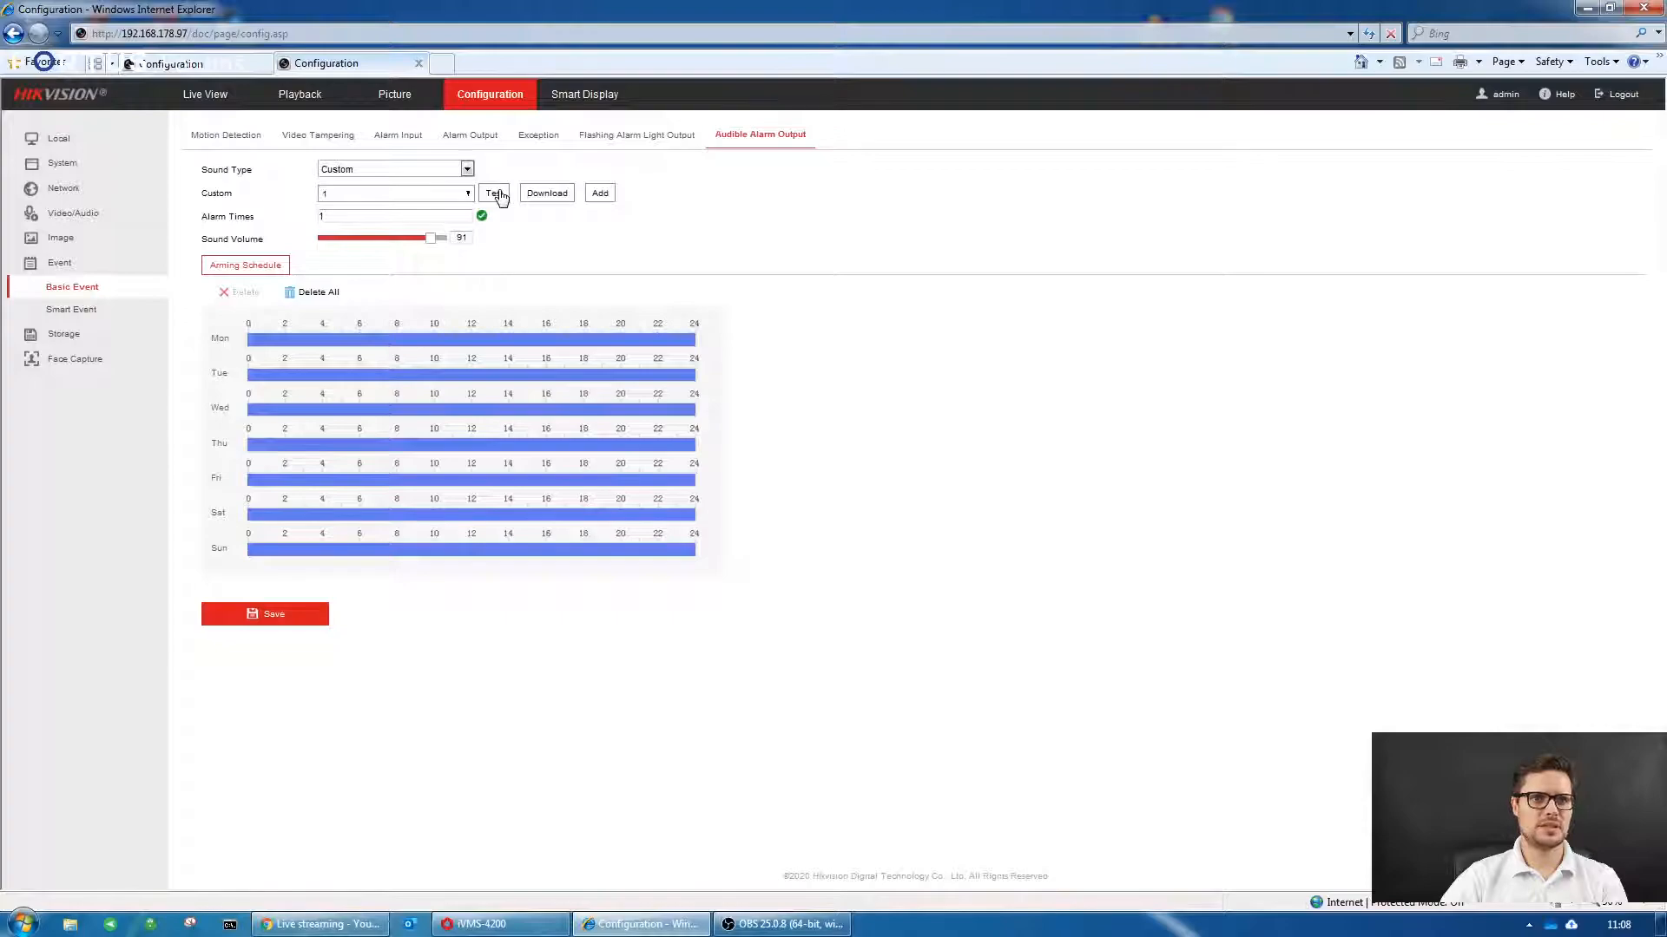
pyautogui.moveTo(776, 255)
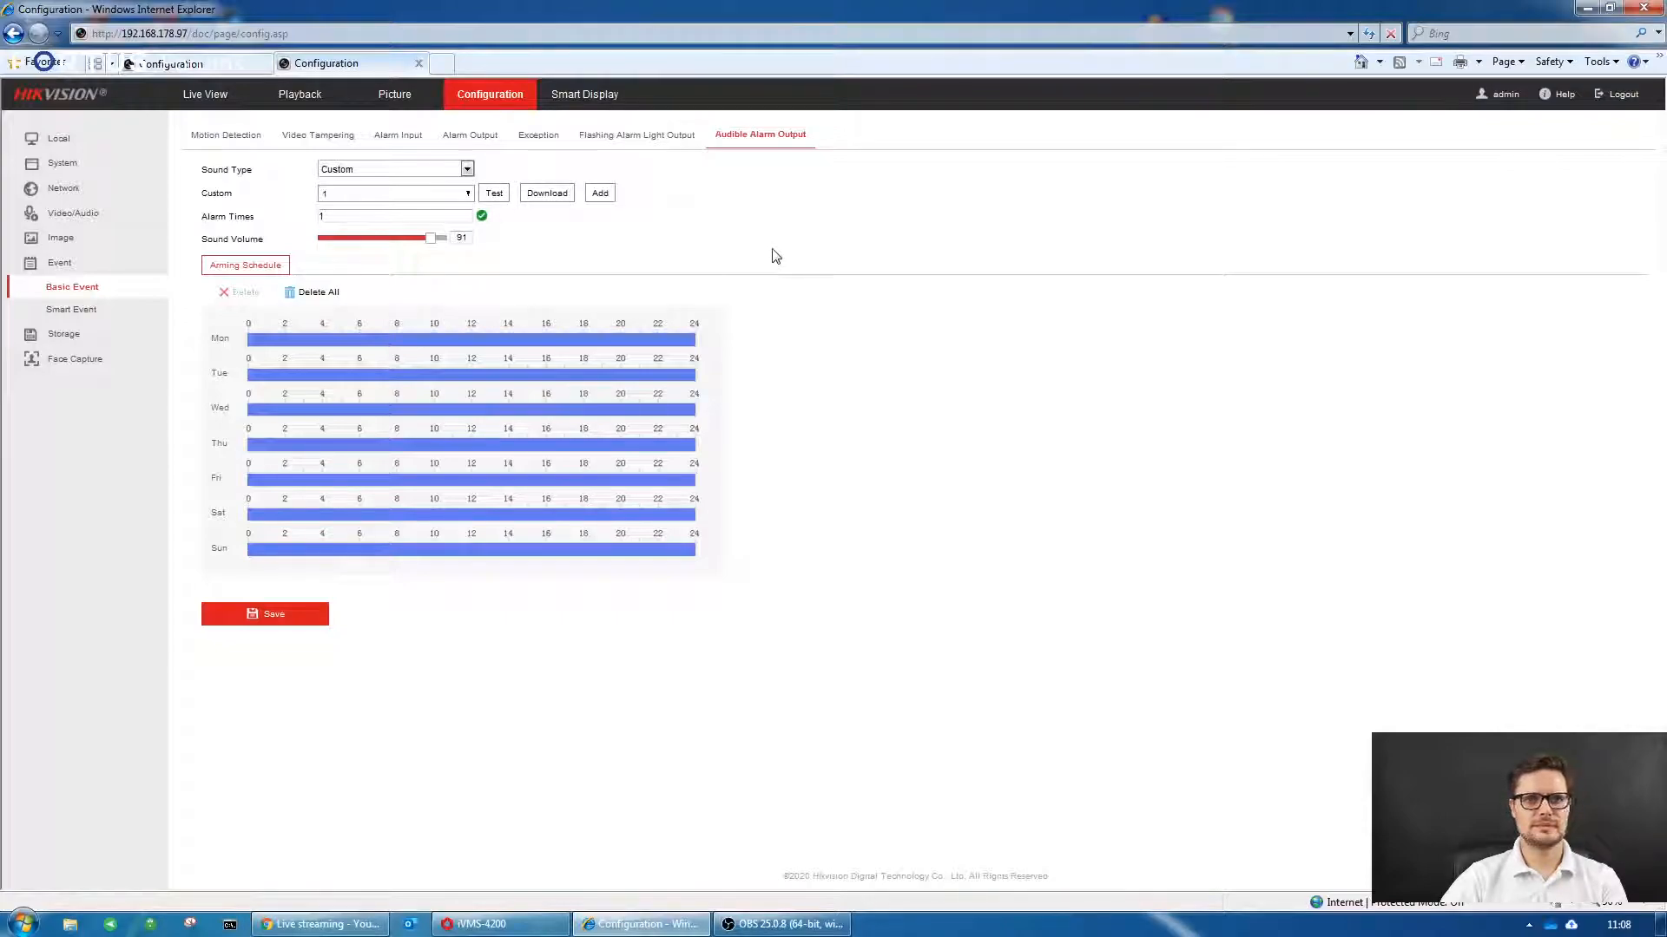
pyautogui.moveTo(731, 237)
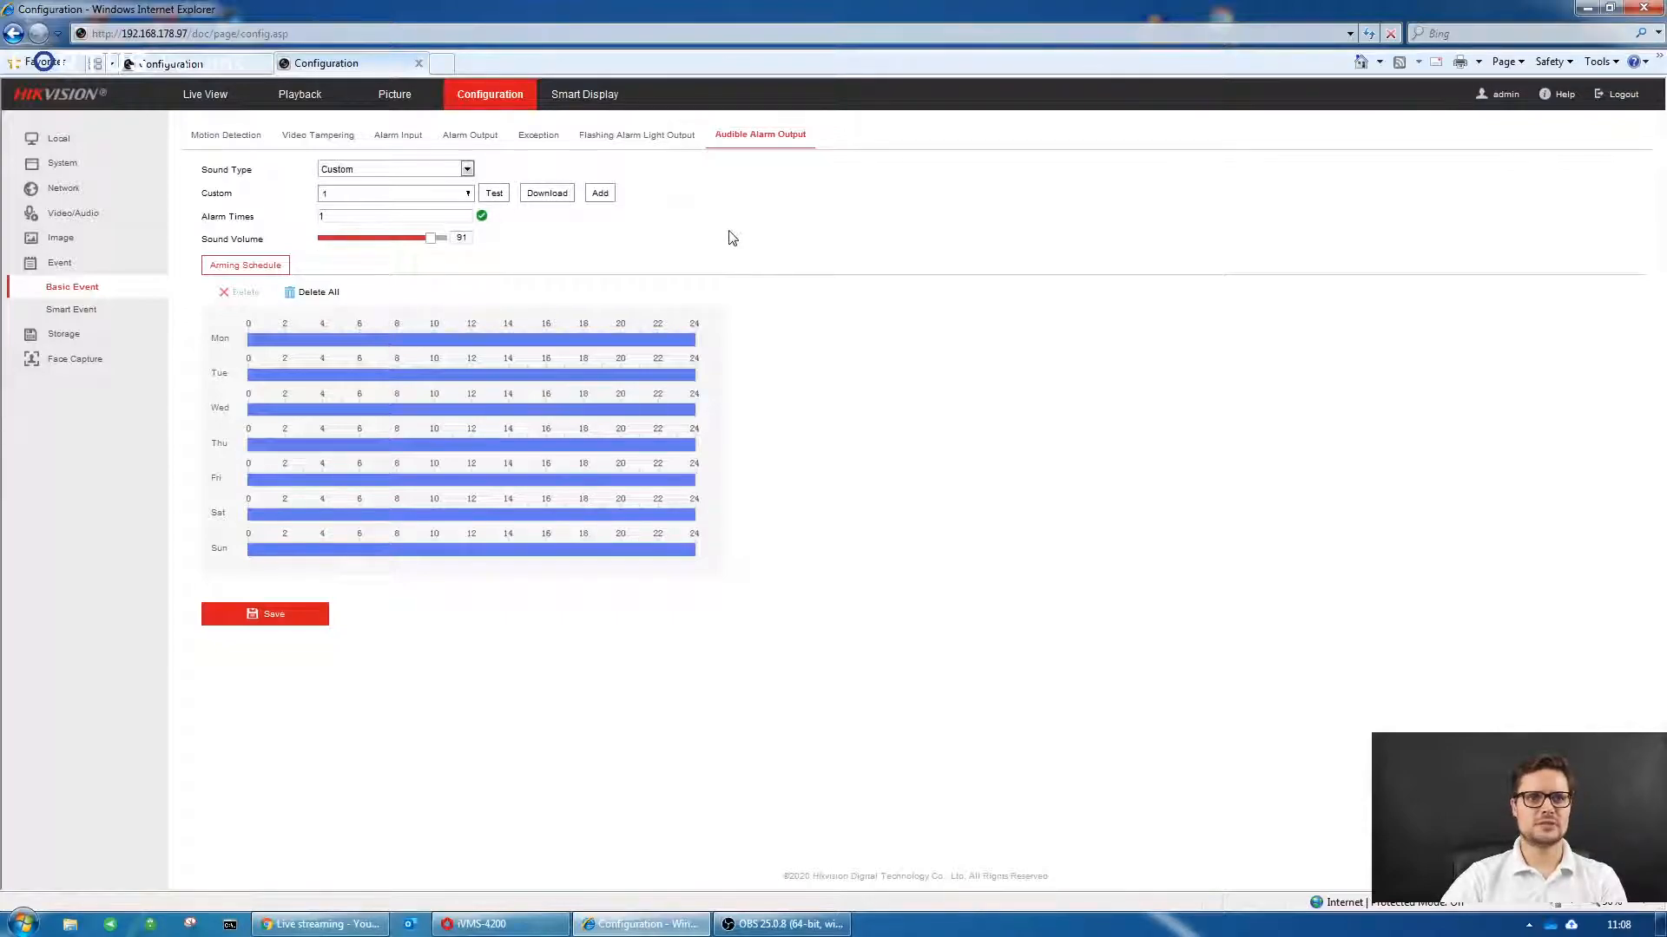
pyautogui.moveTo(487, 187)
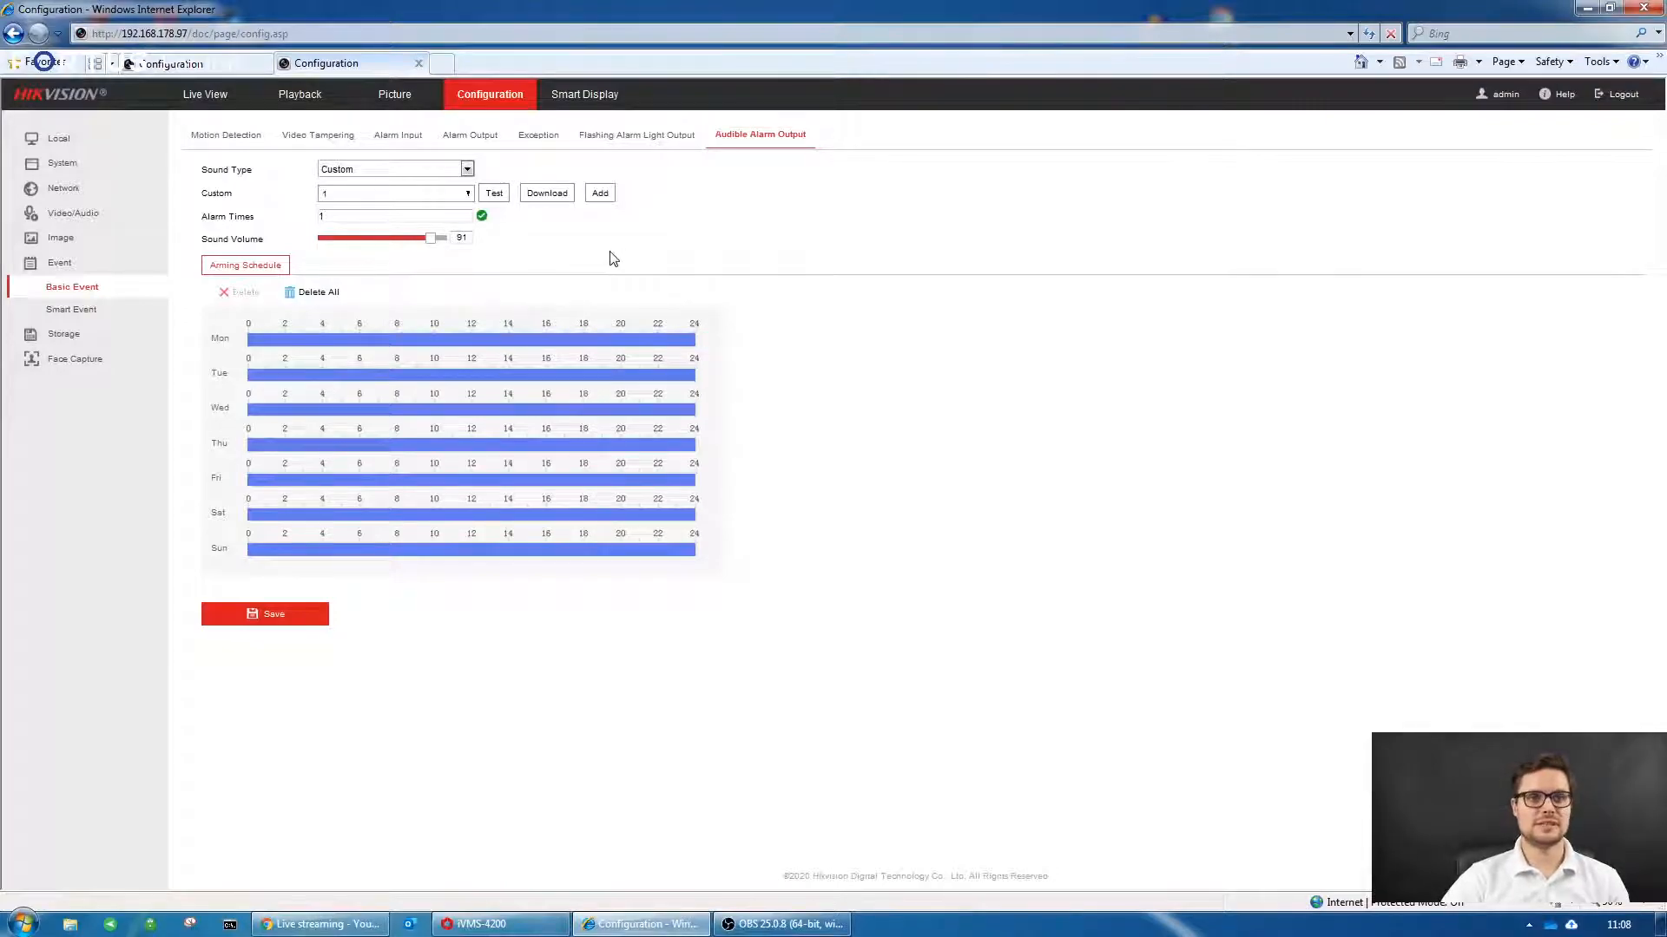
pyautogui.moveTo(673, 264)
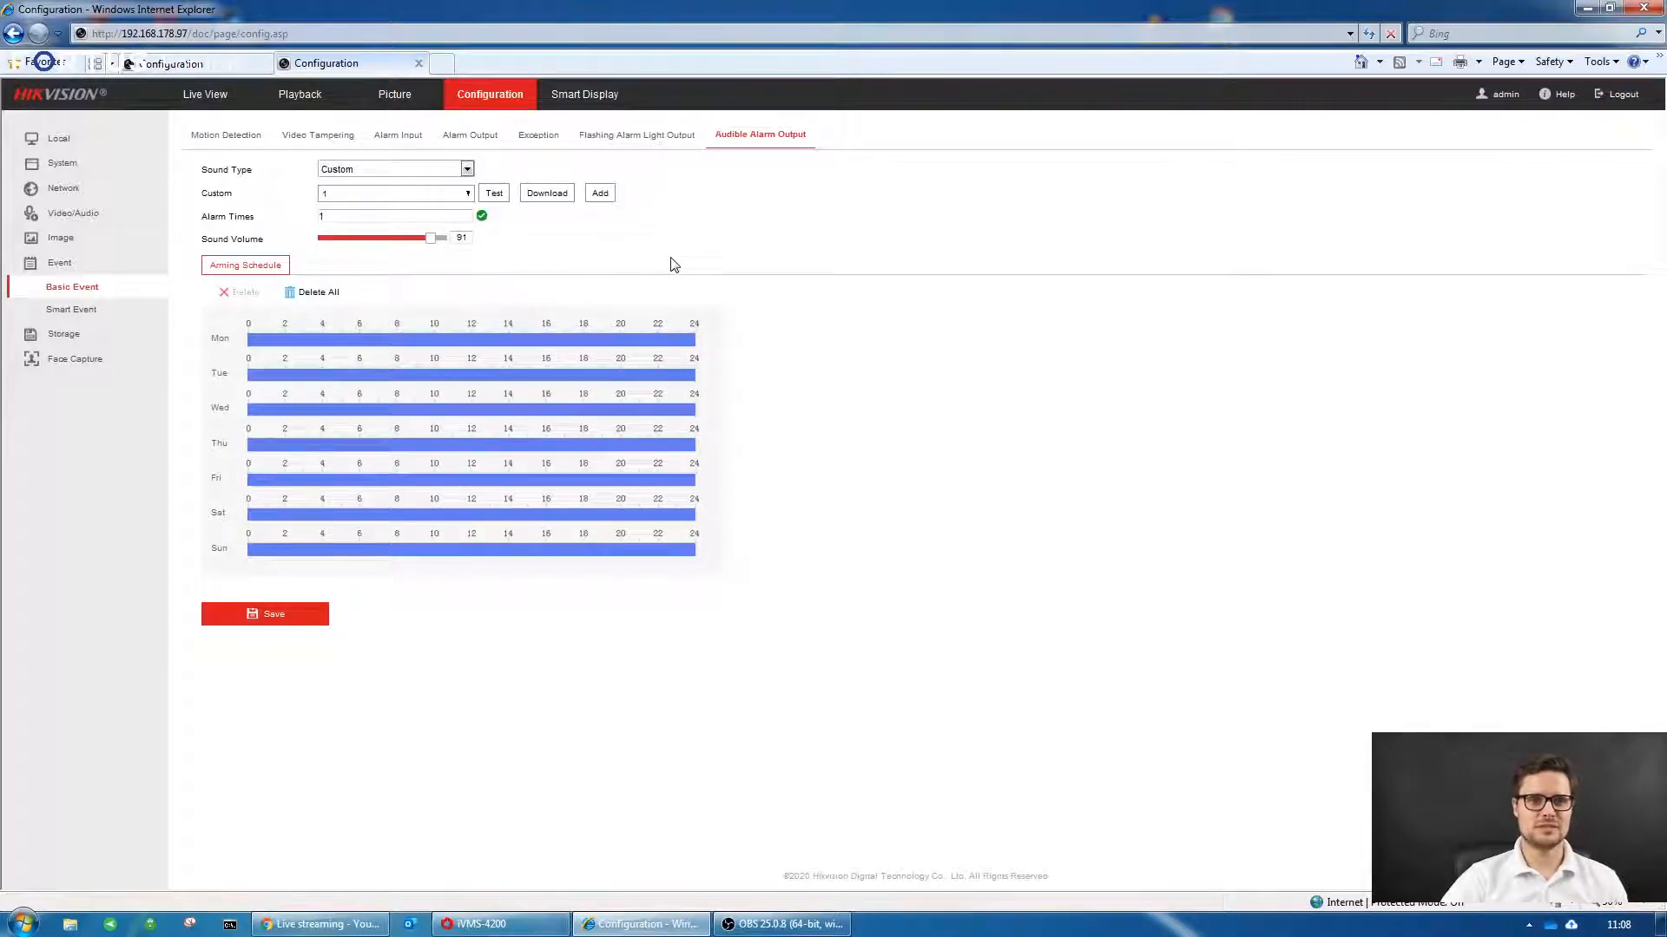
pyautogui.moveTo(86, 367)
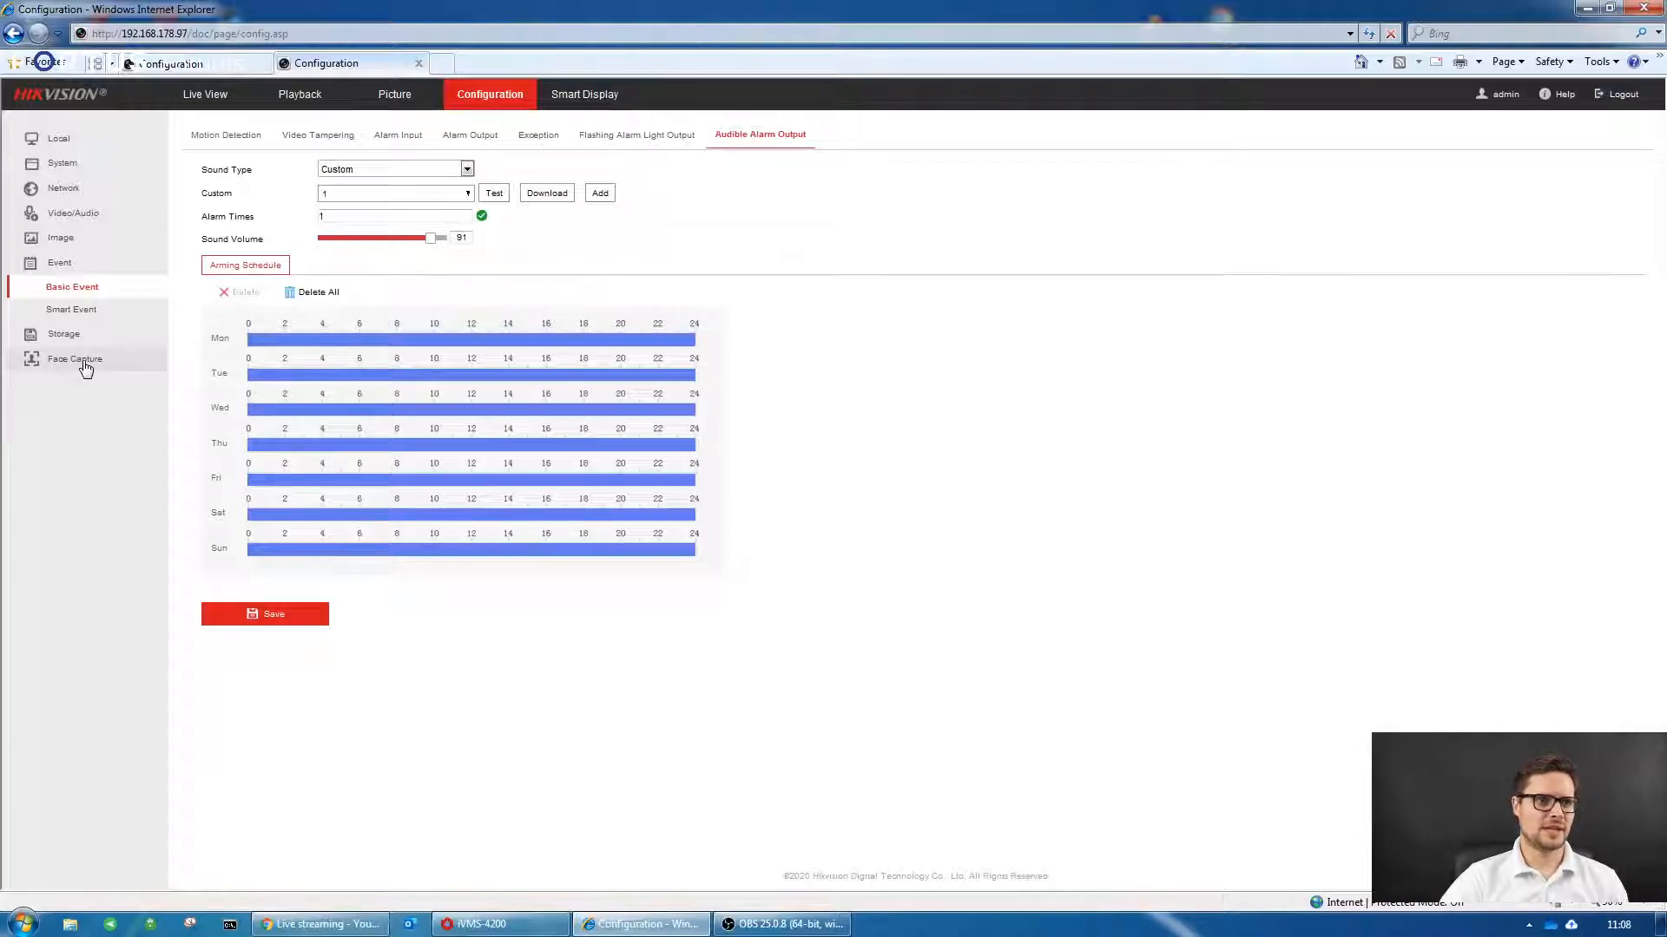
pyautogui.moveTo(523, 260)
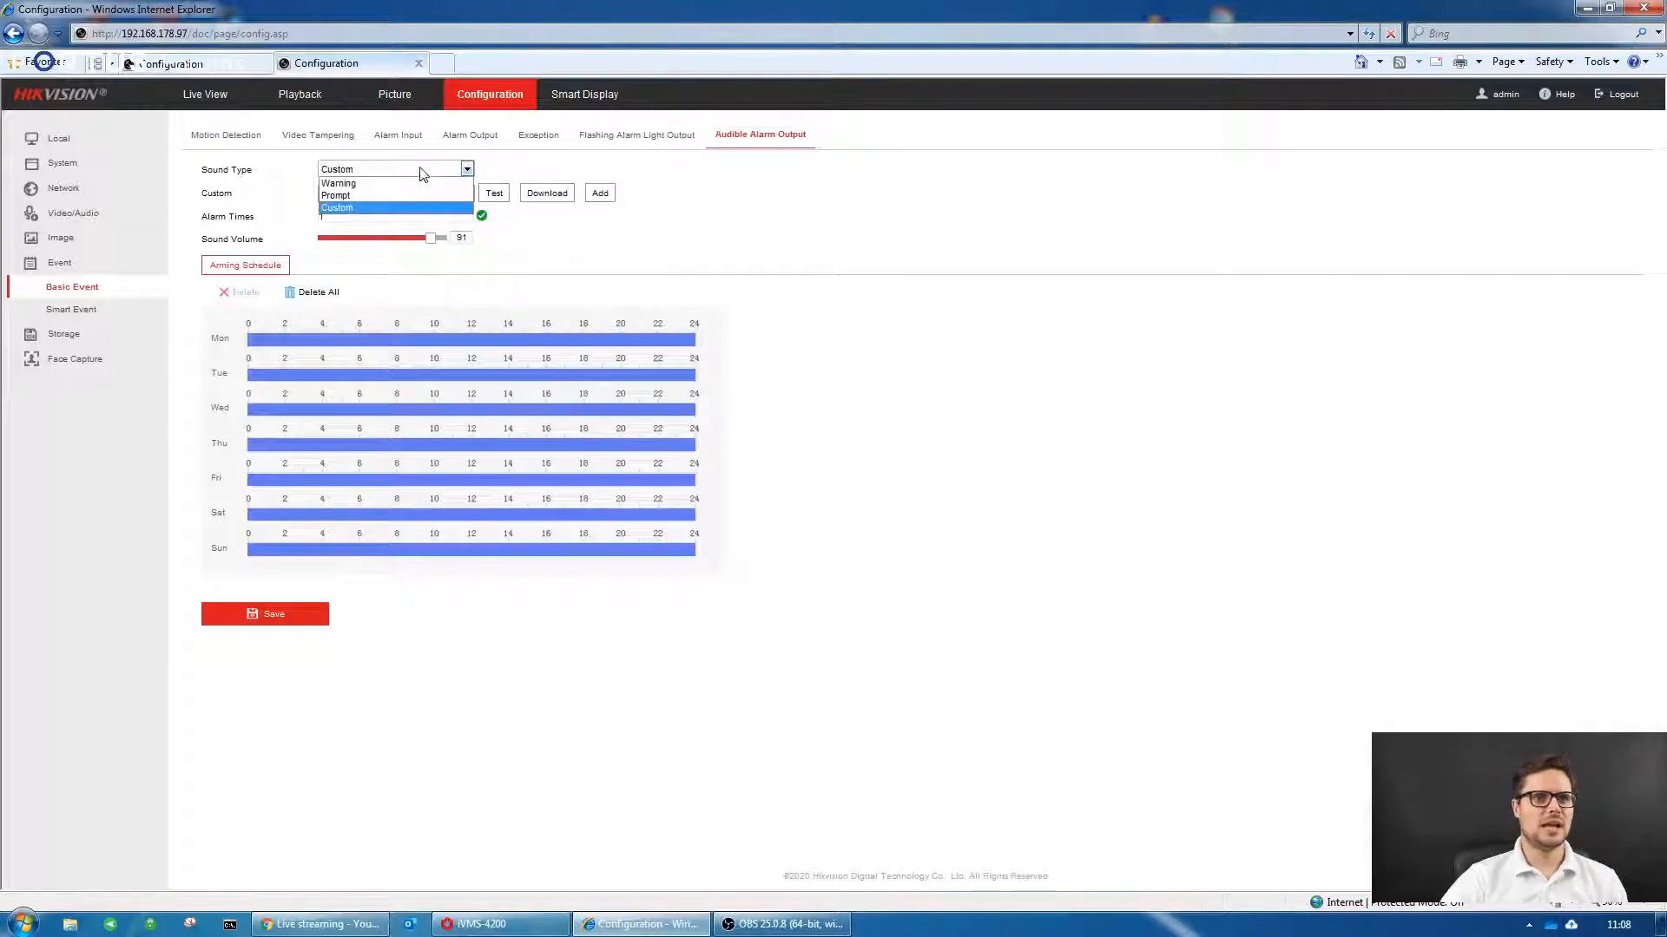
pyautogui.click(337, 207)
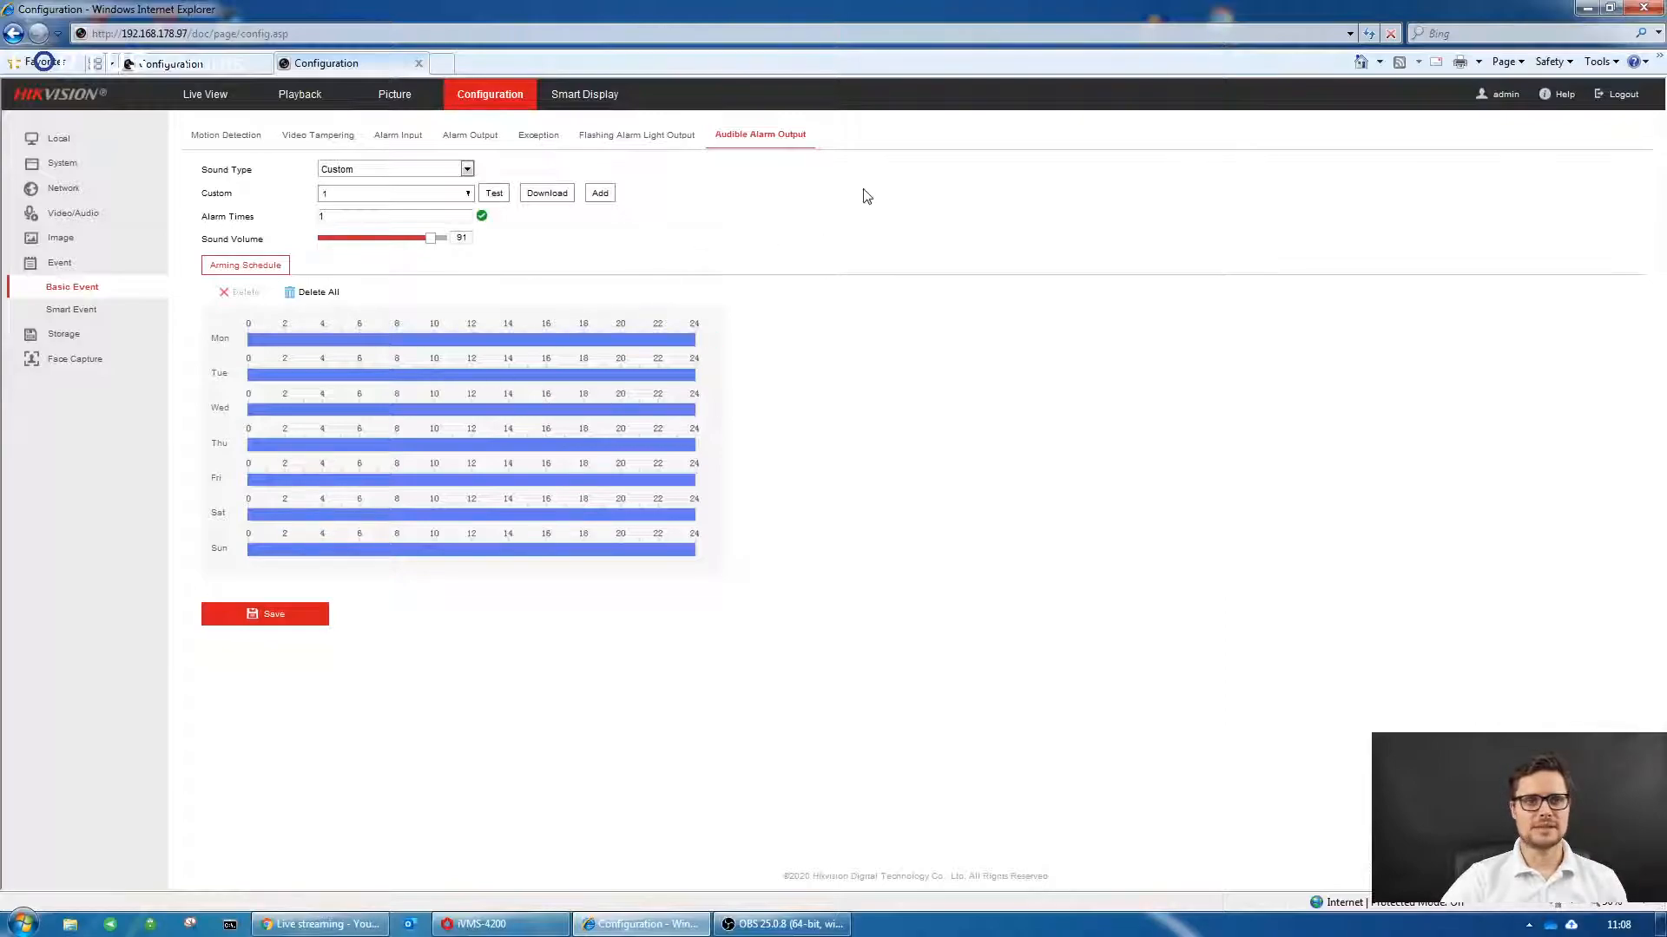
pyautogui.moveTo(726, 632)
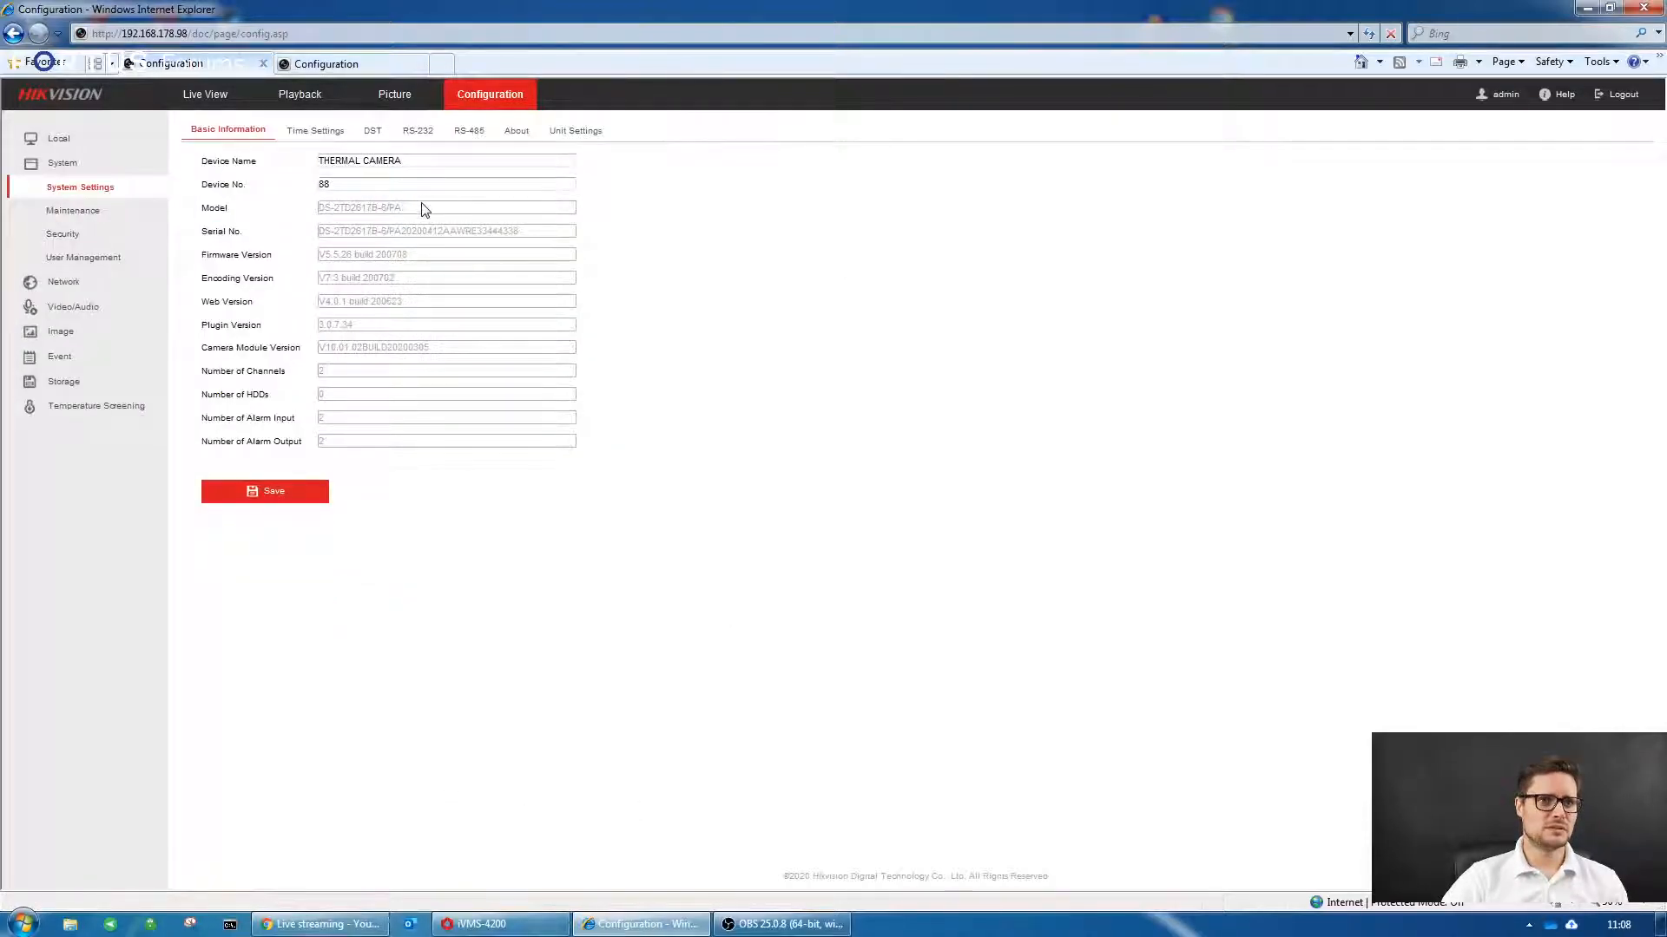
pyautogui.moveTo(405, 220)
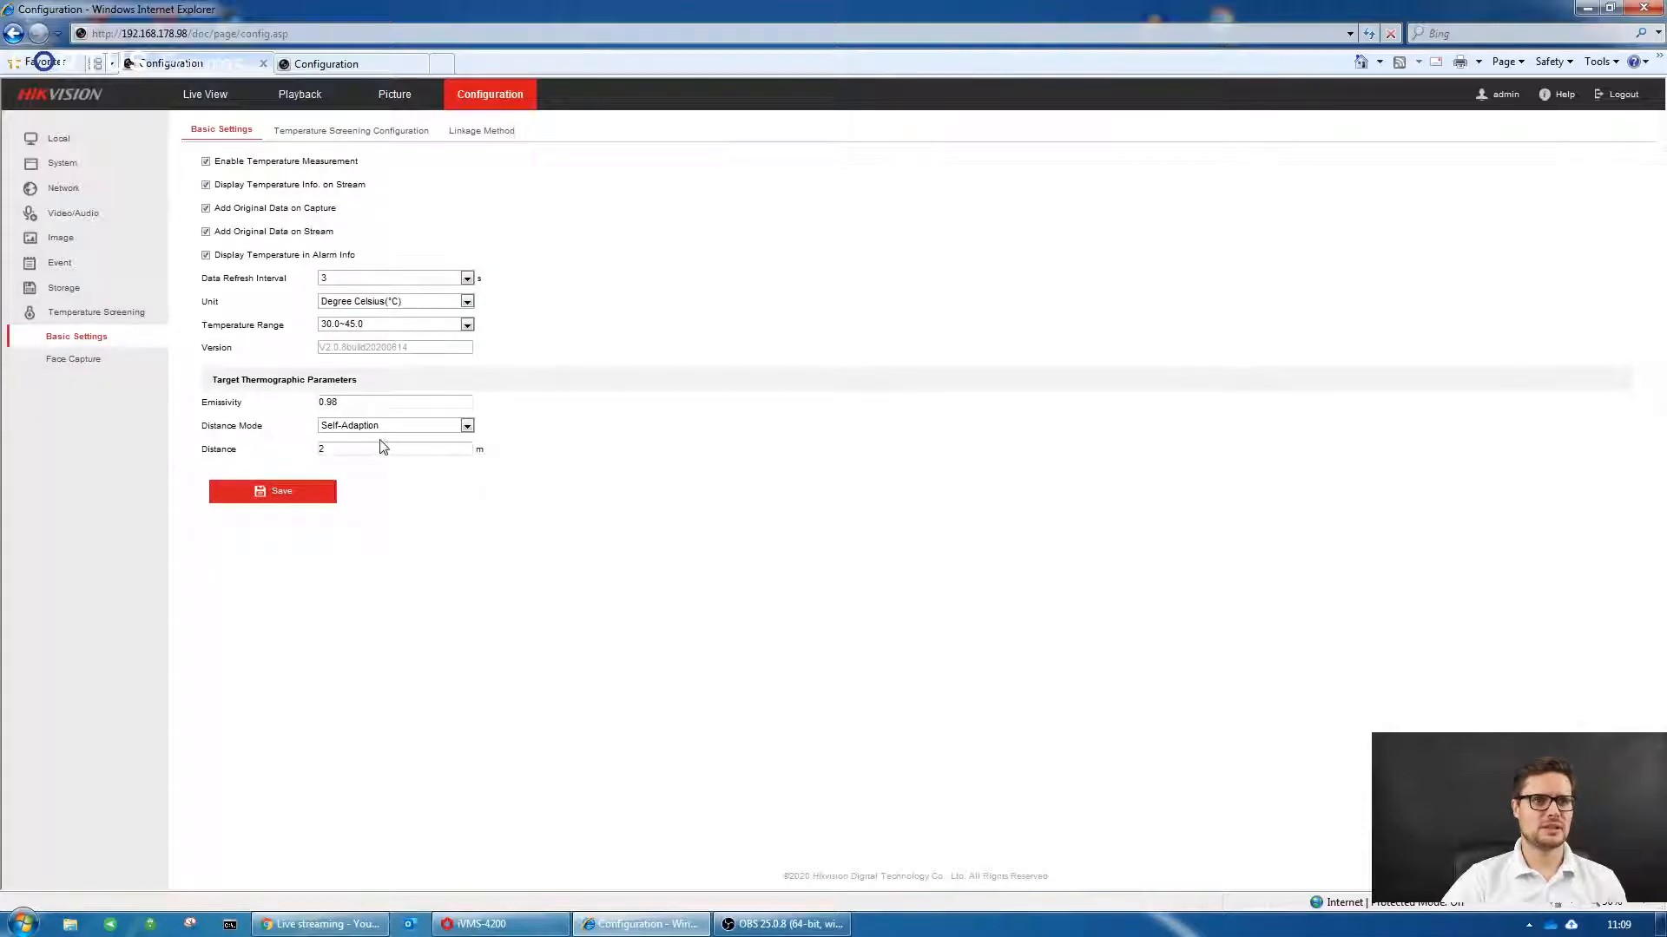
# - On the thermal camera, view advanced face capture configuration, then the Event settings
pyautogui.click(74, 359)
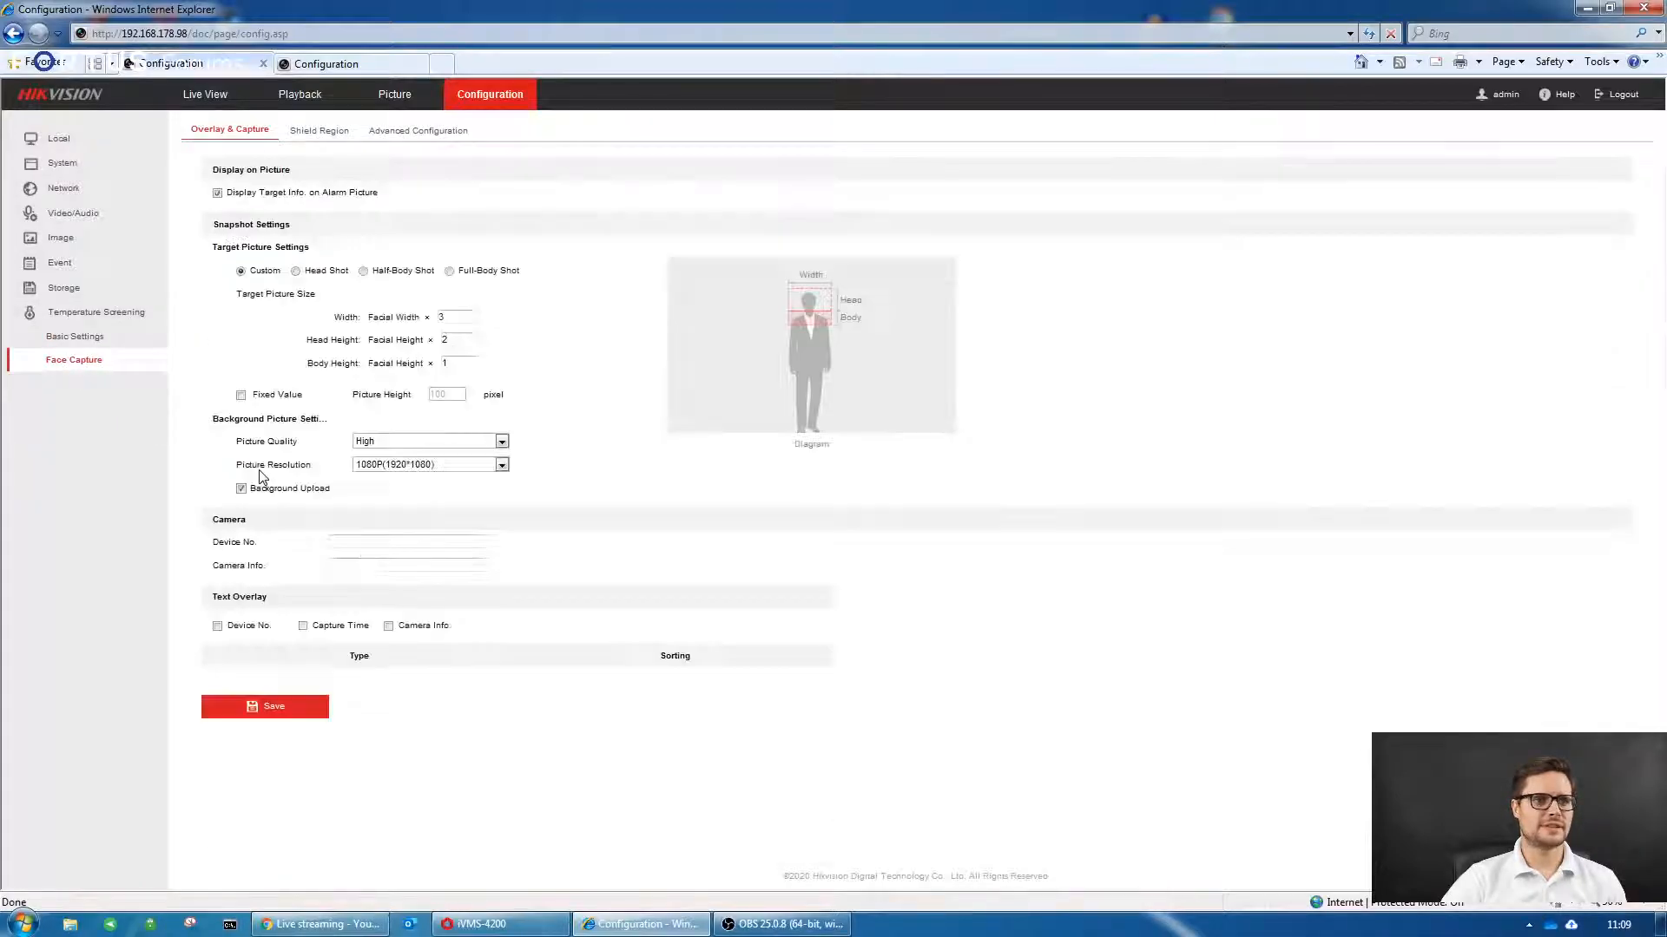
pyautogui.click(416, 130)
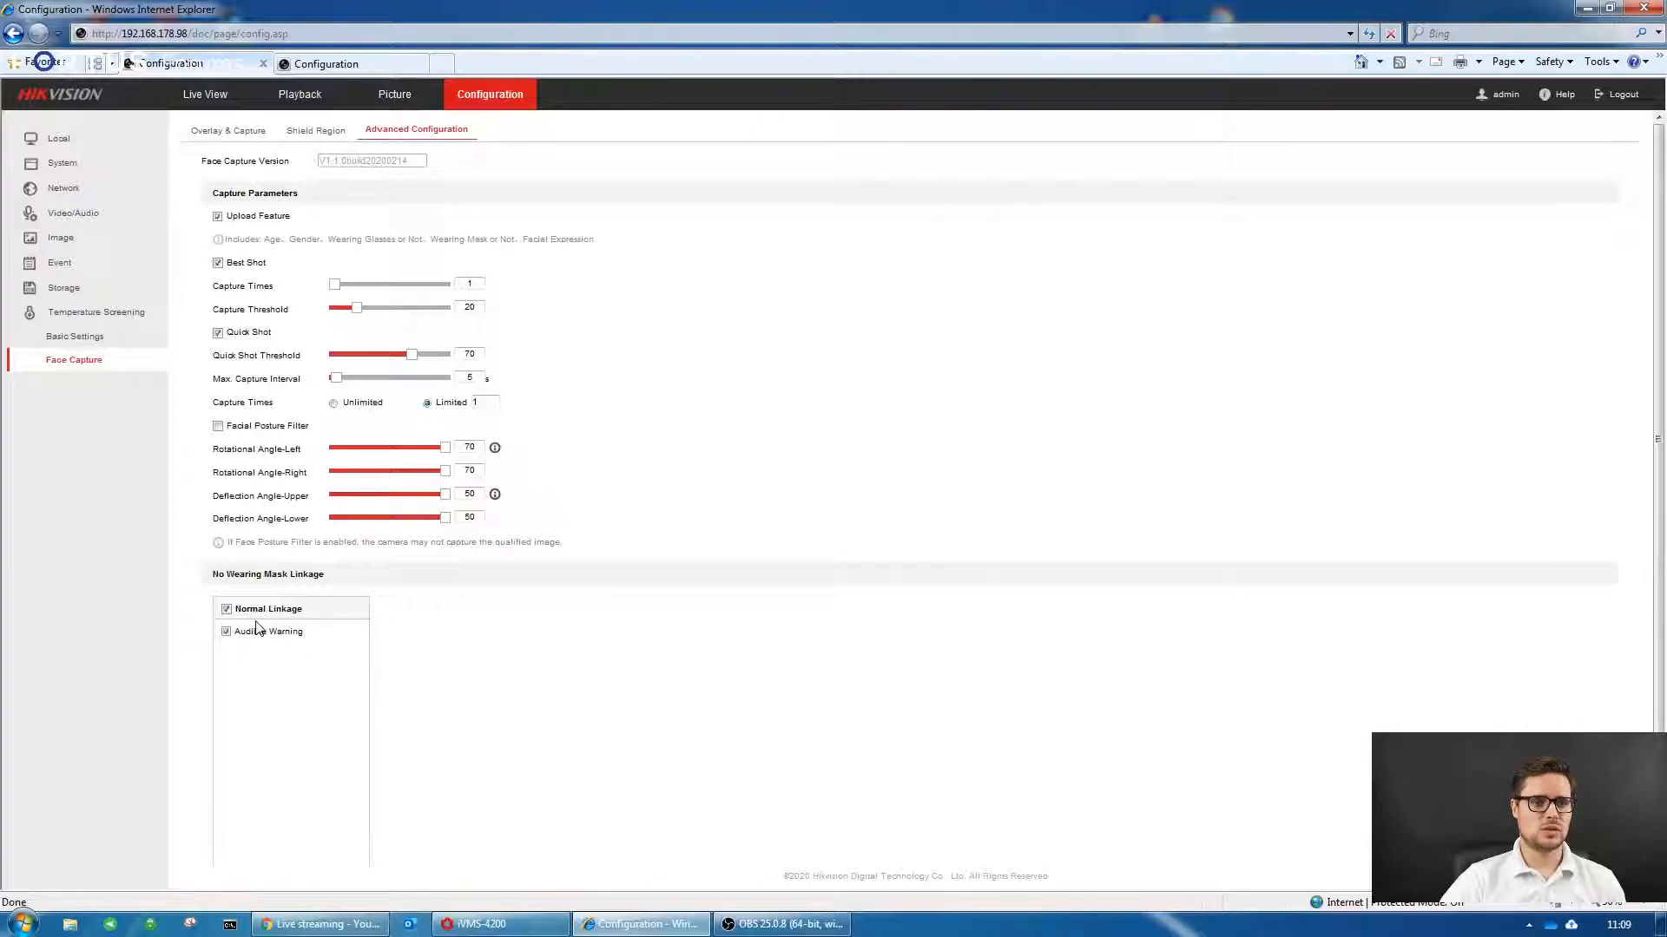
pyautogui.moveTo(286, 590)
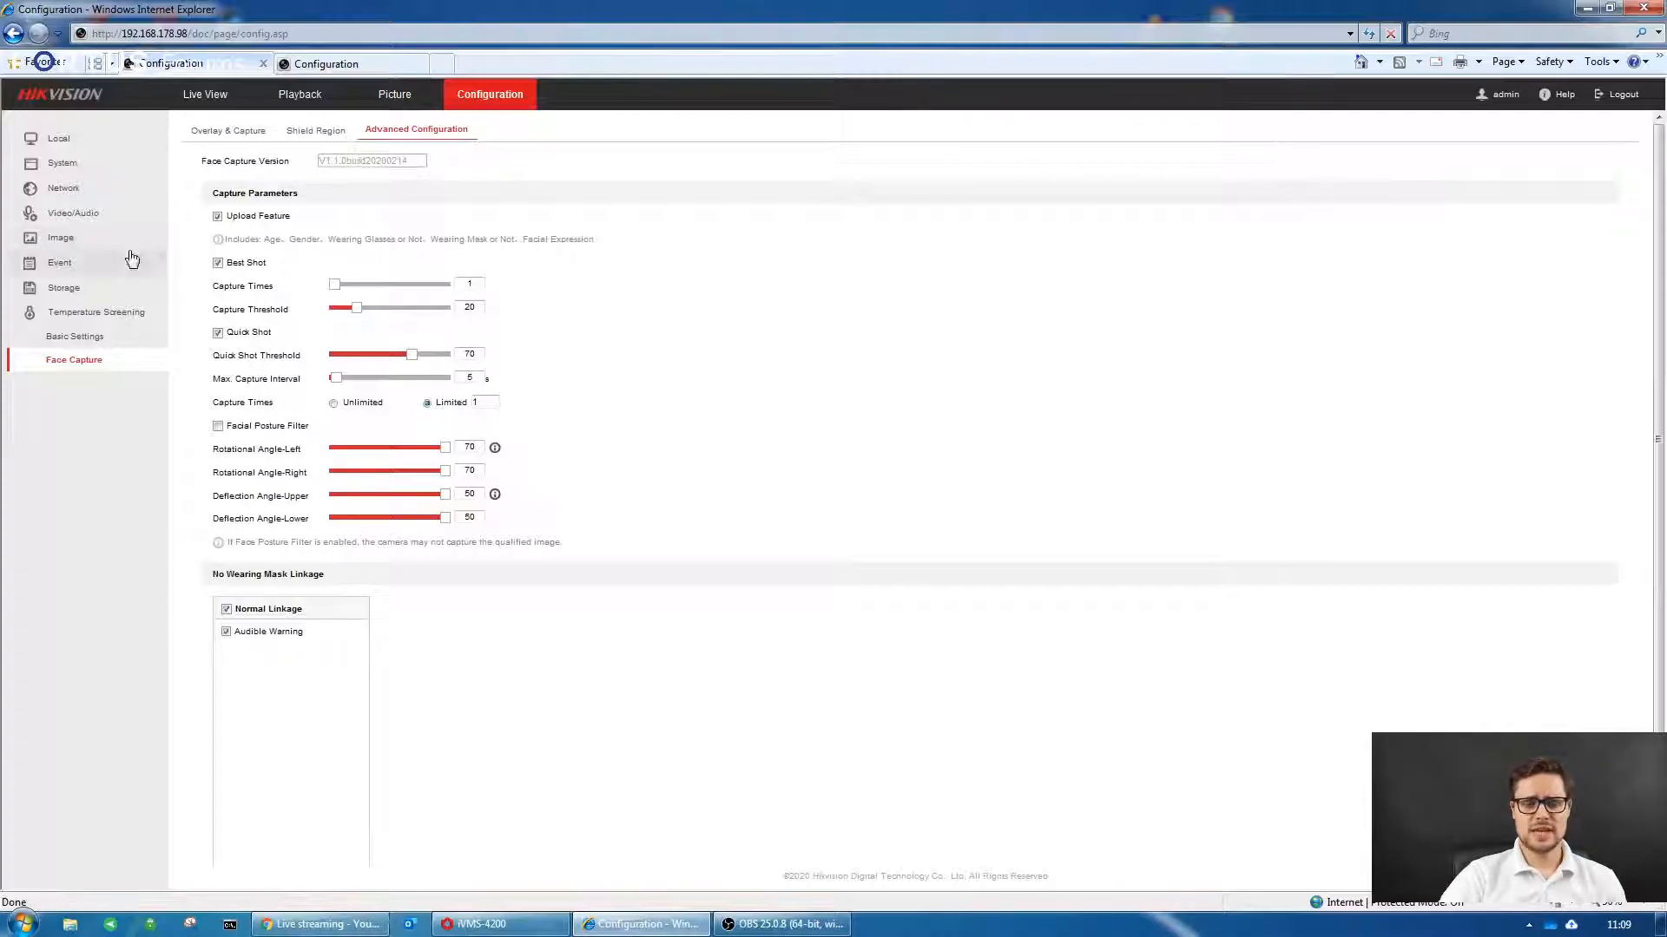
pyautogui.click(59, 262)
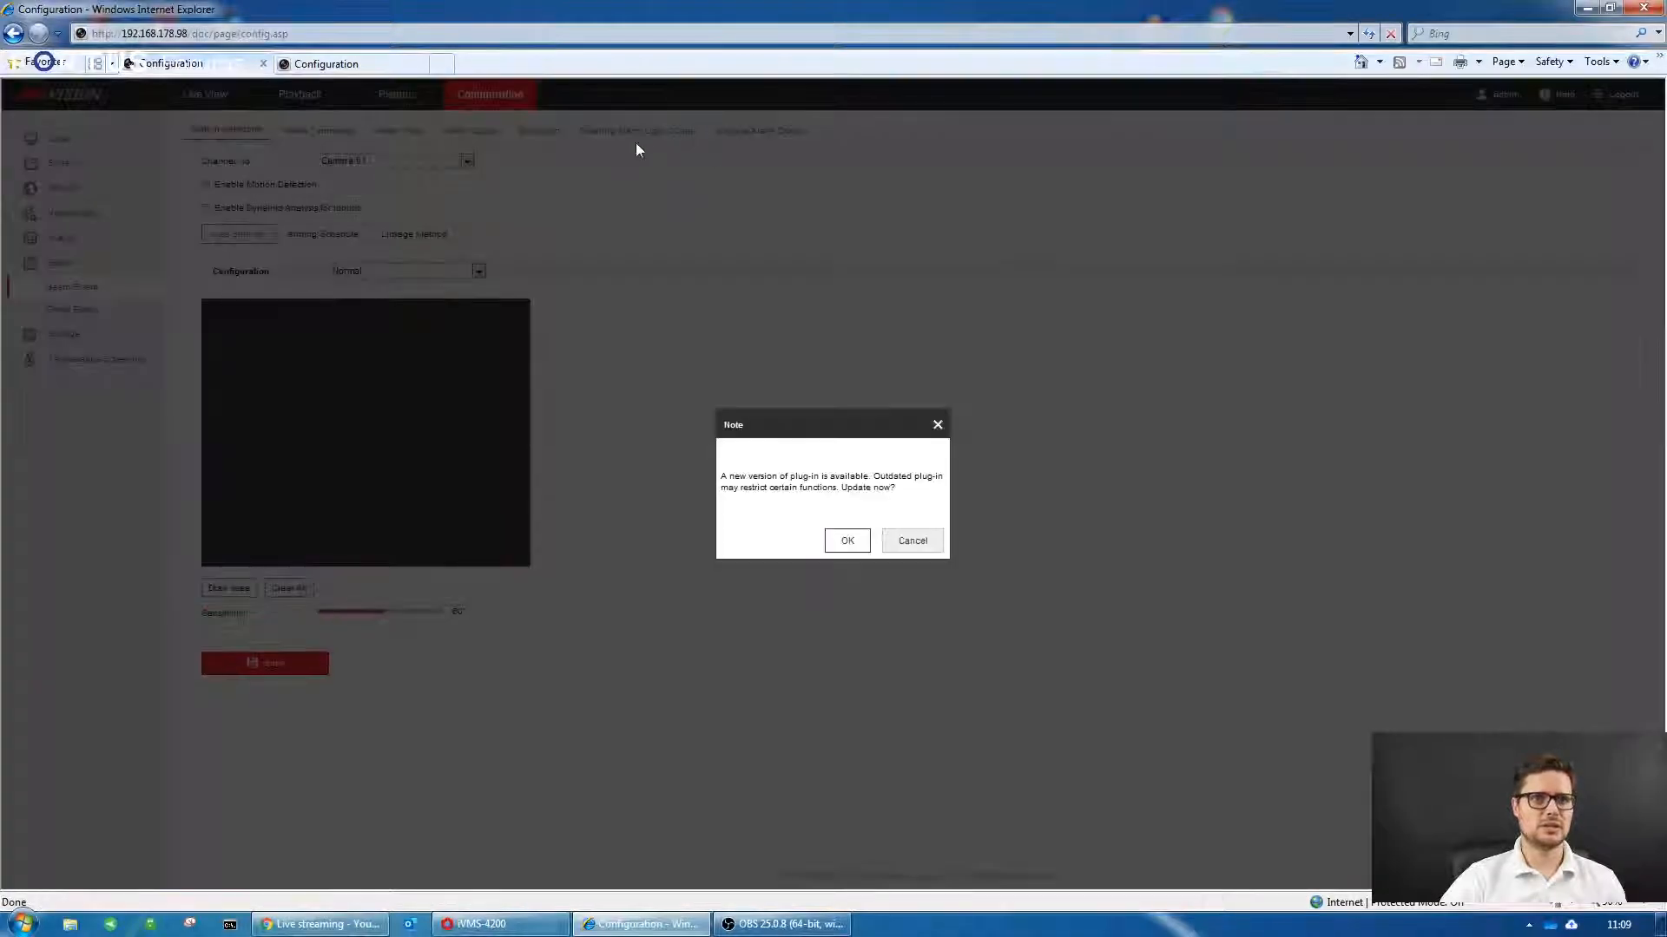
# - Make Mask Detection trigger the 'Please wear a mask' warning at volume 100
pyautogui.click(912, 540)
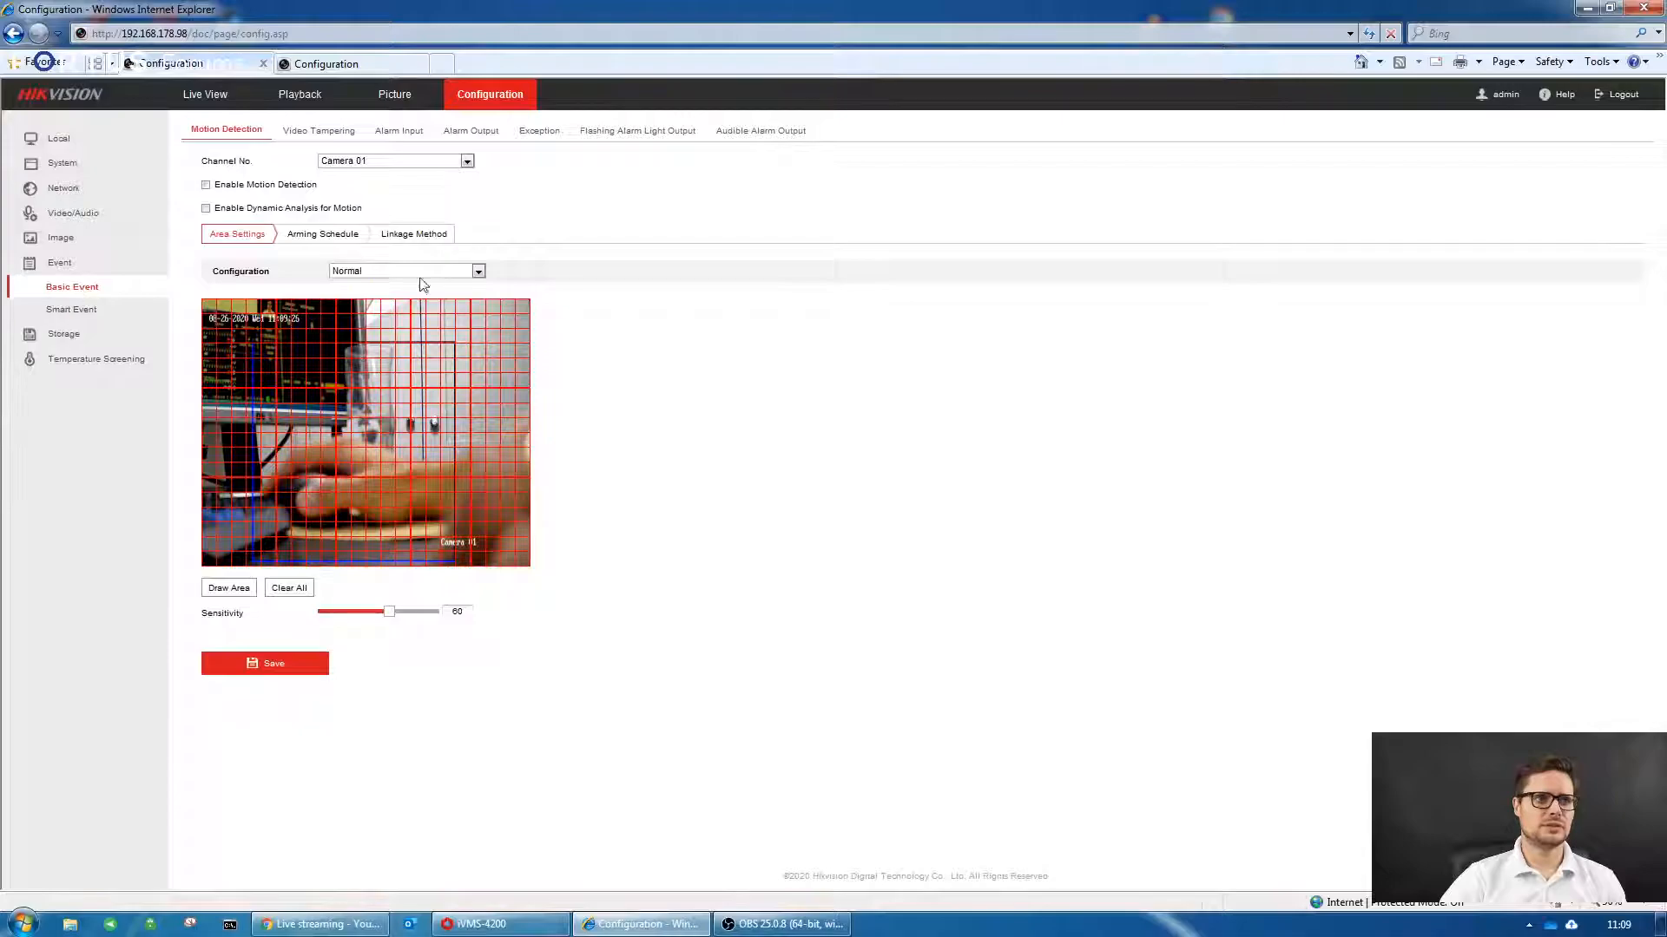
pyautogui.click(759, 130)
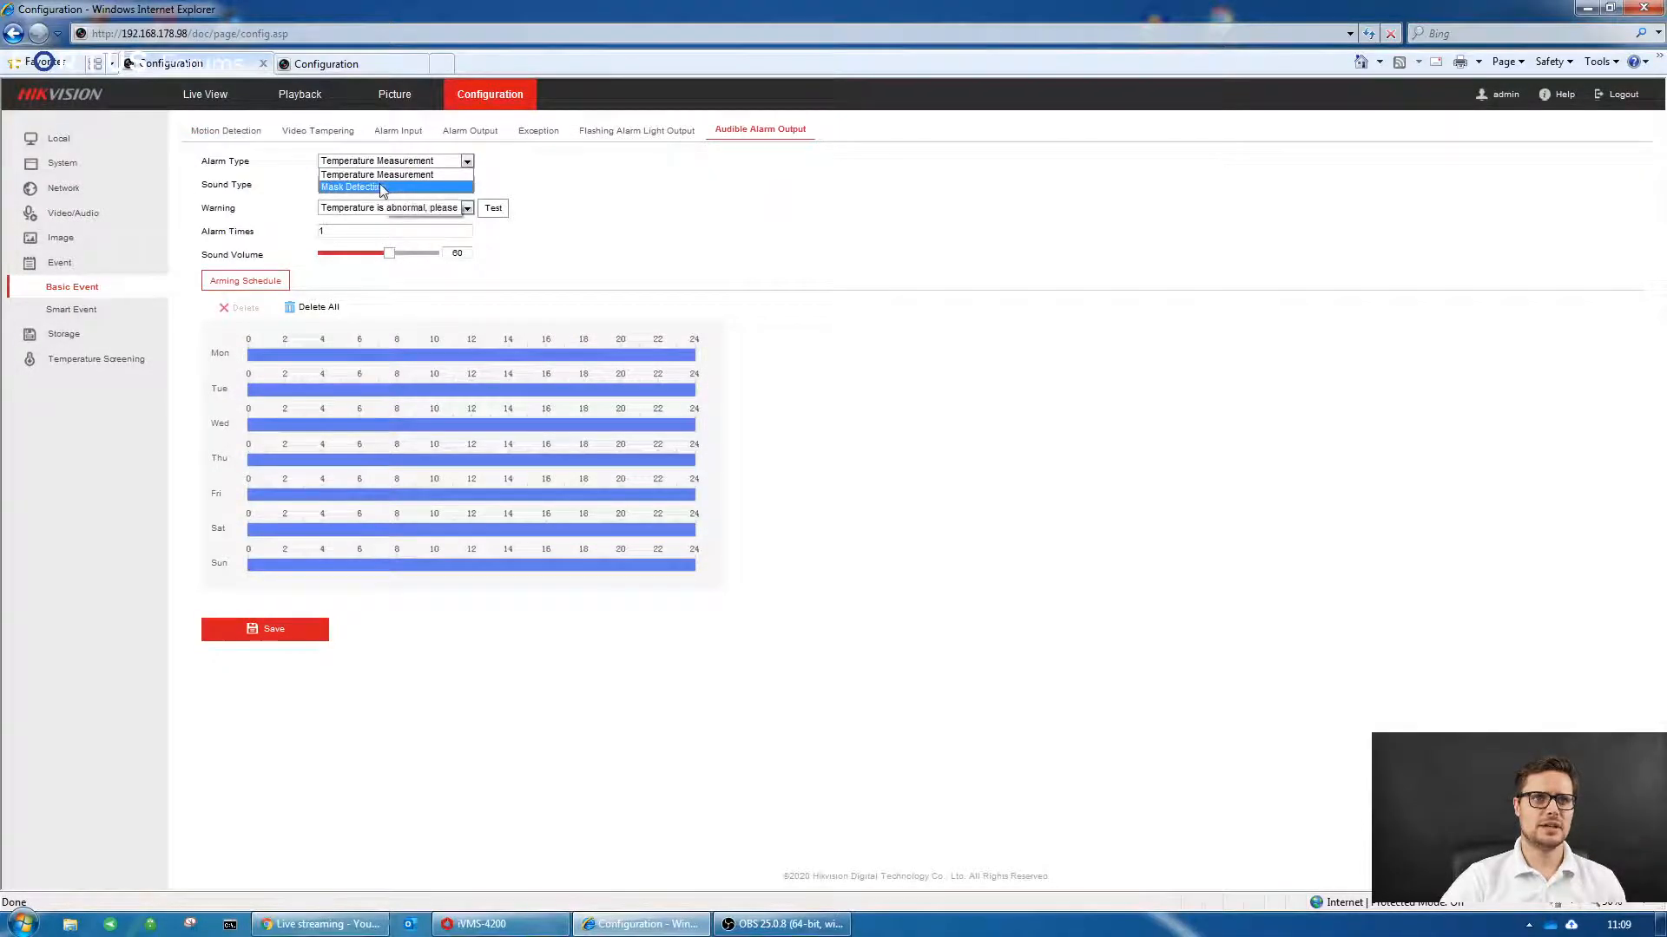
pyautogui.click(350, 186)
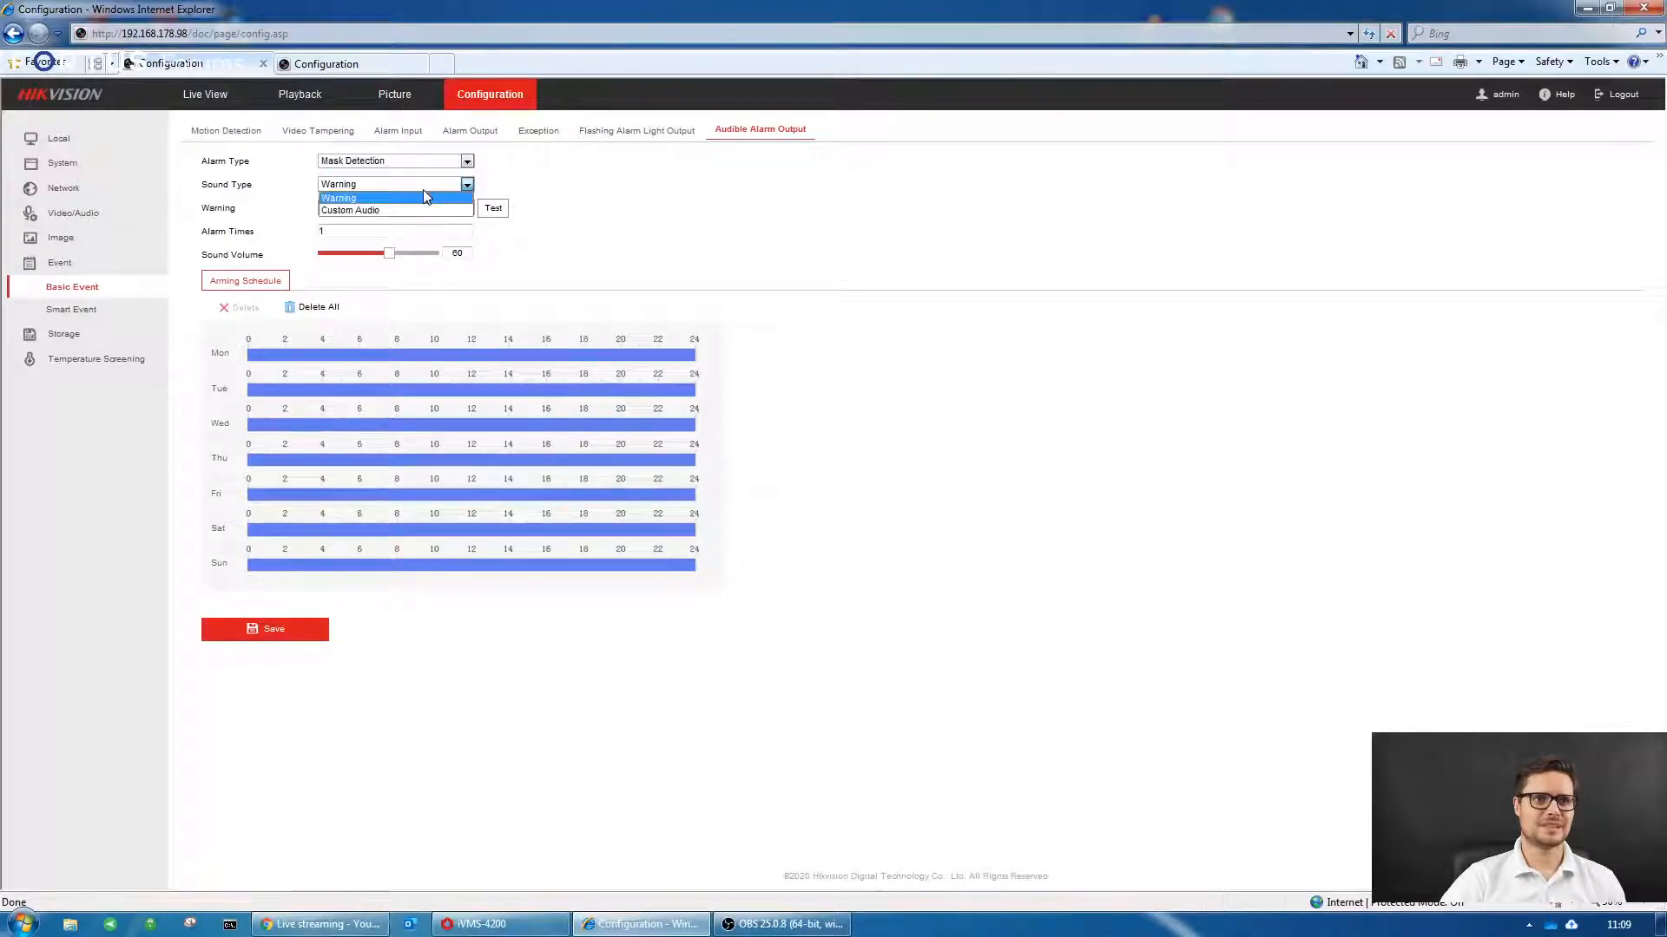
pyautogui.click(364, 197)
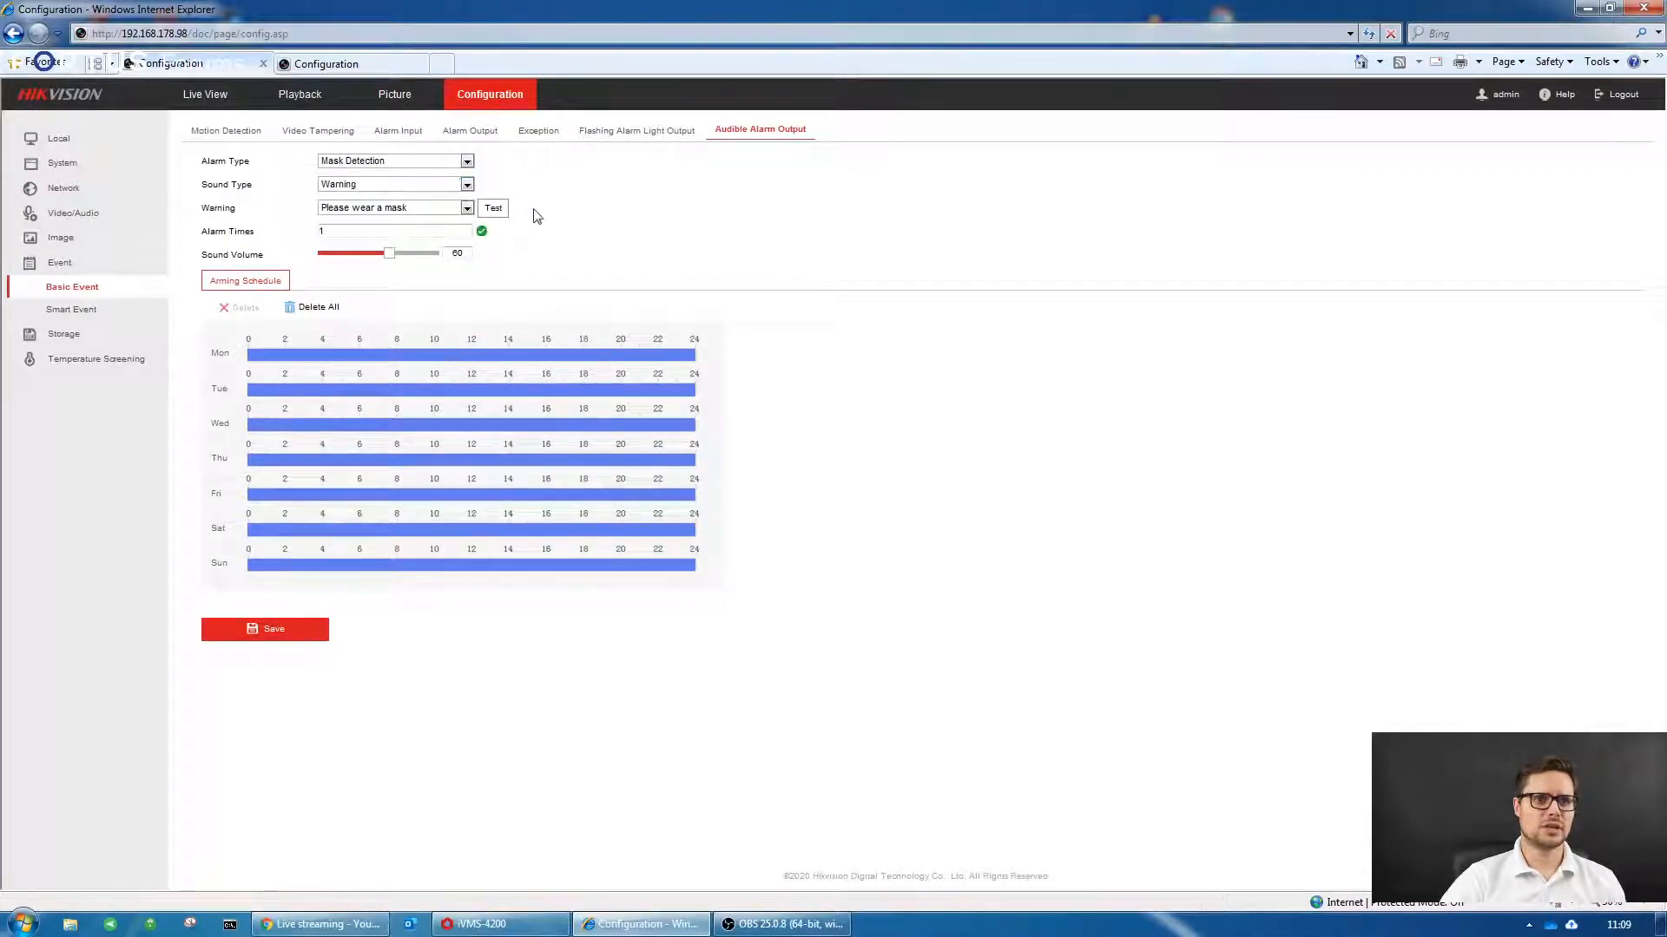
pyautogui.moveTo(386, 261)
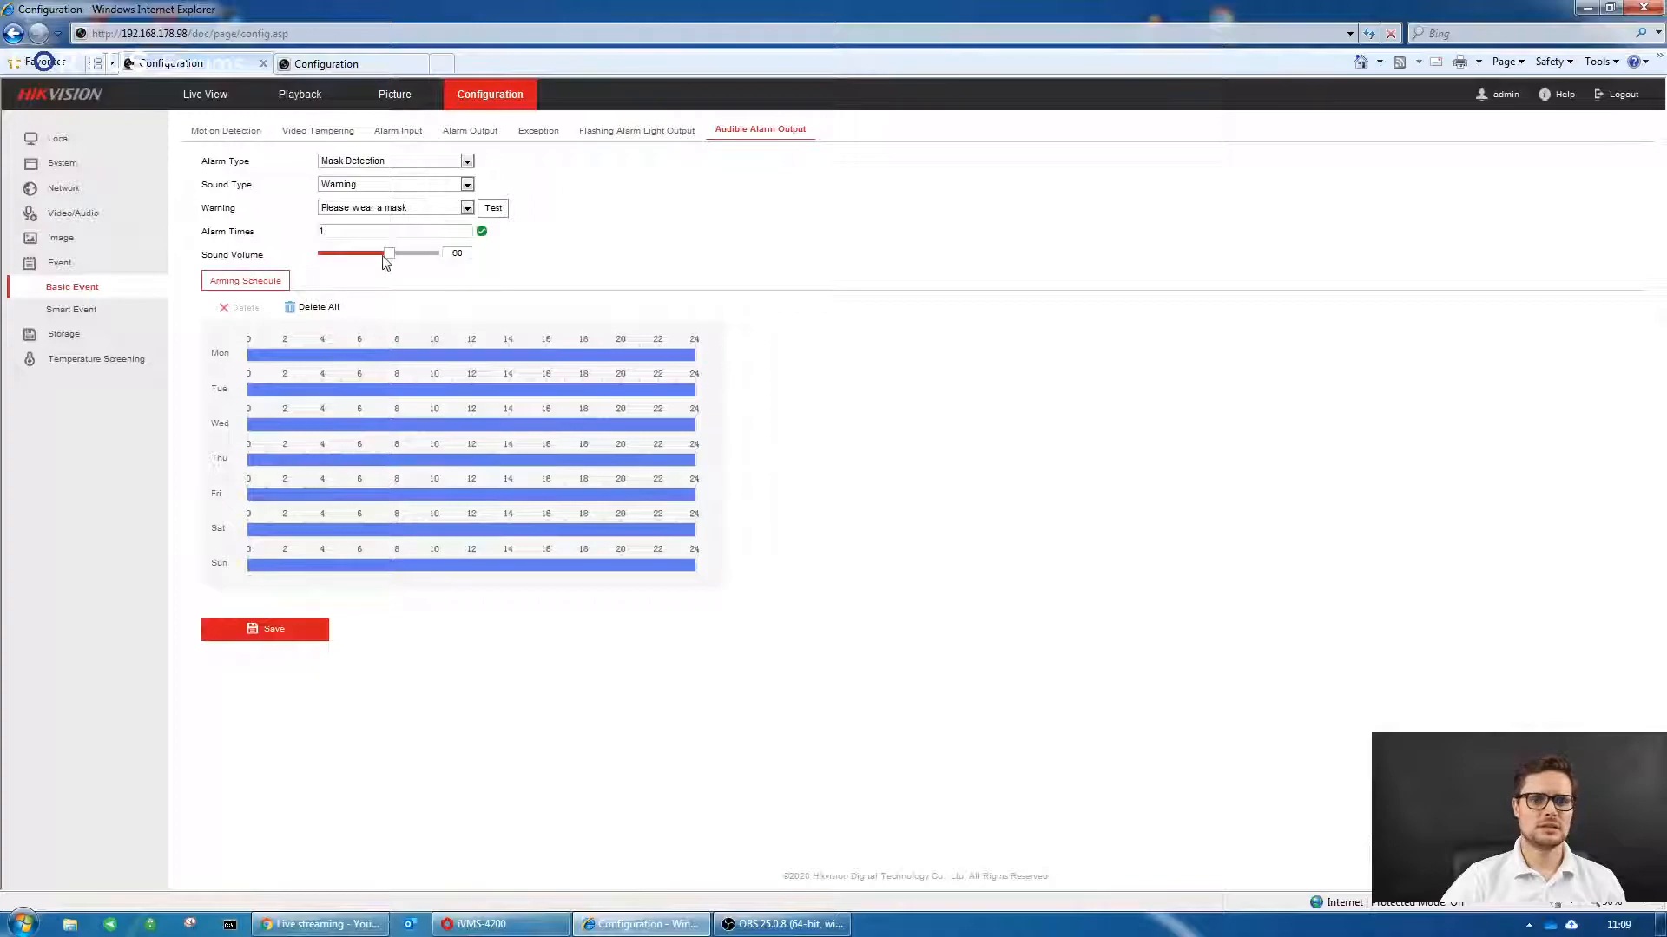
pyautogui.moveTo(389, 252); pyautogui.dragTo(434, 252)
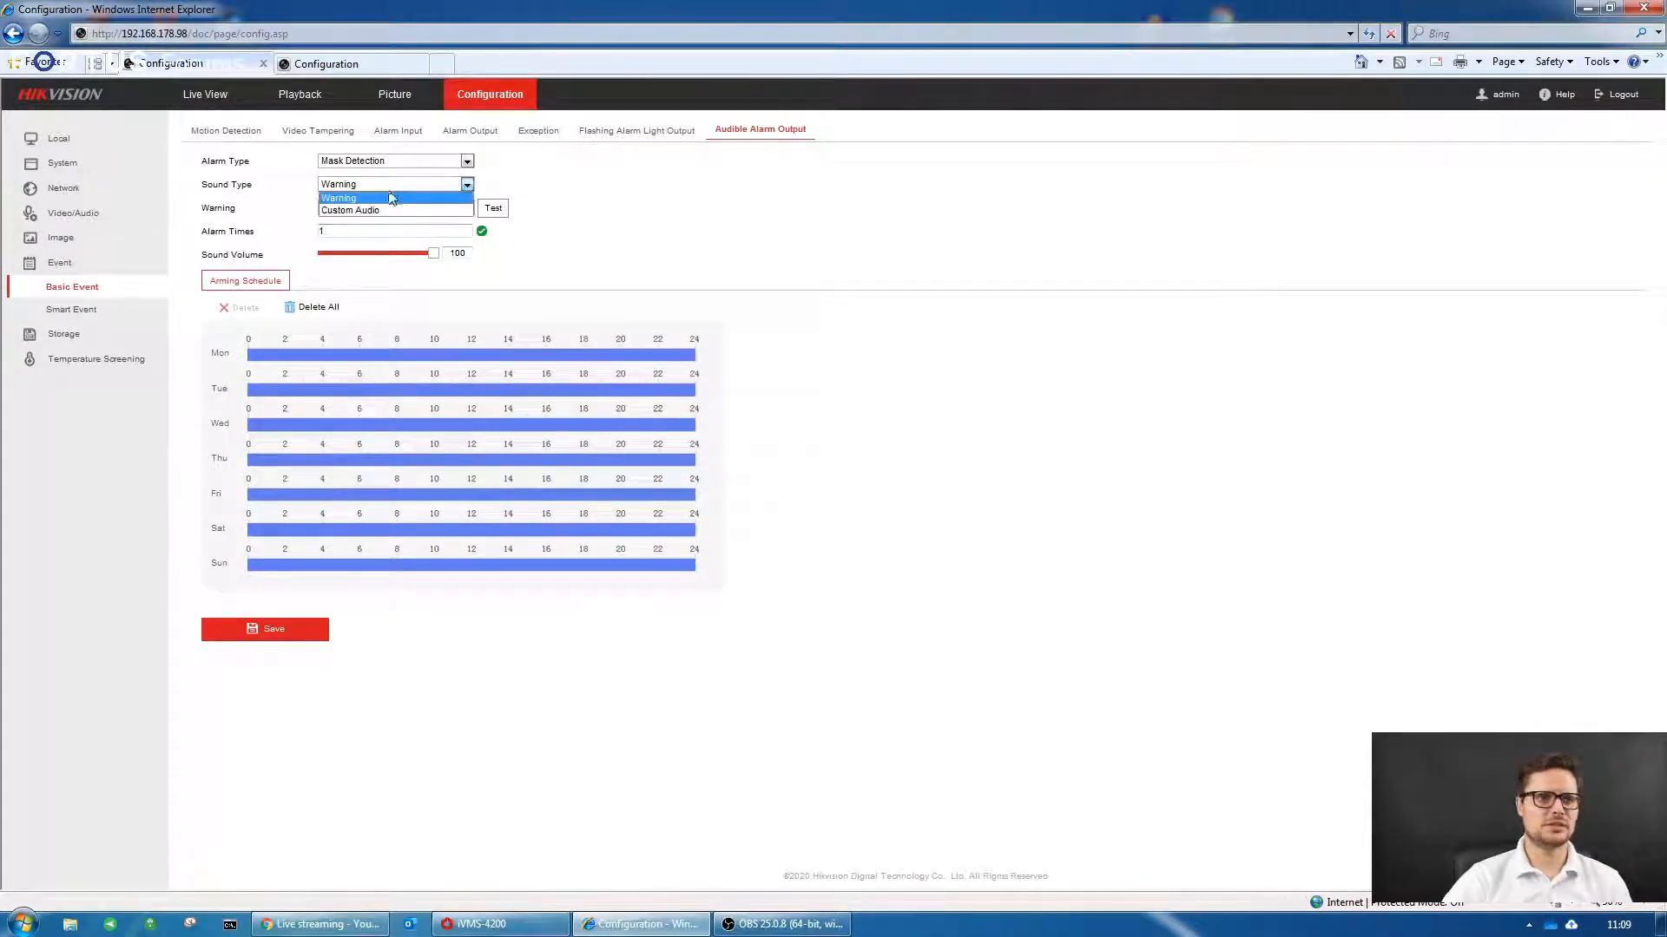
# - Upload mask 2.wav as custom audio '123' for the Mask Detection alarm
pyautogui.click(349, 210)
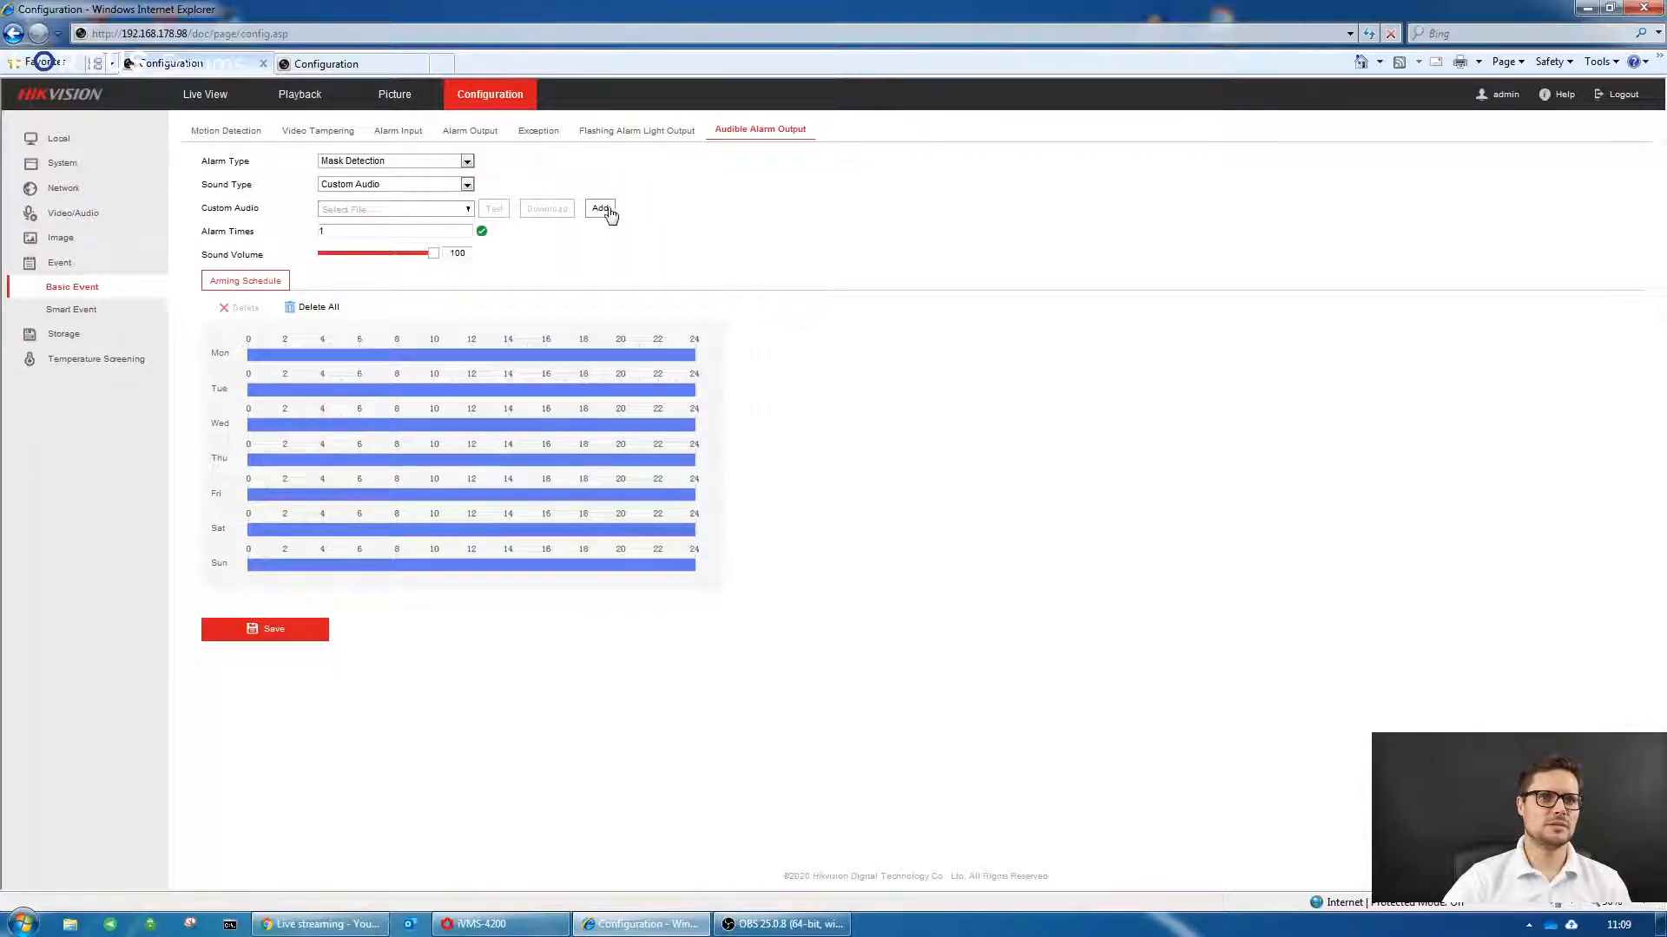
pyautogui.click(599, 208)
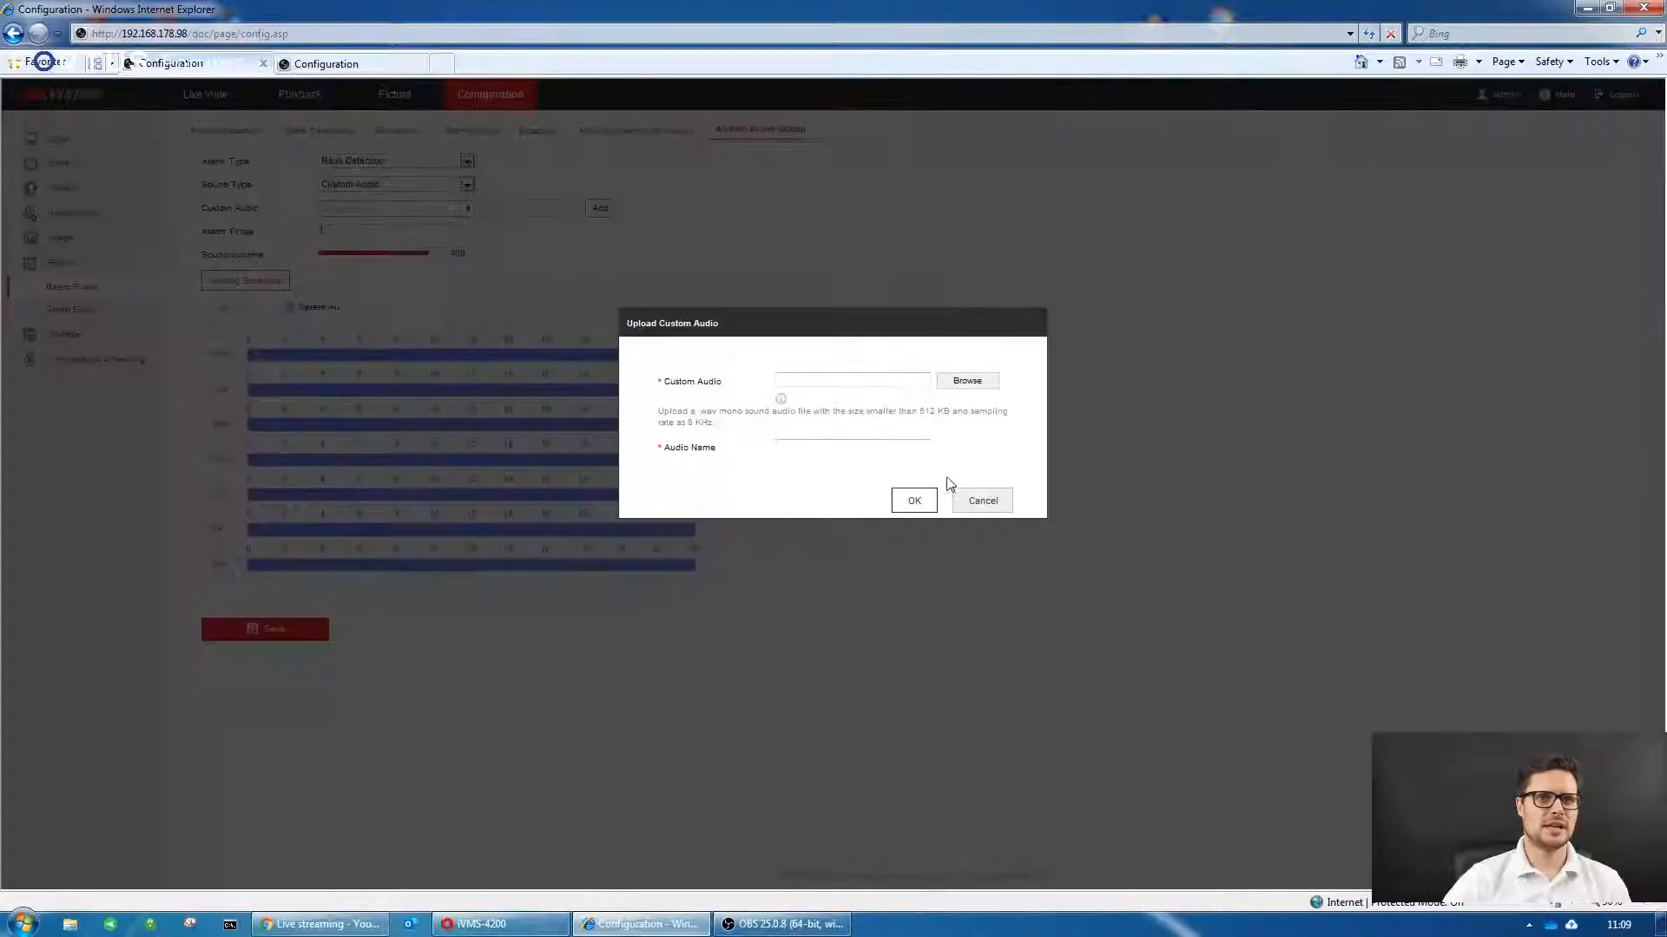
pyautogui.click(967, 380)
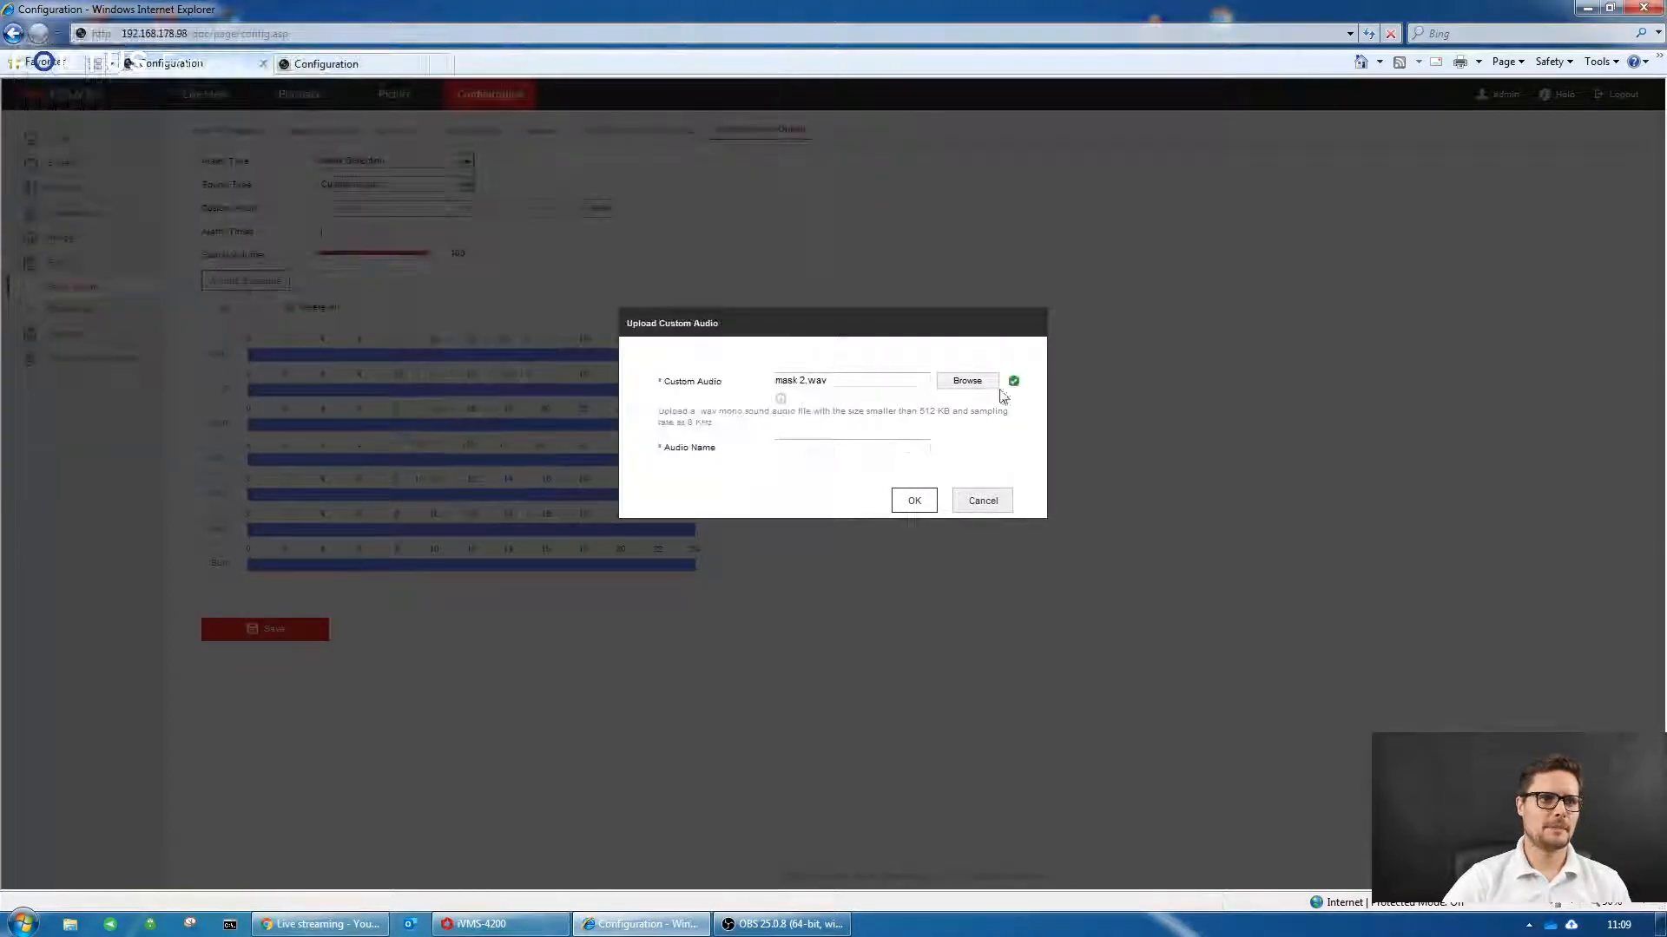
pyautogui.write('12')
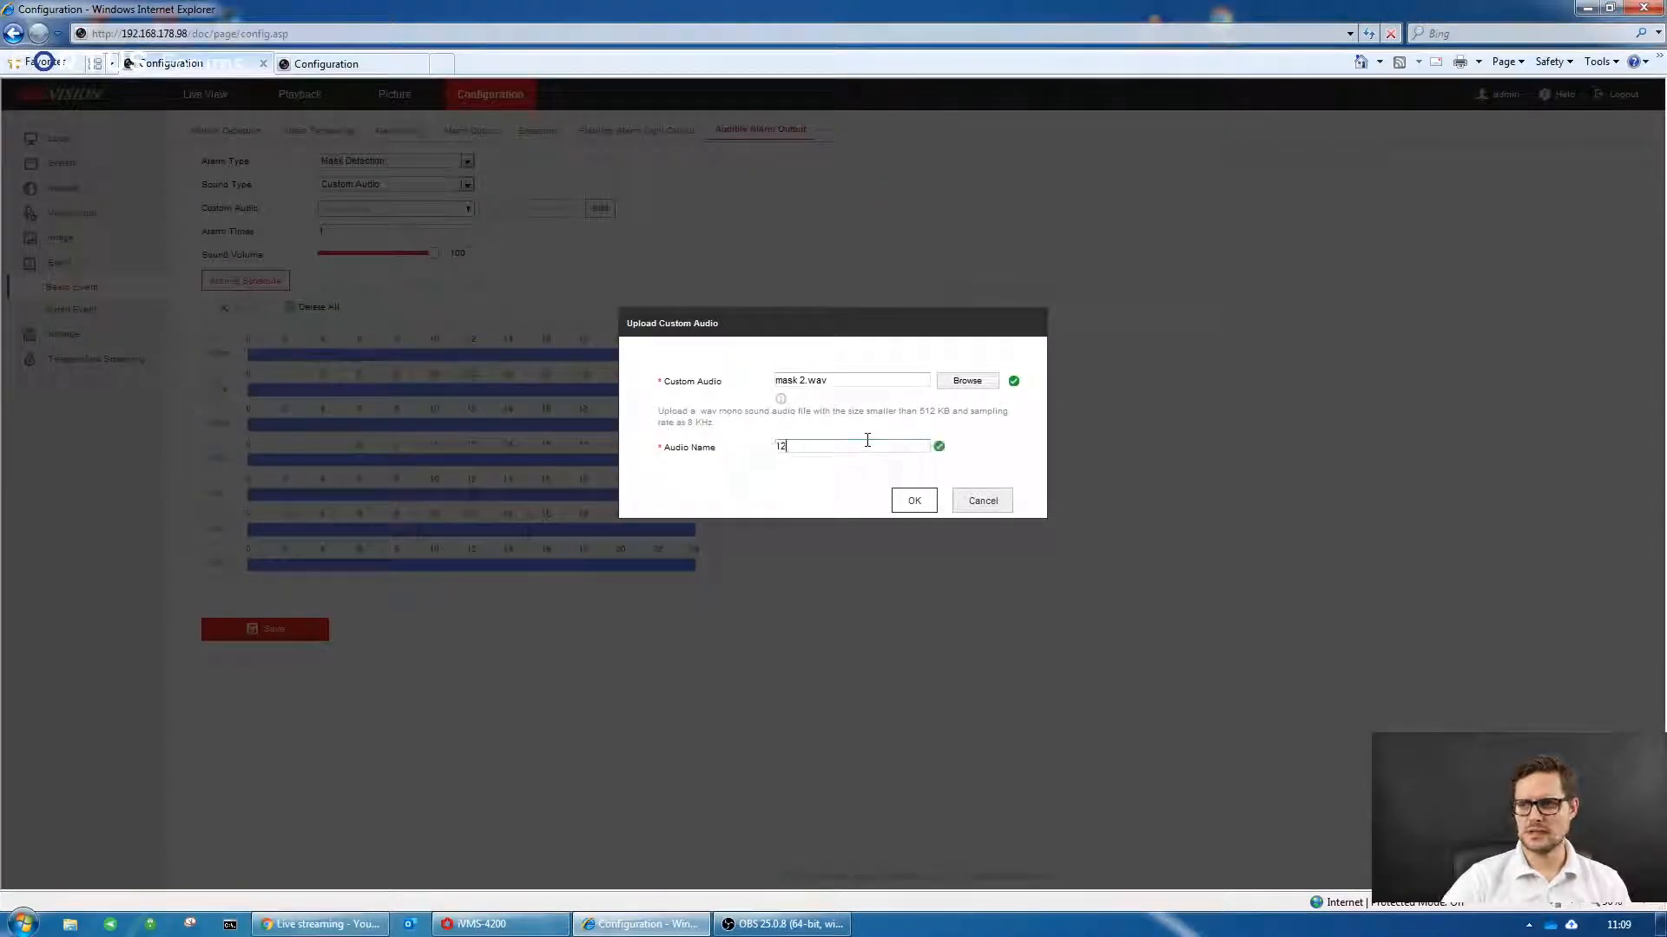
pyautogui.click(914, 500)
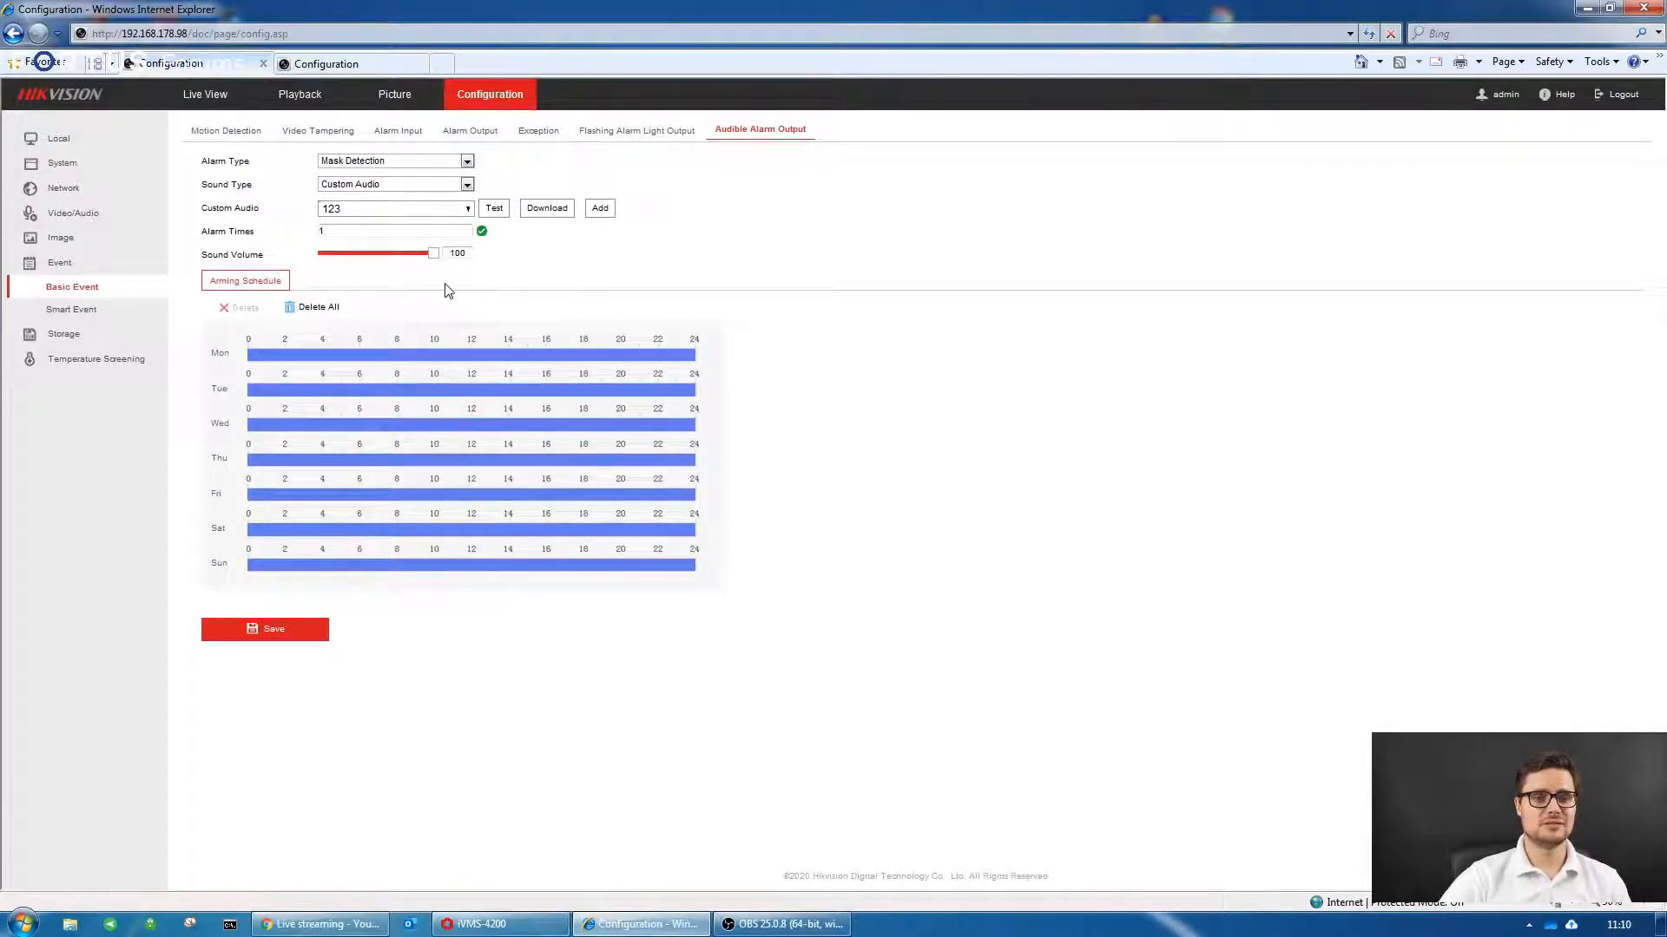
pyautogui.moveTo(386, 284)
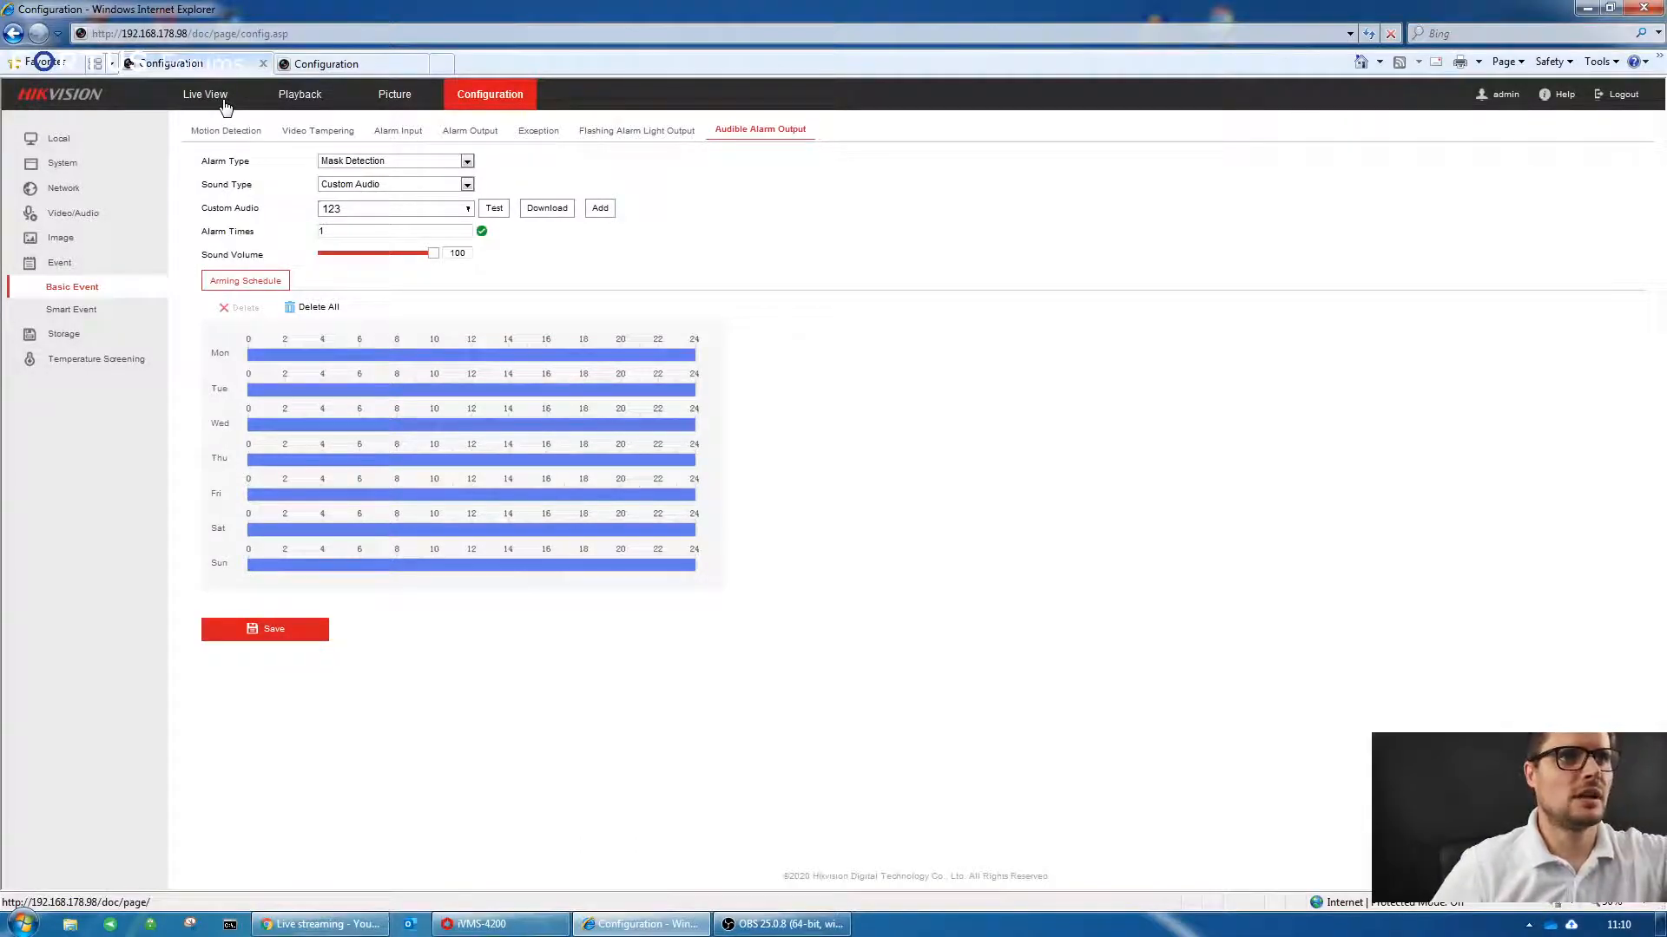
# - Show Live View with the thermal camera's two channels and PTZ presets
pyautogui.click(204, 95)
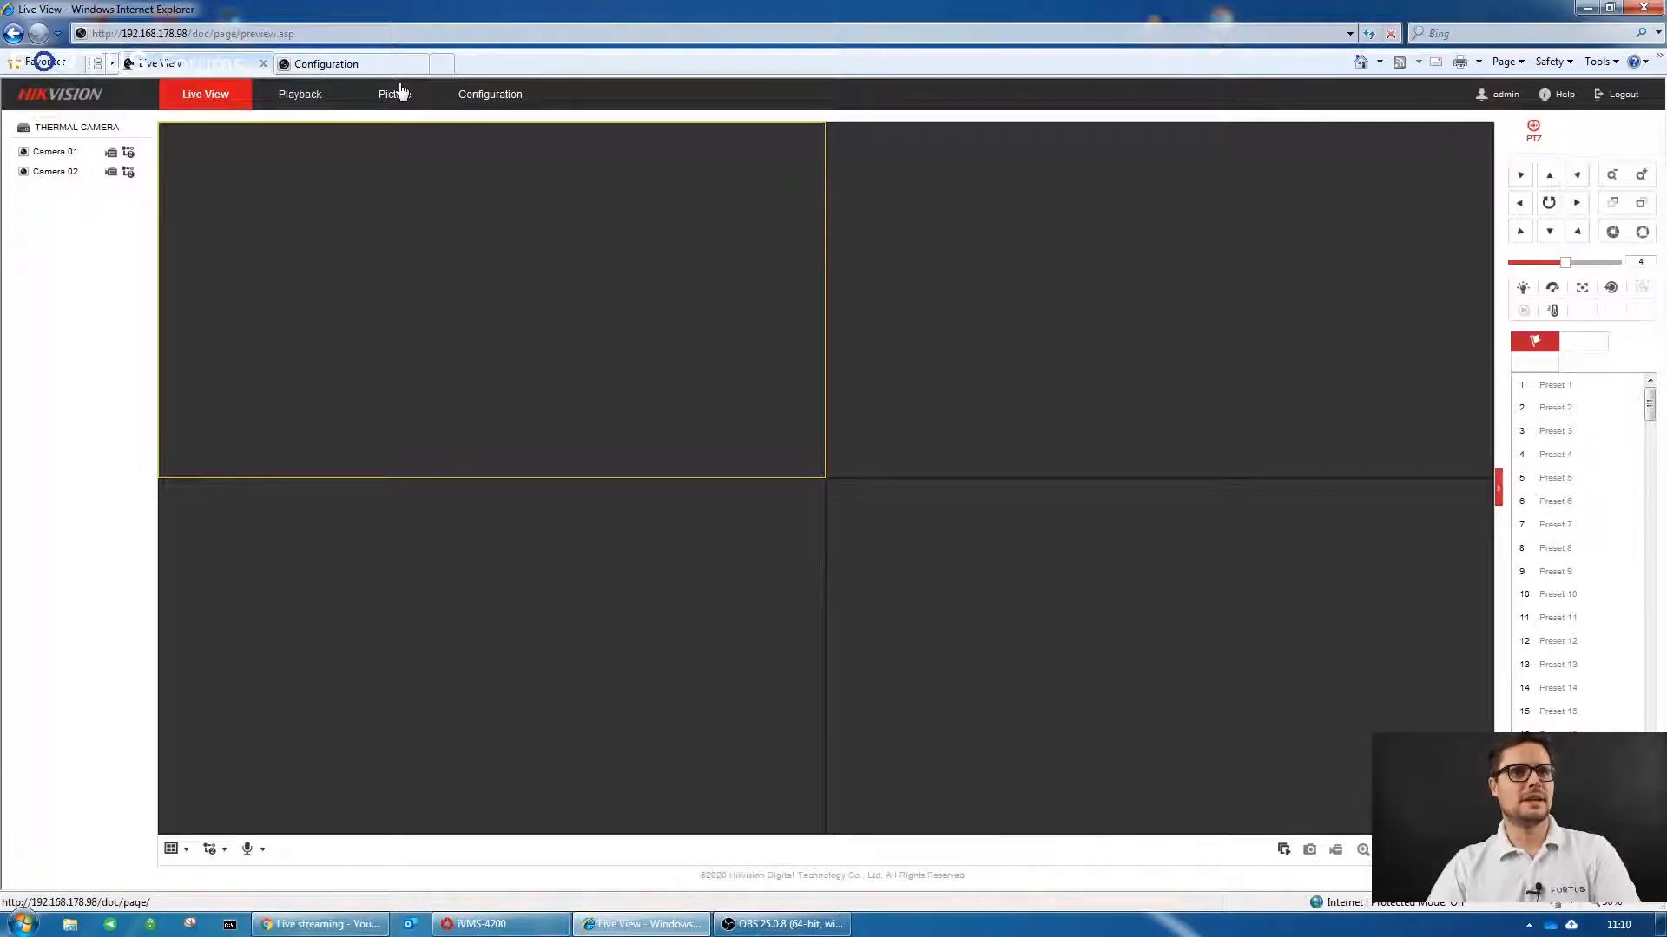
# - Check the second camera's device information, then open Temperature Screening basic settings on camera .98
pyautogui.click(325, 64)
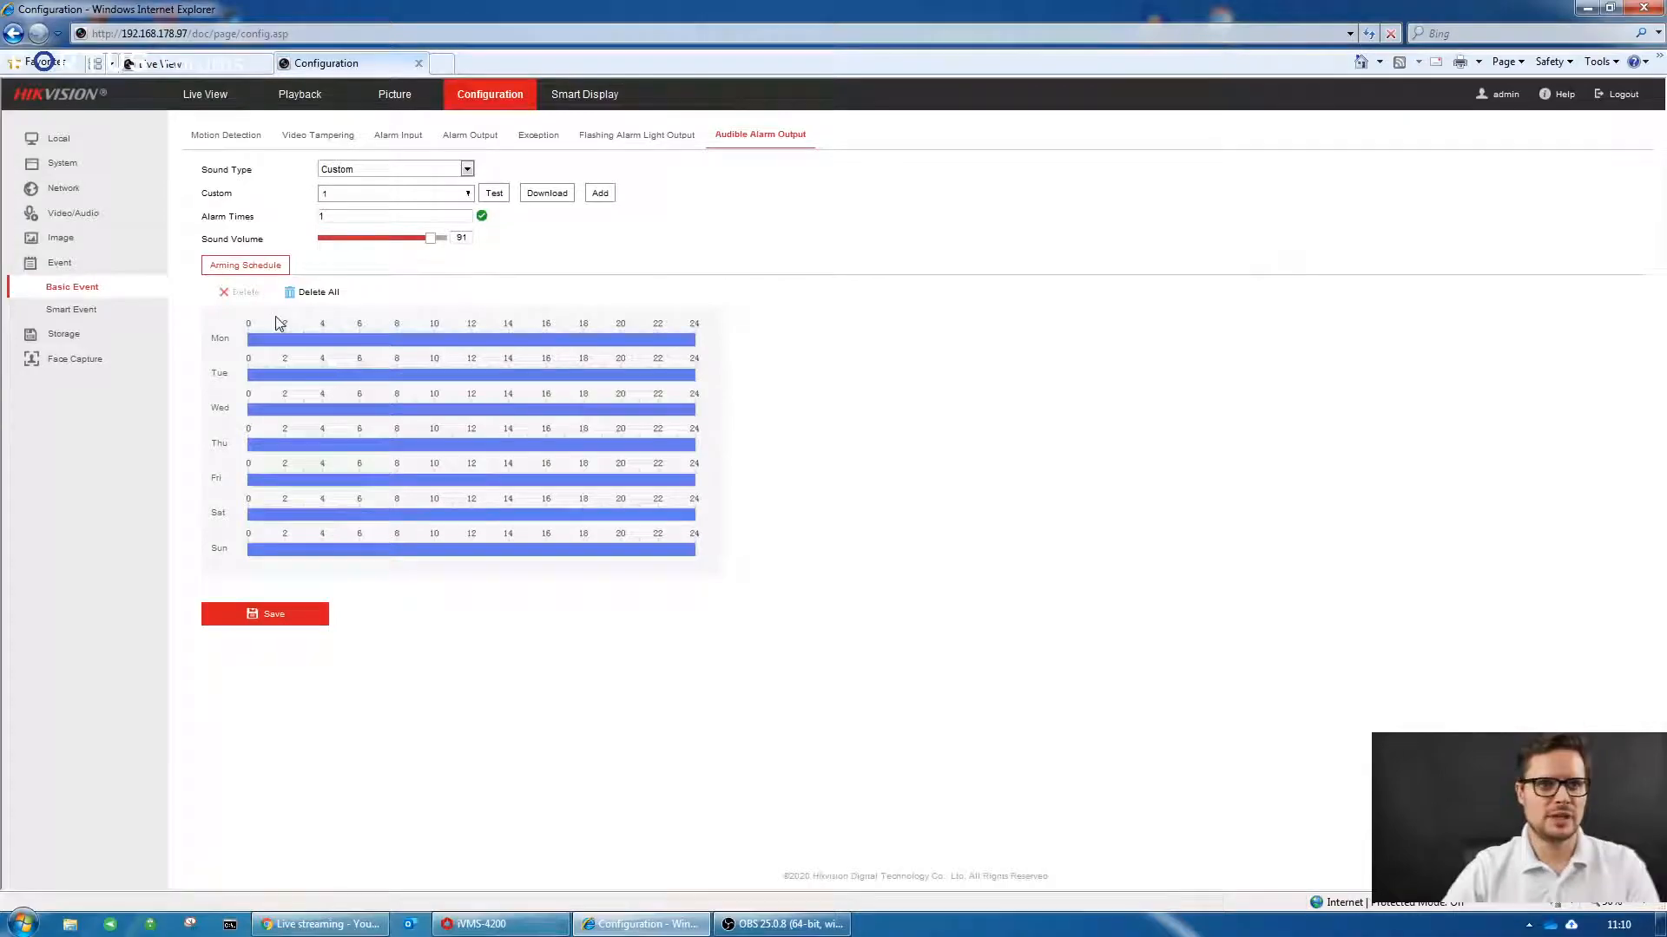
pyautogui.moveTo(74, 355)
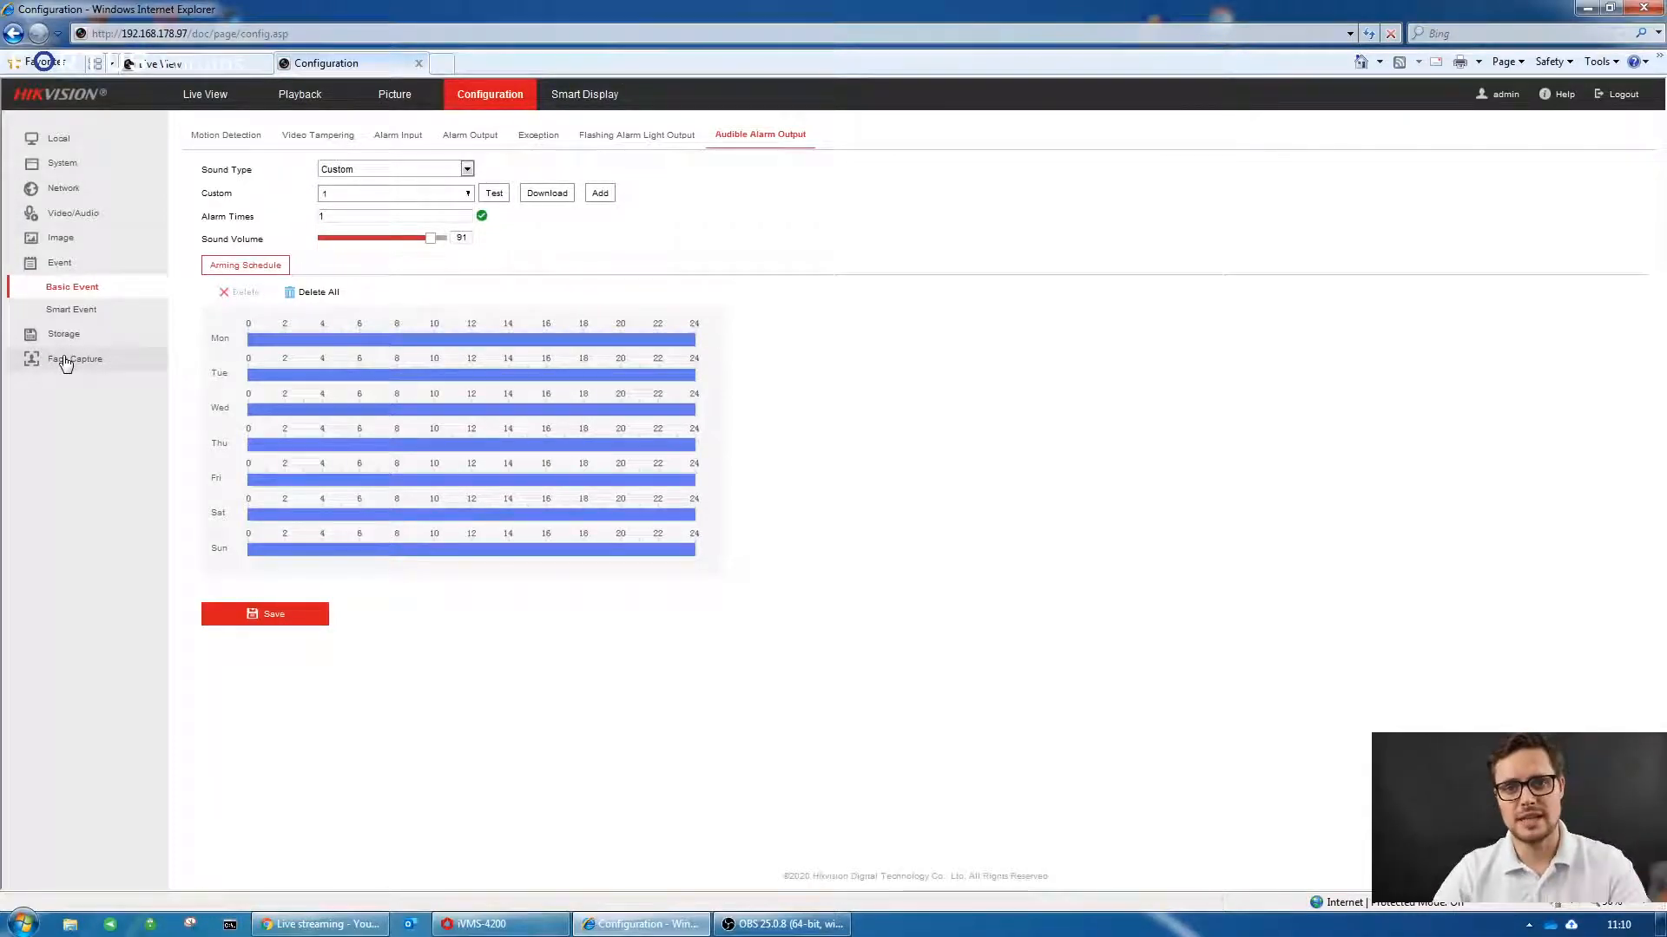
pyautogui.moveTo(552, 248)
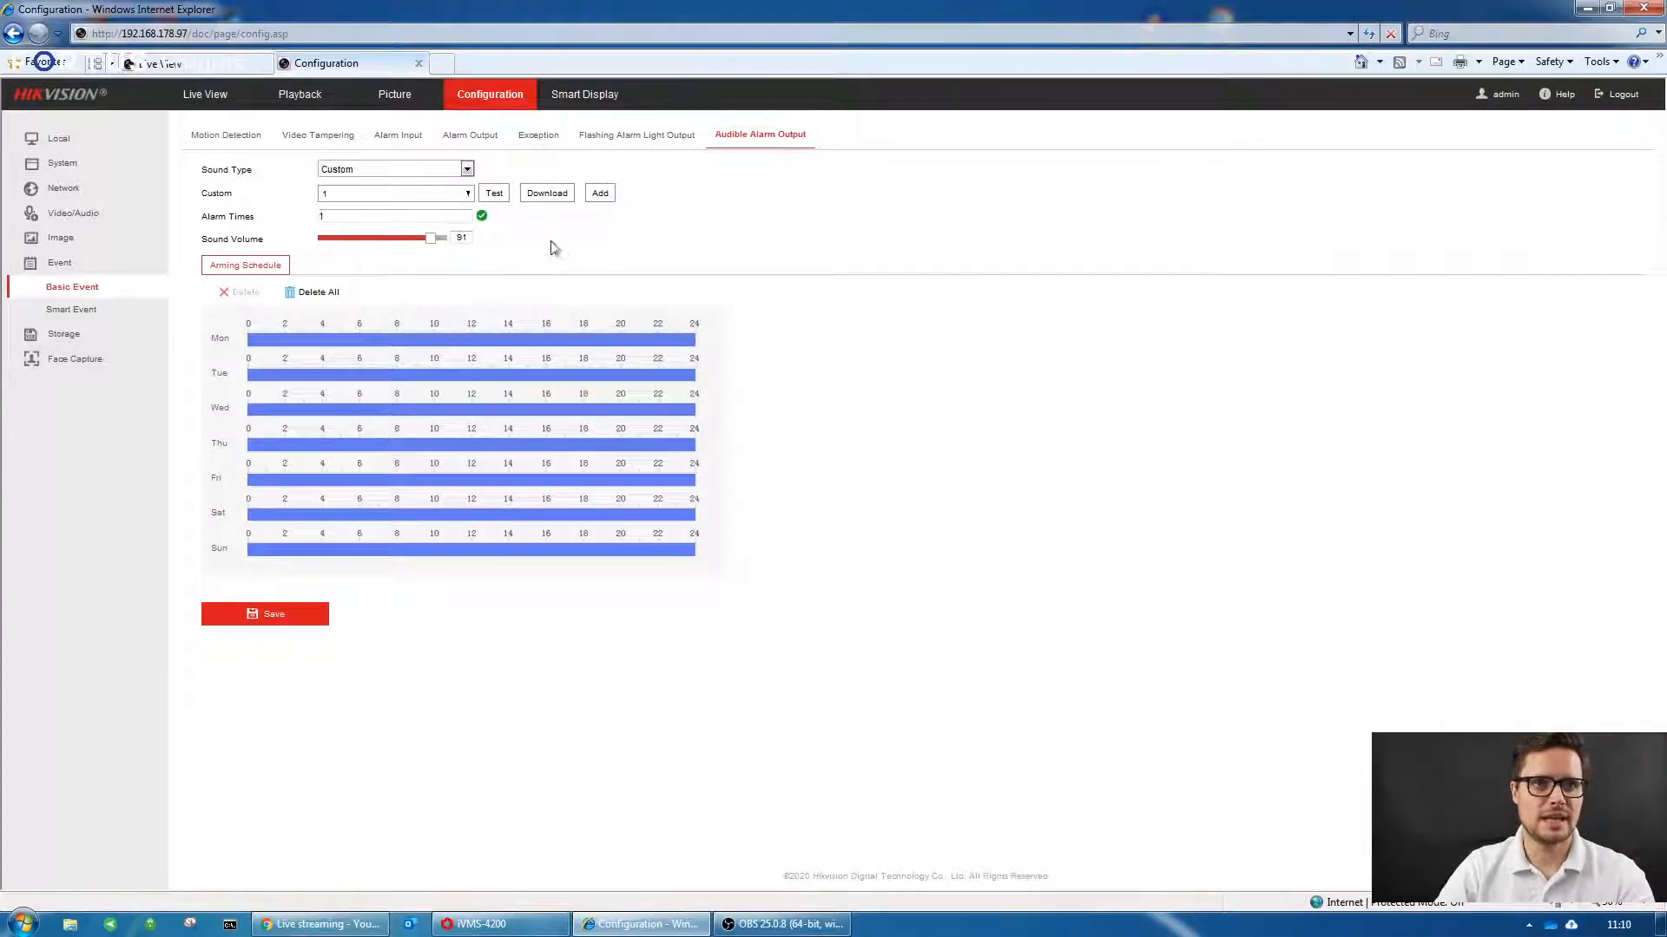
pyautogui.click(62, 163)
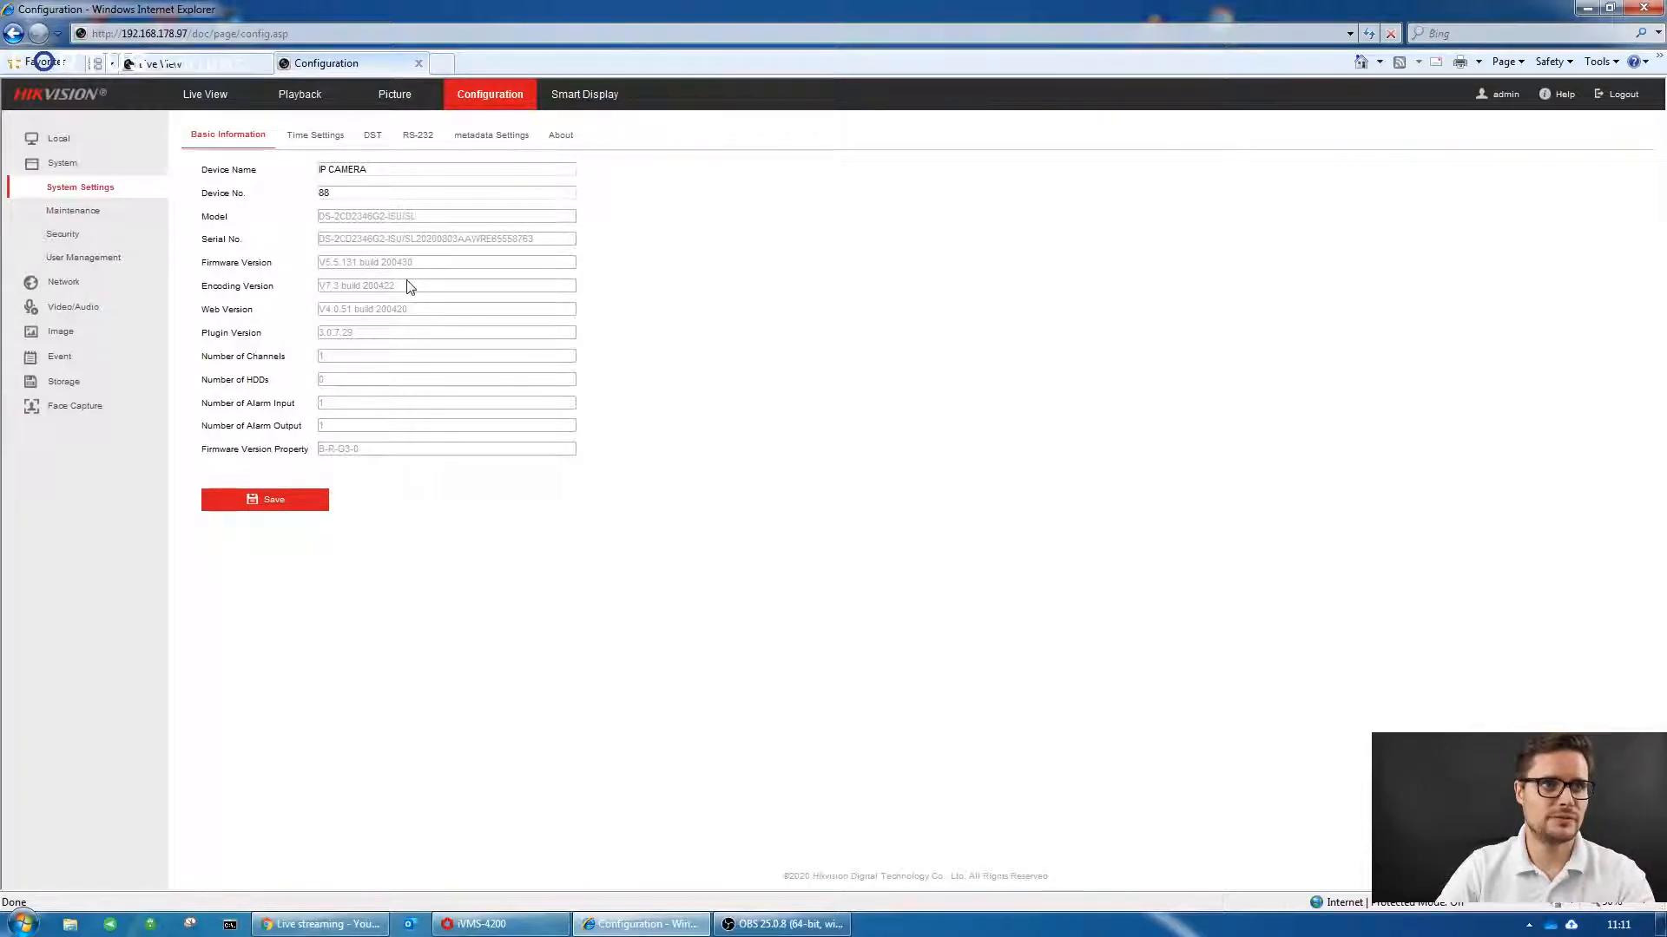
pyautogui.moveTo(128, 228)
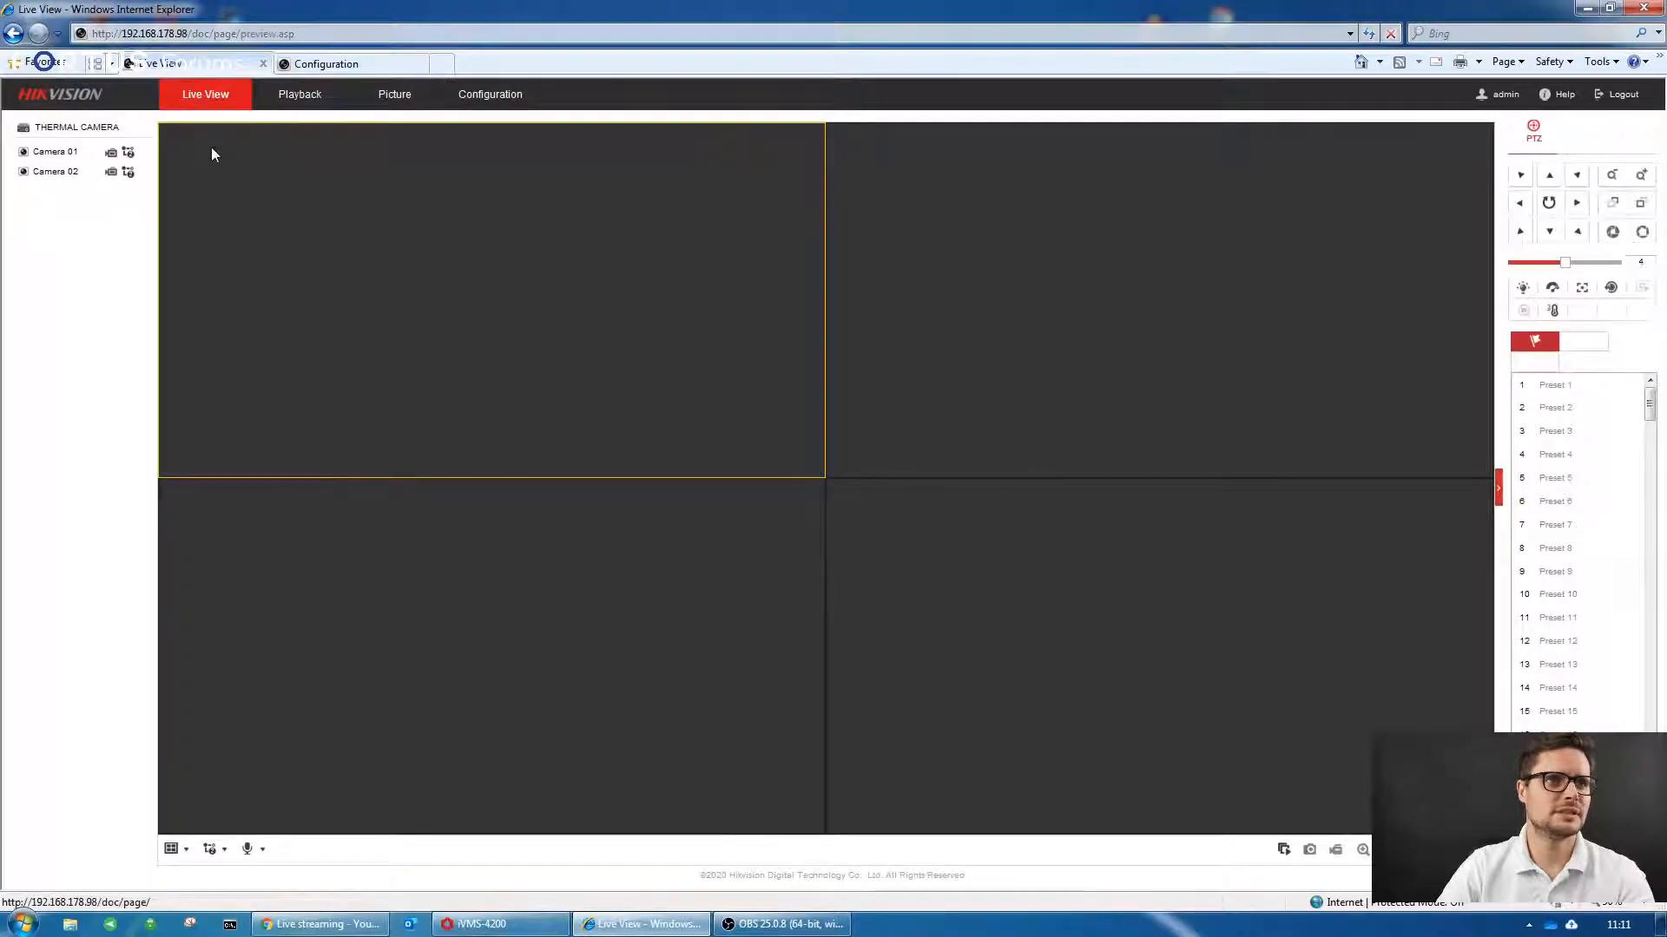
pyautogui.click(489, 94)
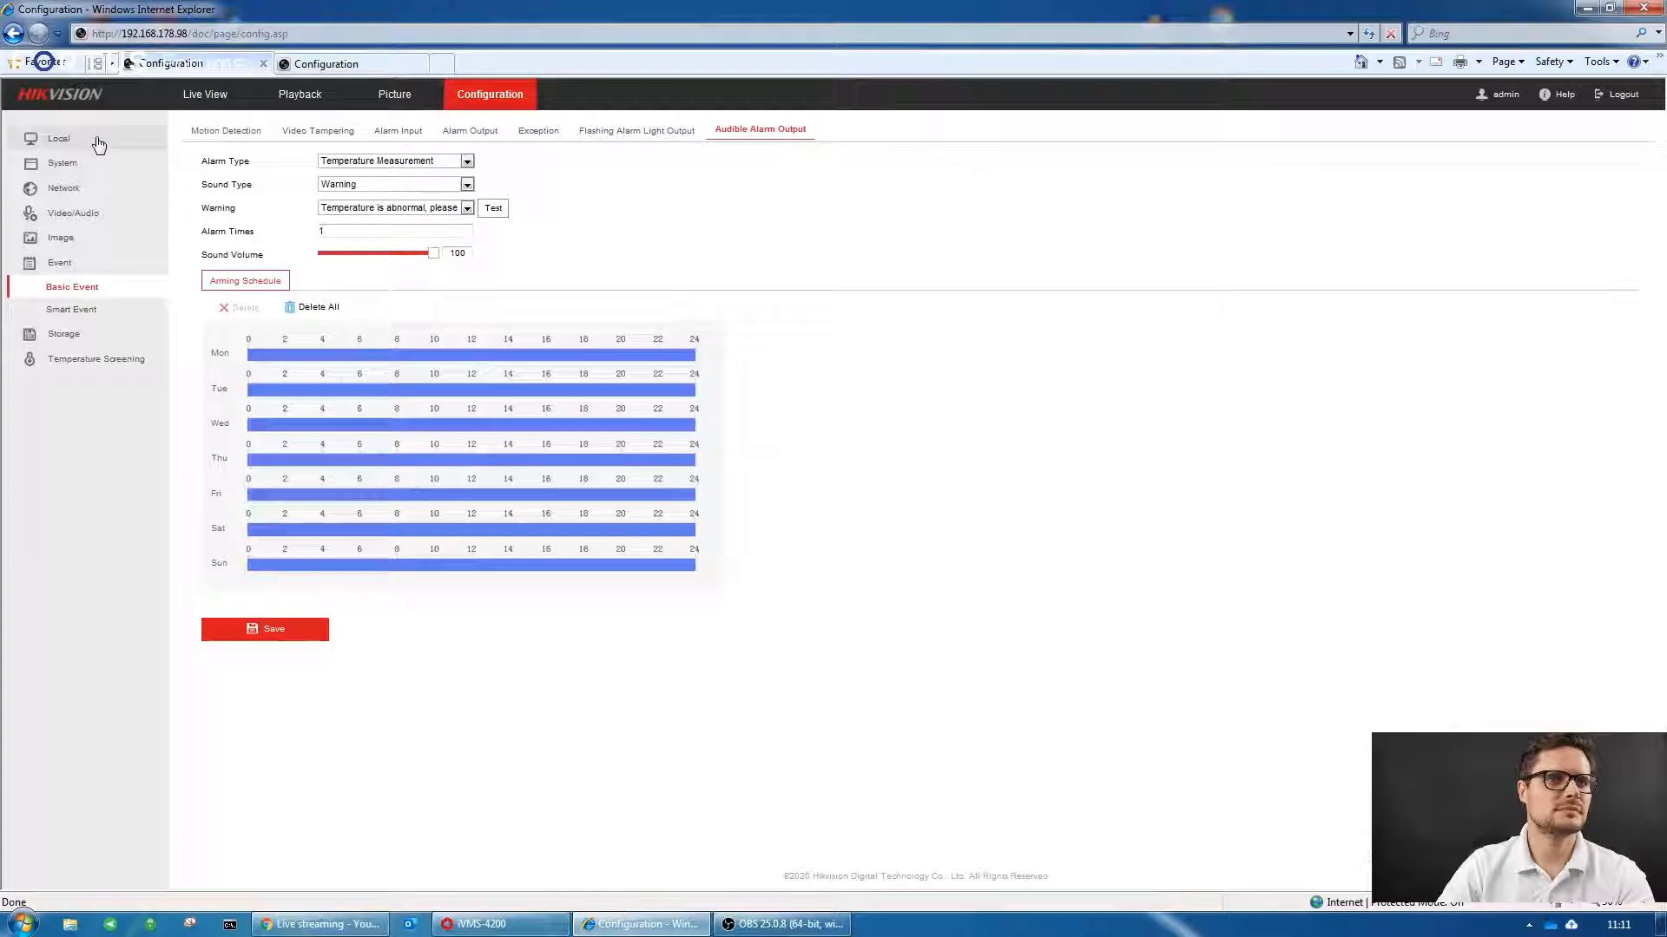
pyautogui.click(61, 163)
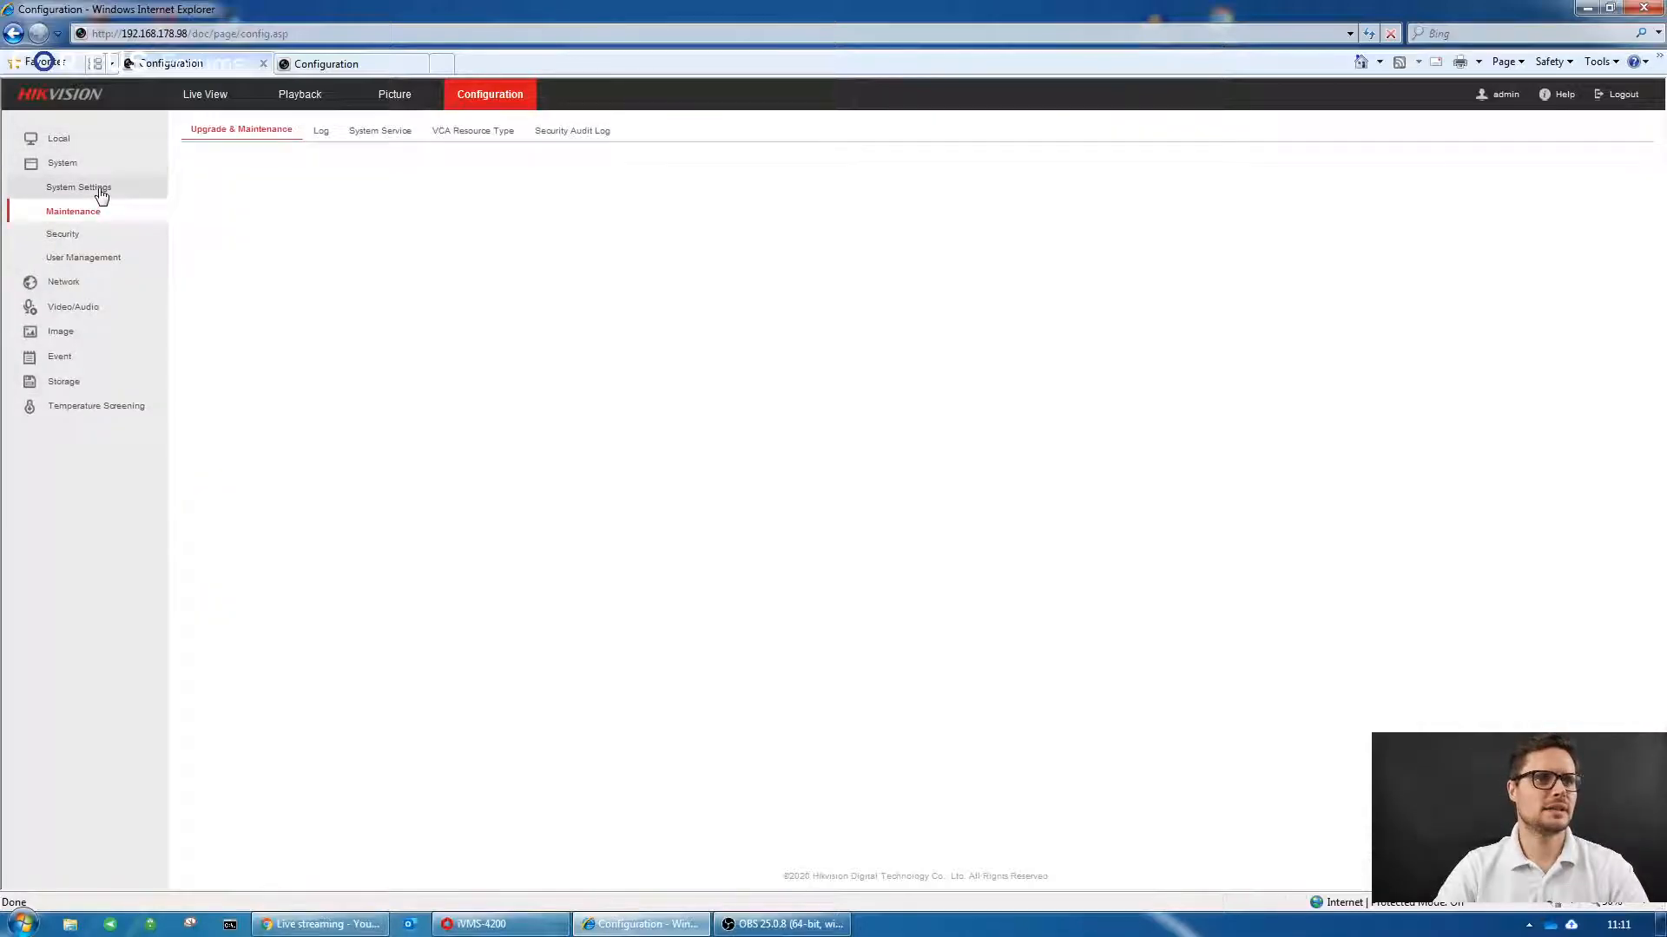
pyautogui.click(77, 186)
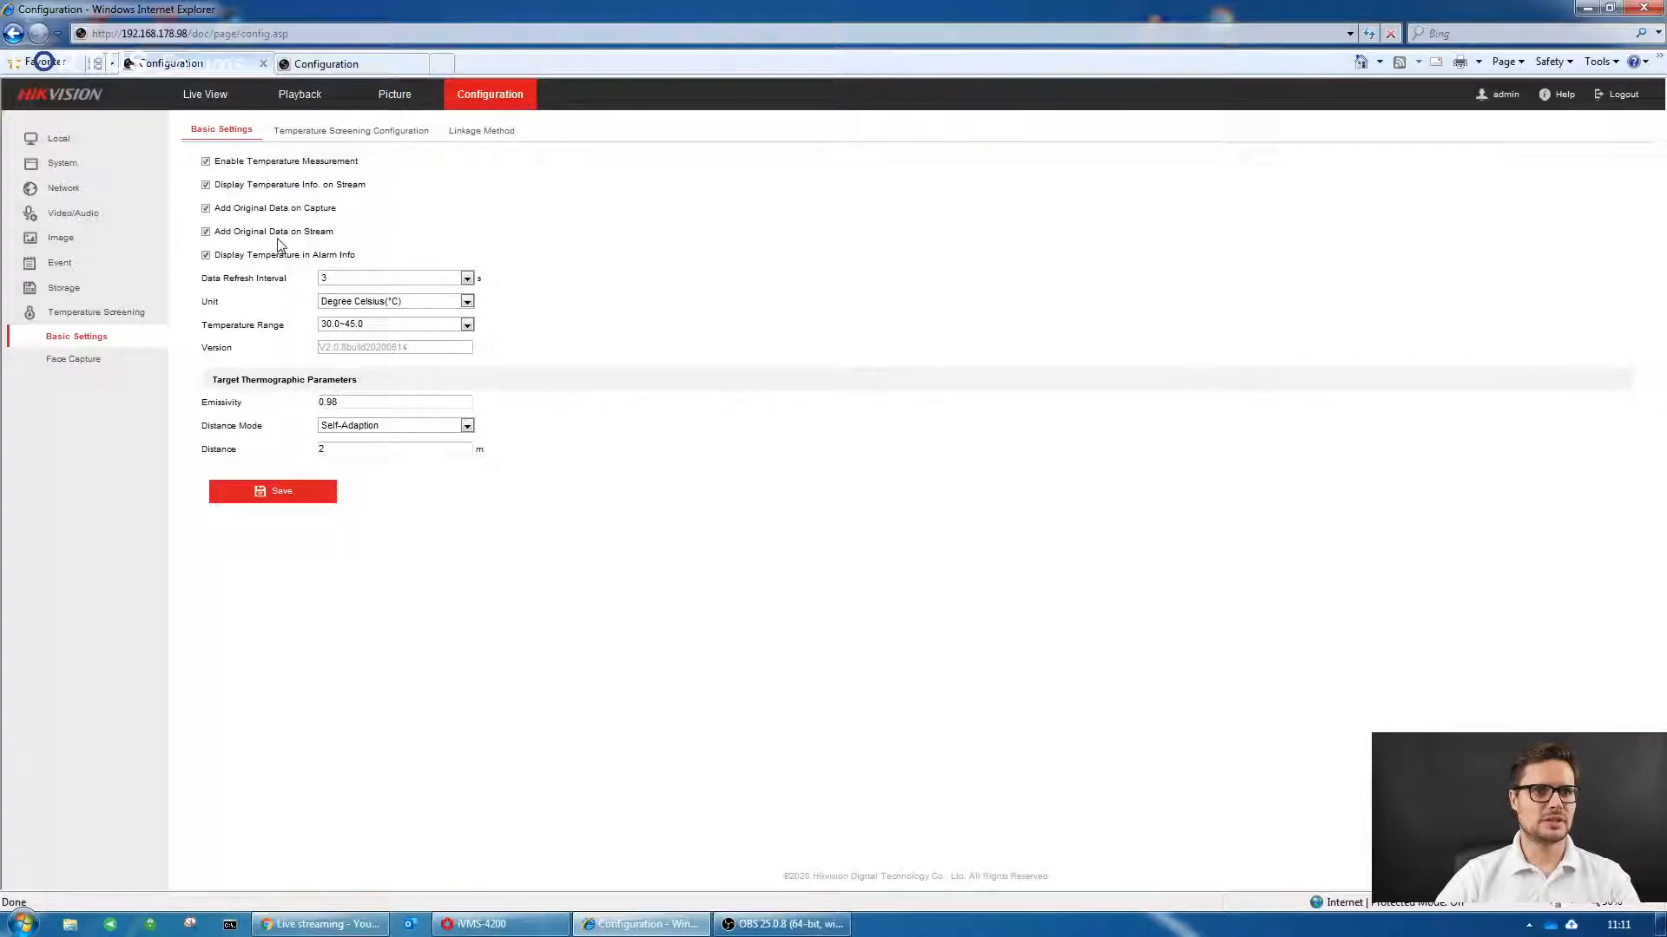
pyautogui.moveTo(74, 373)
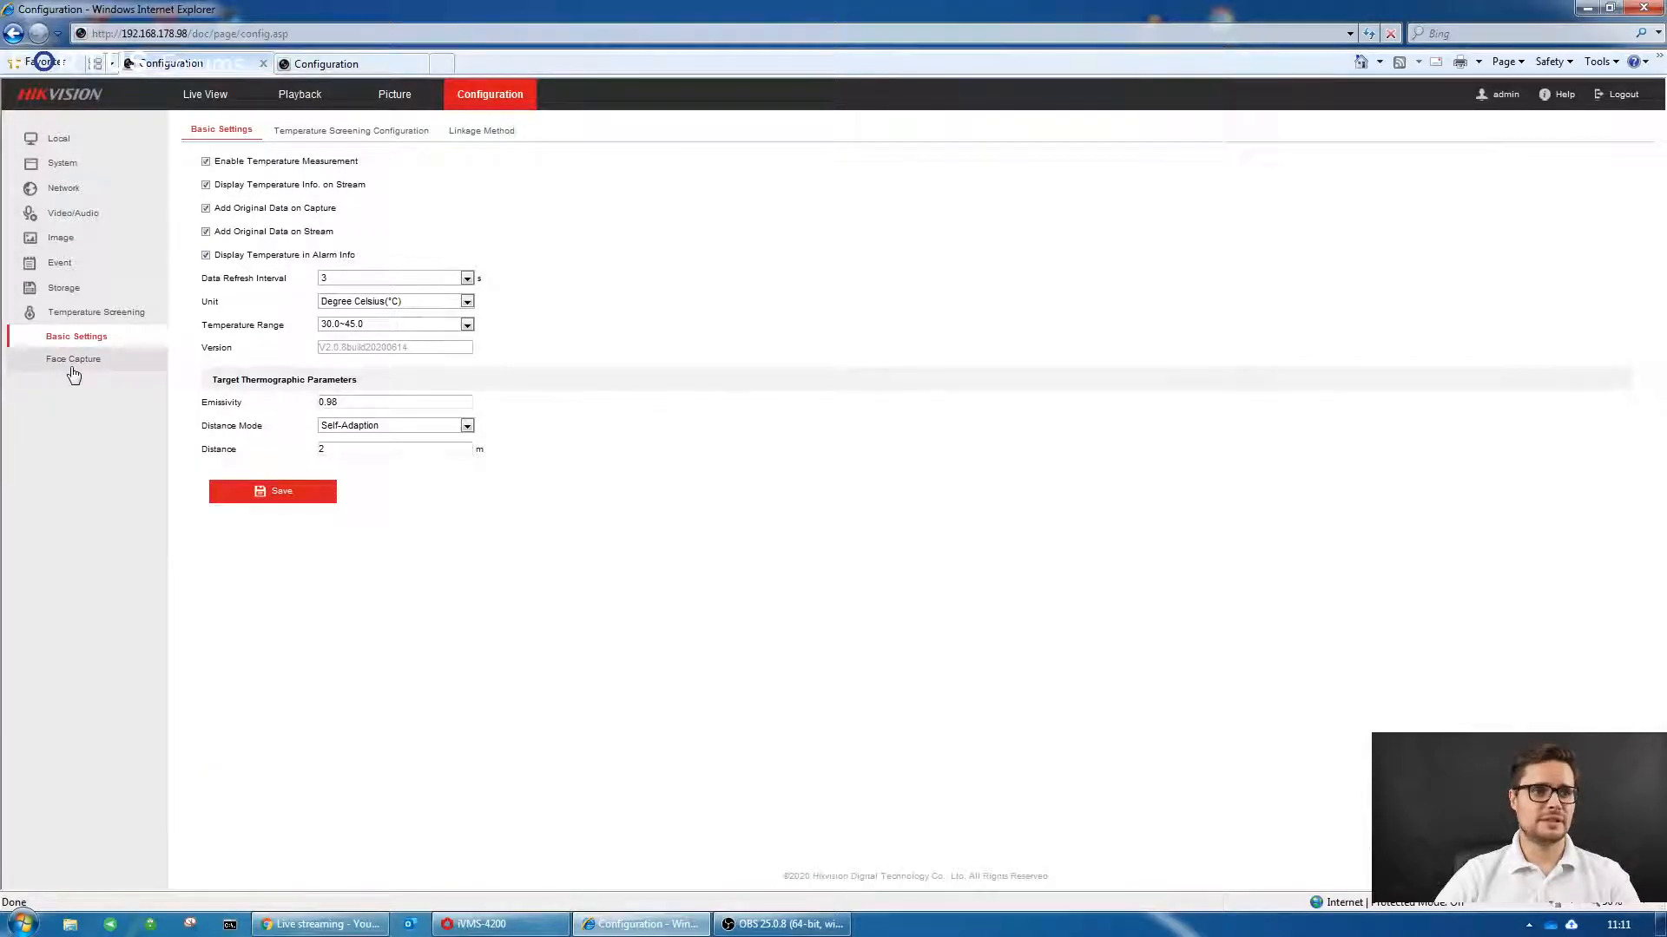
# - Set the audible alarm type to Mask Detection with the 'Please wear a mask' warning
pyautogui.click(73, 358)
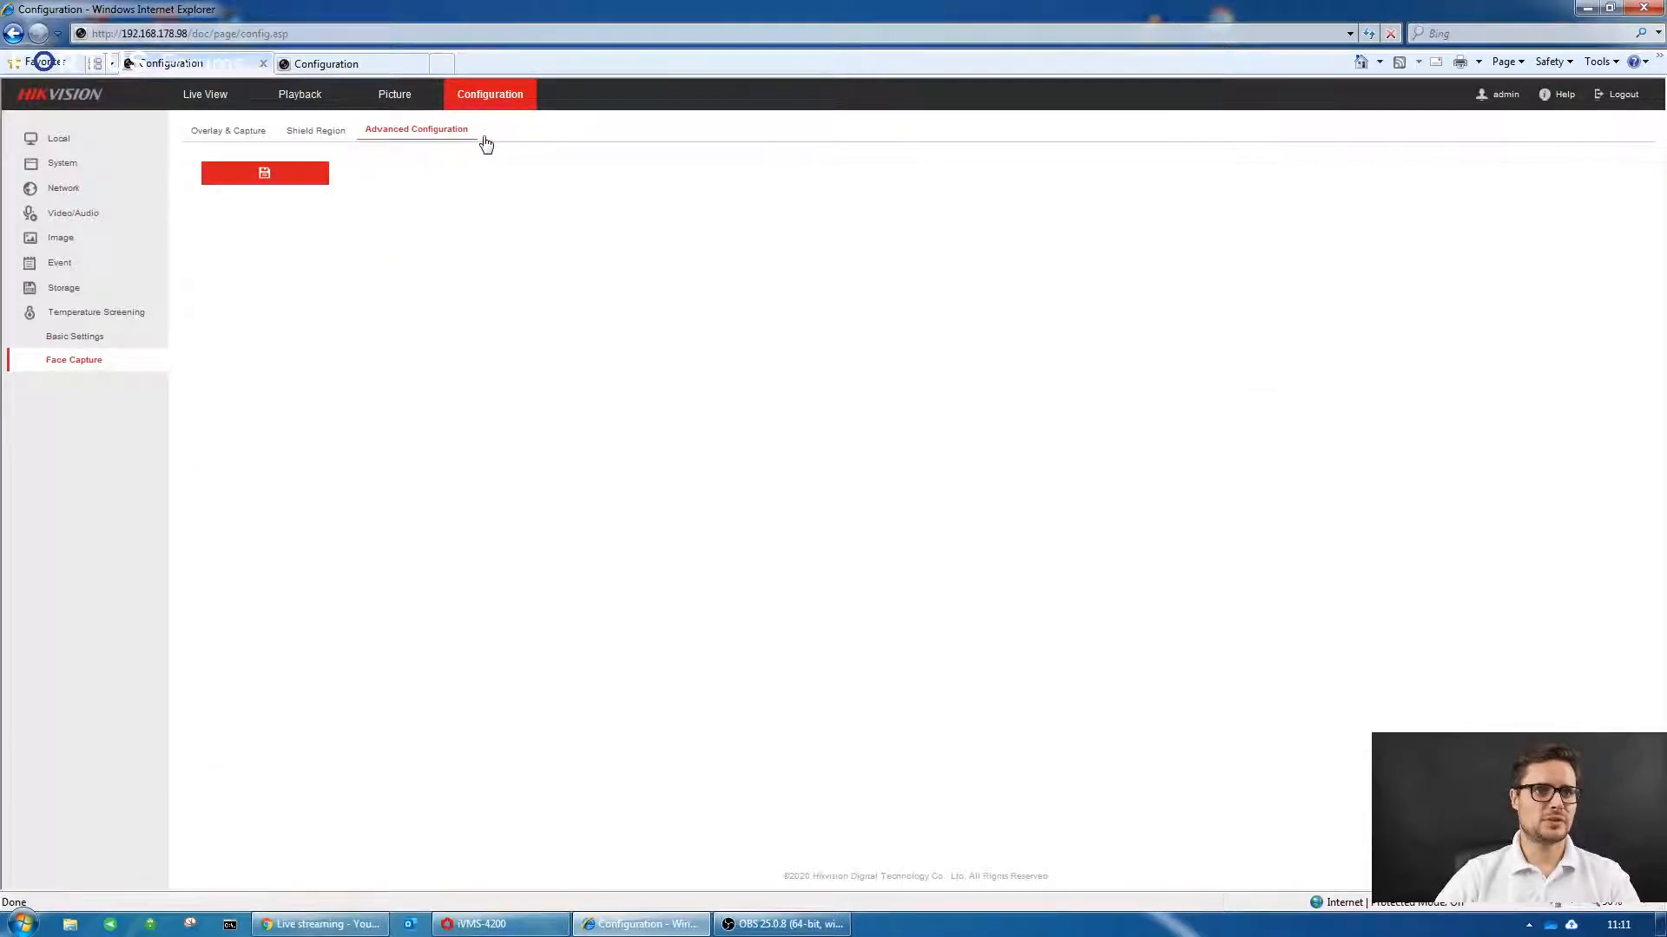
pyautogui.click(416, 129)
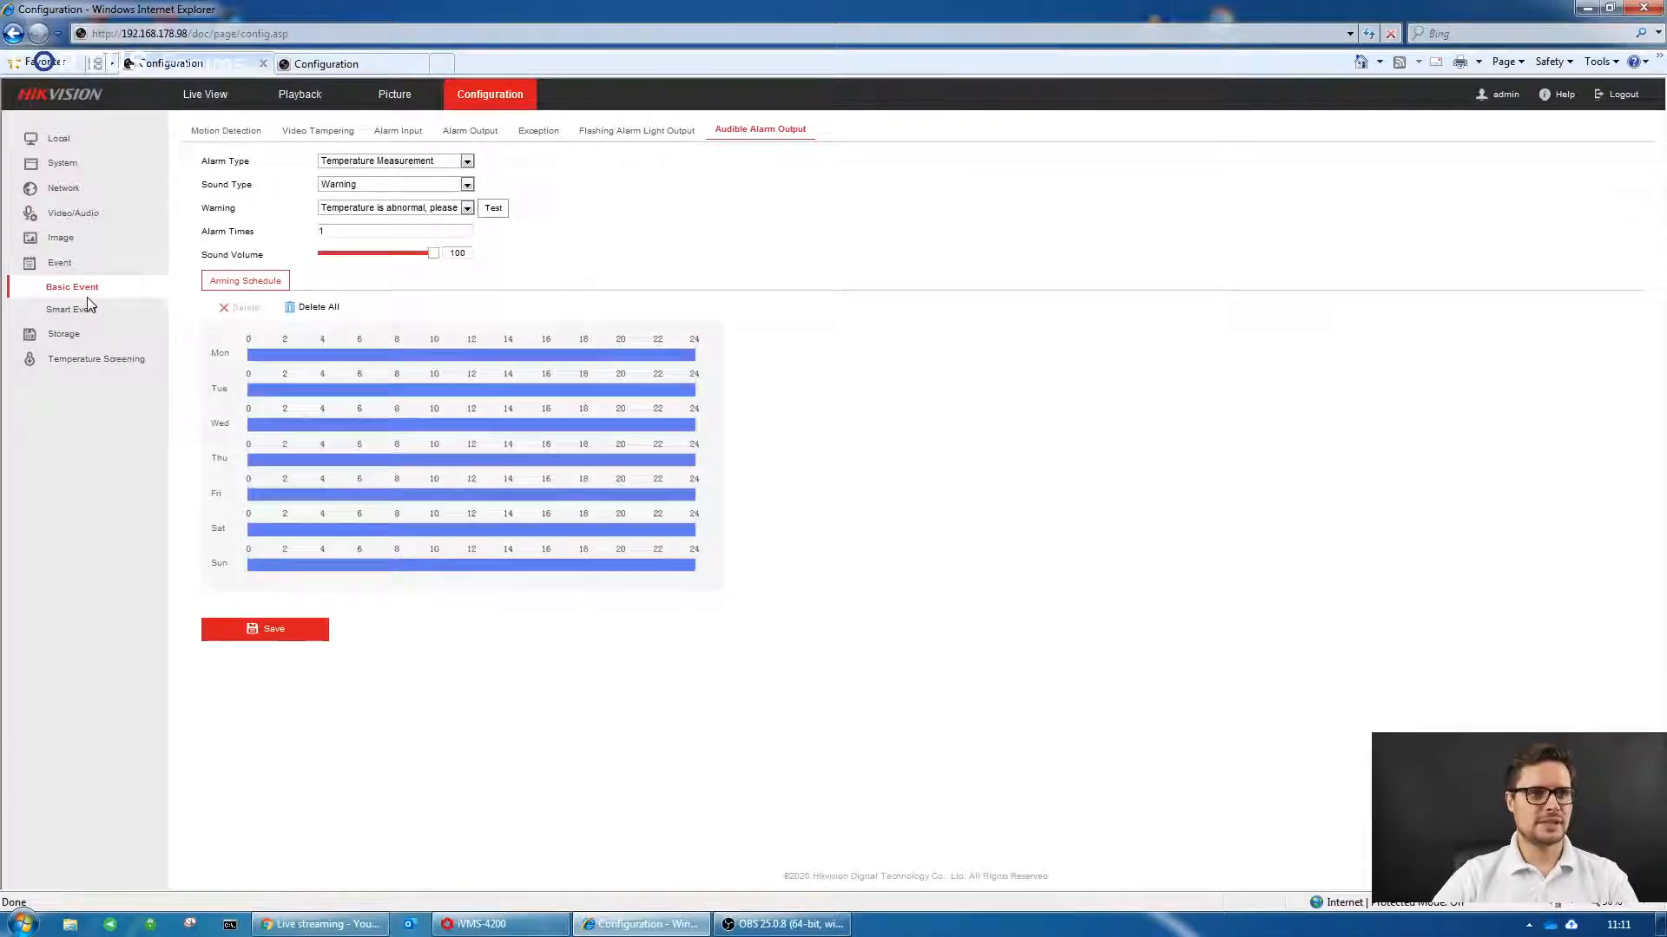
pyautogui.moveTo(800, 148)
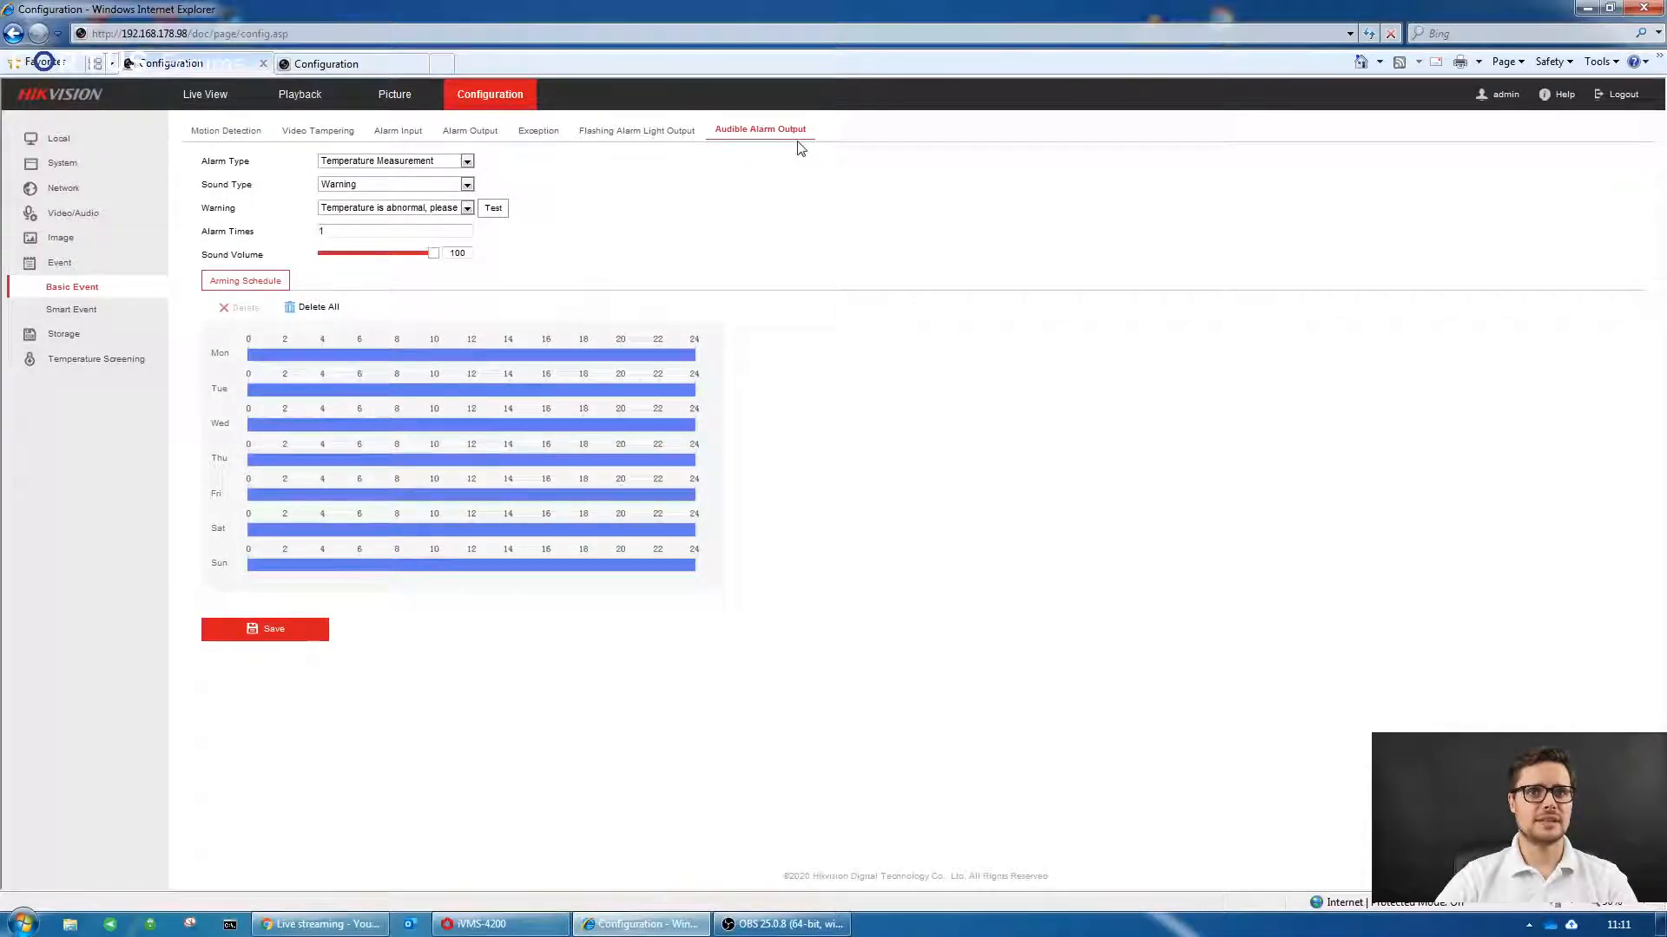
pyautogui.click(466, 161)
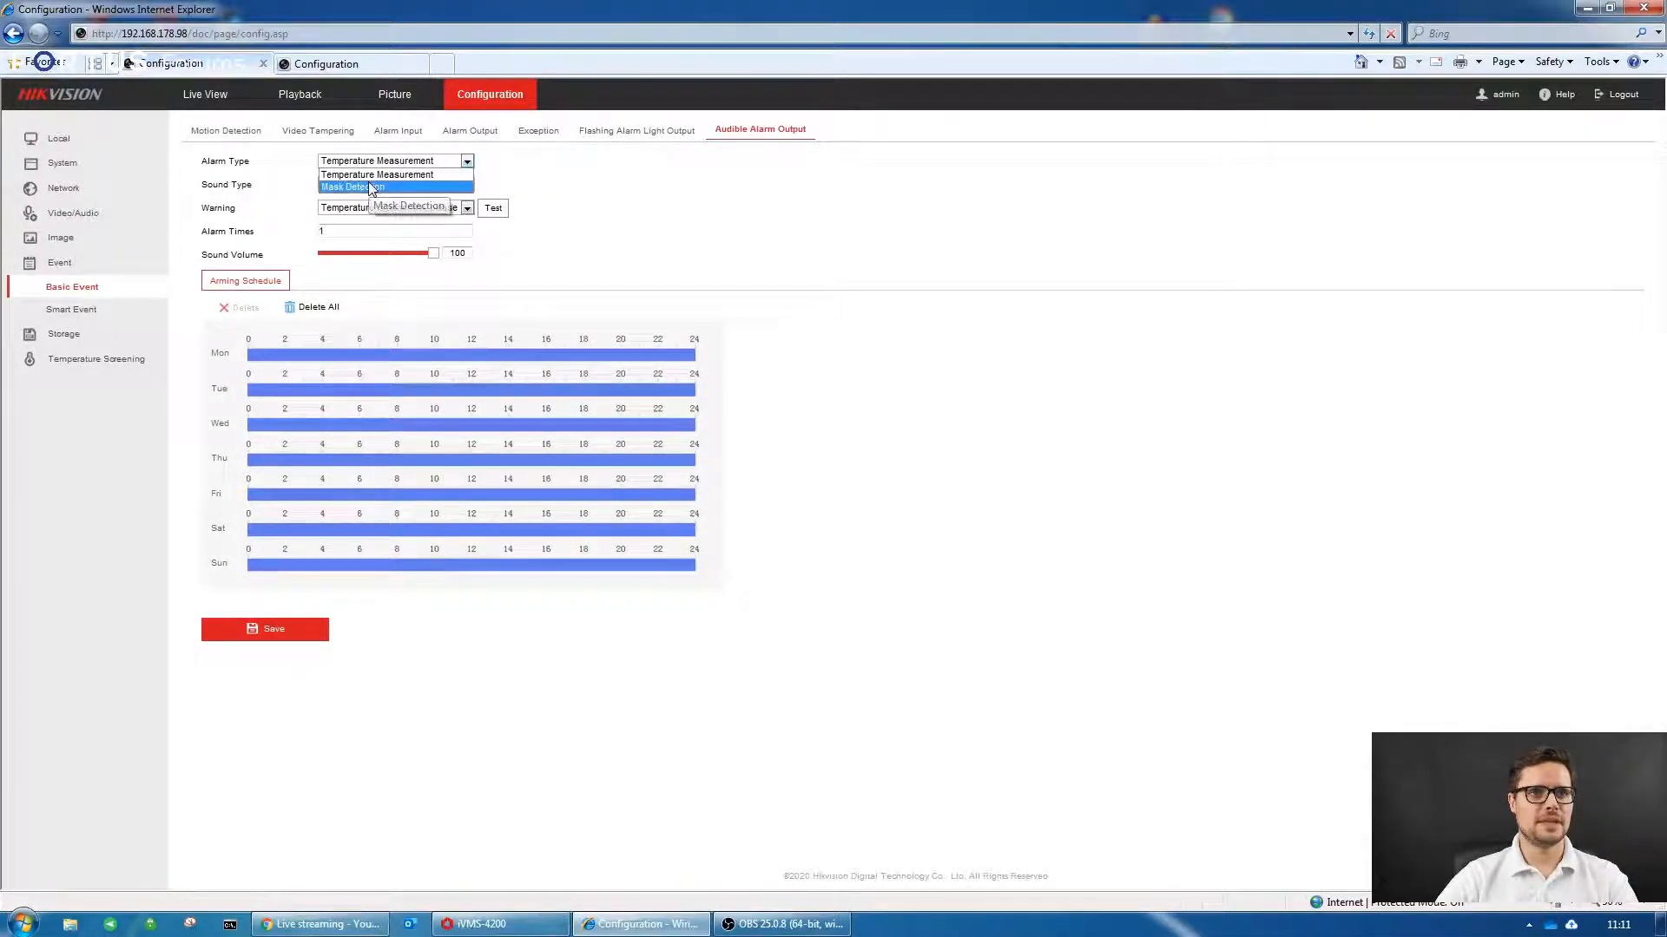
pyautogui.click(351, 186)
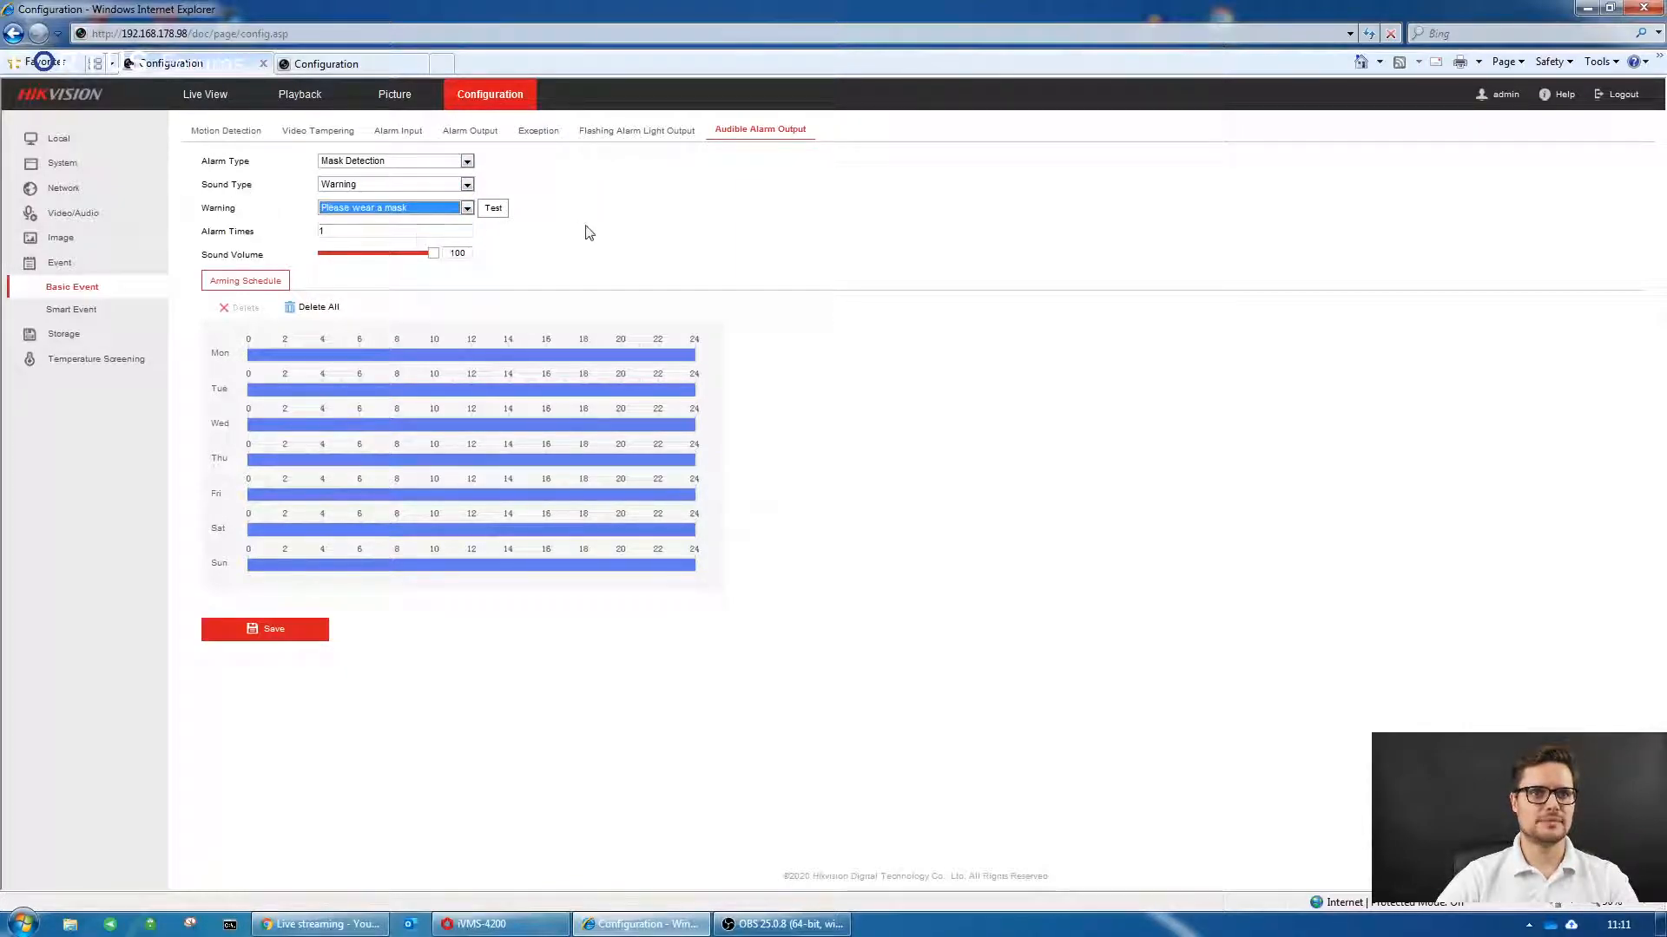
pyautogui.click(326, 62)
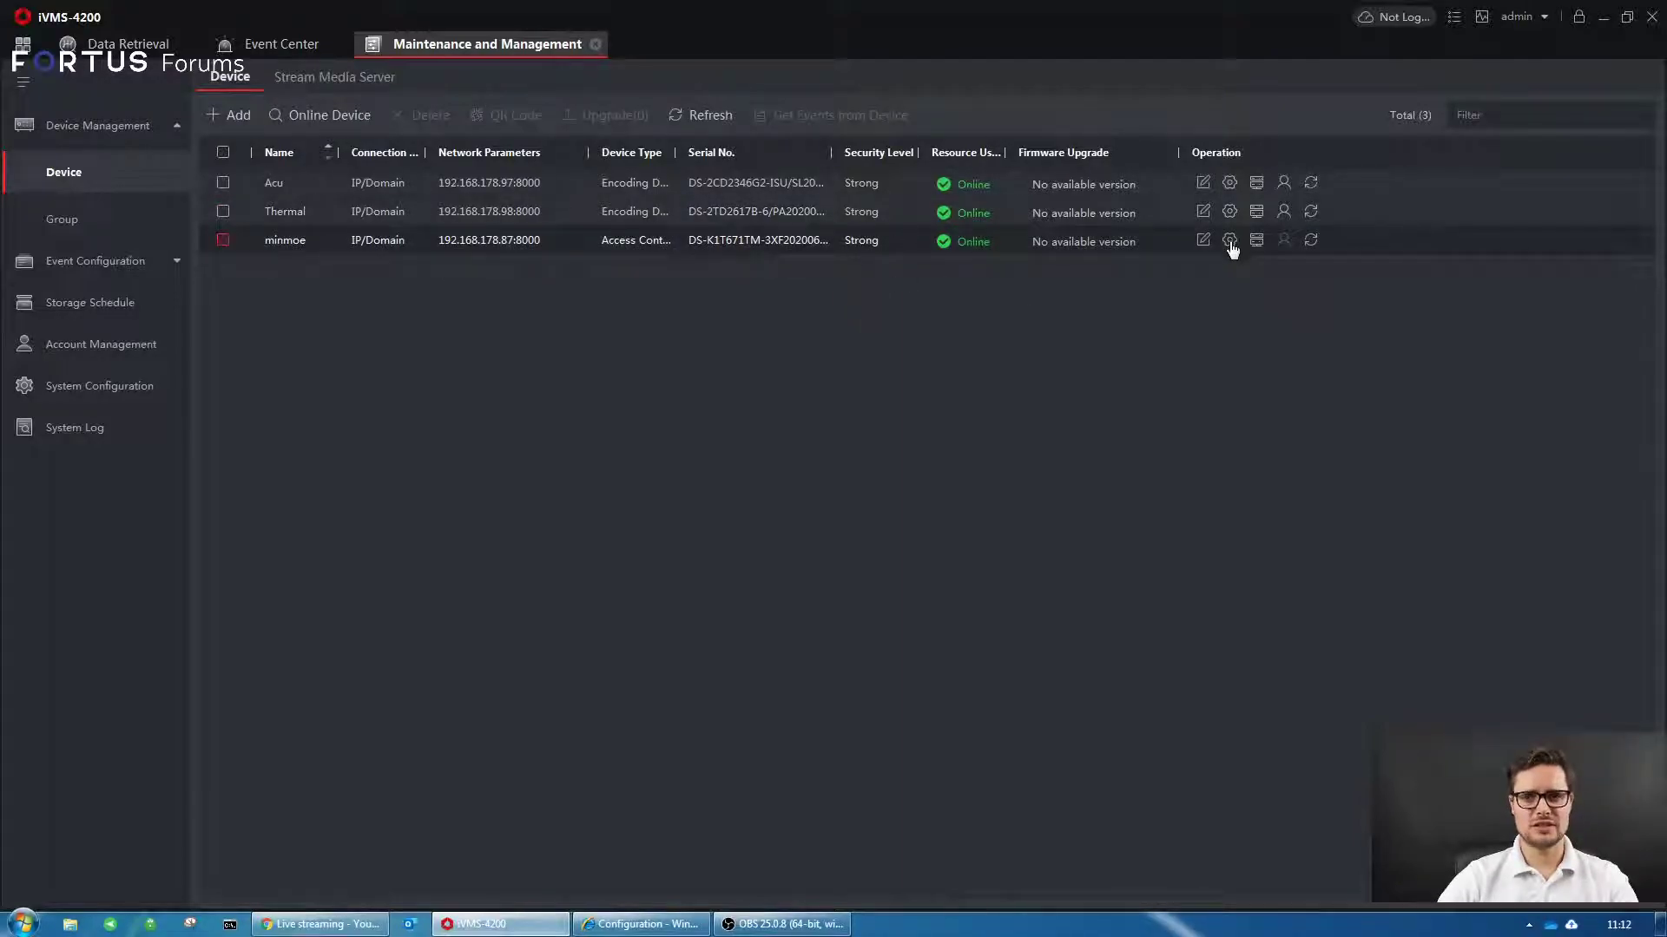
# - Enable Must Wear Face Mask in minmoe's Access Control Parameters and save
pyautogui.click(1229, 240)
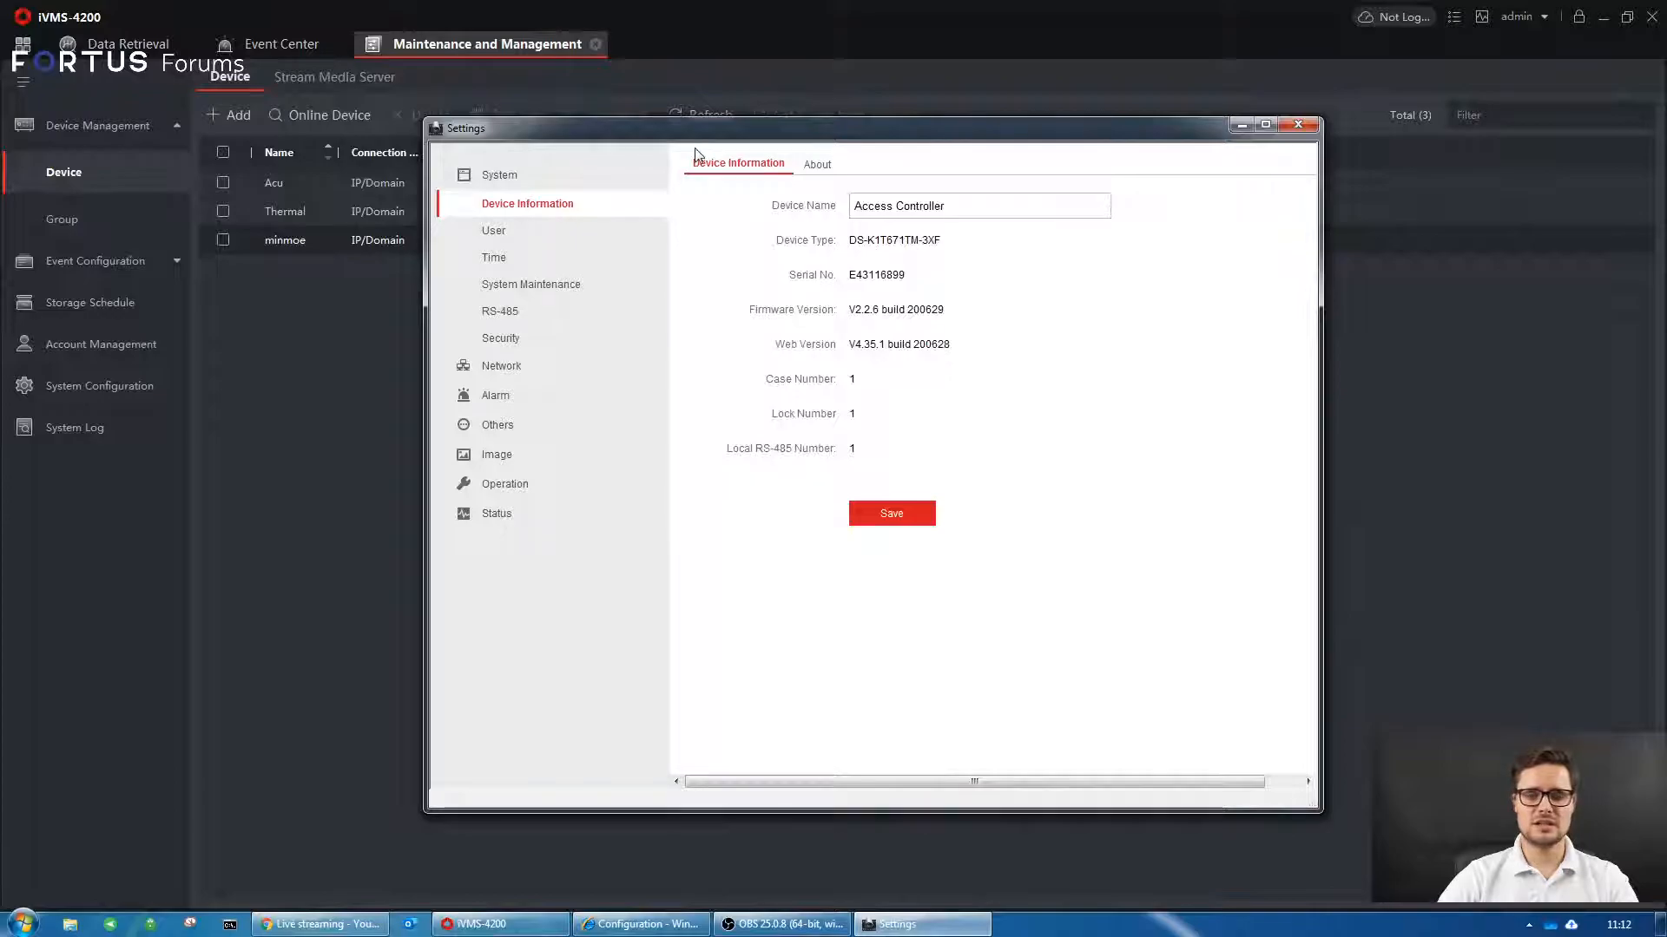
pyautogui.moveTo(468, 128); pyautogui.dragTo(749, 98)
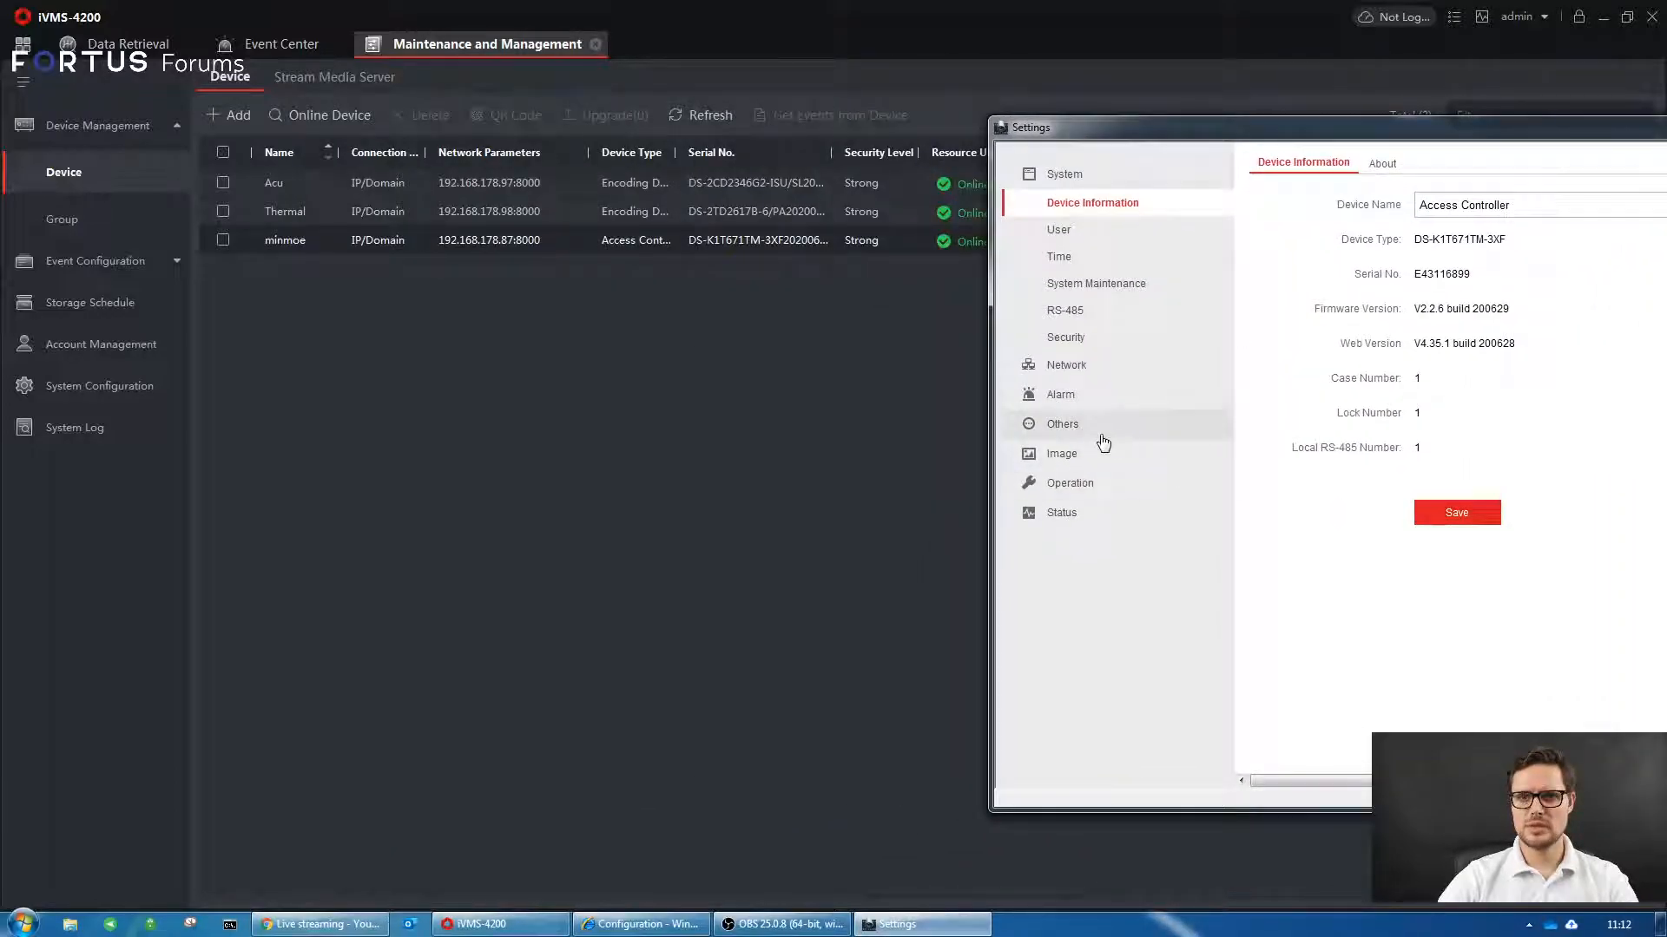
pyautogui.moveTo(1028, 127); pyautogui.dragTo(936, 101)
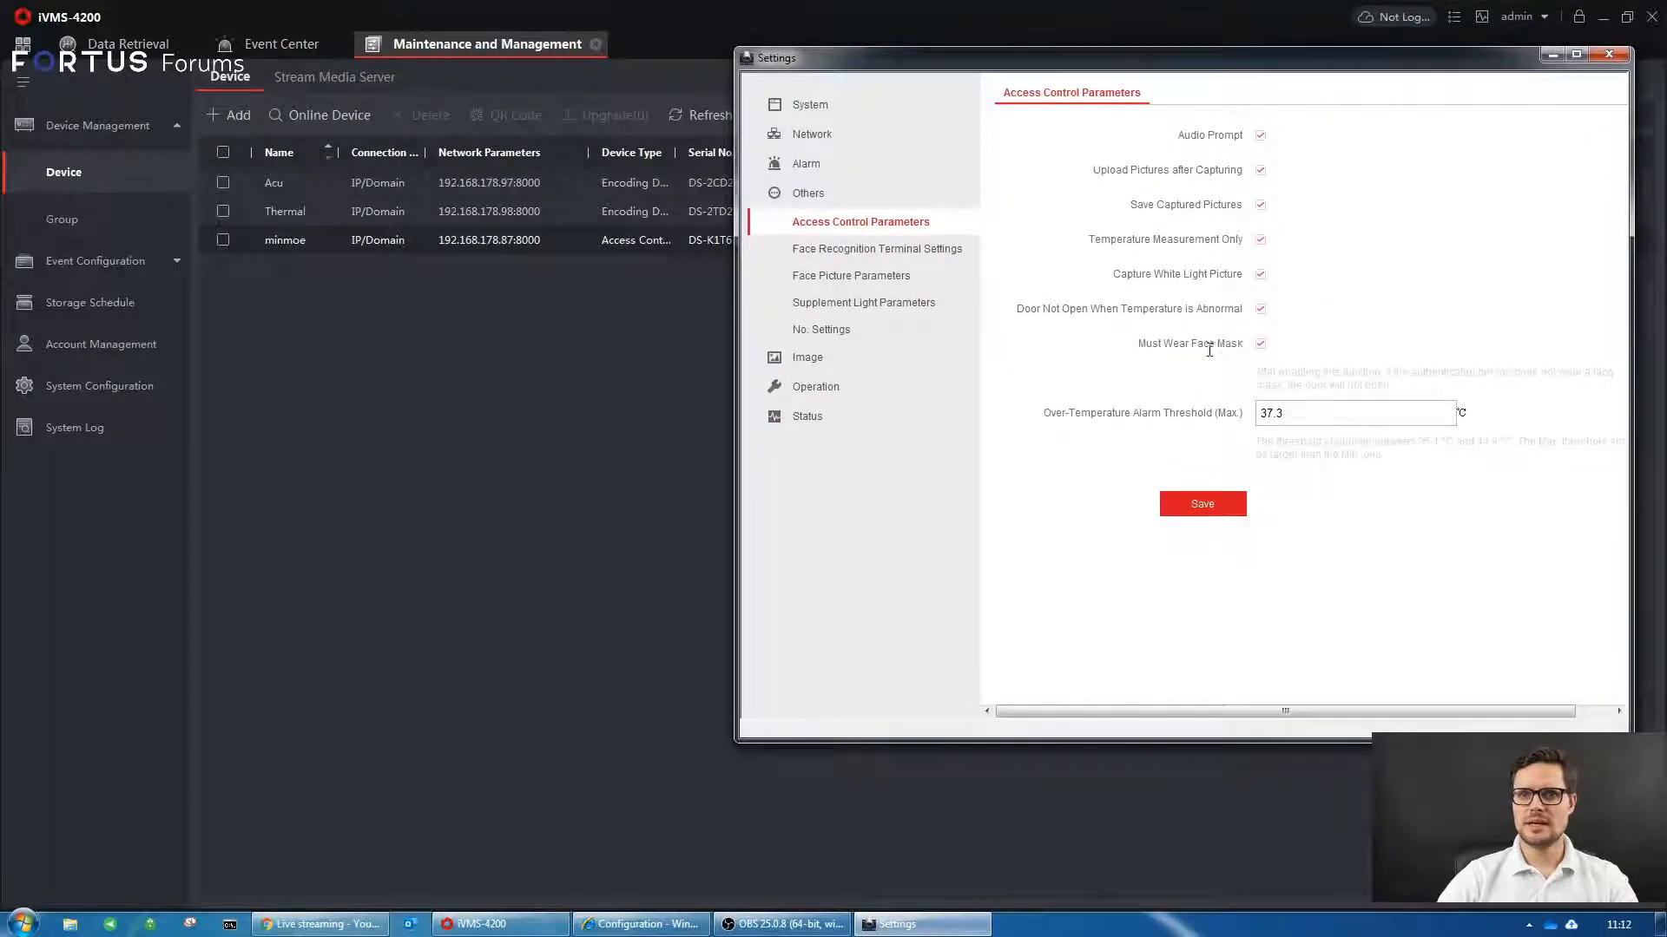
pyautogui.click(1259, 343)
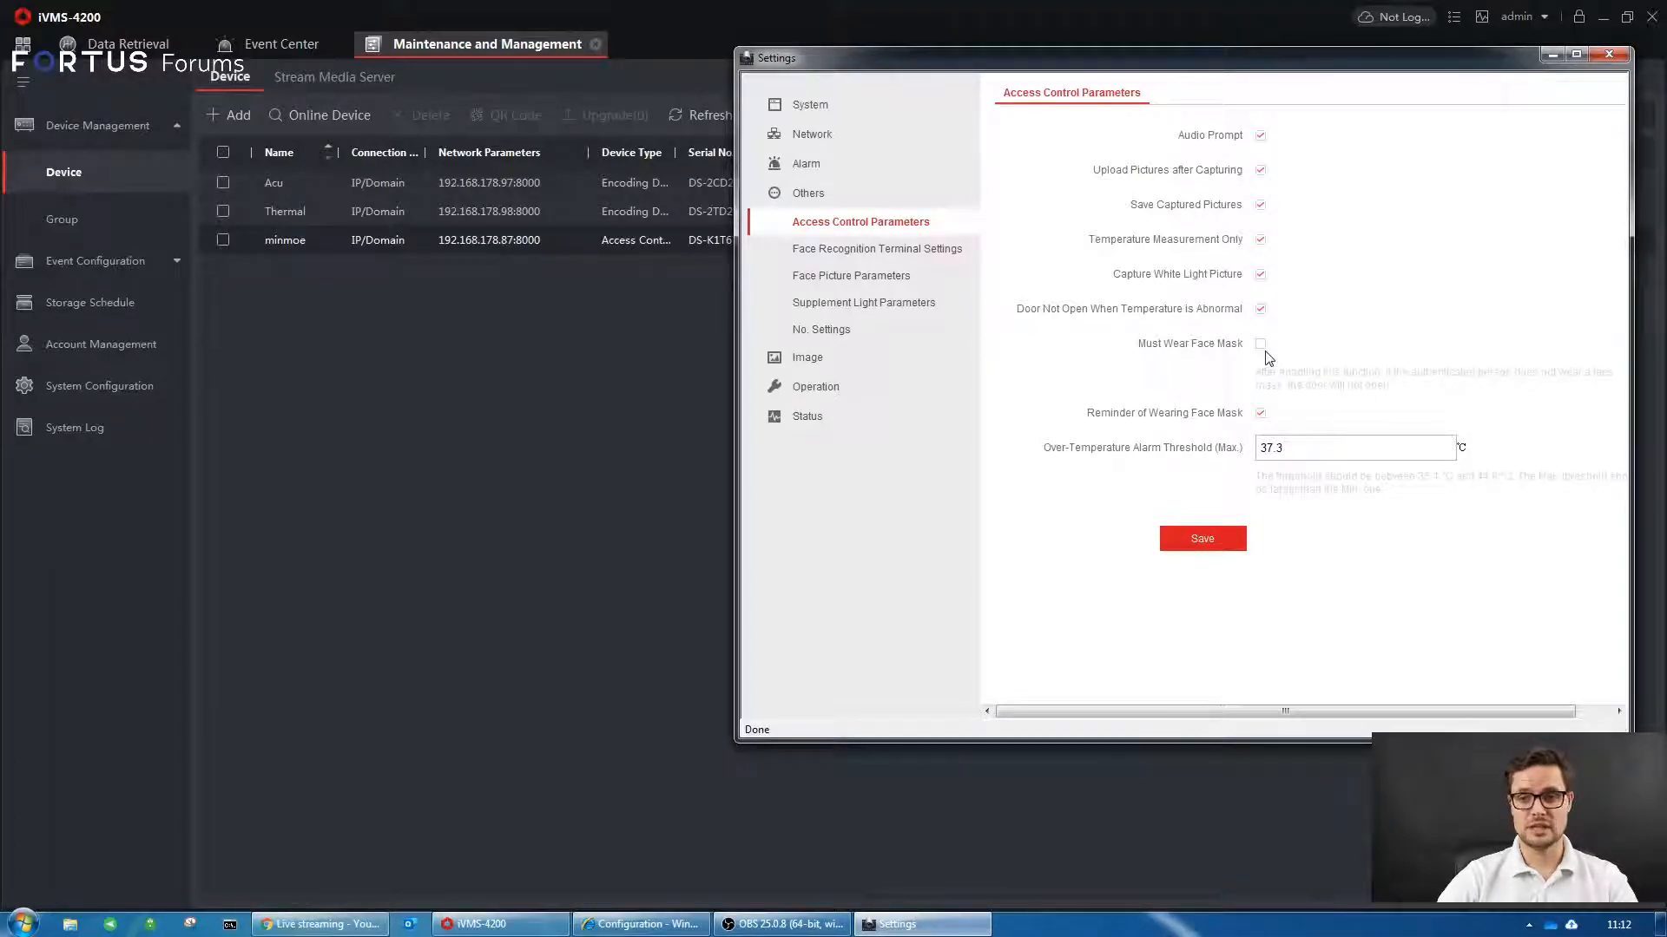
pyautogui.click(1259, 344)
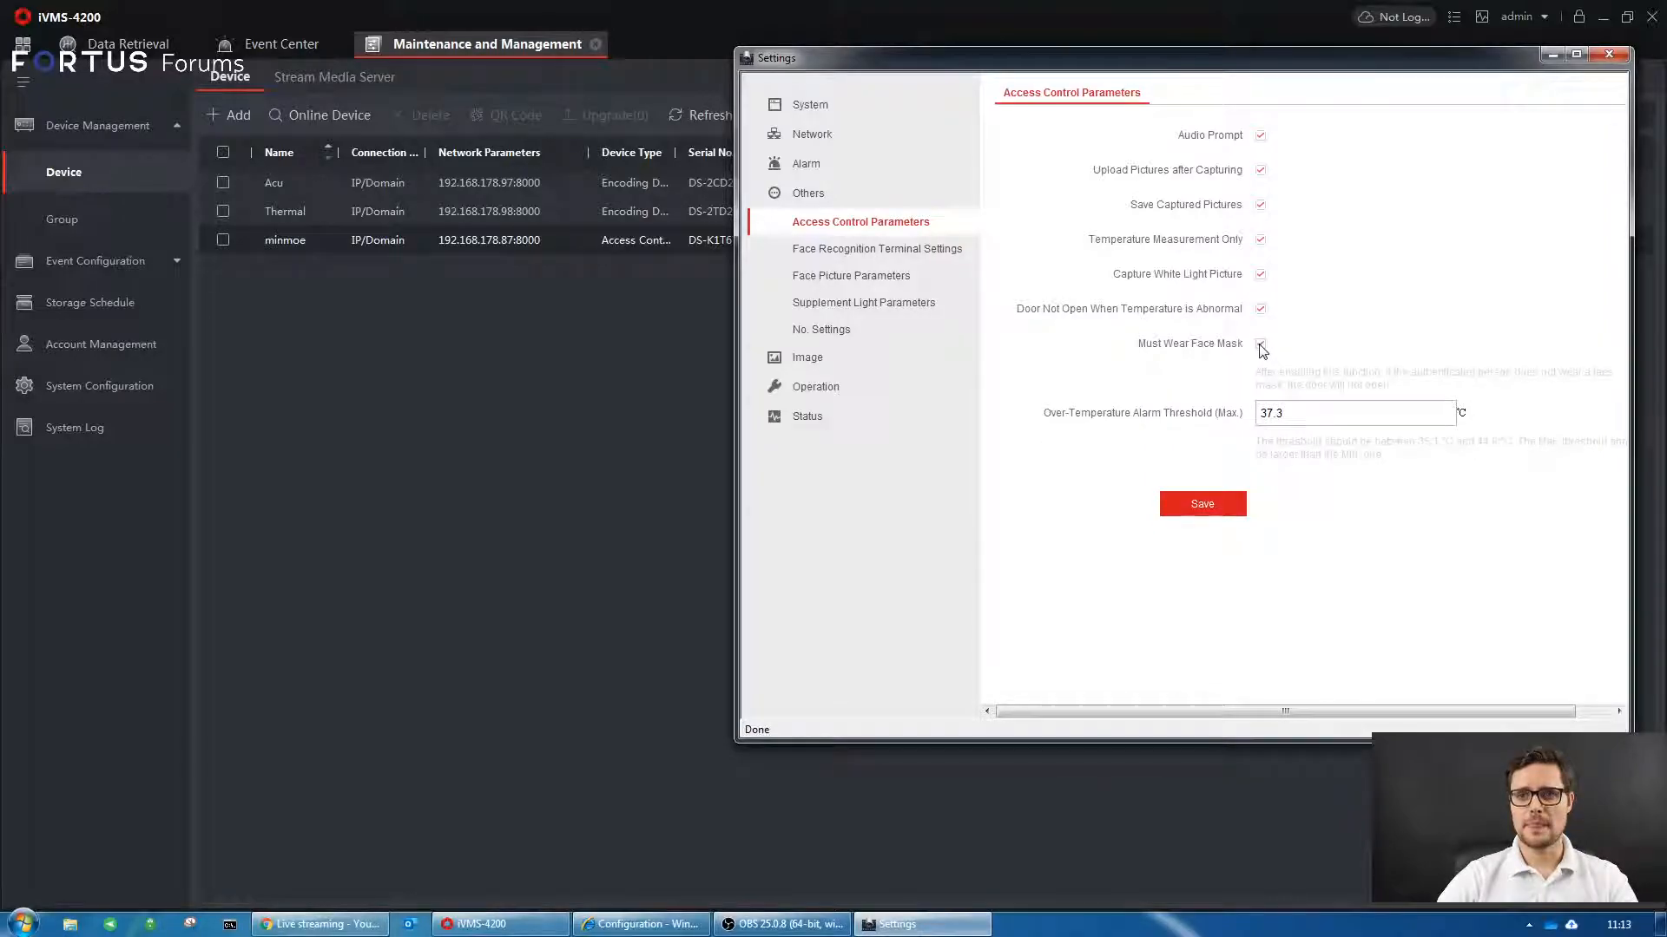
pyautogui.click(1202, 504)
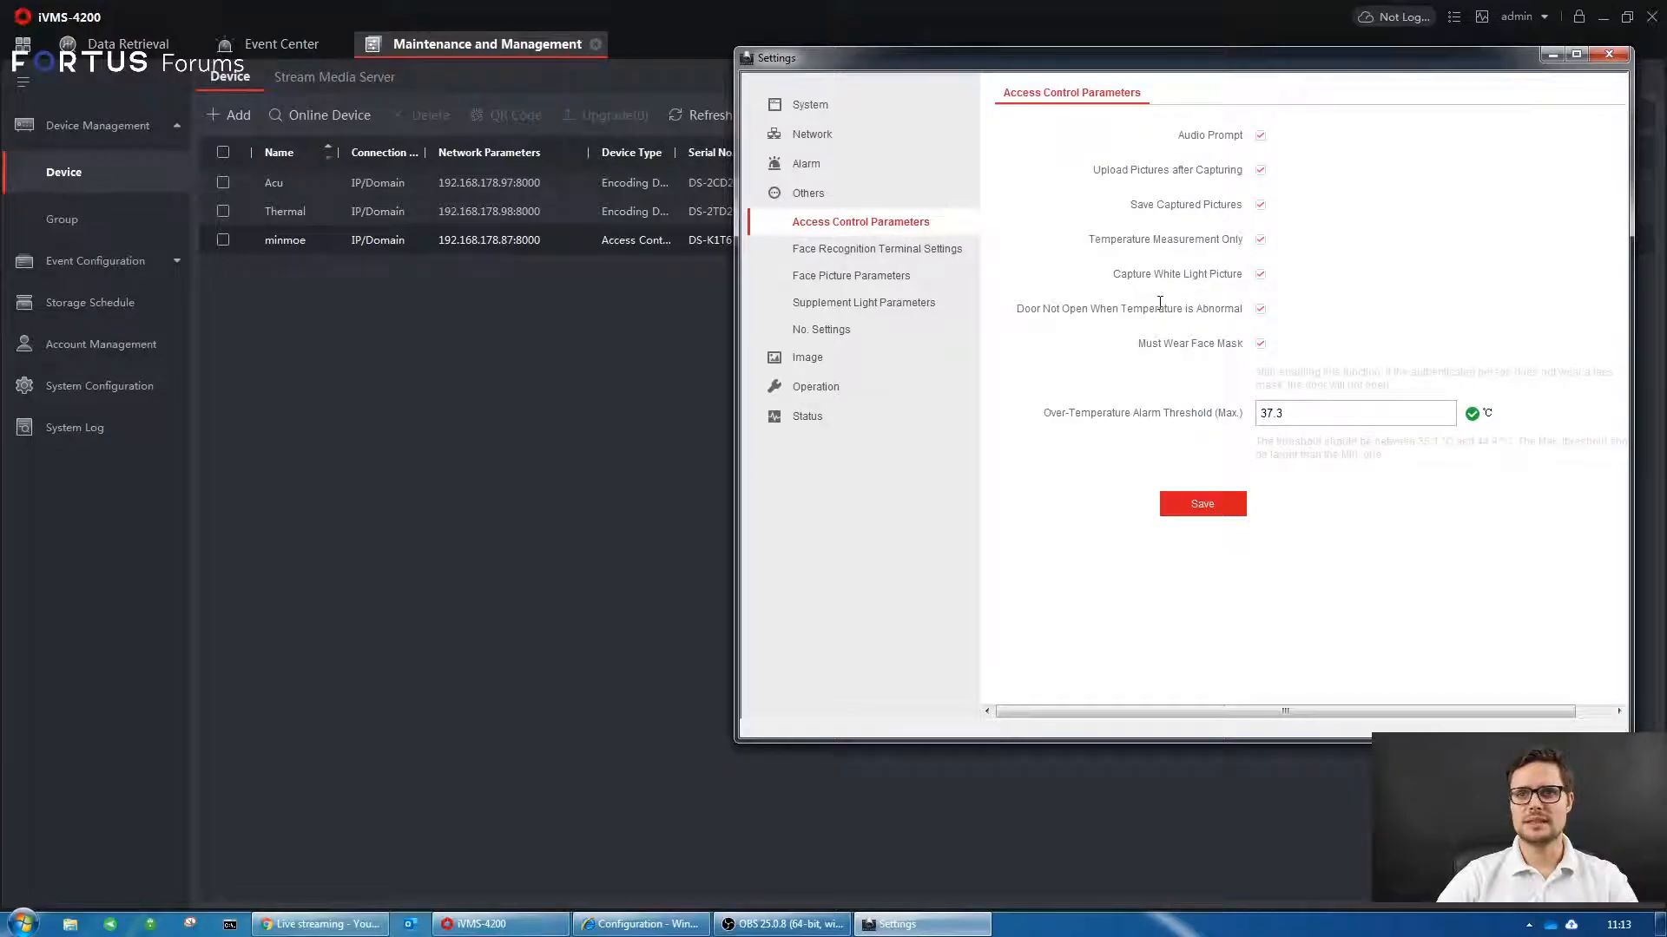
pyautogui.moveTo(1208, 328)
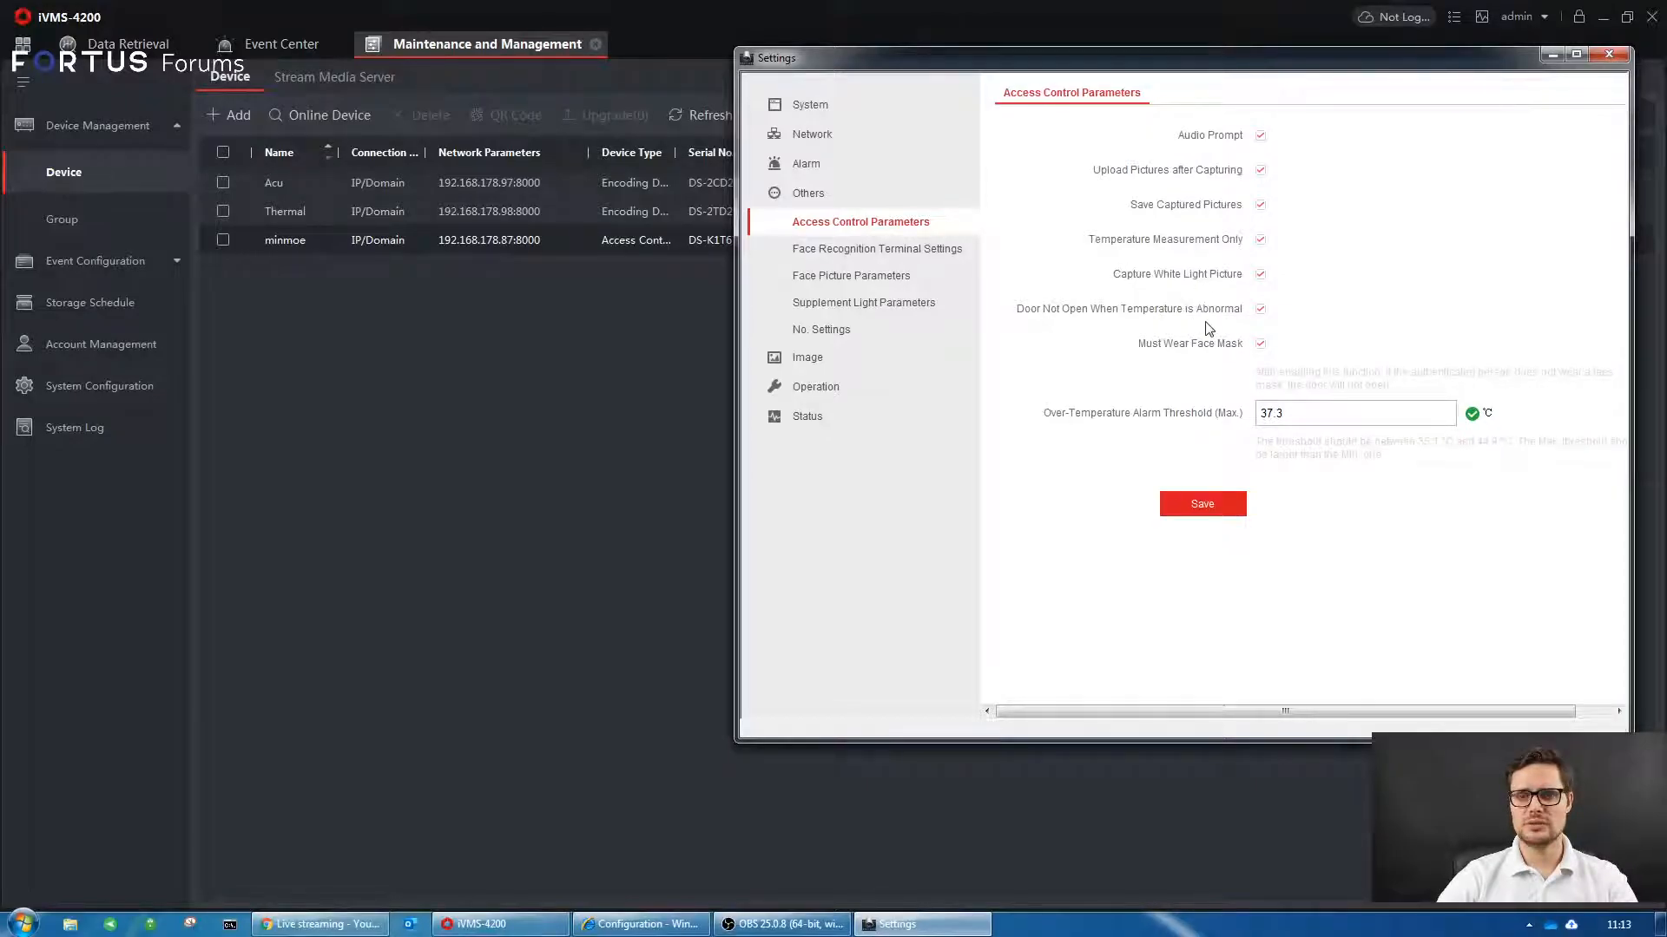
pyautogui.click(1259, 274)
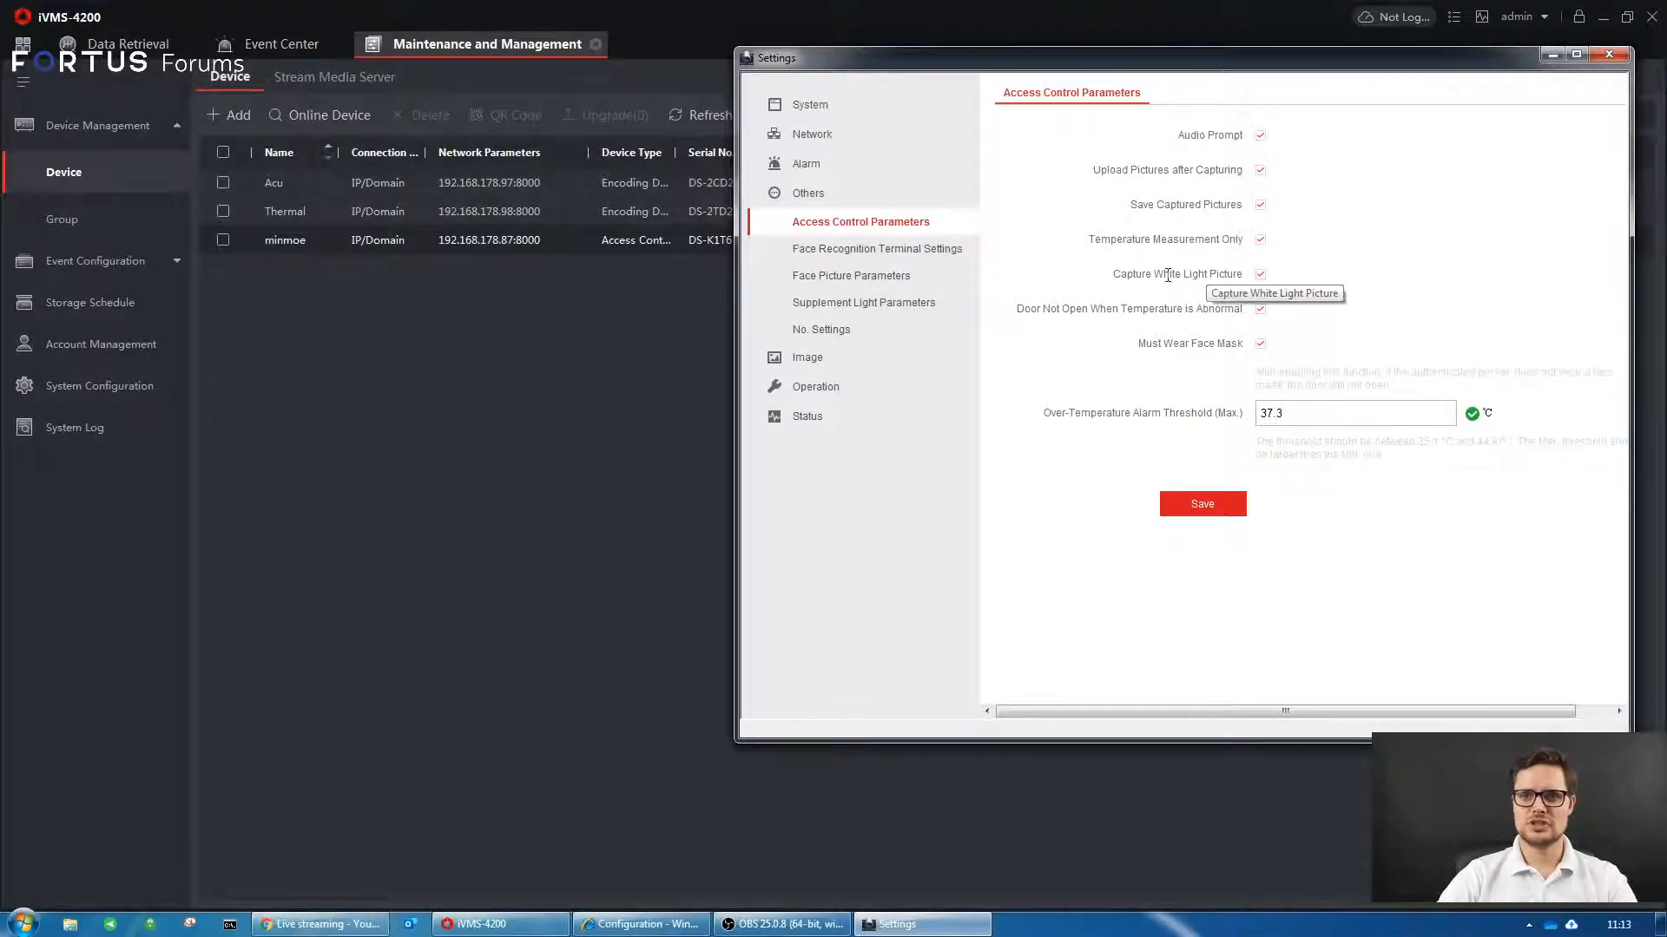
pyautogui.moveTo(1221, 304)
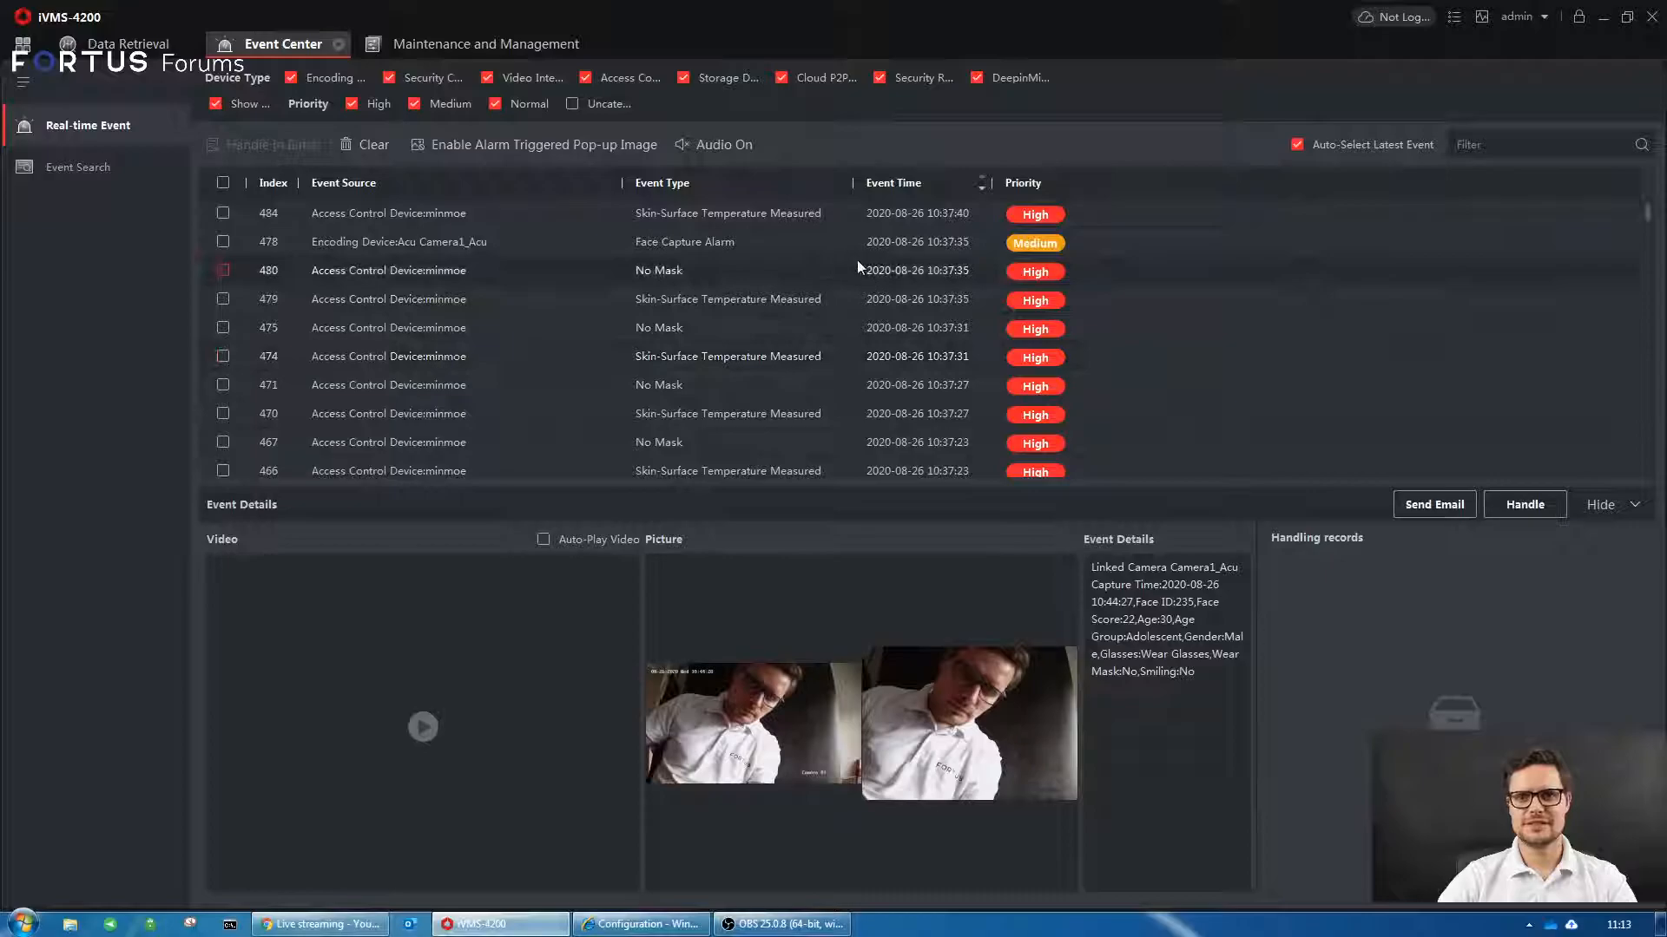
# - Inspect the No Mask event details and captures, then return to device management
pyautogui.click(390, 299)
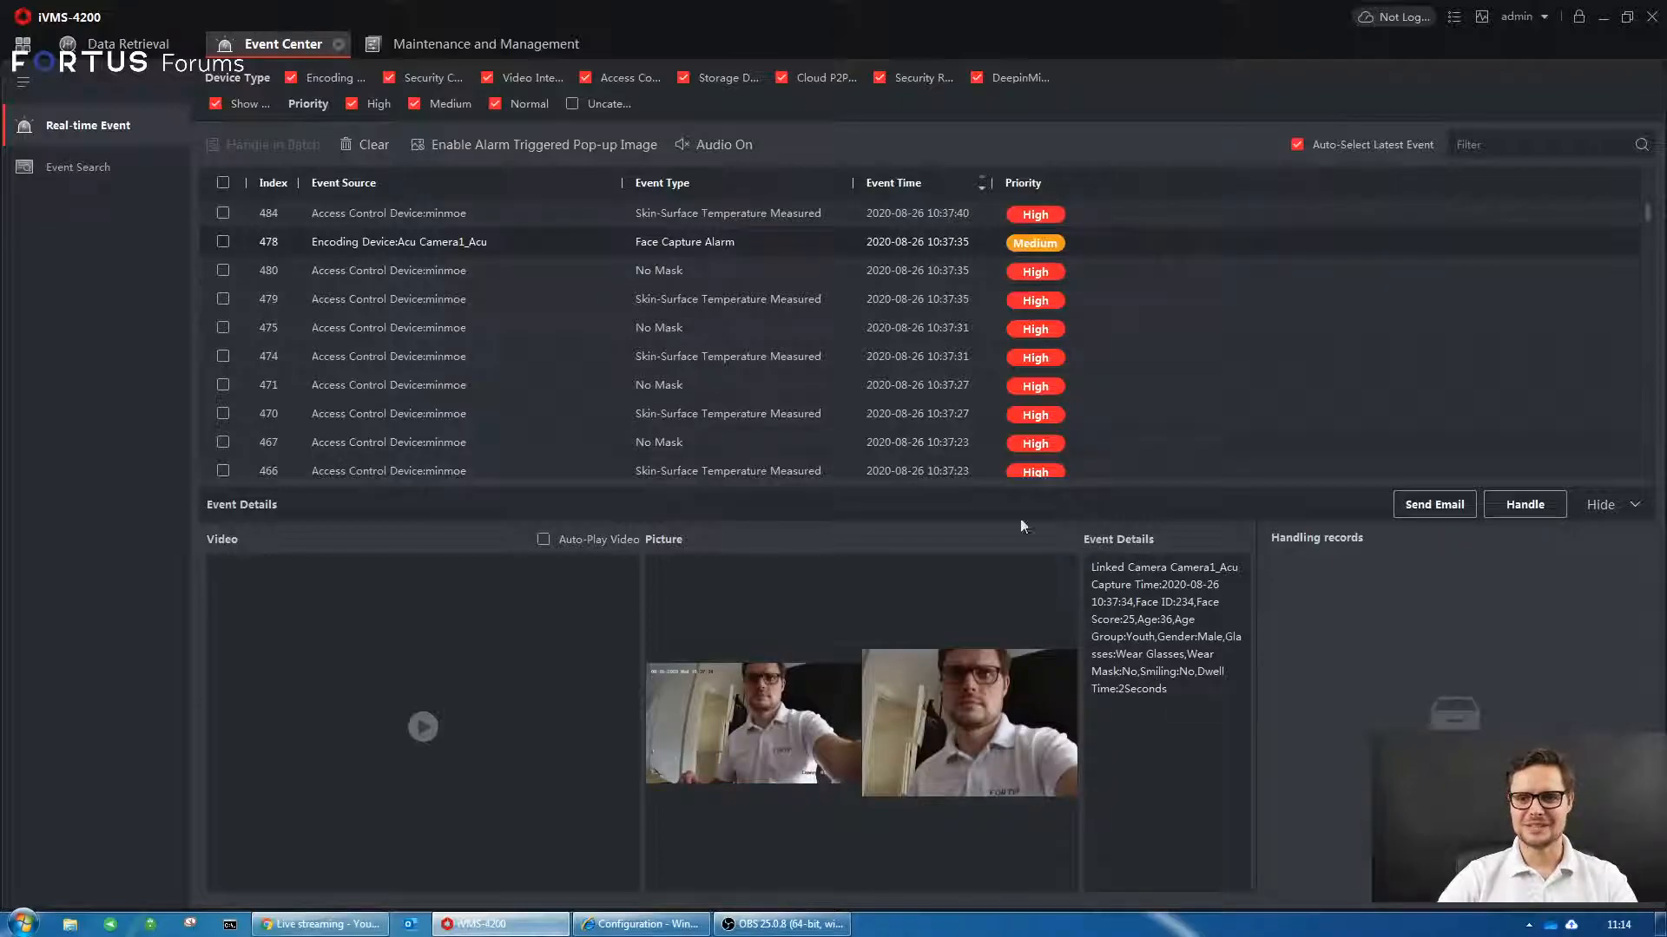
pyautogui.click(223, 270)
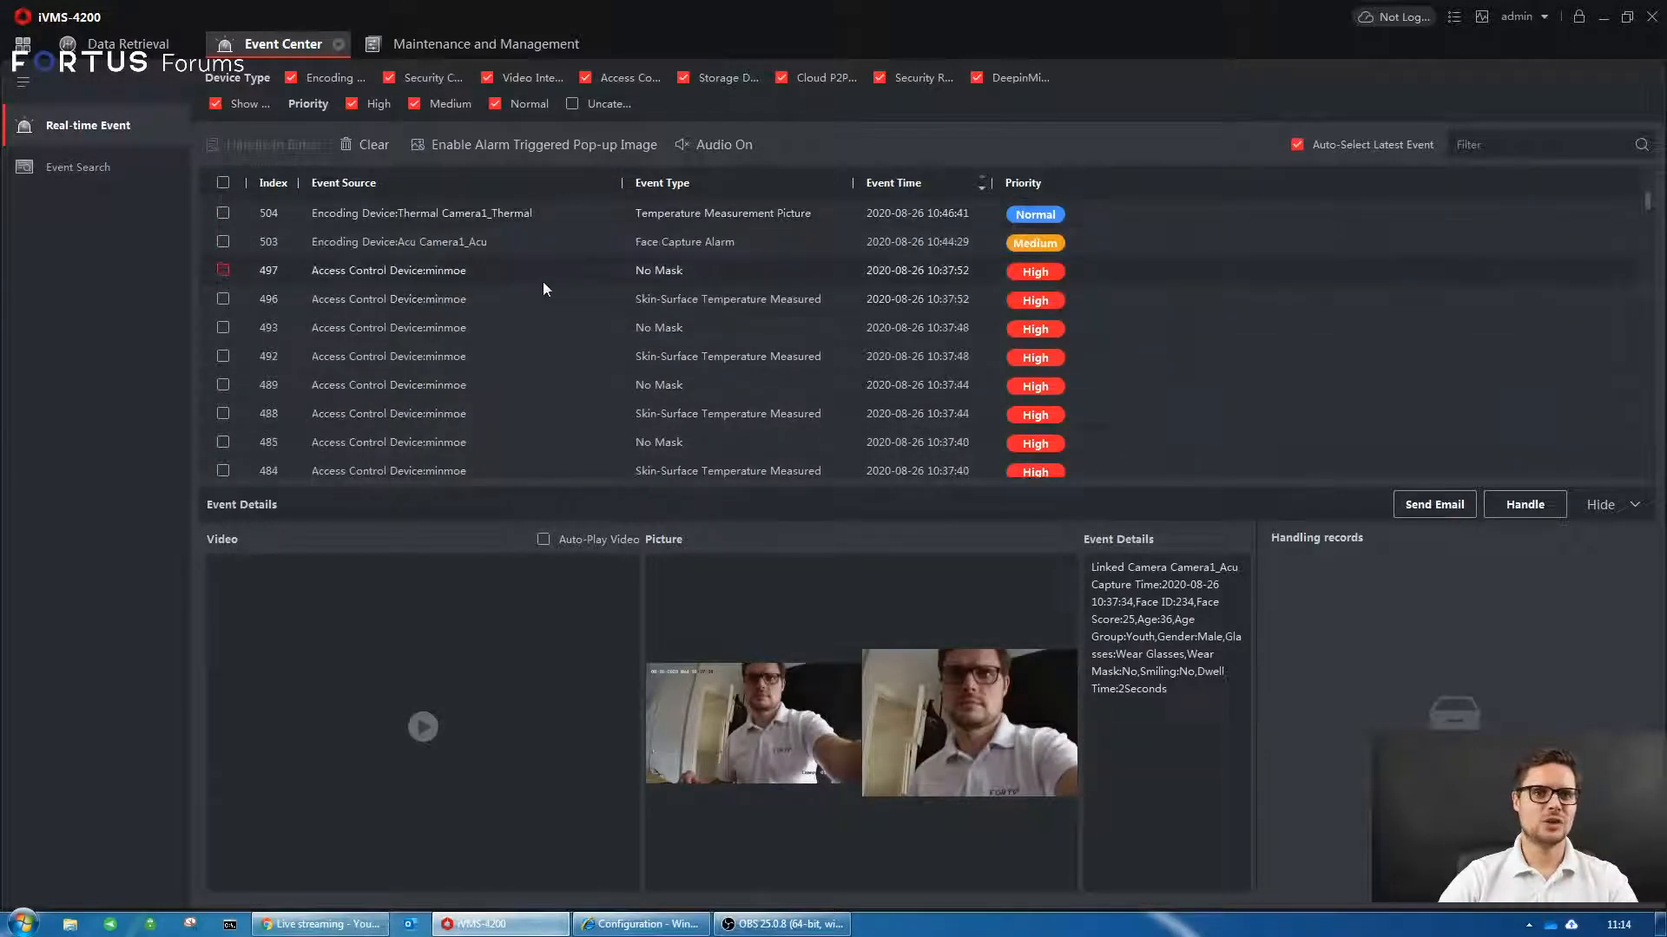
pyautogui.moveTo(506, 276)
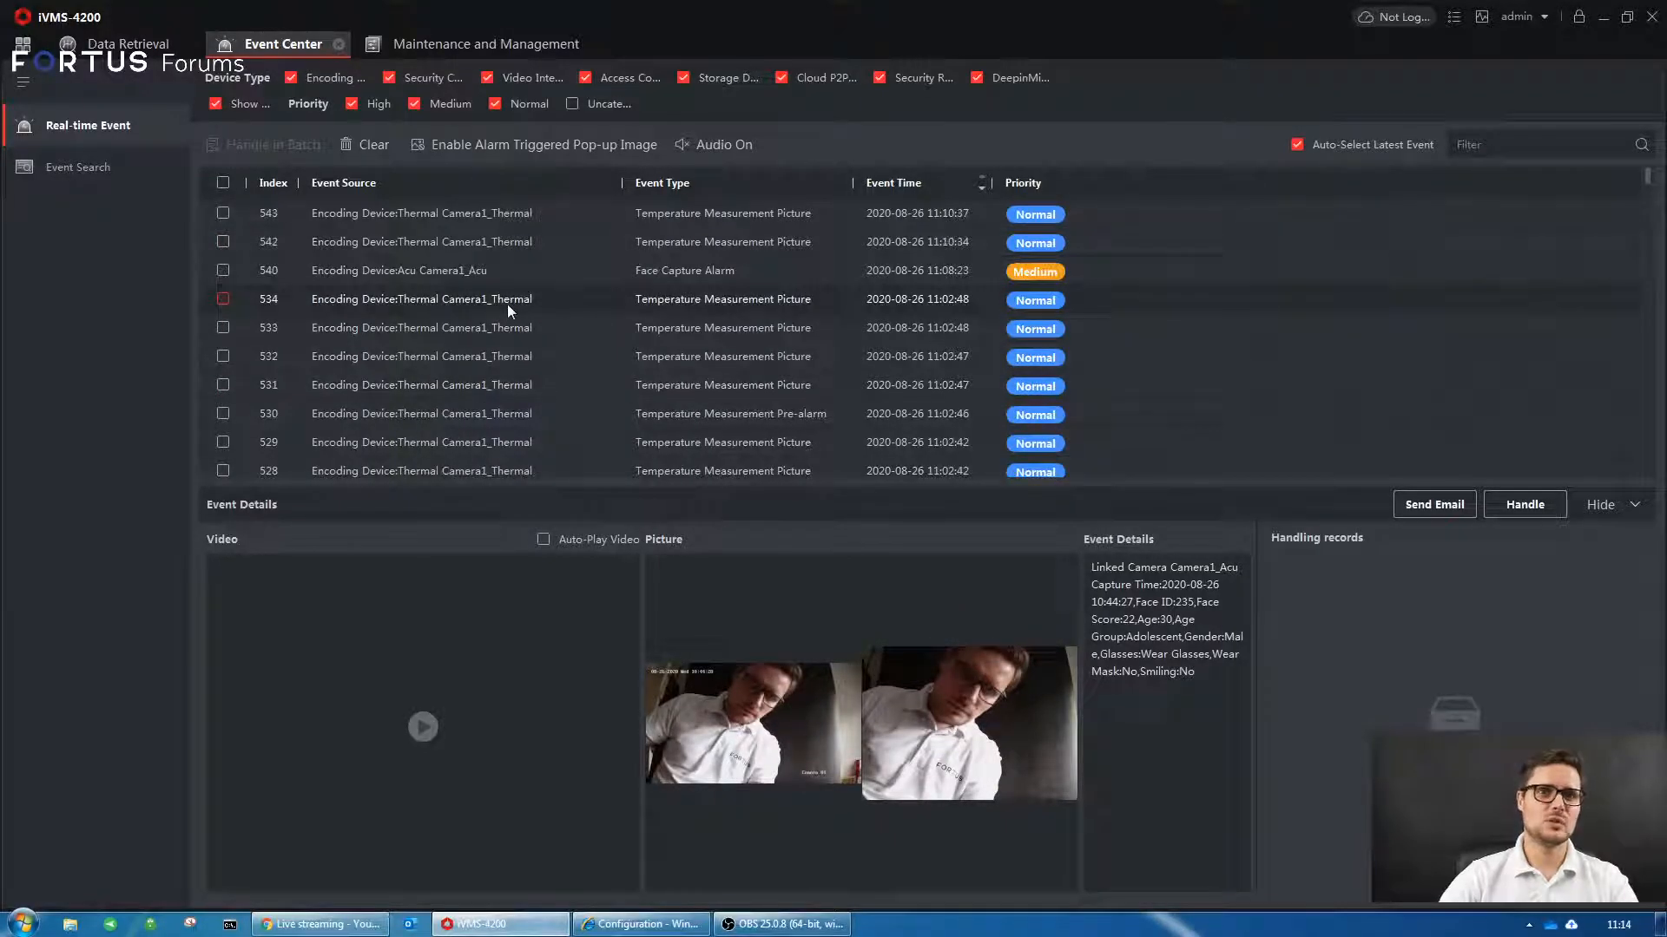
pyautogui.moveTo(506, 312)
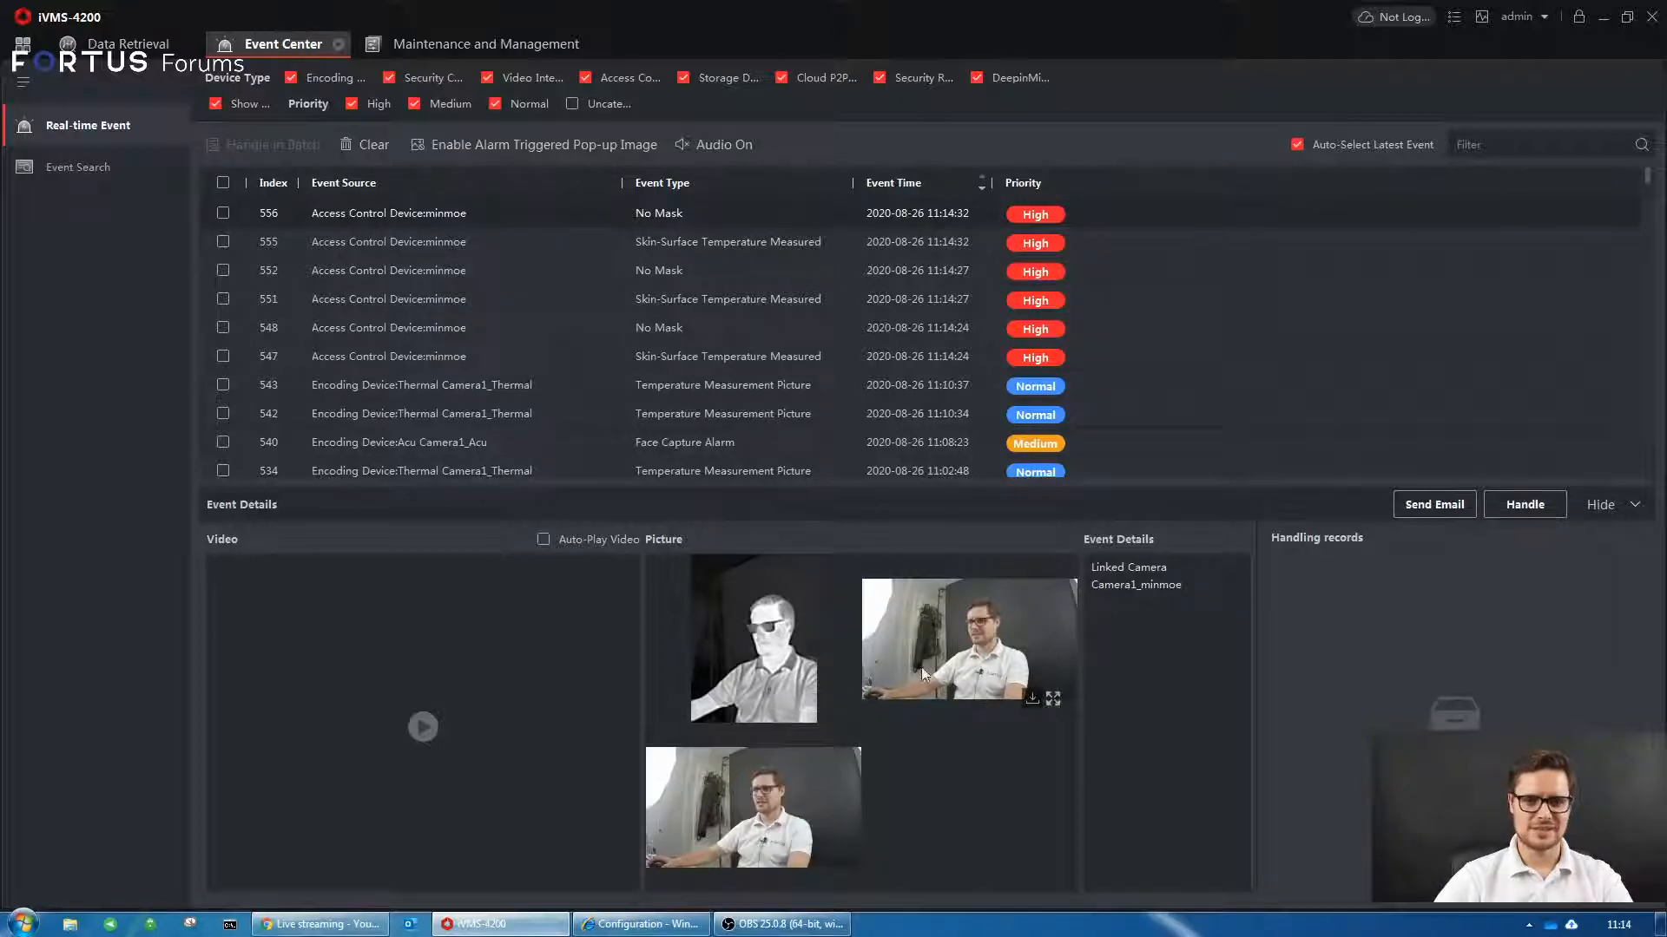
pyautogui.moveTo(907, 538)
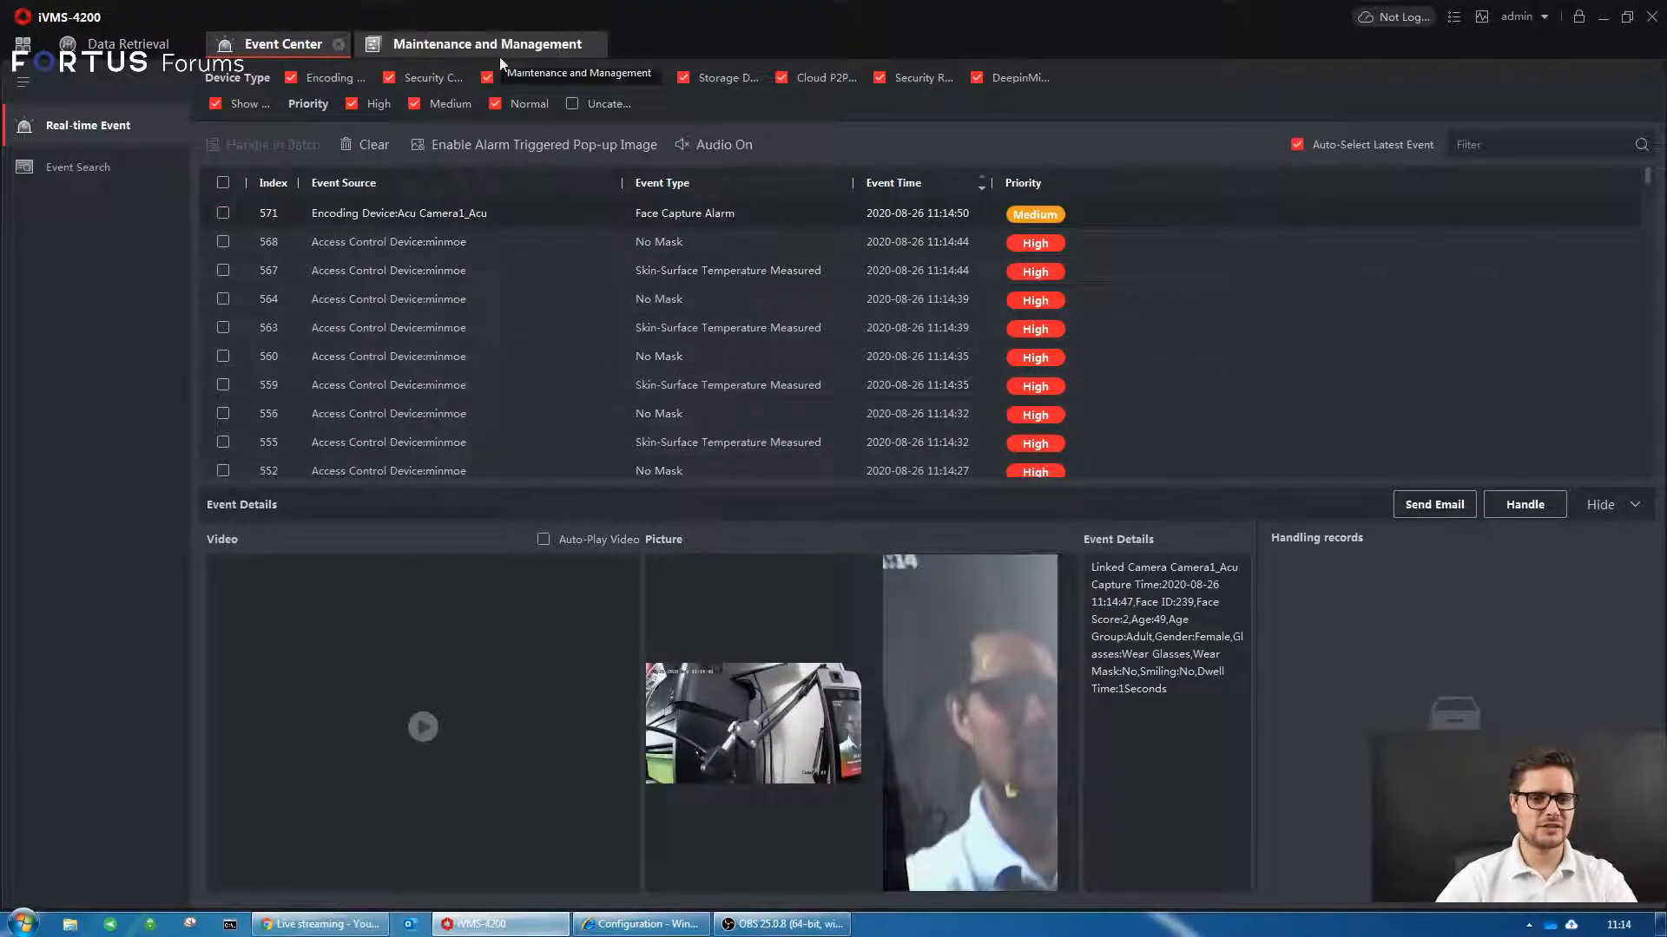
pyautogui.click(488, 44)
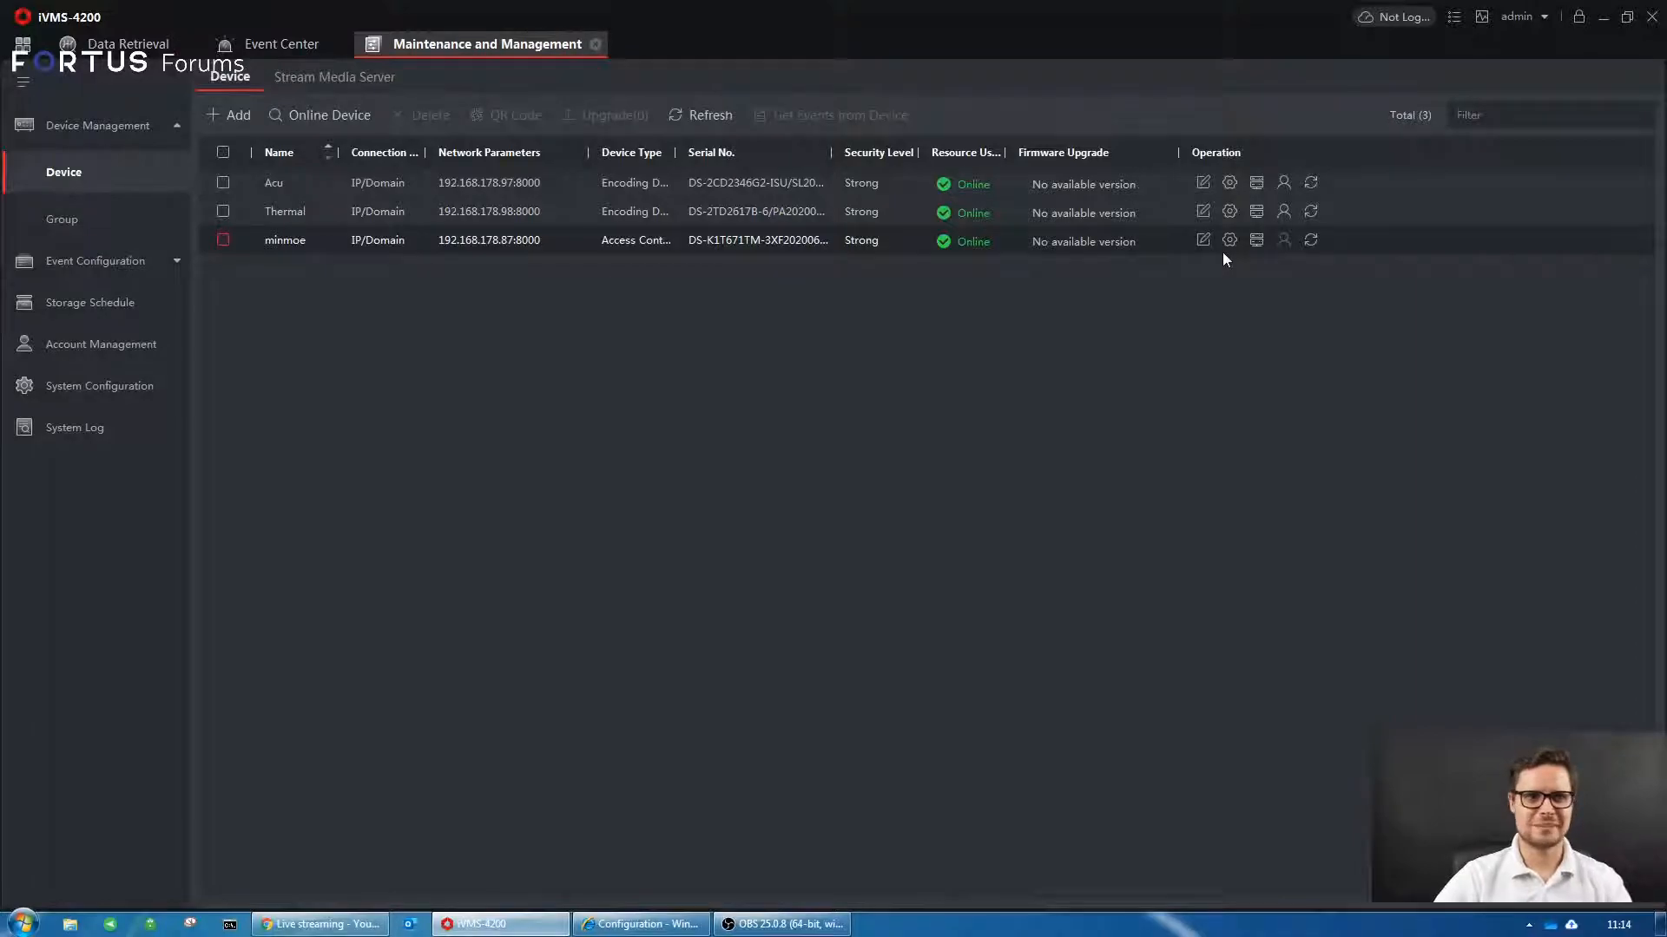
pyautogui.moveTo(1229, 240)
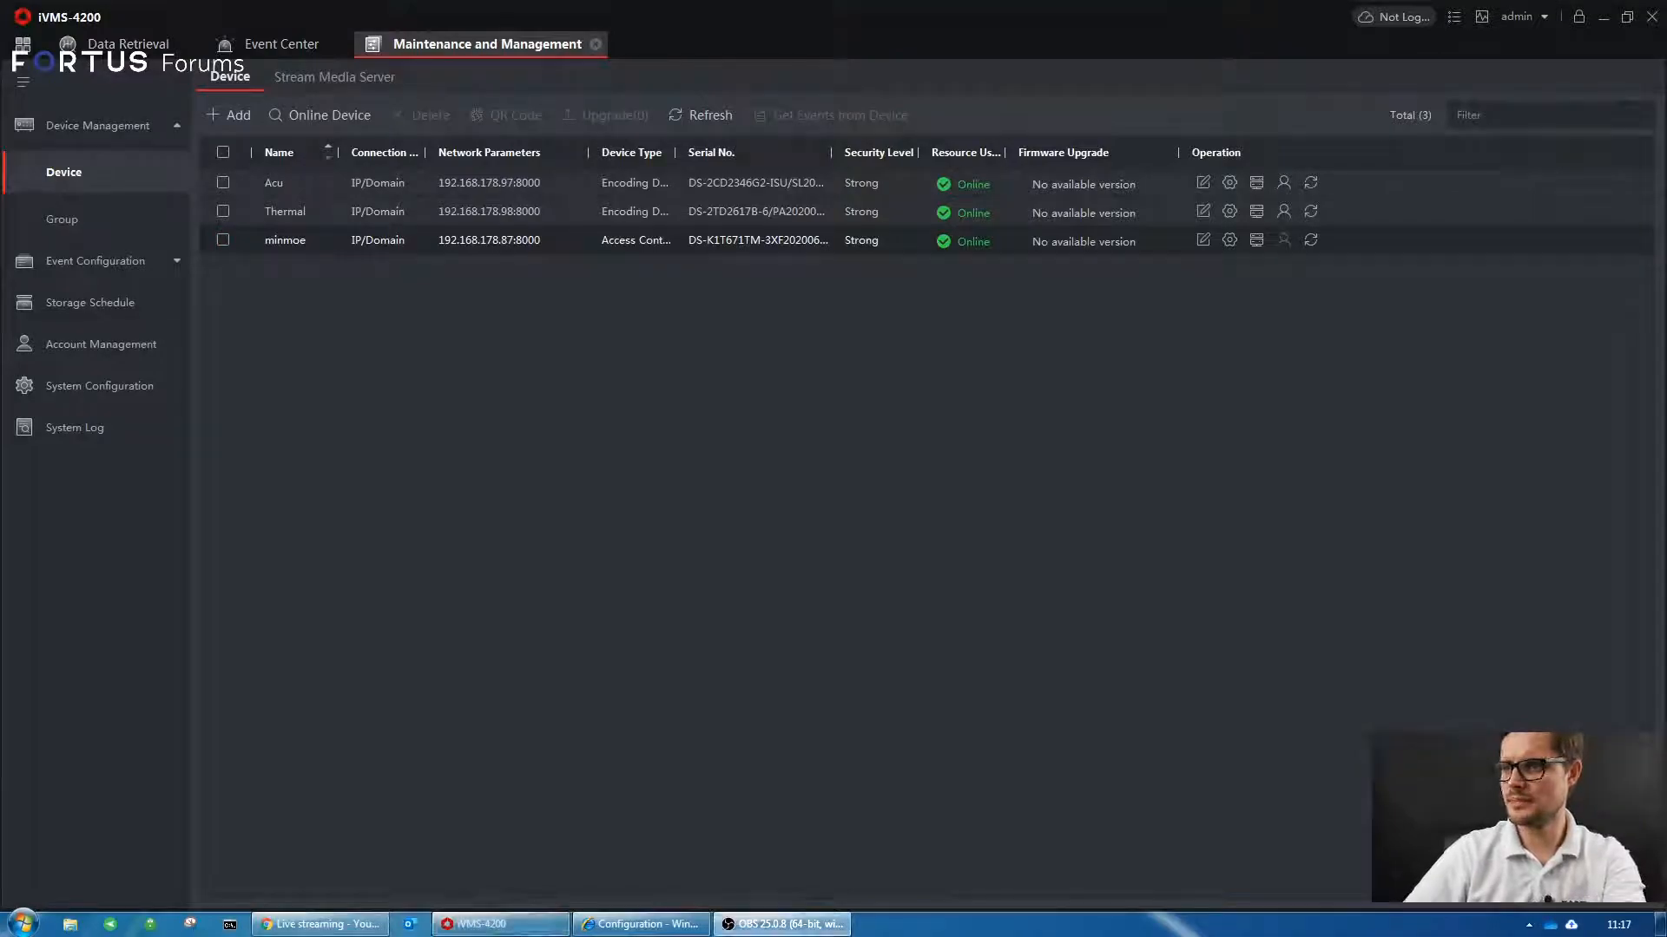
pyautogui.moveTo(1608, 67)
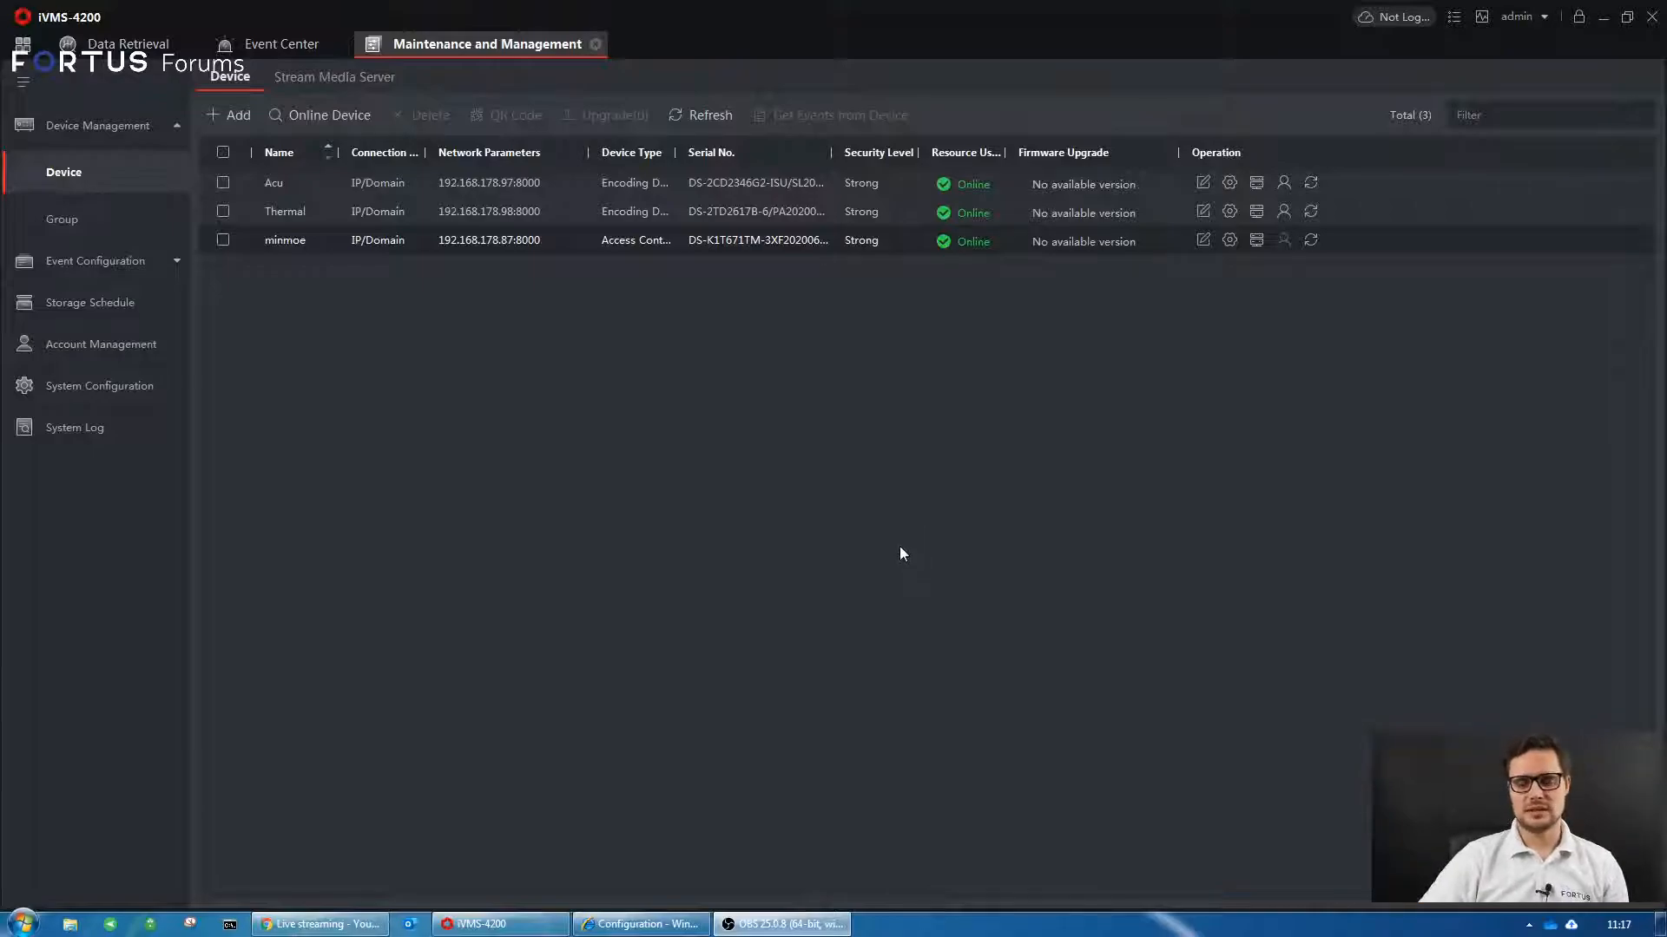
pyautogui.moveTo(814, 473)
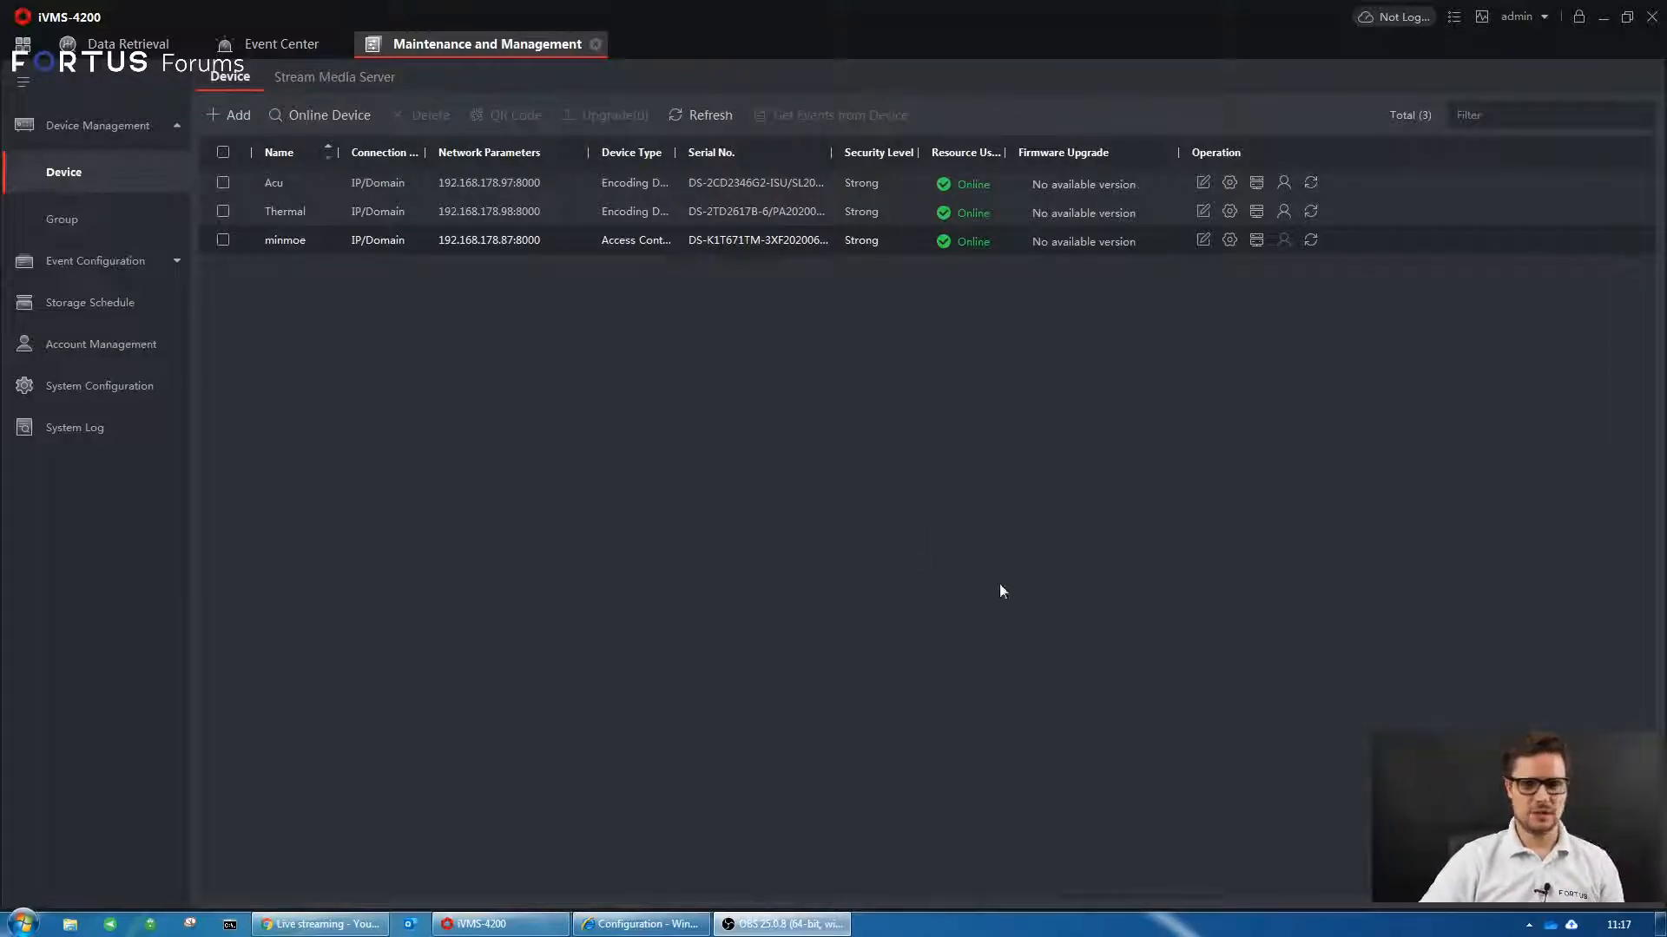
pyautogui.moveTo(986, 556)
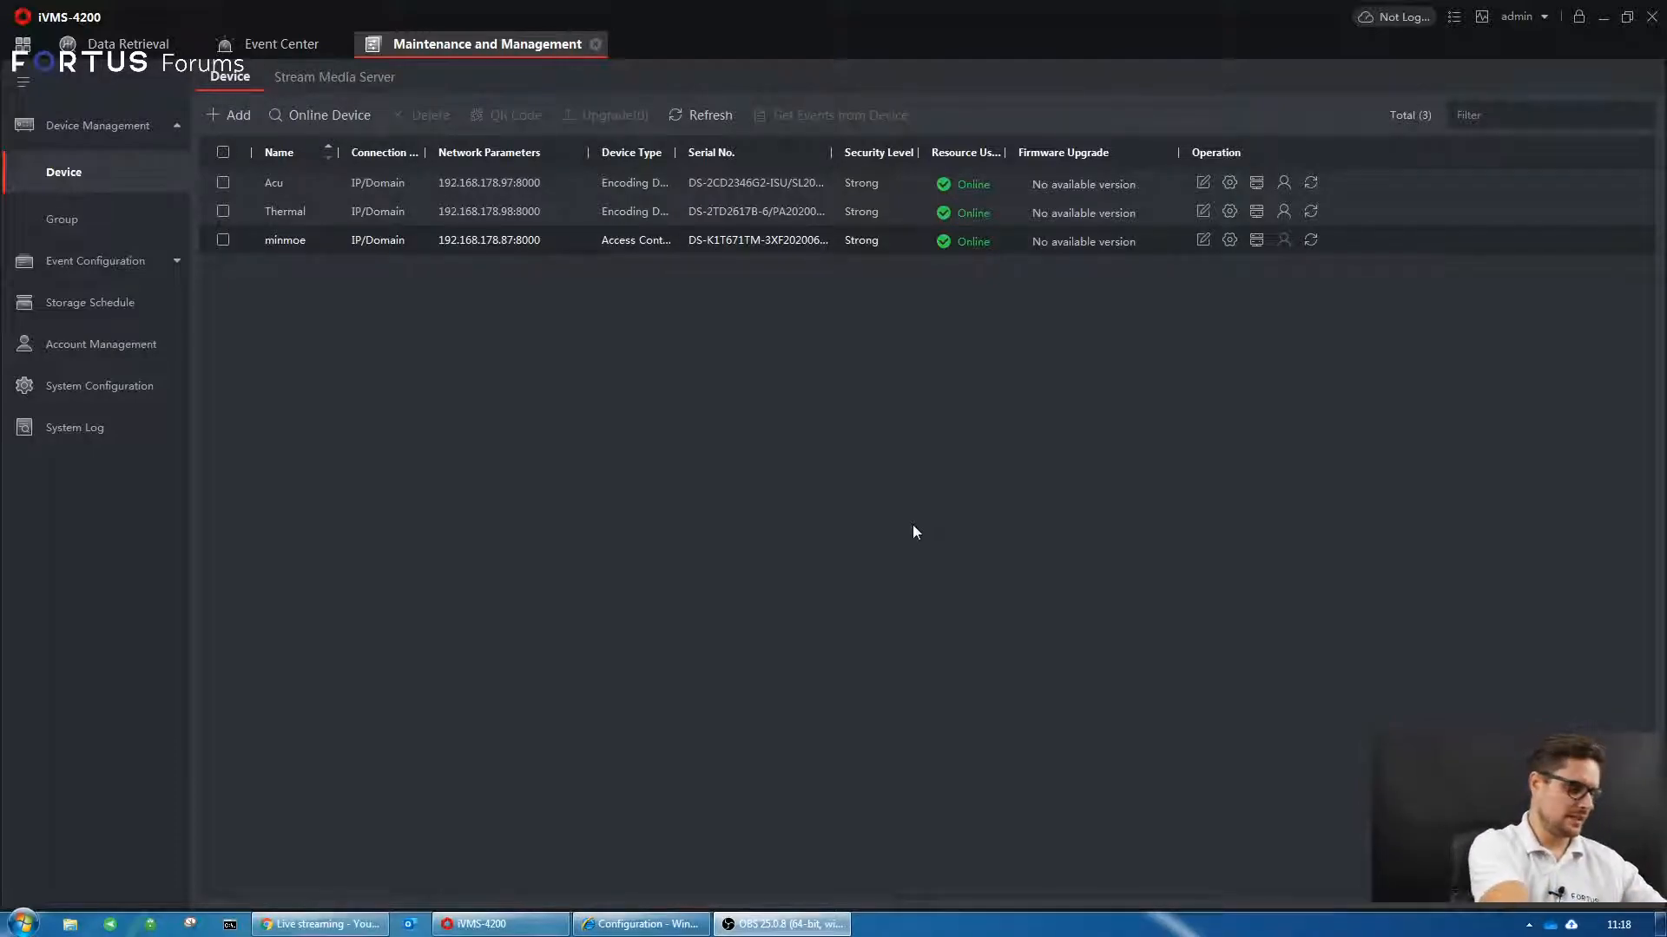
pyautogui.moveTo(1258, 551)
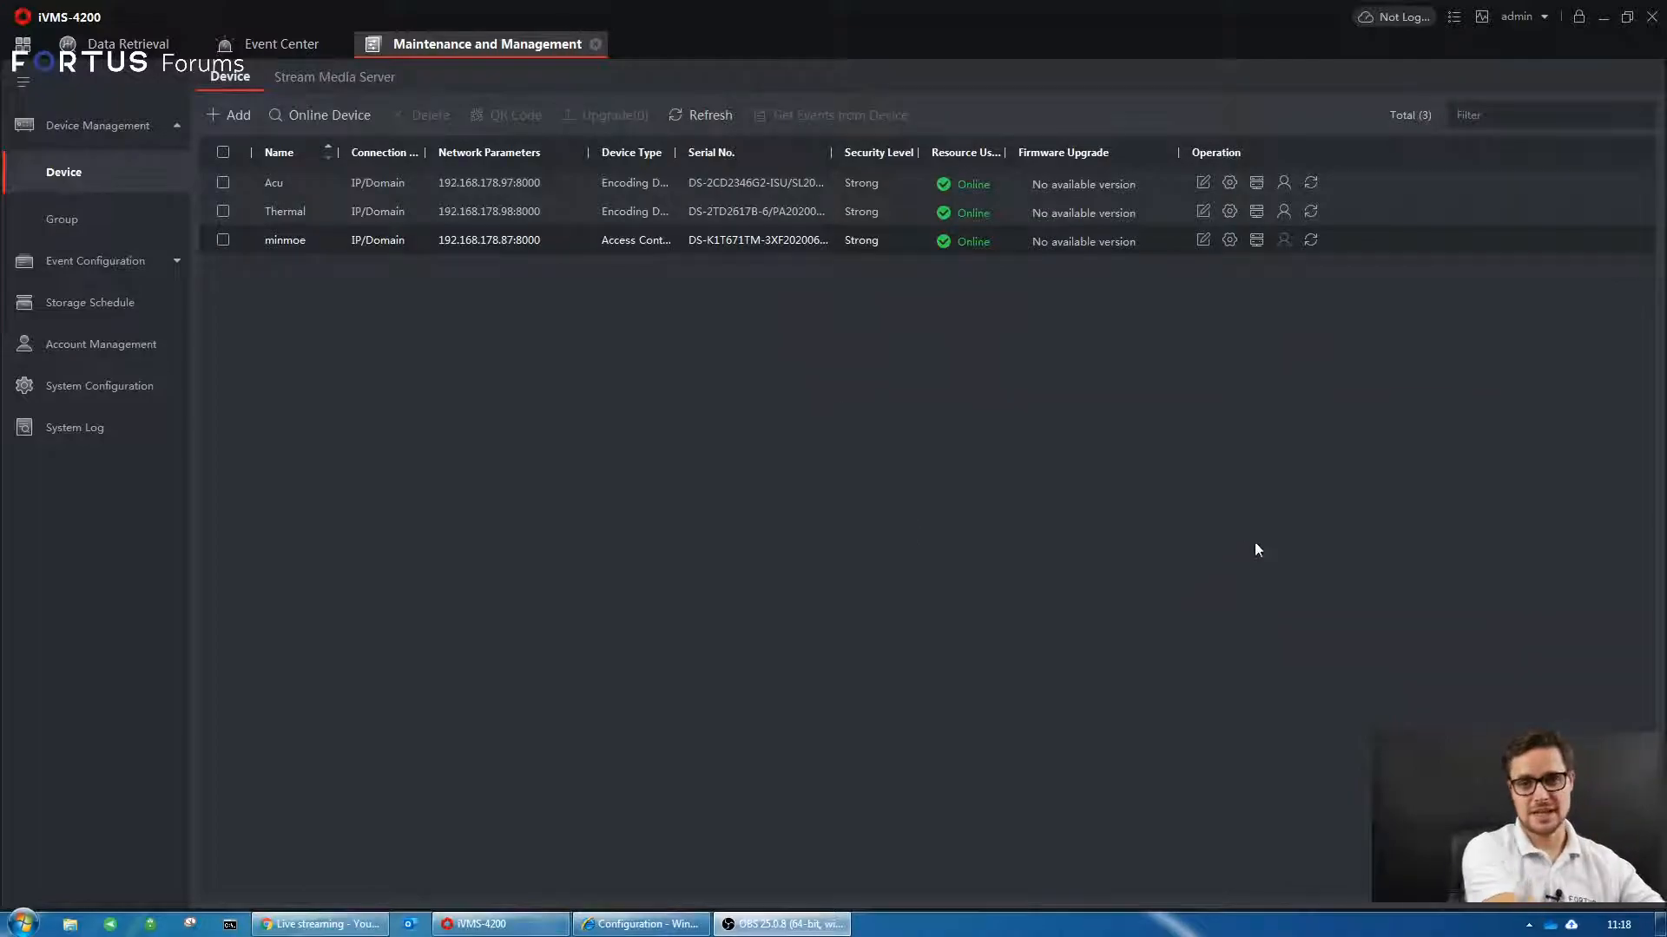
# - Return to Event Center to view the newer No Mask events from minmoe
pyautogui.click(283, 43)
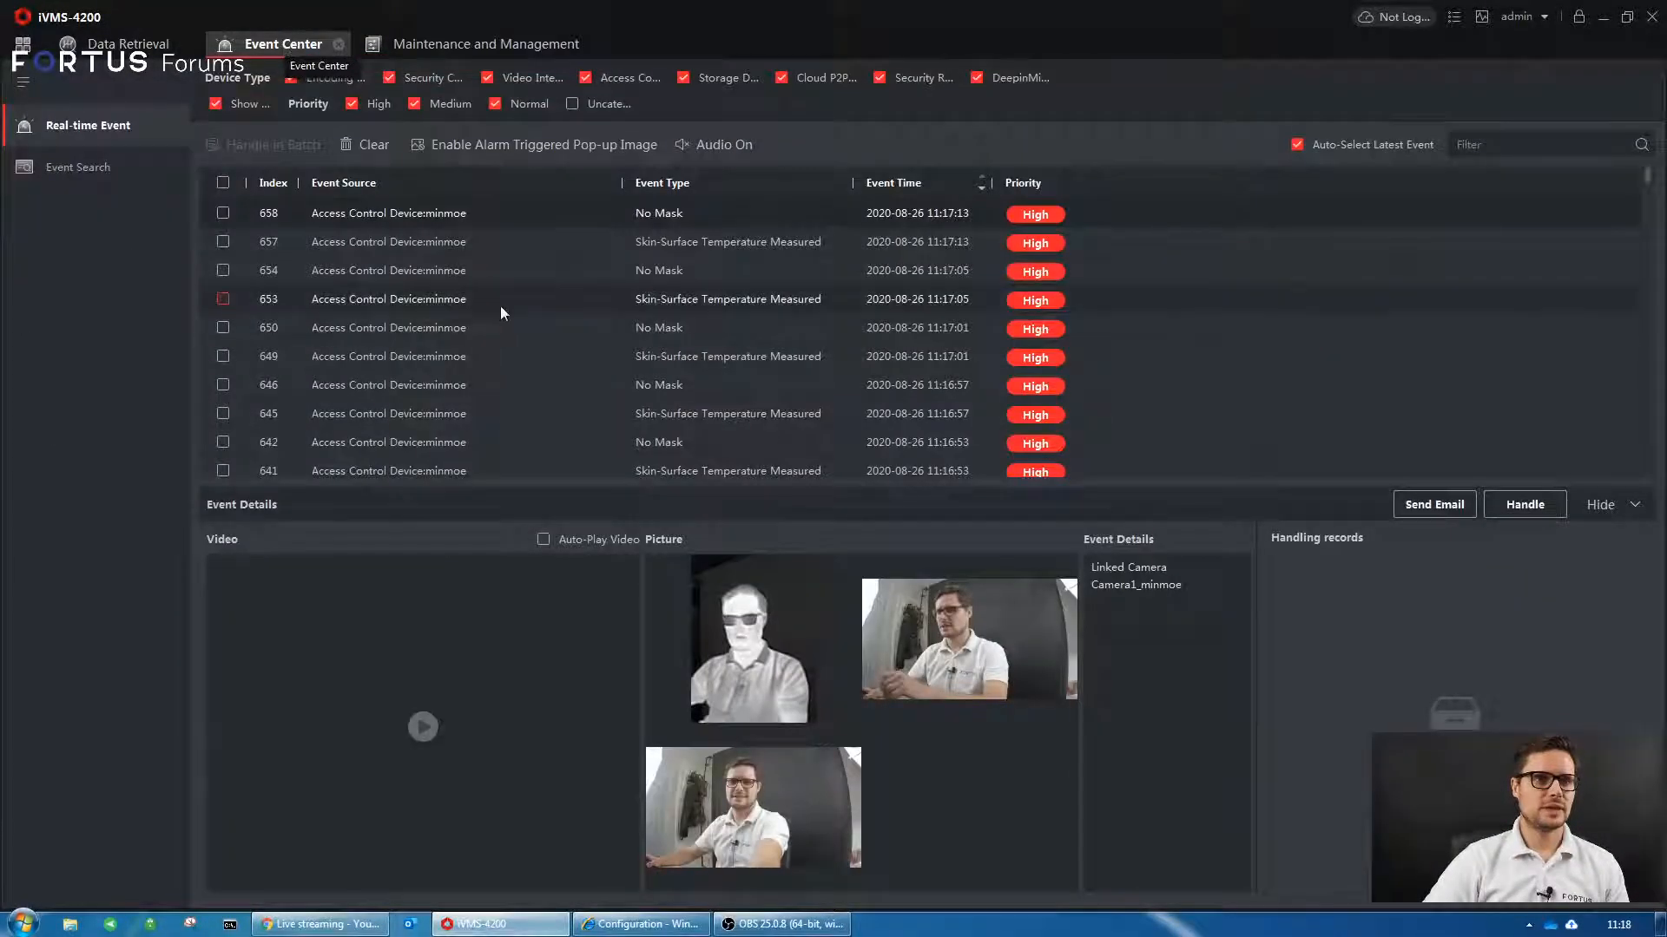